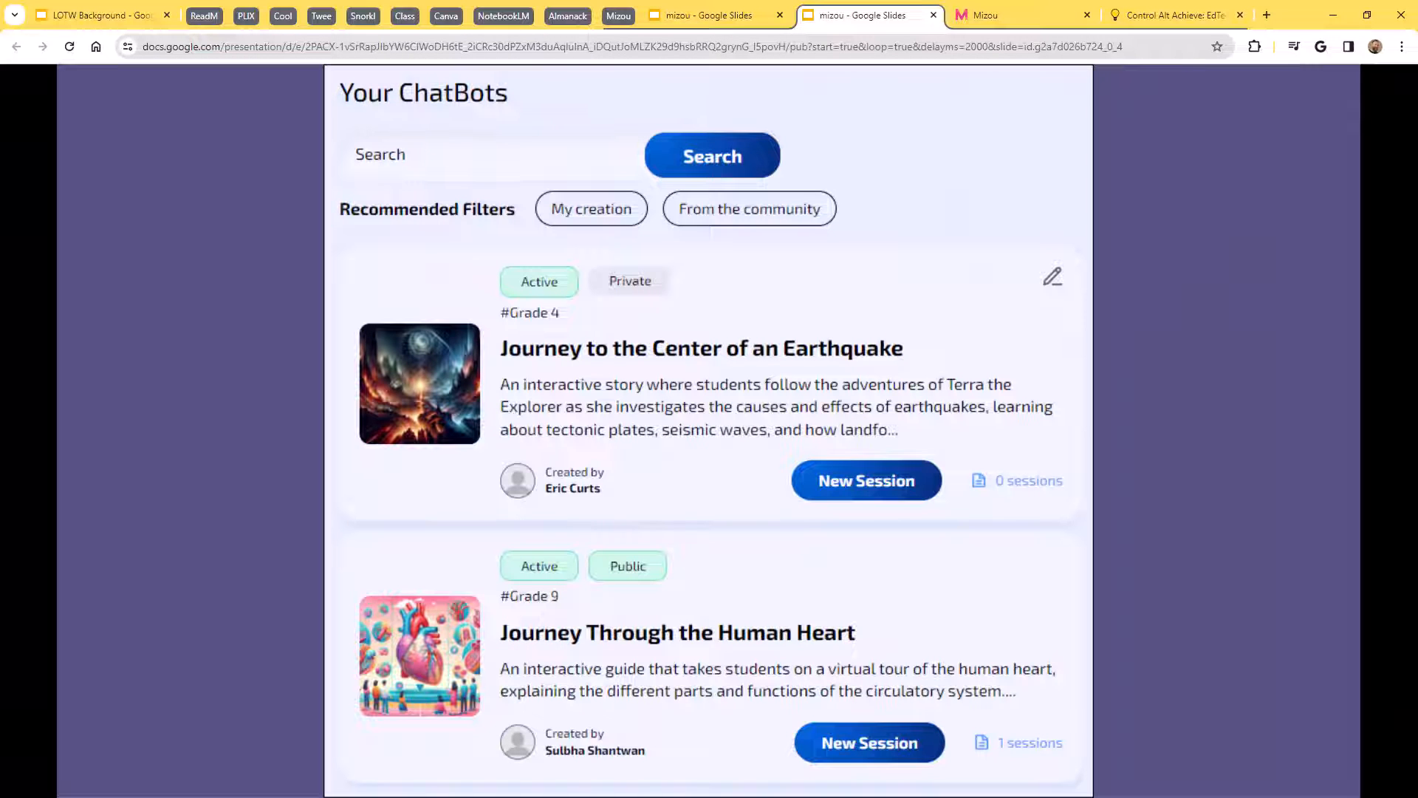
Click the same on-screen spot six times in the prior window.
{"action": "left_click", "coordinate": [865, 480]}
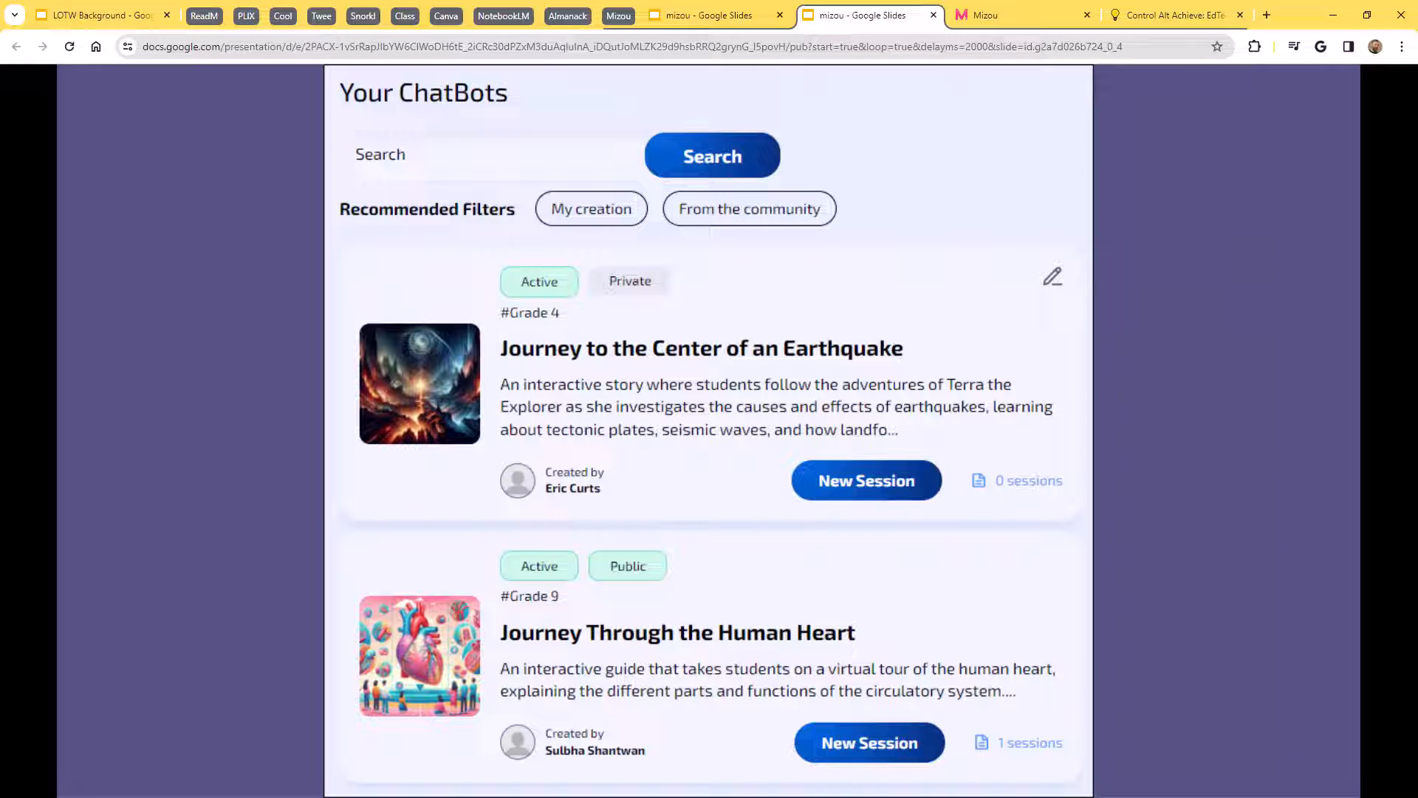
{"action": "left_click", "coordinate": [866, 481]}
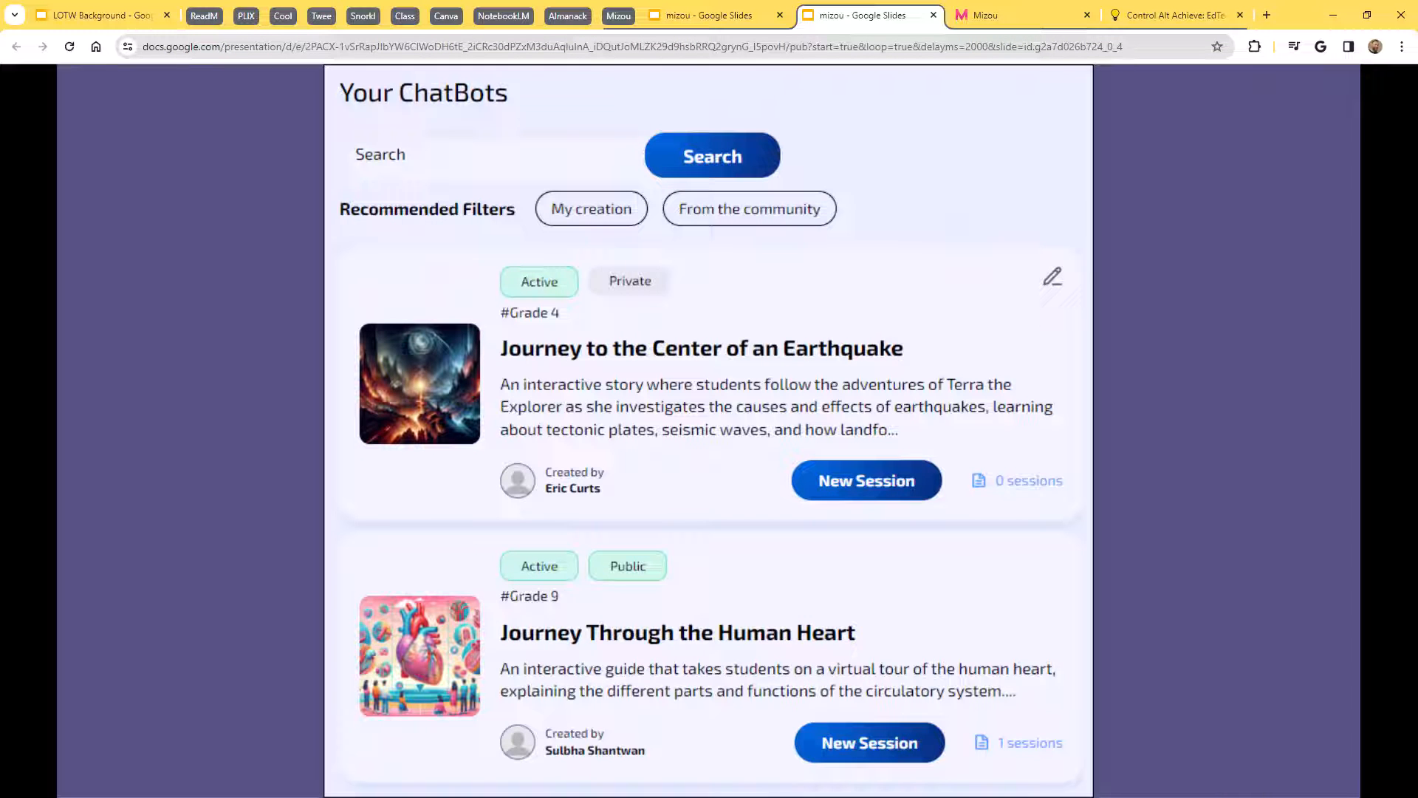
{"action": "left_click", "coordinate": [866, 480]}
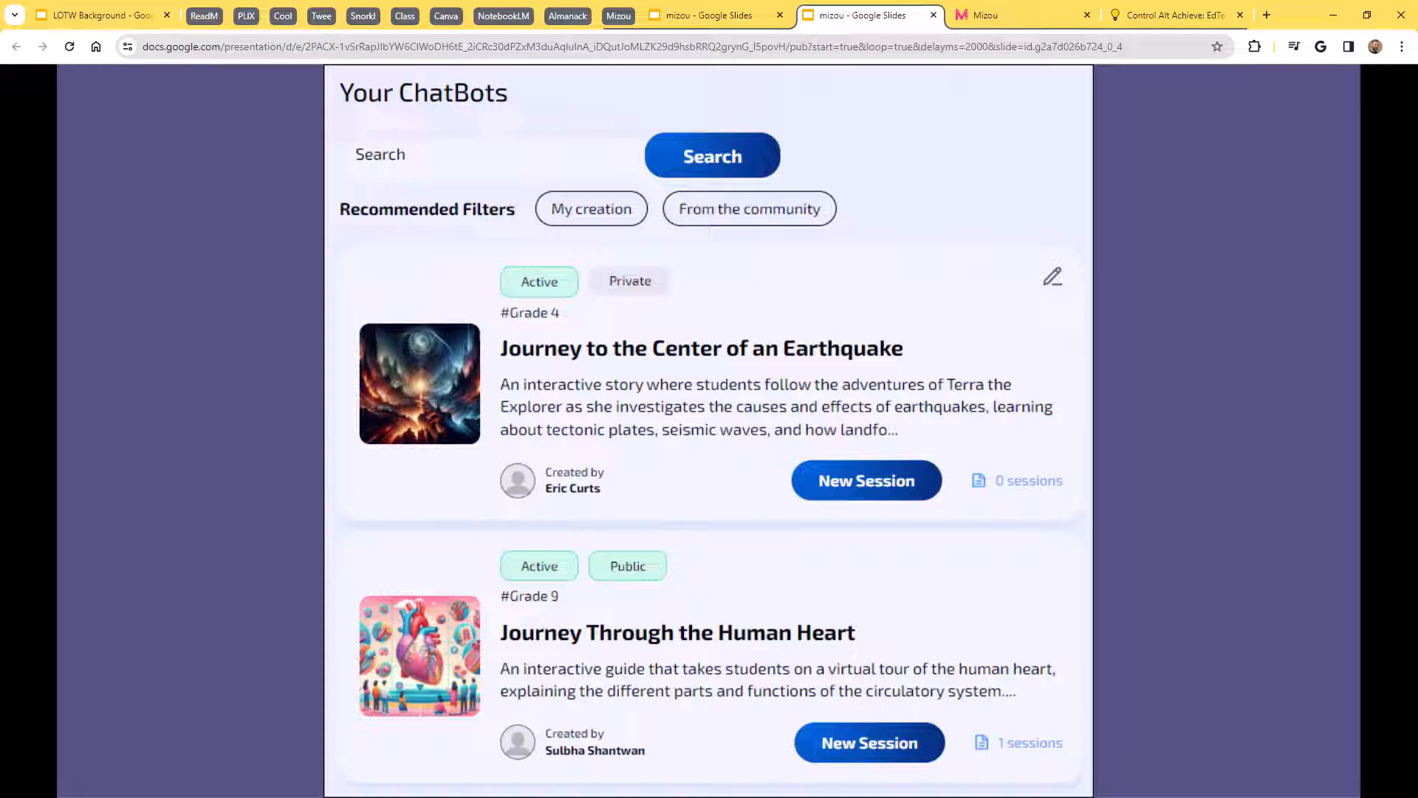
{"action": "left_click", "coordinate": [866, 480]}
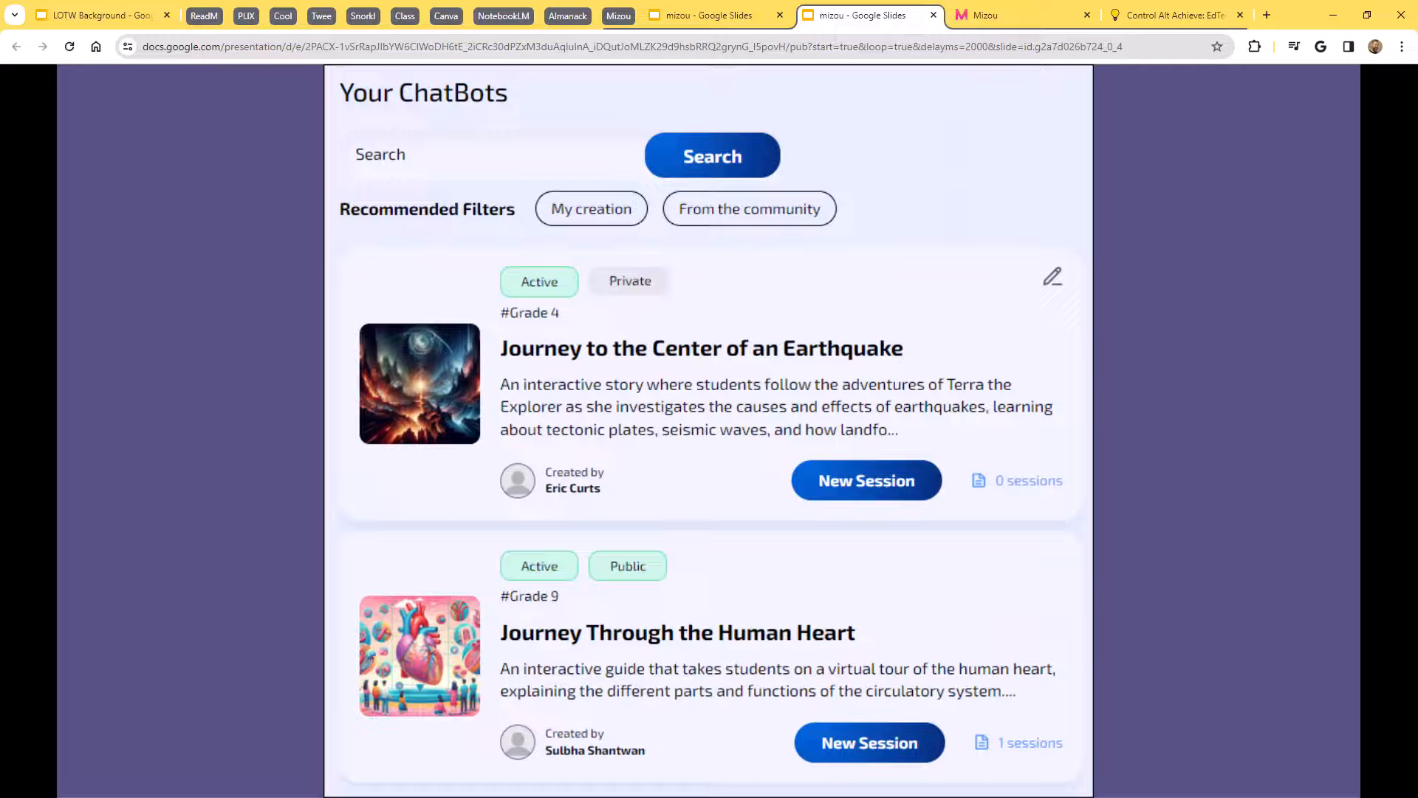
{"action": "left_click", "coordinate": [867, 480]}
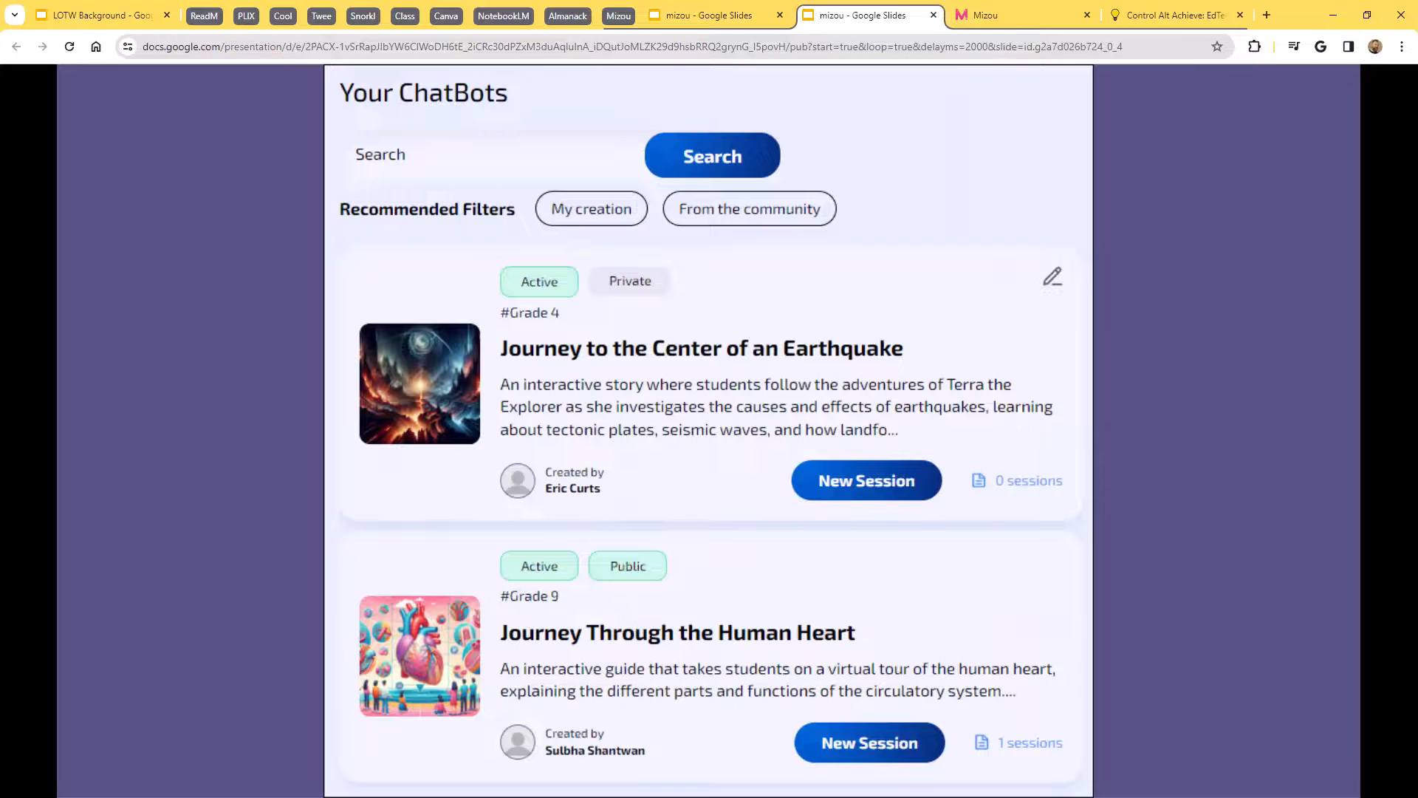
{"action": "left_click", "coordinate": [866, 480]}
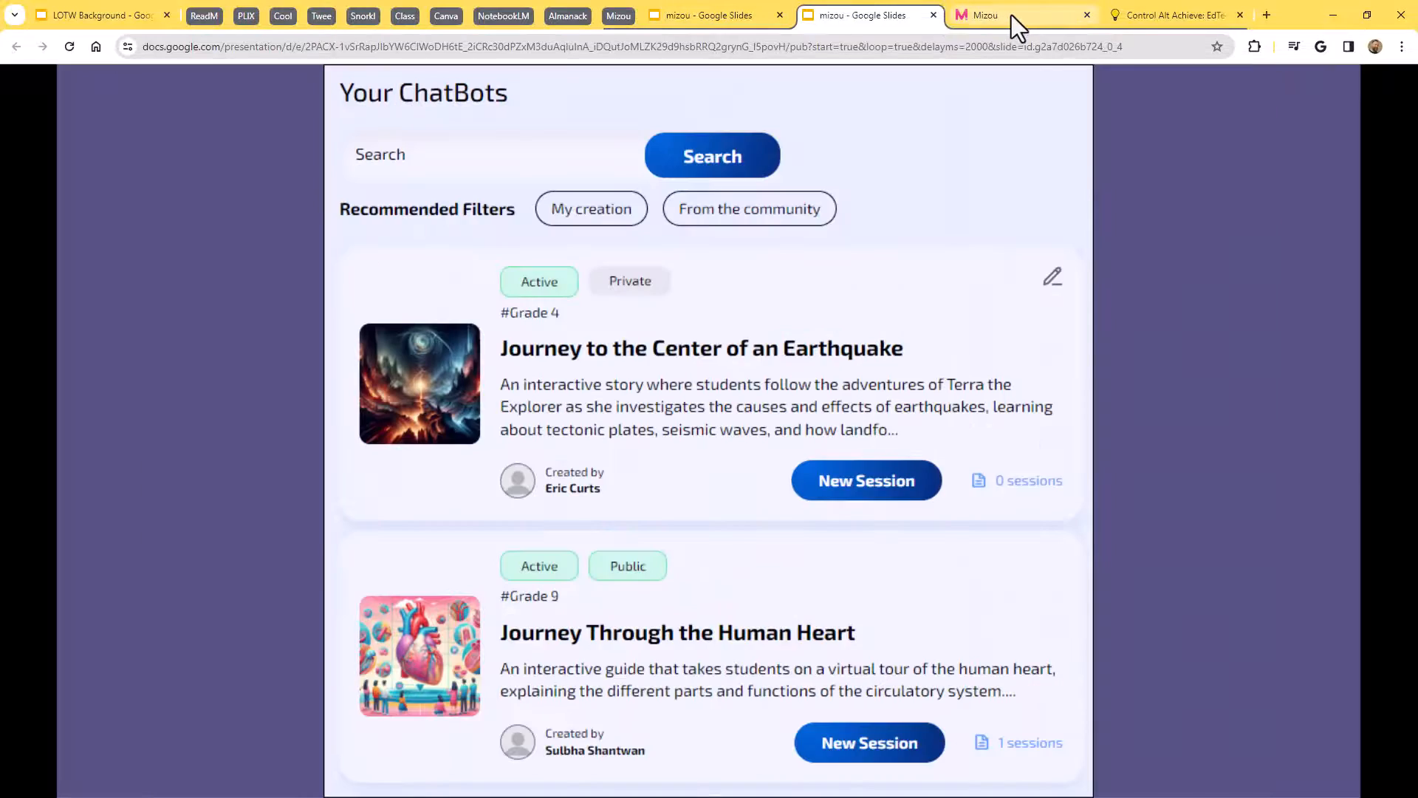
Switch to the Mizou tab and scroll through the community Explore gallery.
{"action": "left_click", "coordinate": [993, 15]}
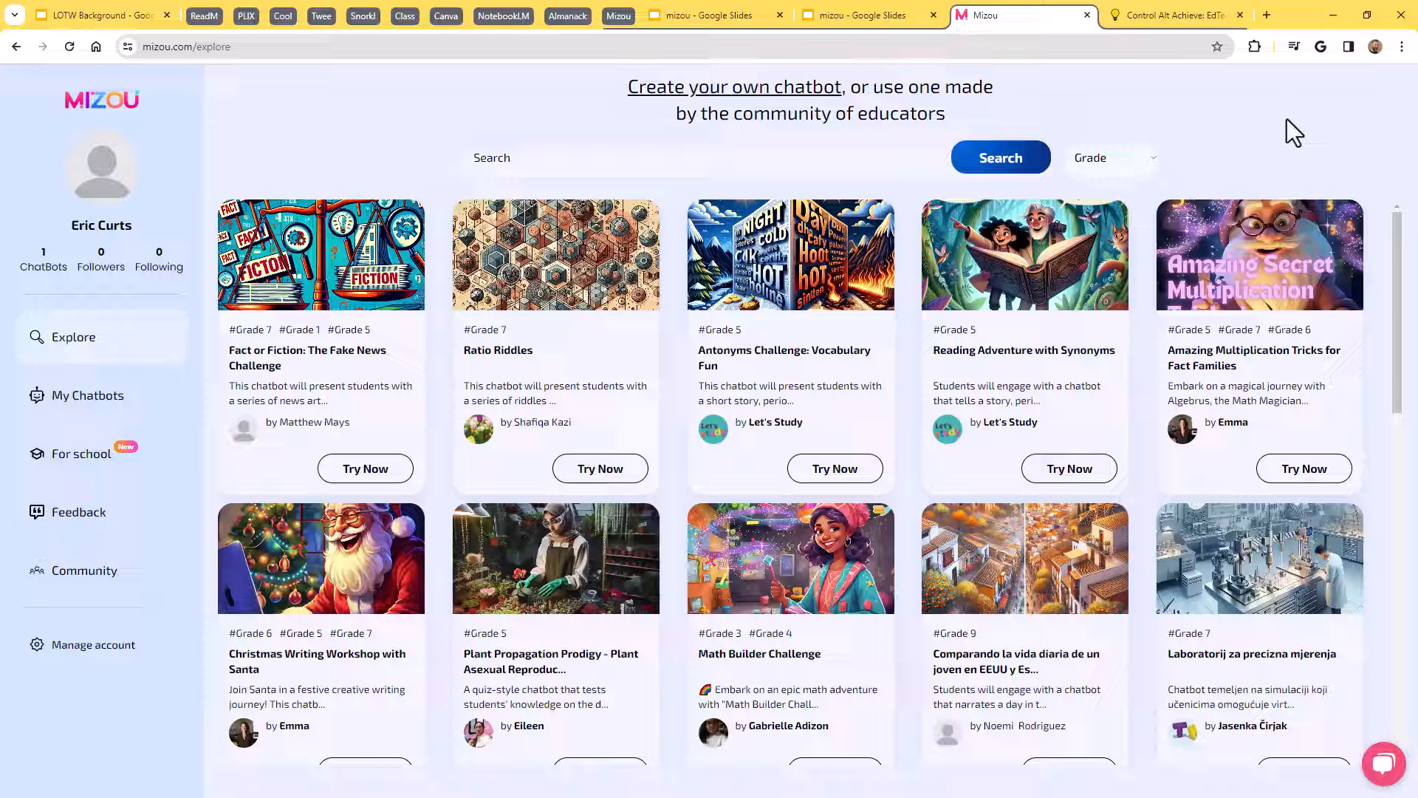
{"action": "mouse_move", "coordinate": [647, 298]}
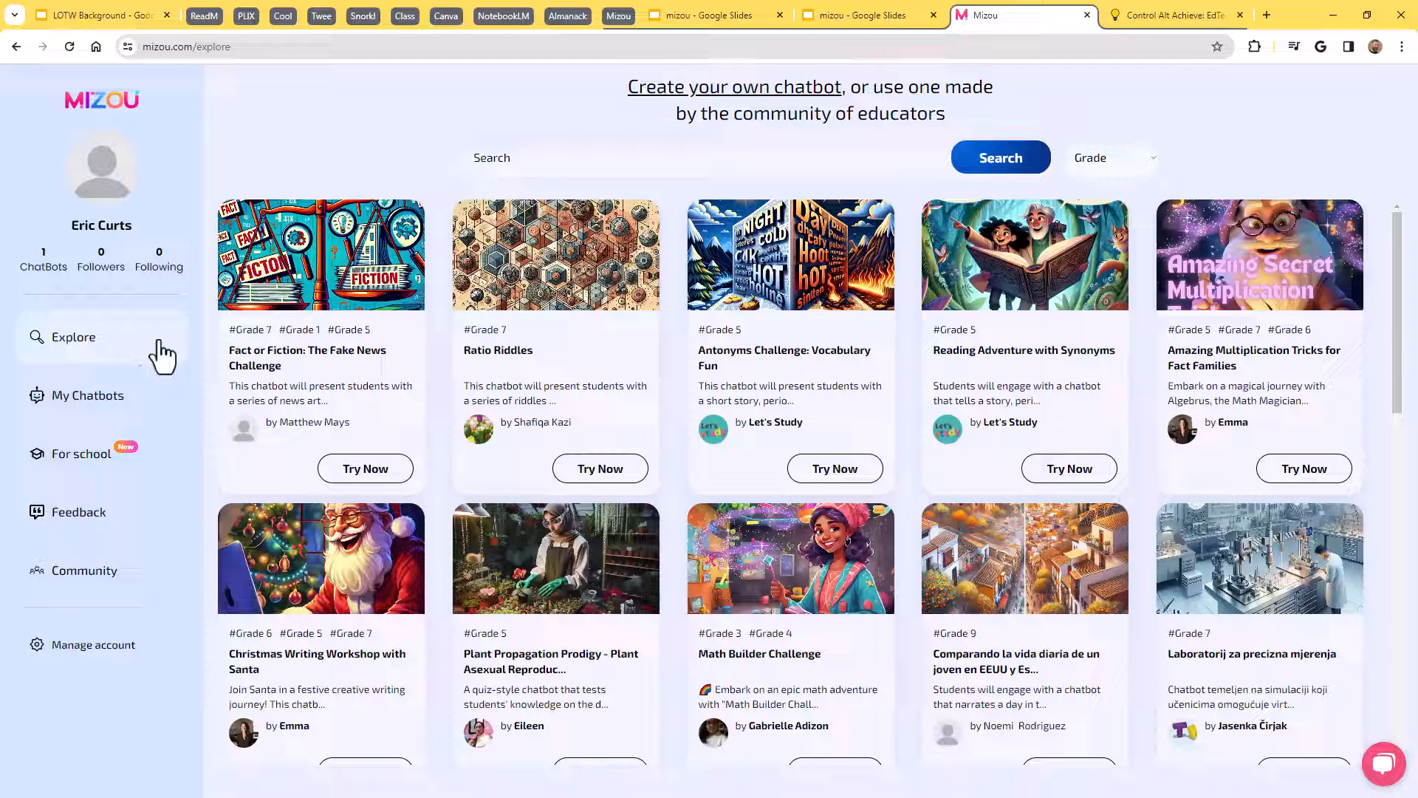
{"action": "mouse_move", "coordinate": [83, 364]}
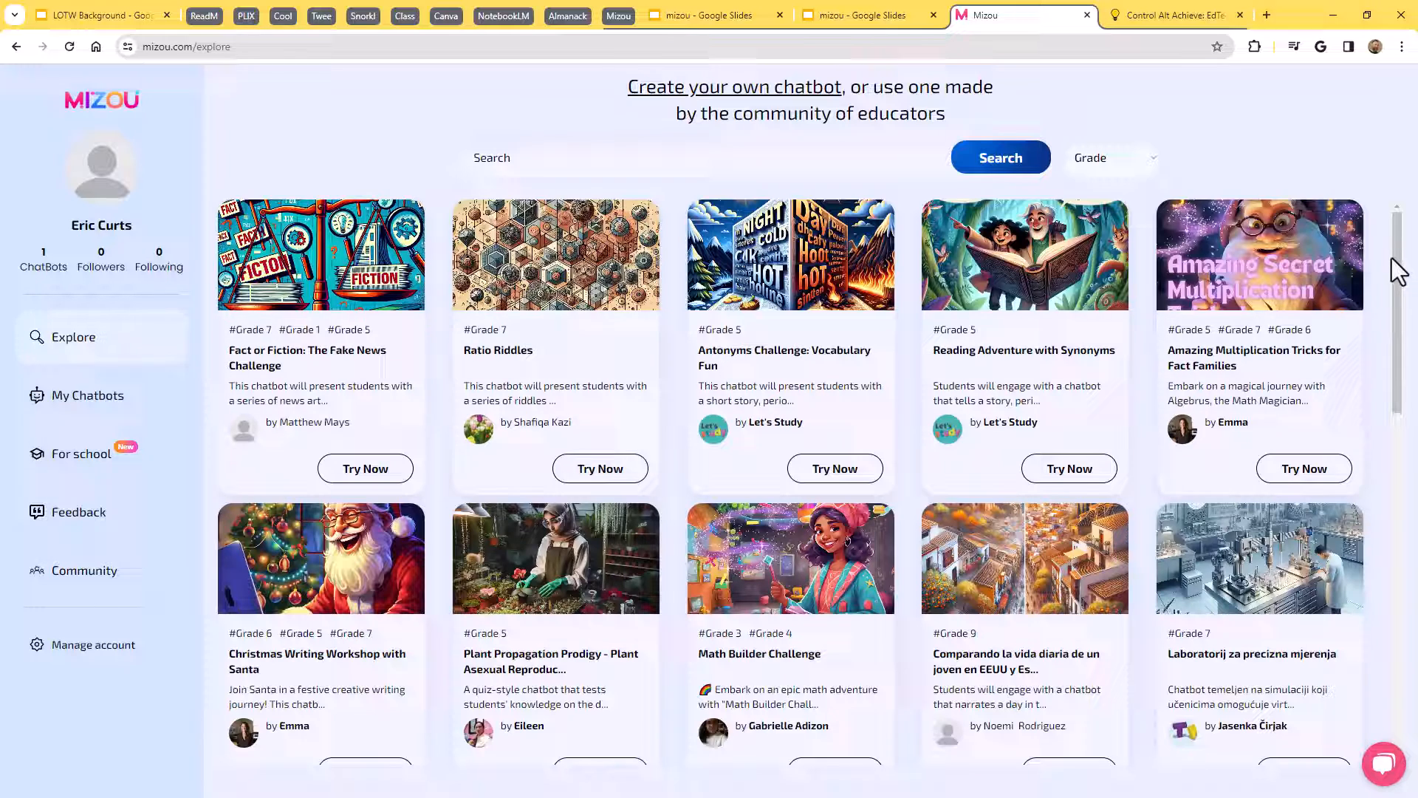
{"action": "scroll", "scroll_direction": "down", "scroll_amount": 3}
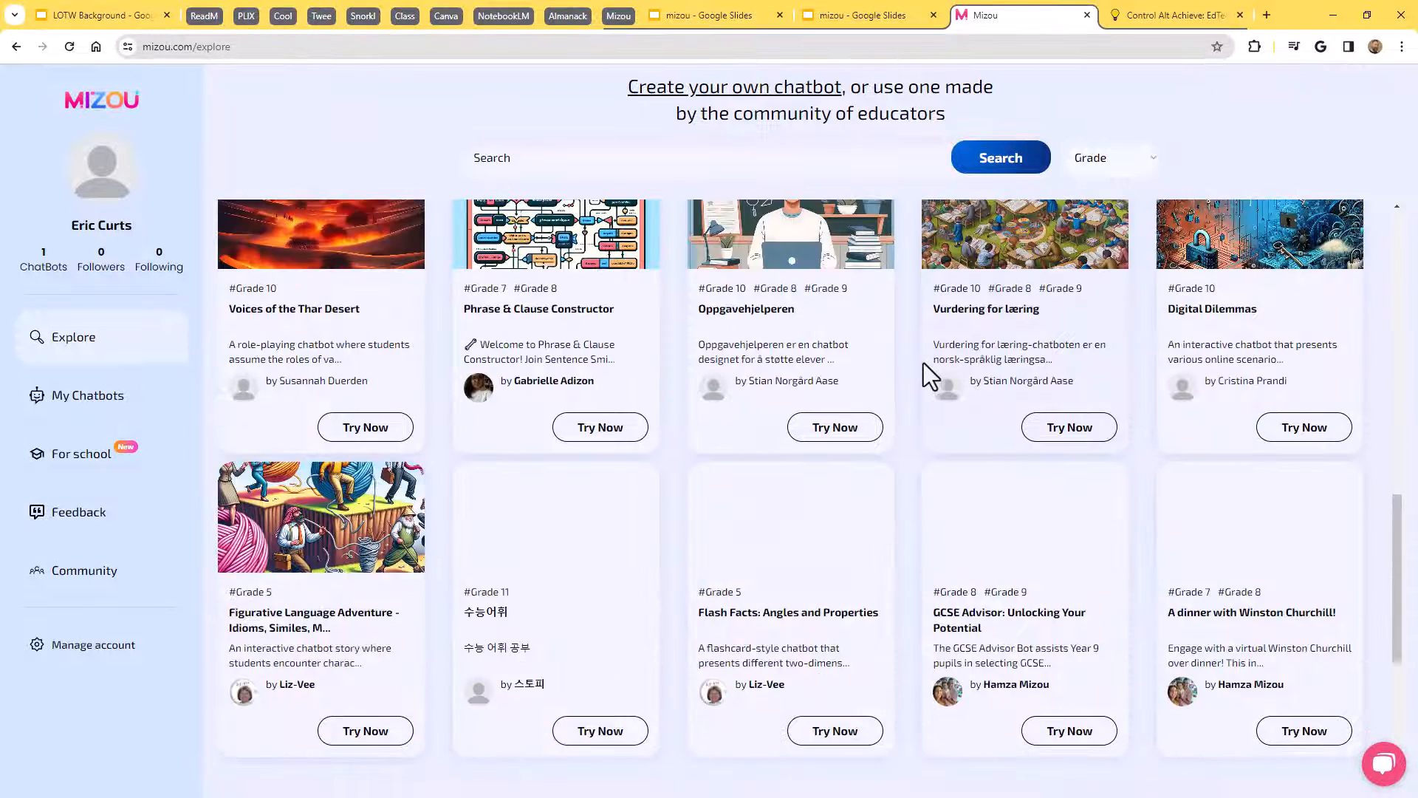
{"action": "scroll", "scroll_direction": "down", "scroll_amount": 3}
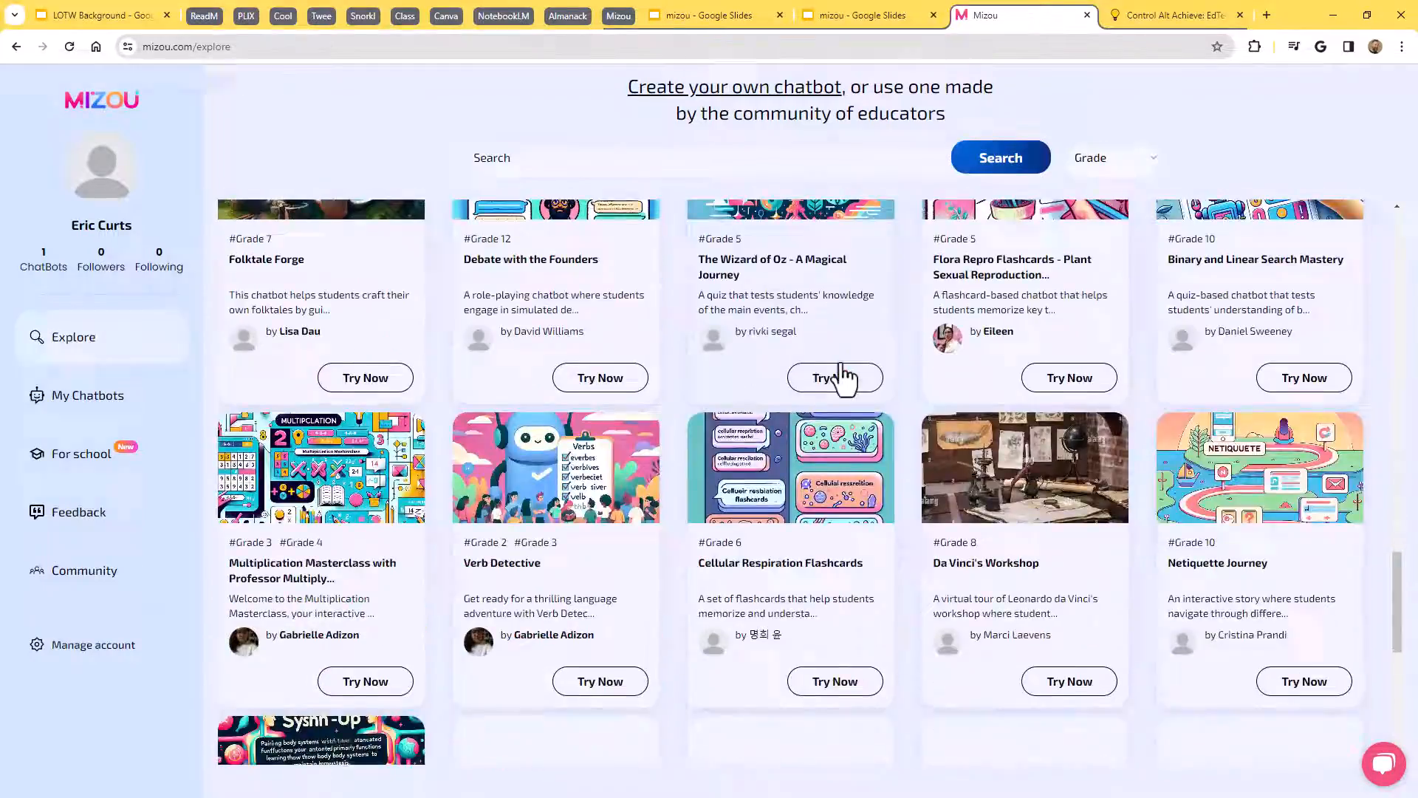
{"action": "scroll", "scroll_direction": "down", "scroll_amount": 3}
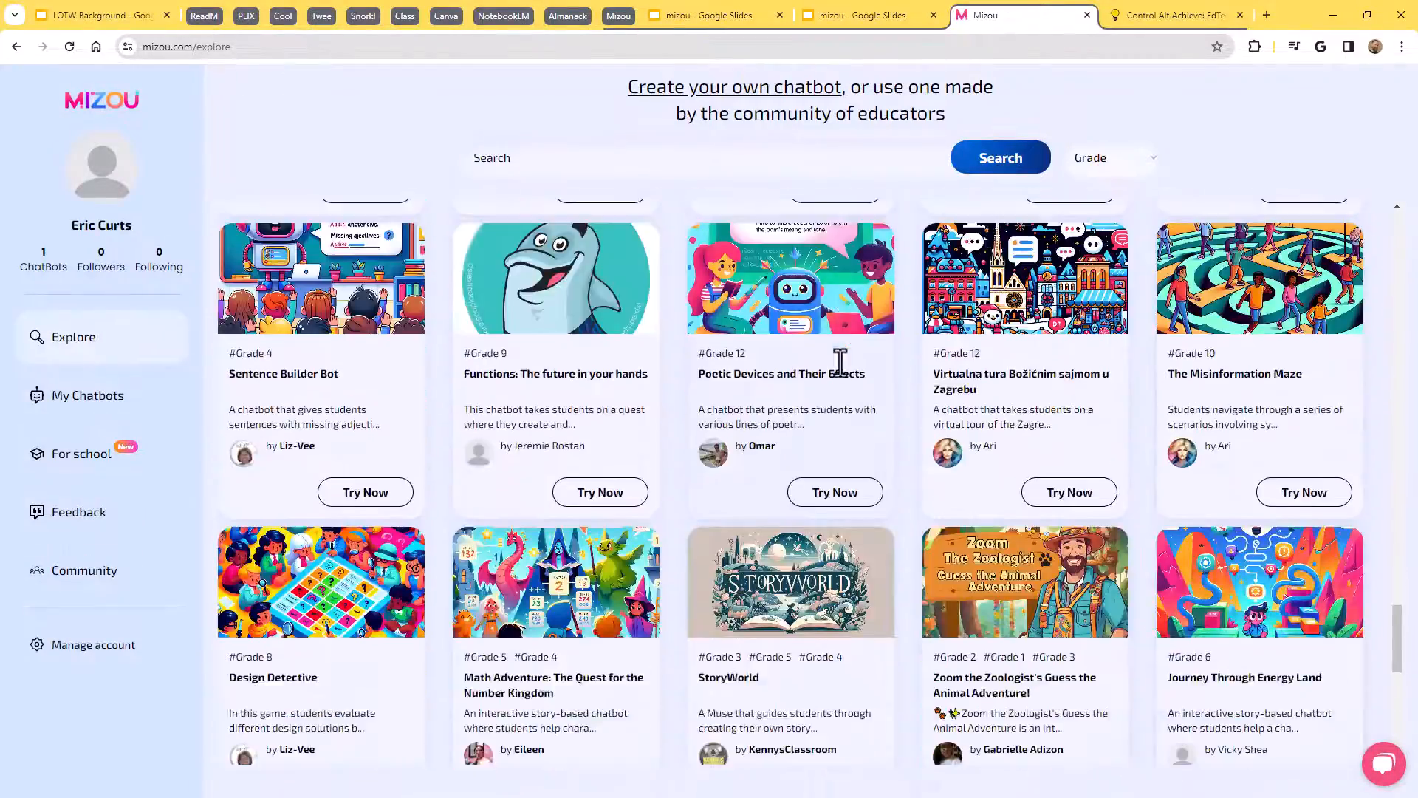
{"action": "scroll", "scroll_direction": "down", "scroll_amount": 3}
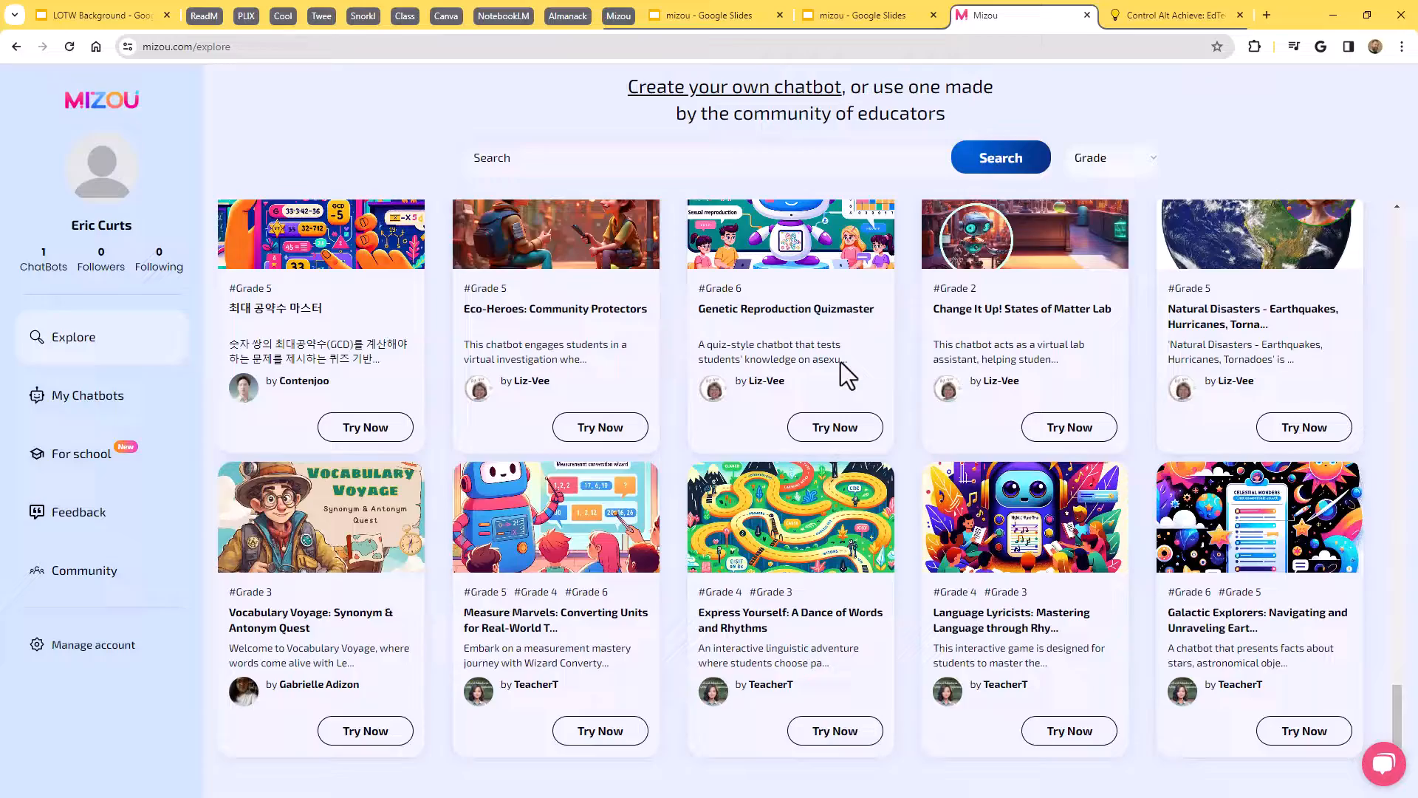
{"action": "scroll", "scroll_direction": "down", "scroll_amount": 3}
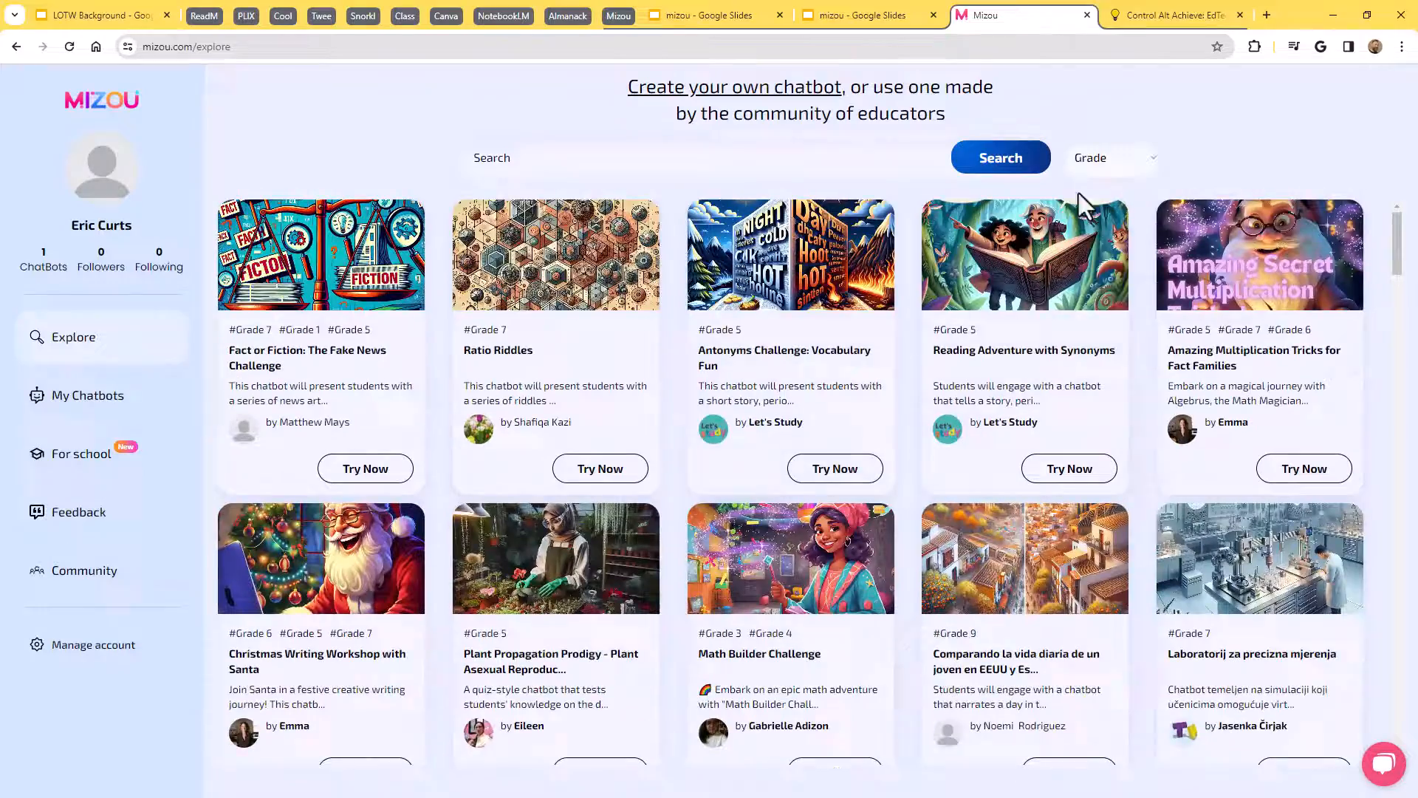
Filter the gallery to Grade 5 and scroll the resulting chatbot list.
{"action": "left_click", "coordinate": [1112, 157]}
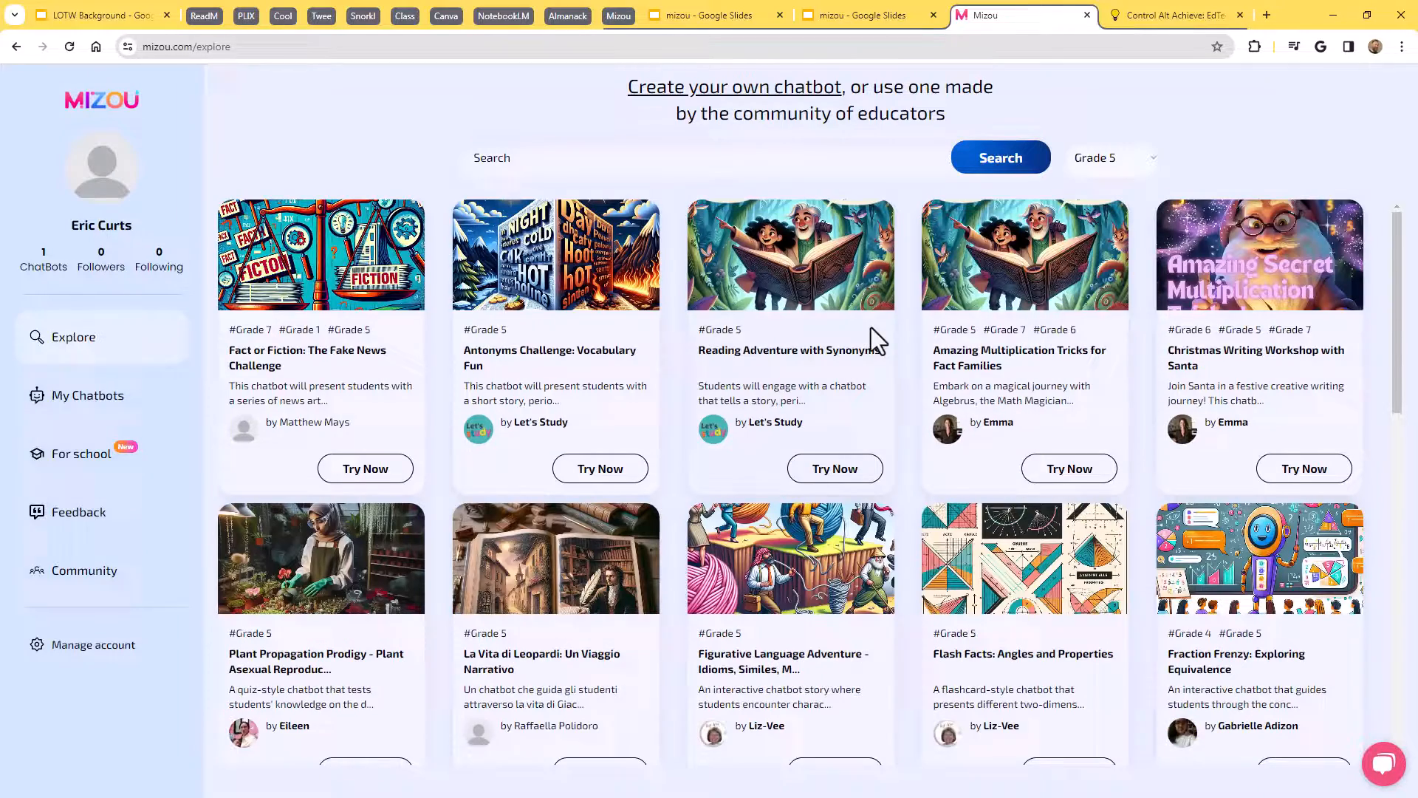
{"action": "scroll", "scroll_direction": "down", "scroll_amount": 3}
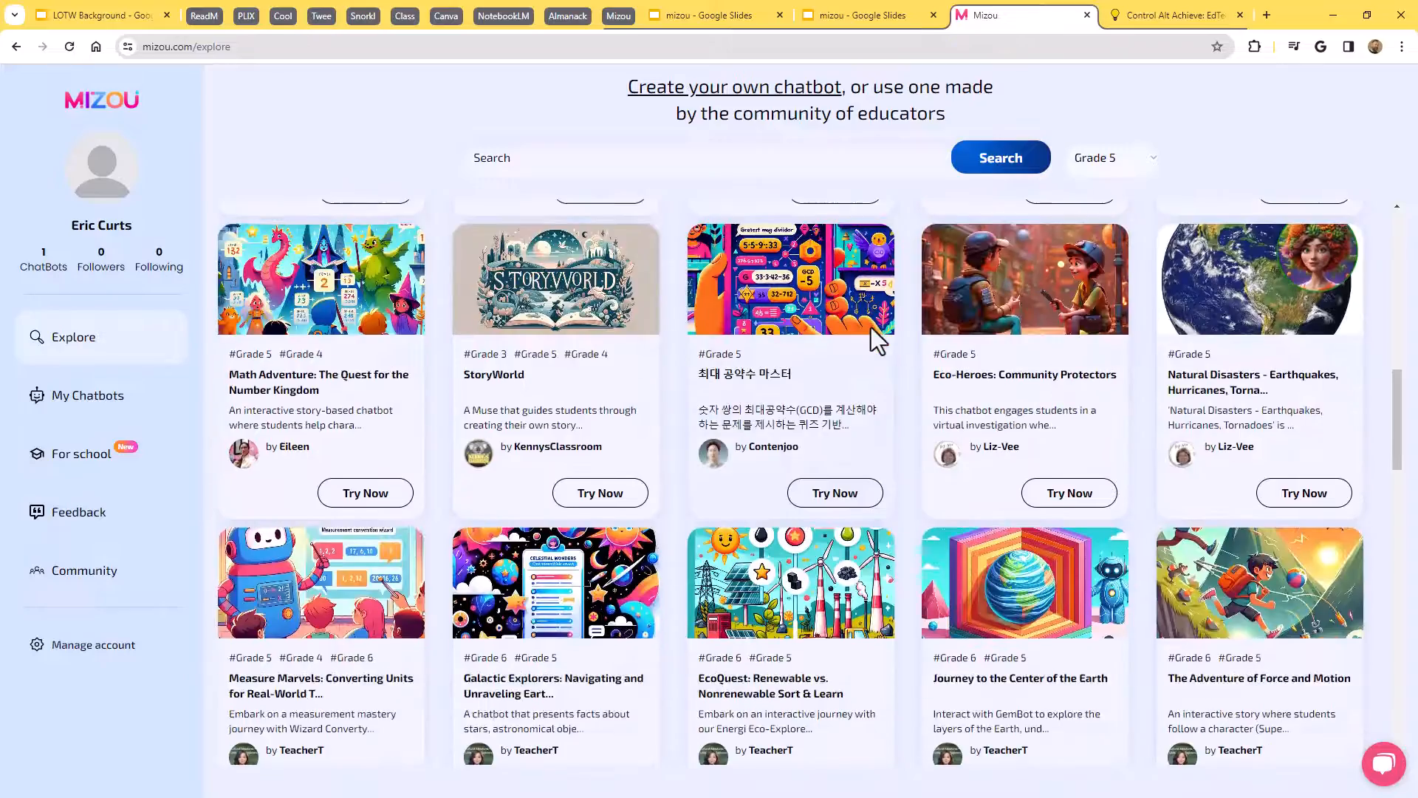
{"action": "scroll", "scroll_direction": "down", "scroll_amount": 3}
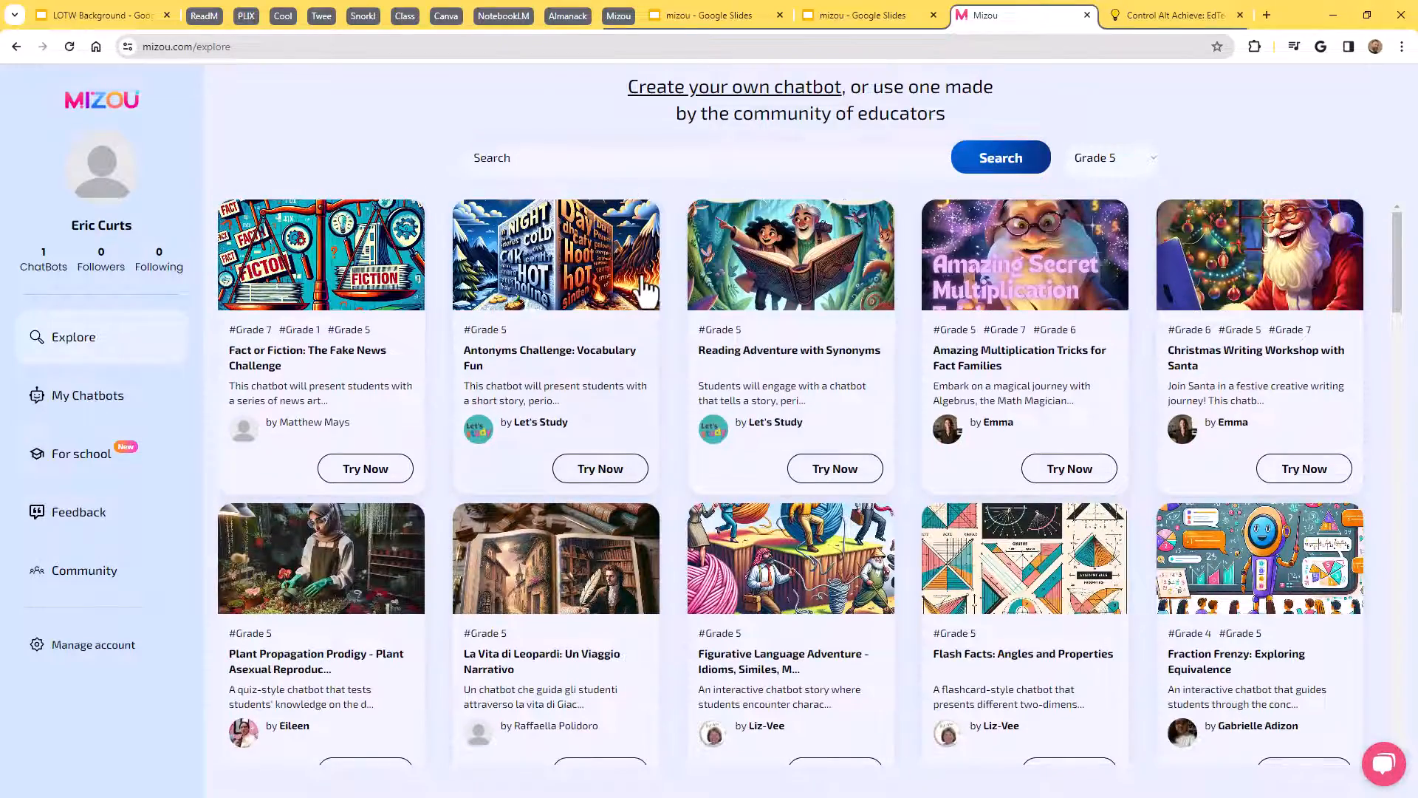
{"action": "mouse_move", "coordinate": [1084, 181]}
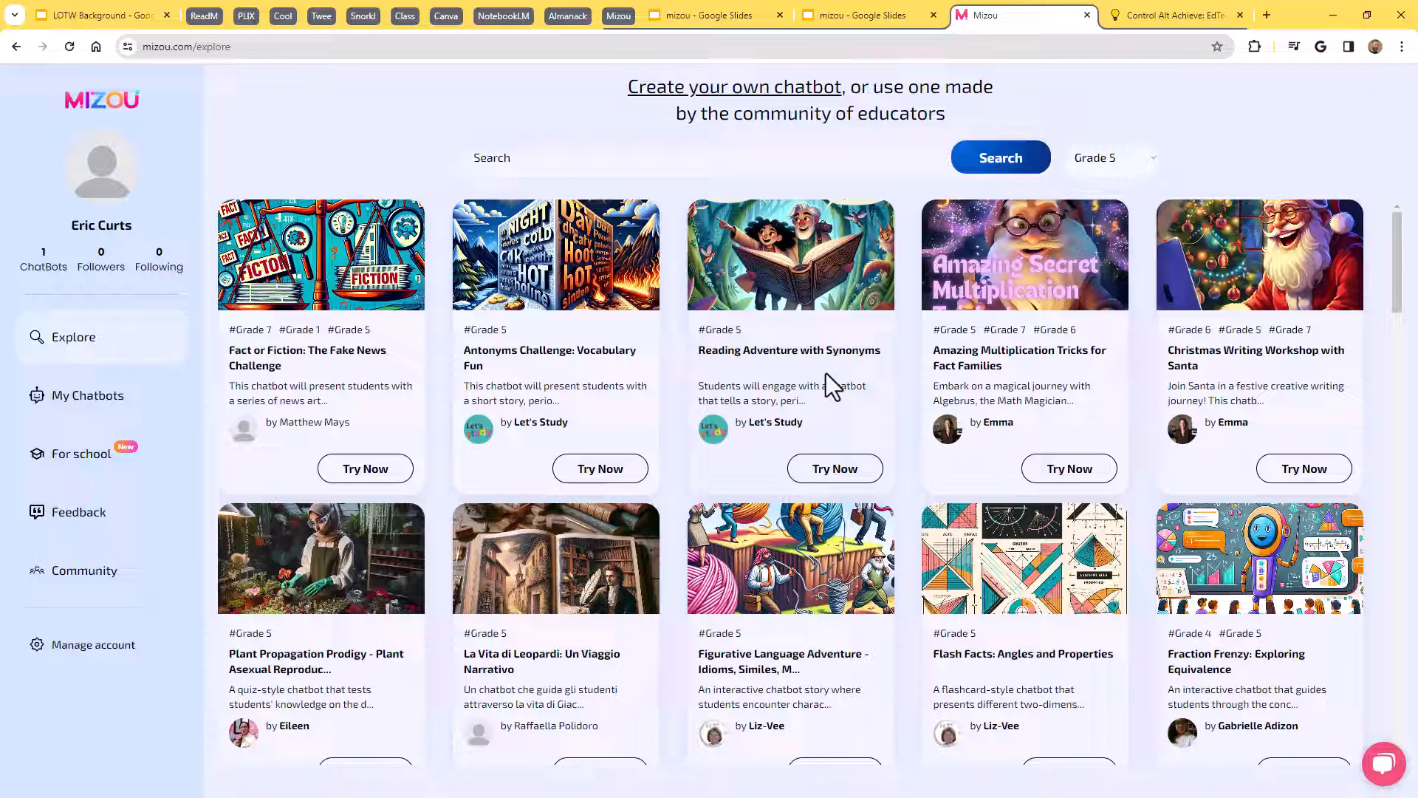
{"action": "mouse_move", "coordinate": [818, 338]}
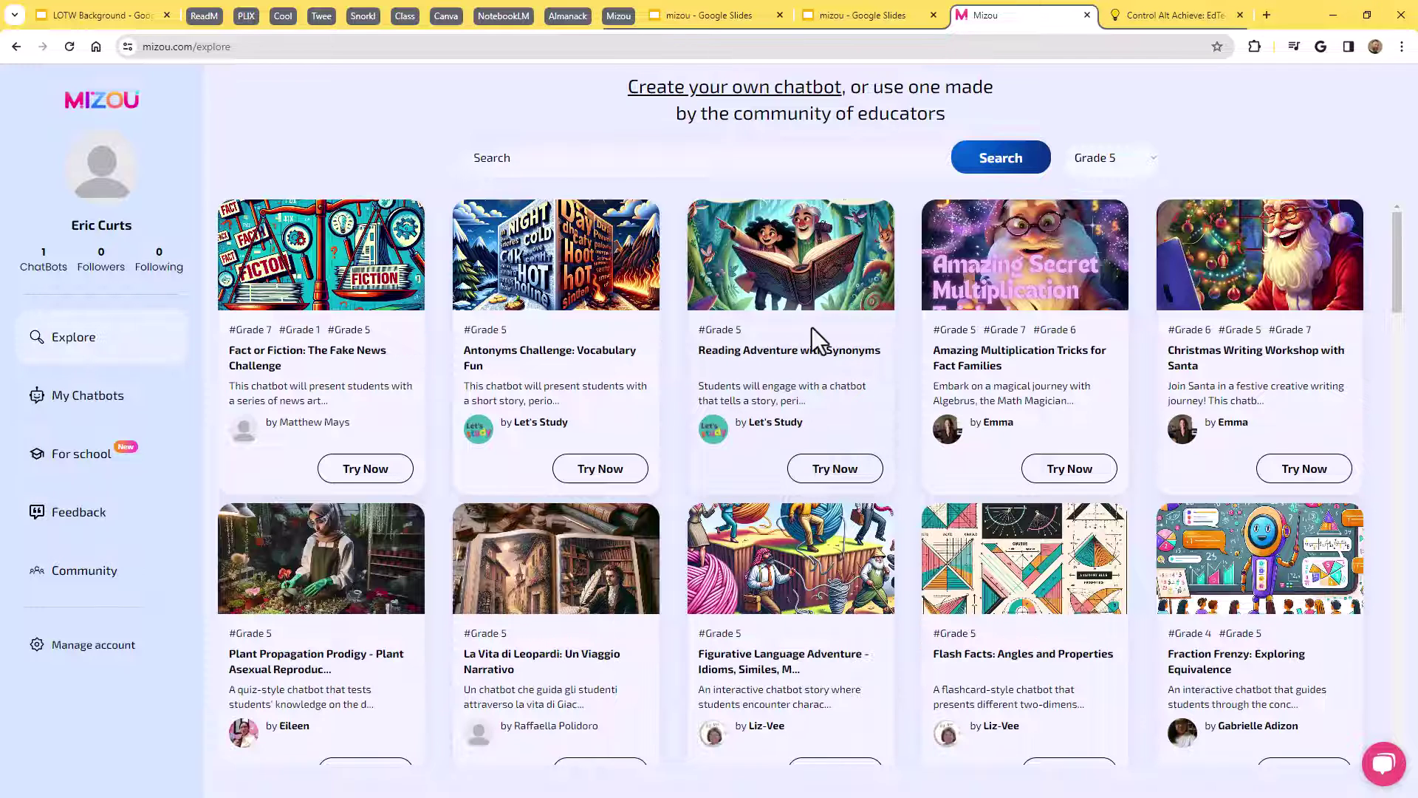
Try Now on the Reading Adventure with Synonyms chatbot to open its preview.
{"action": "left_click", "coordinate": [835, 468]}
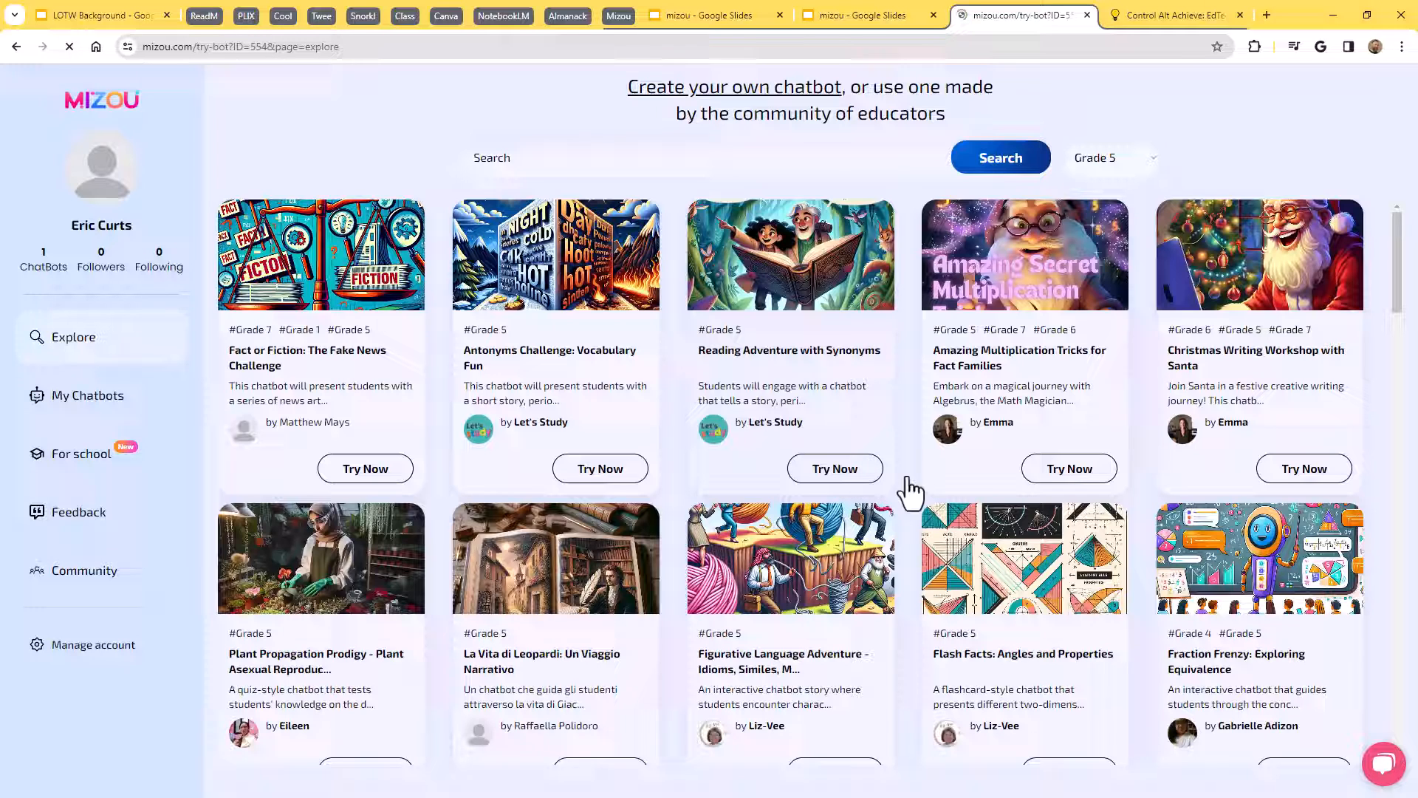
{"action": "left_click", "coordinate": [835, 468]}
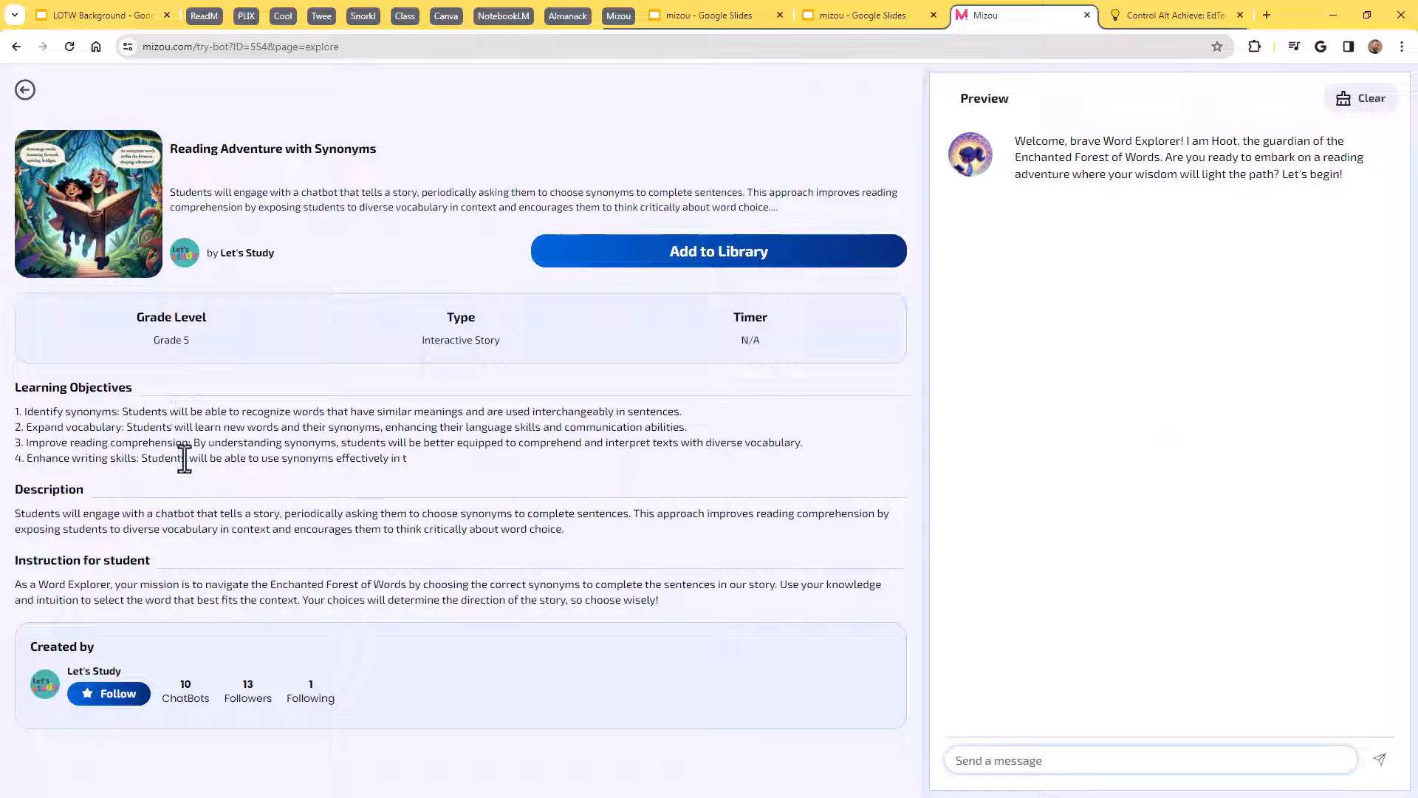
{"action": "mouse_move", "coordinate": [303, 564]}
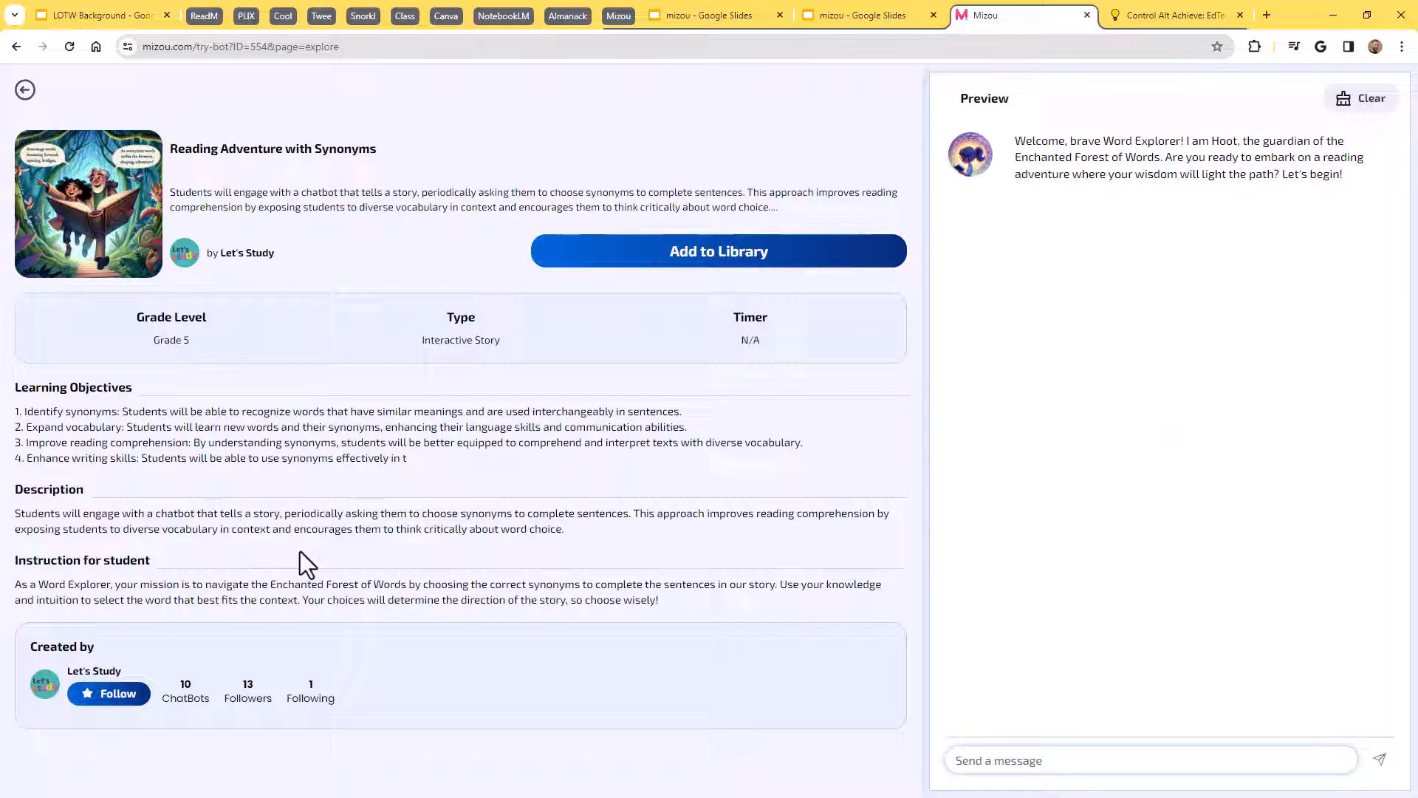
{"action": "mouse_move", "coordinate": [795, 608]}
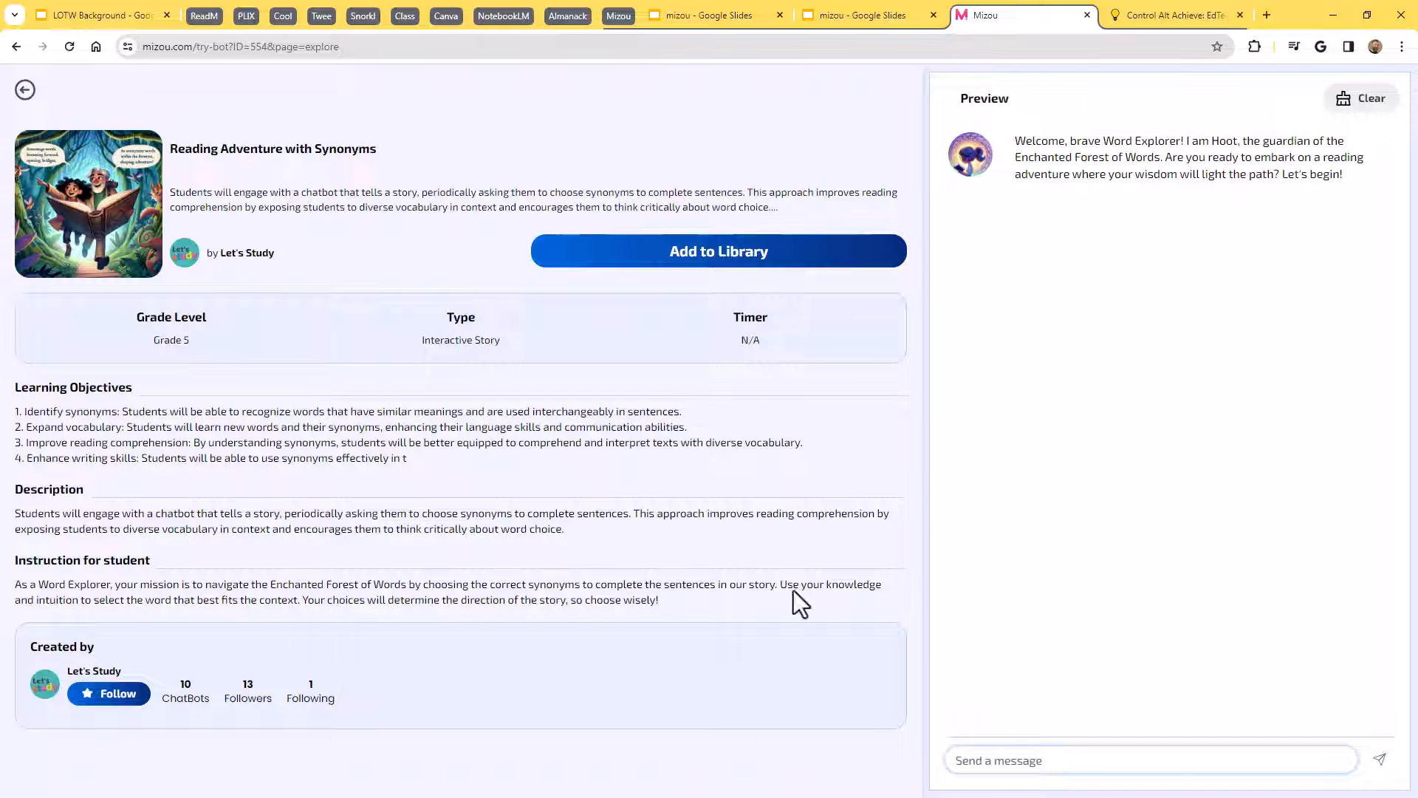
{"action": "mouse_move", "coordinate": [1174, 386]}
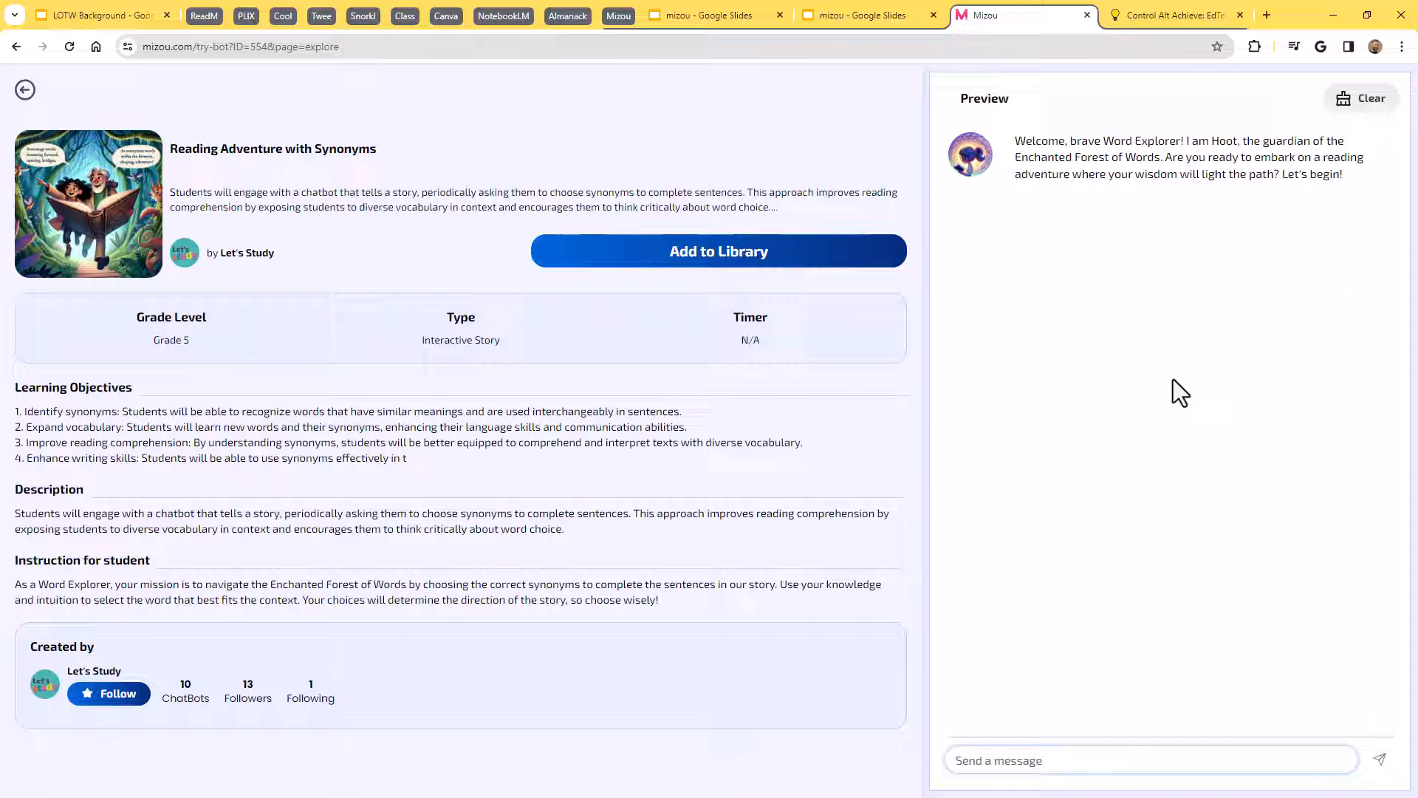
{"action": "mouse_move", "coordinate": [1170, 406]}
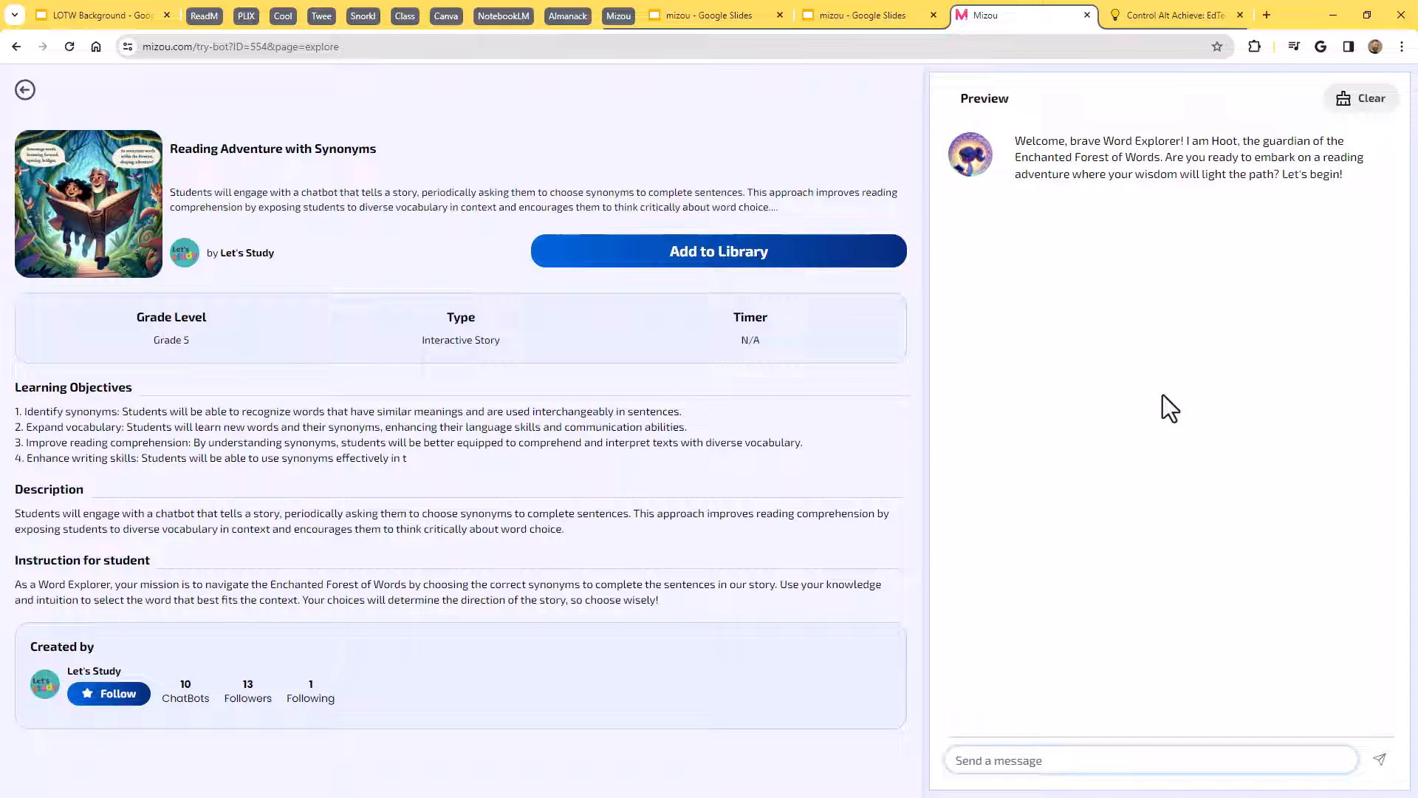
{"action": "mouse_move", "coordinate": [1161, 287]}
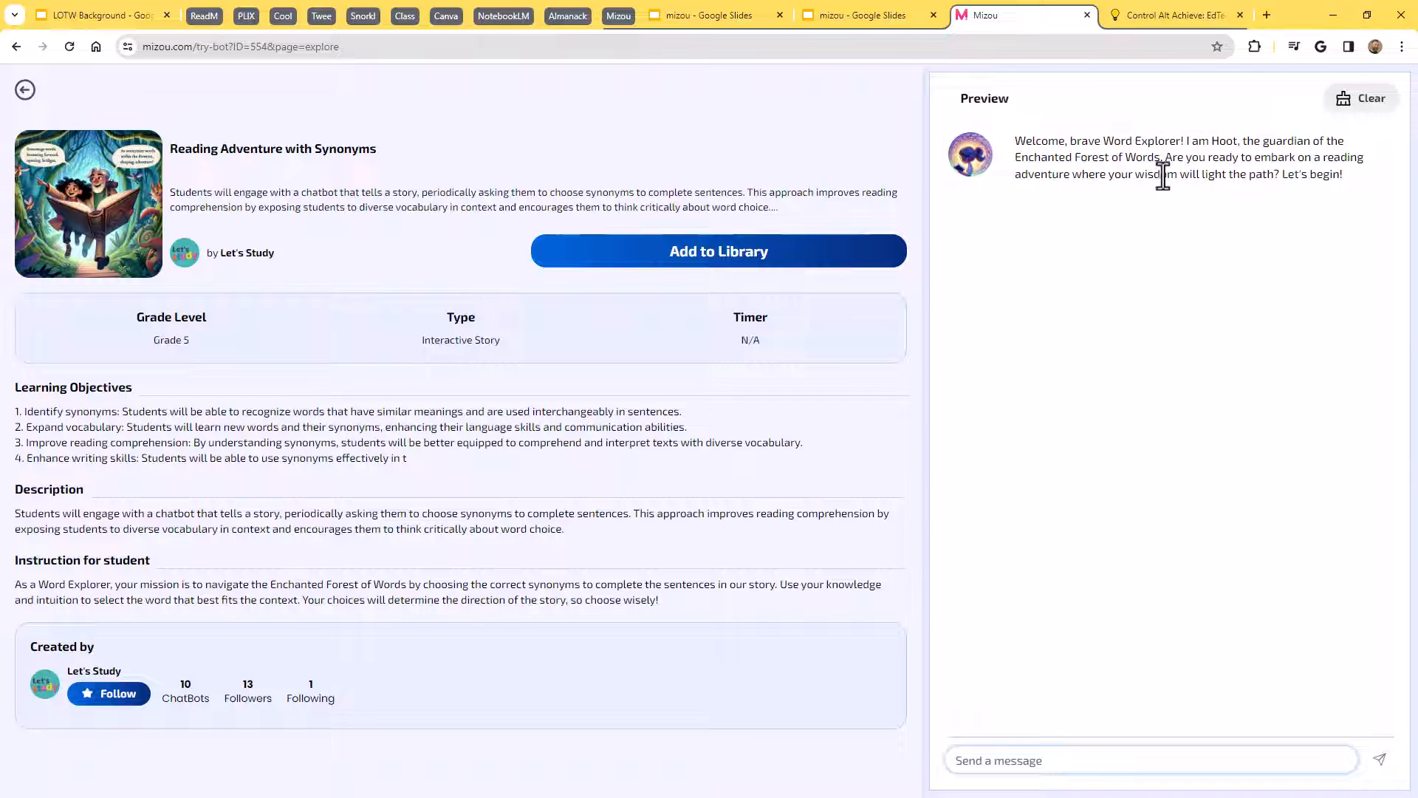
{"action": "mouse_move", "coordinate": [1141, 174]}
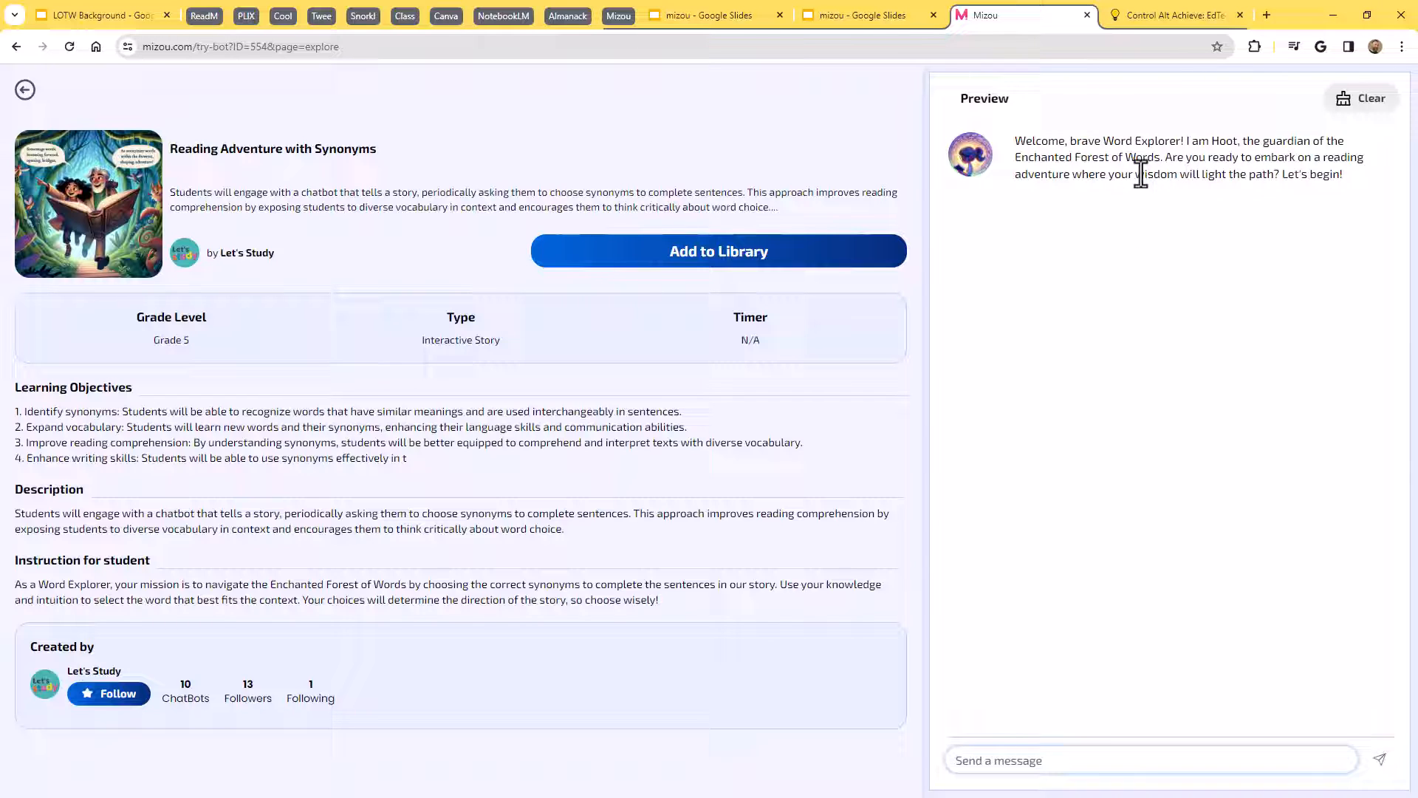
{"action": "mouse_move", "coordinate": [1237, 180]}
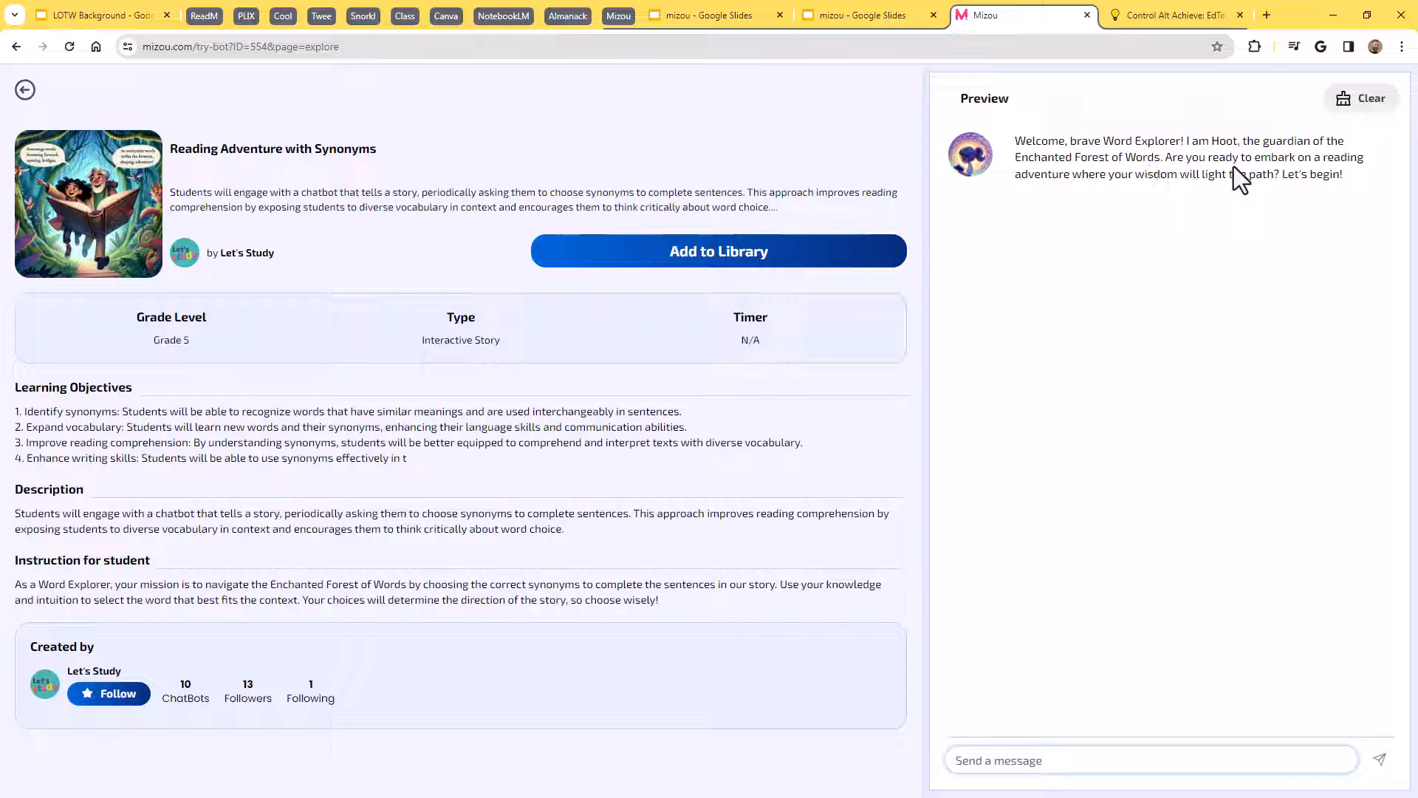
{"action": "mouse_move", "coordinate": [1254, 214]}
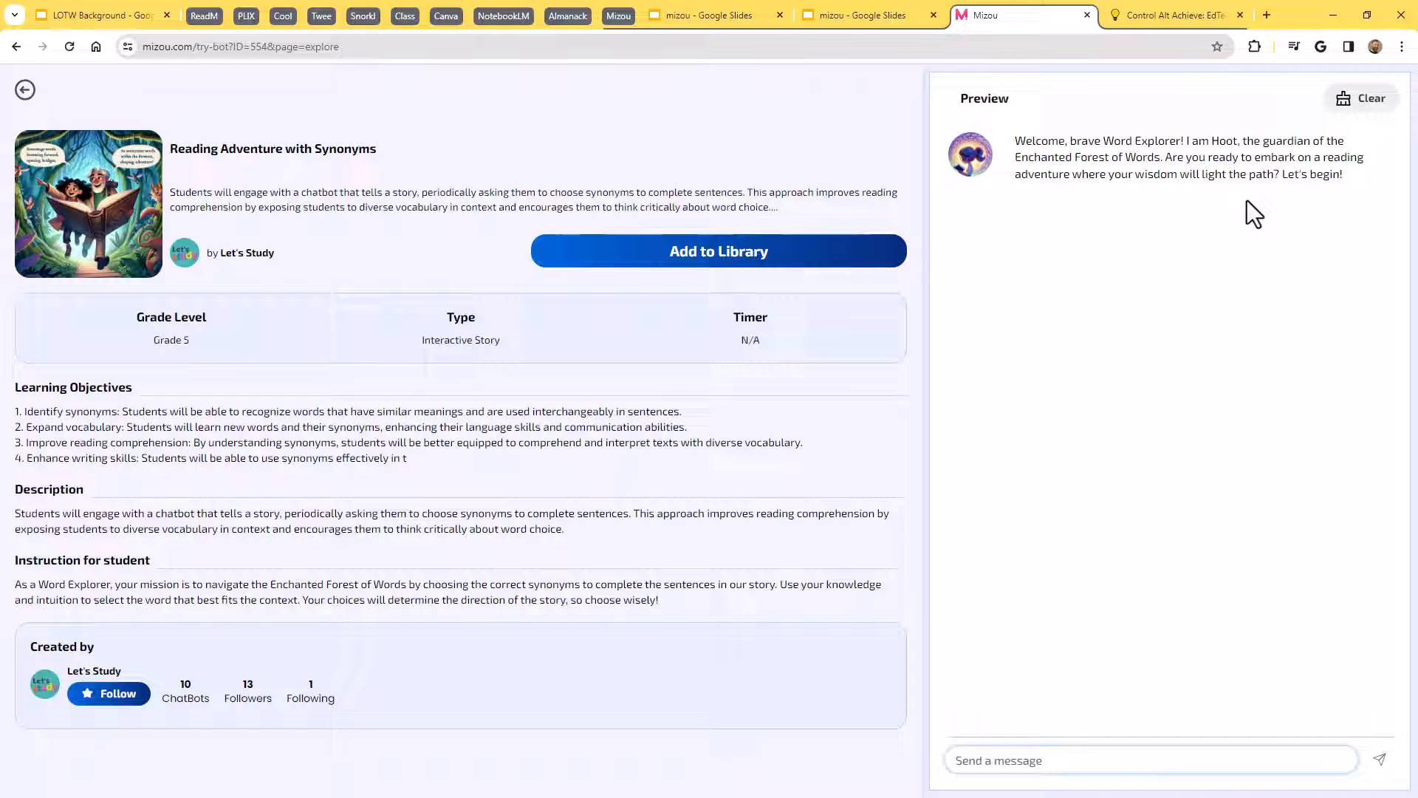
{"action": "mouse_move", "coordinate": [1128, 706]}
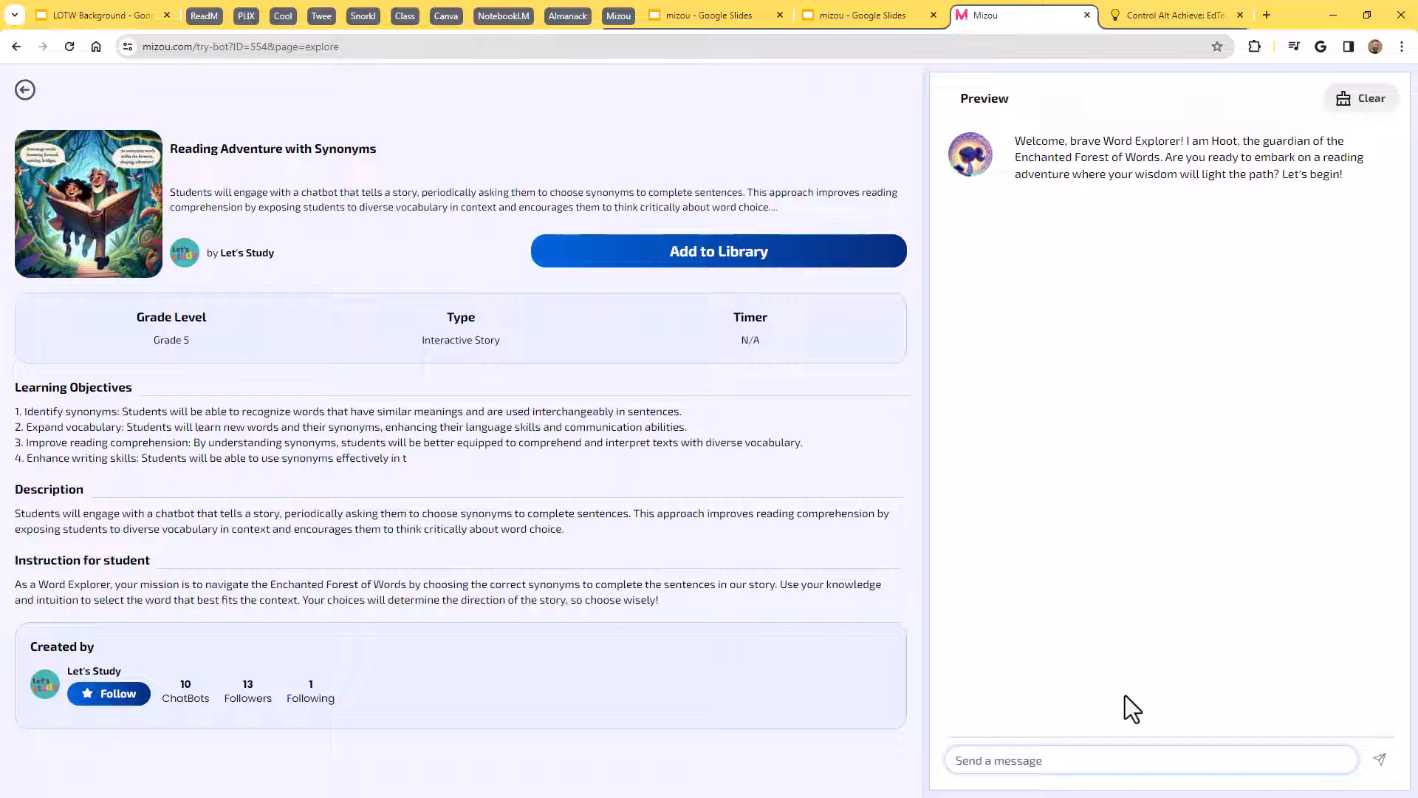
Reply 'Yes I am' to the Word Explorer greeting in the preview chat.
{"action": "left_click", "coordinate": [1112, 760]}
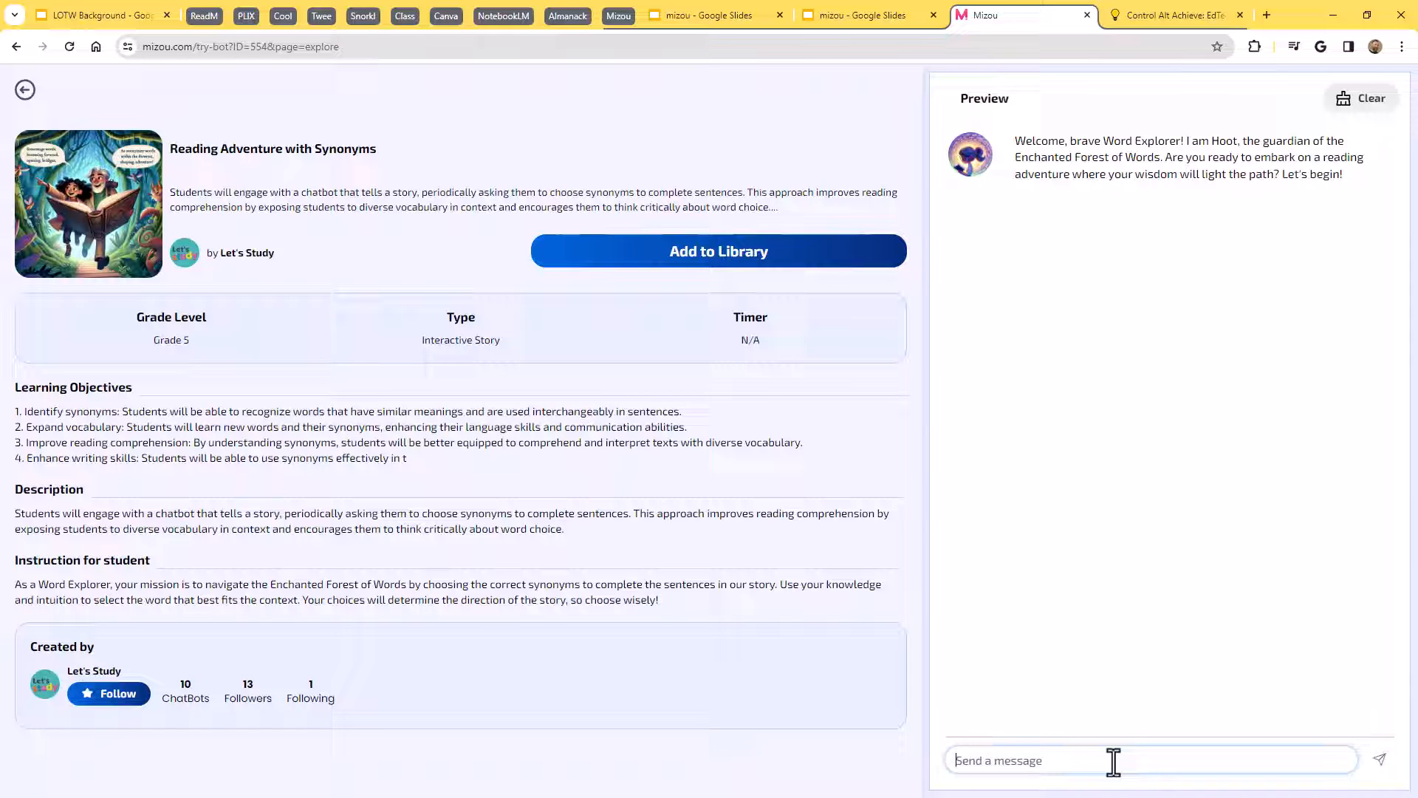
{"action": "type", "text": "Yes I am"}
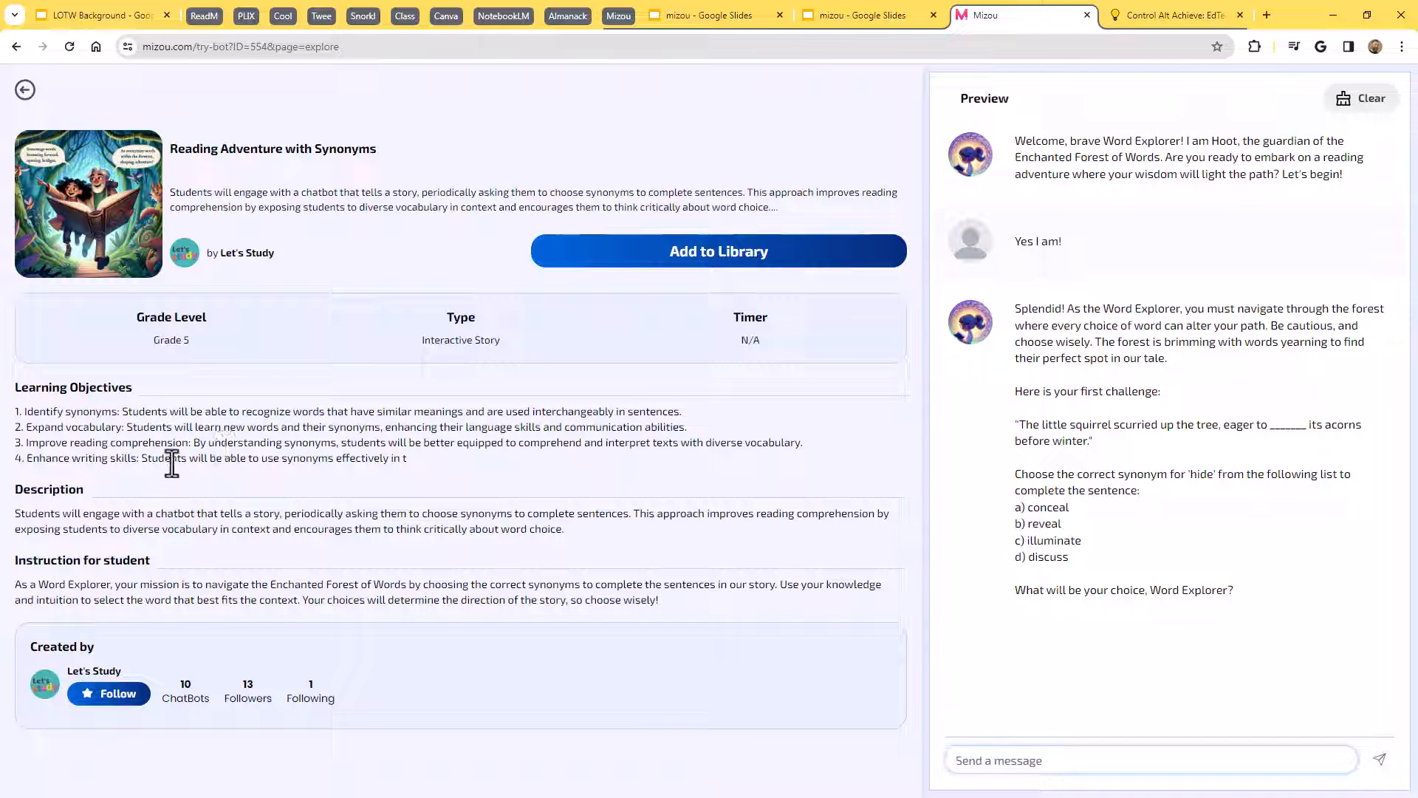
{"action": "mouse_move", "coordinate": [223, 533]}
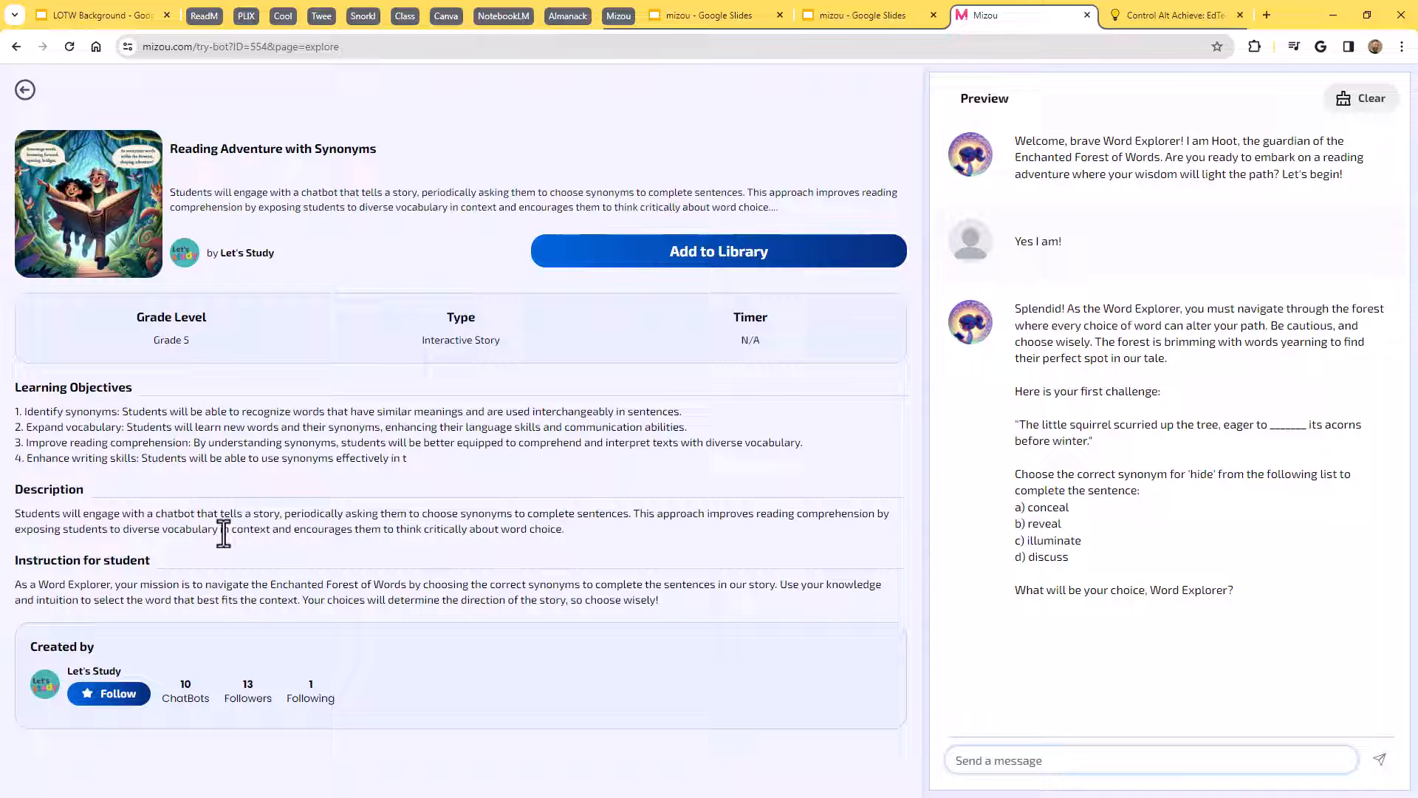
{"action": "mouse_move", "coordinate": [229, 520]}
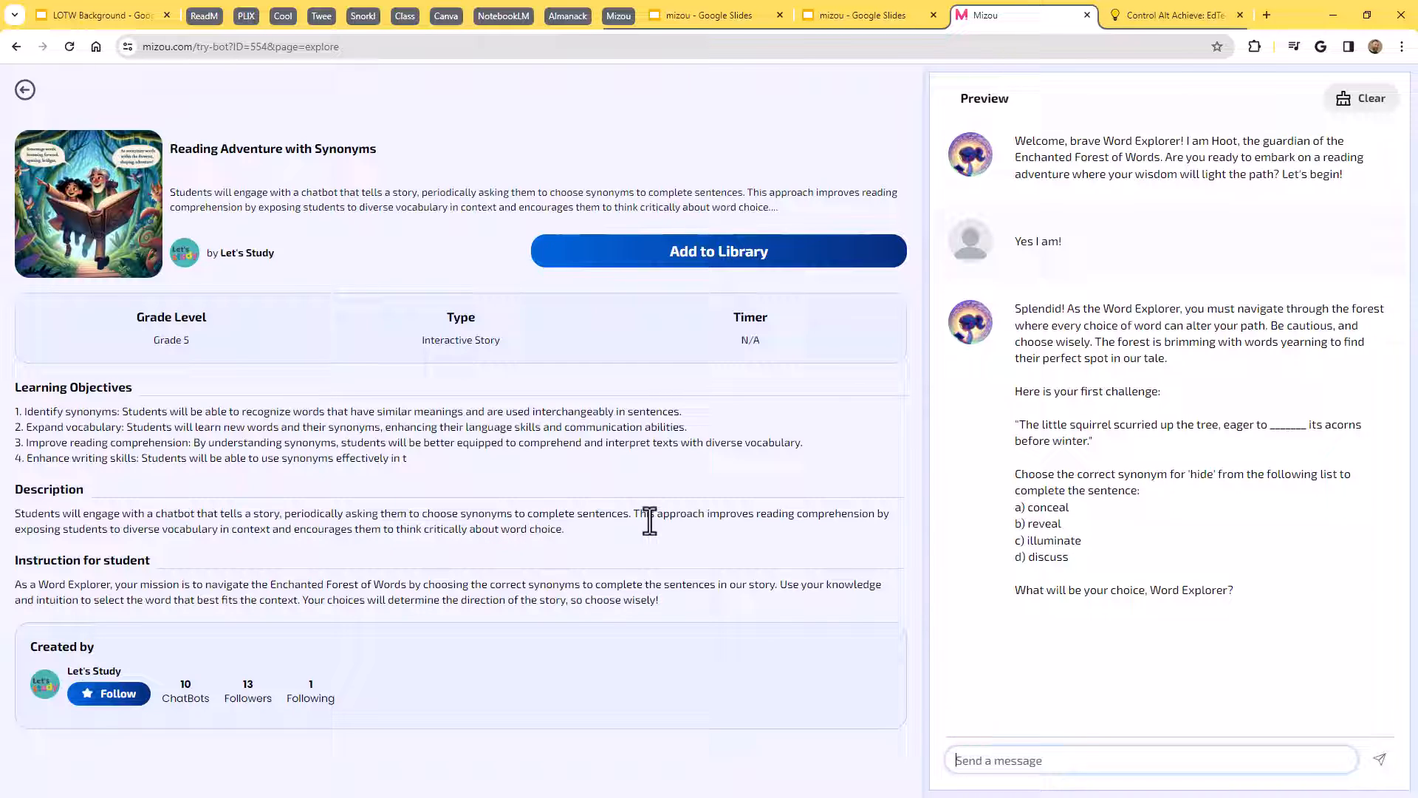
{"action": "mouse_move", "coordinate": [872, 537]}
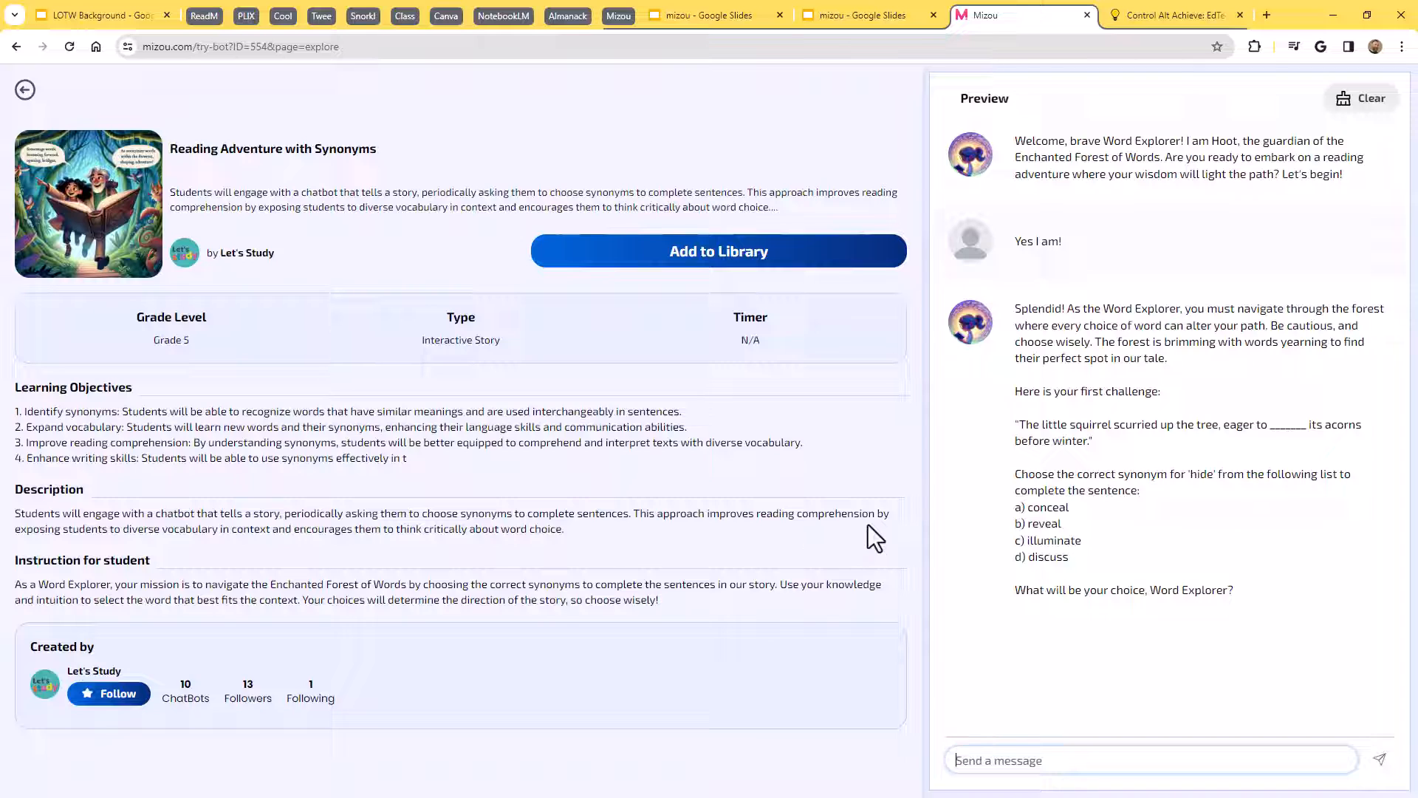
{"action": "mouse_move", "coordinate": [175, 554]}
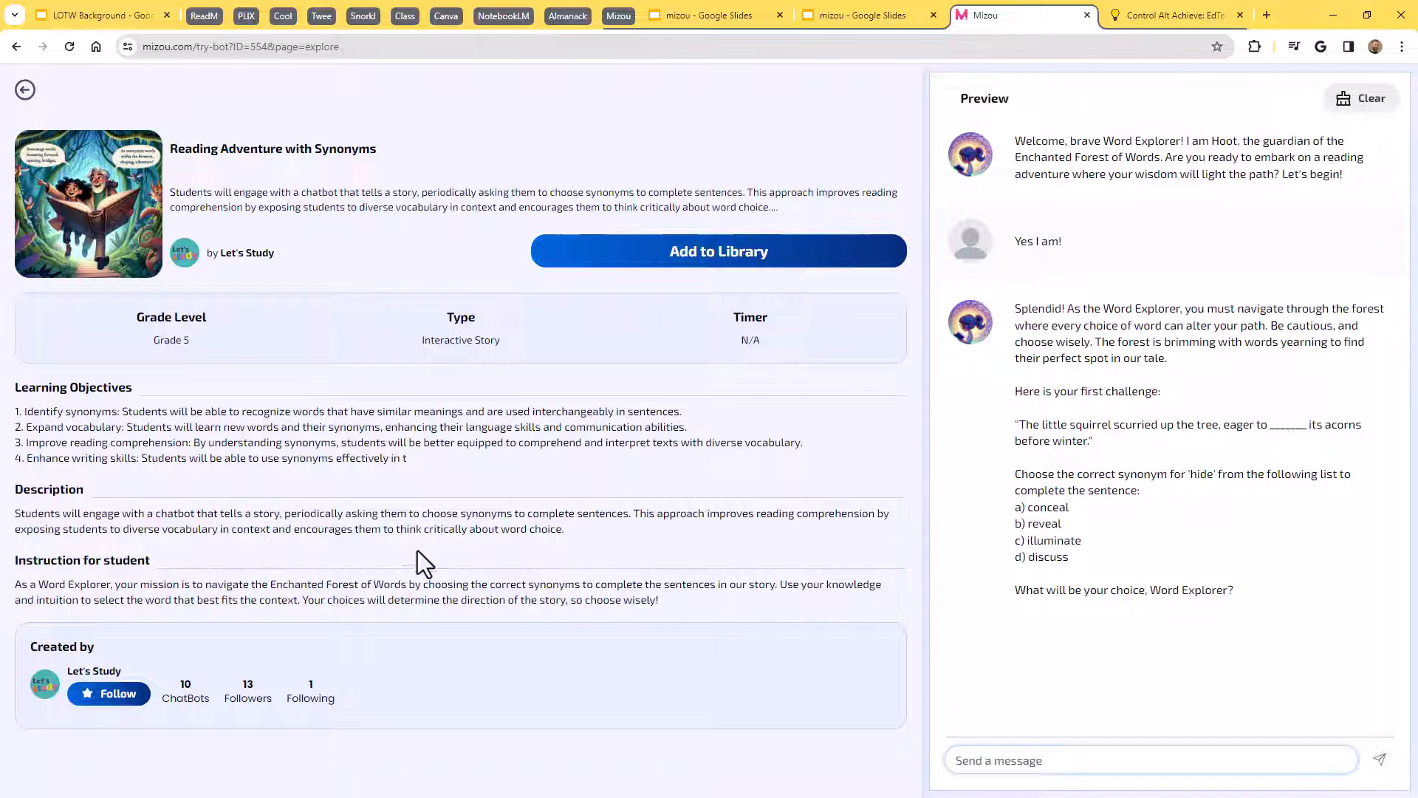
{"action": "mouse_move", "coordinate": [669, 540]}
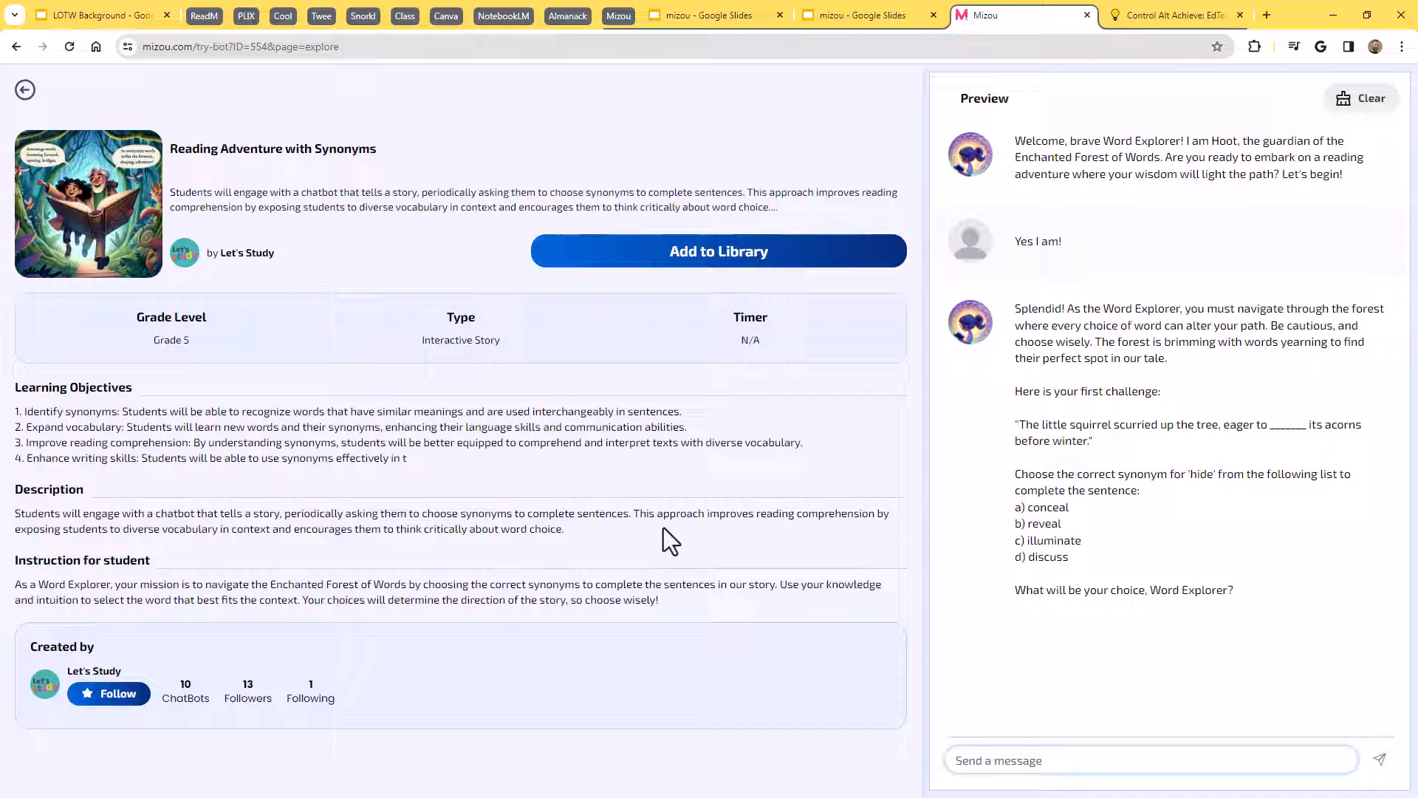
{"action": "mouse_move", "coordinate": [1218, 456]}
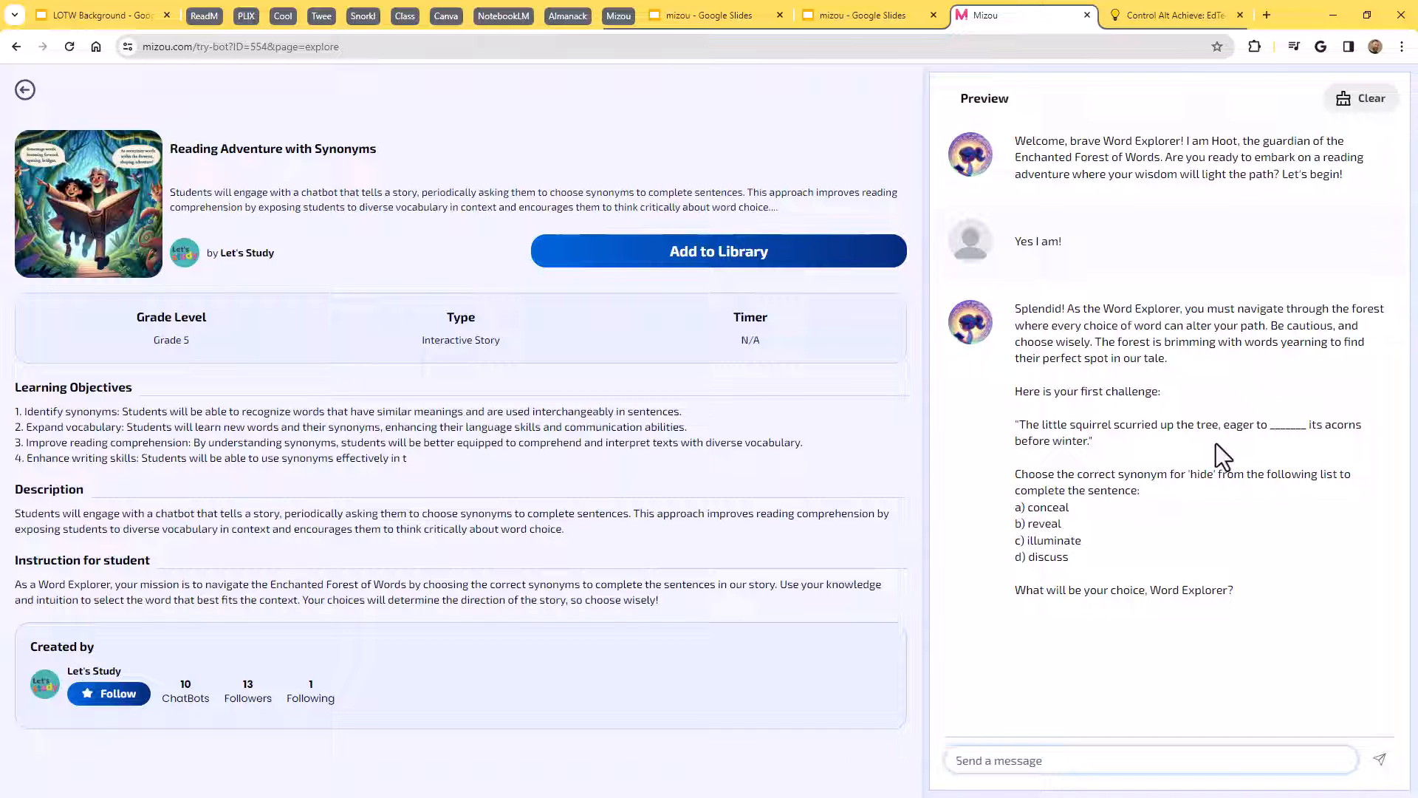
{"action": "mouse_move", "coordinate": [1140, 458]}
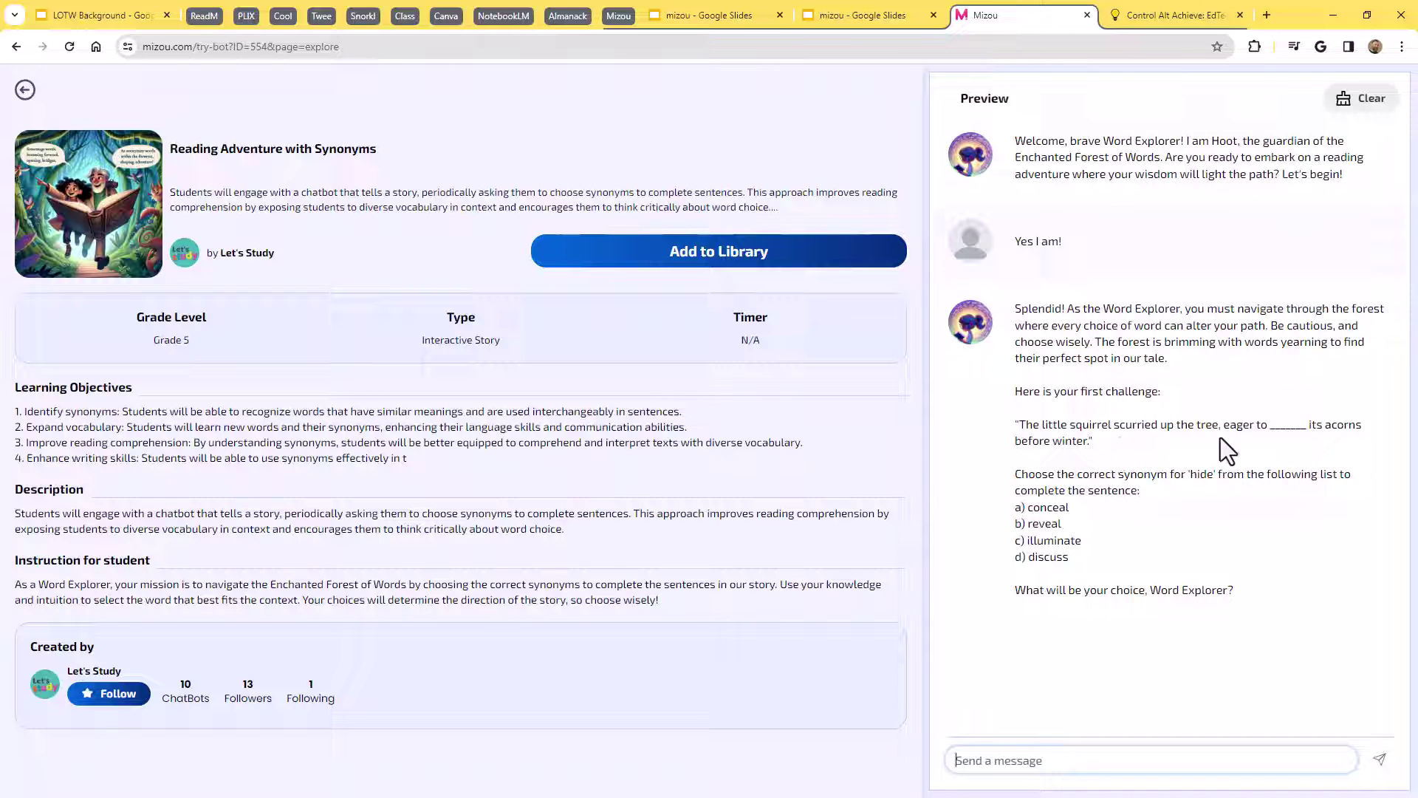
{"action": "mouse_move", "coordinate": [1321, 463]}
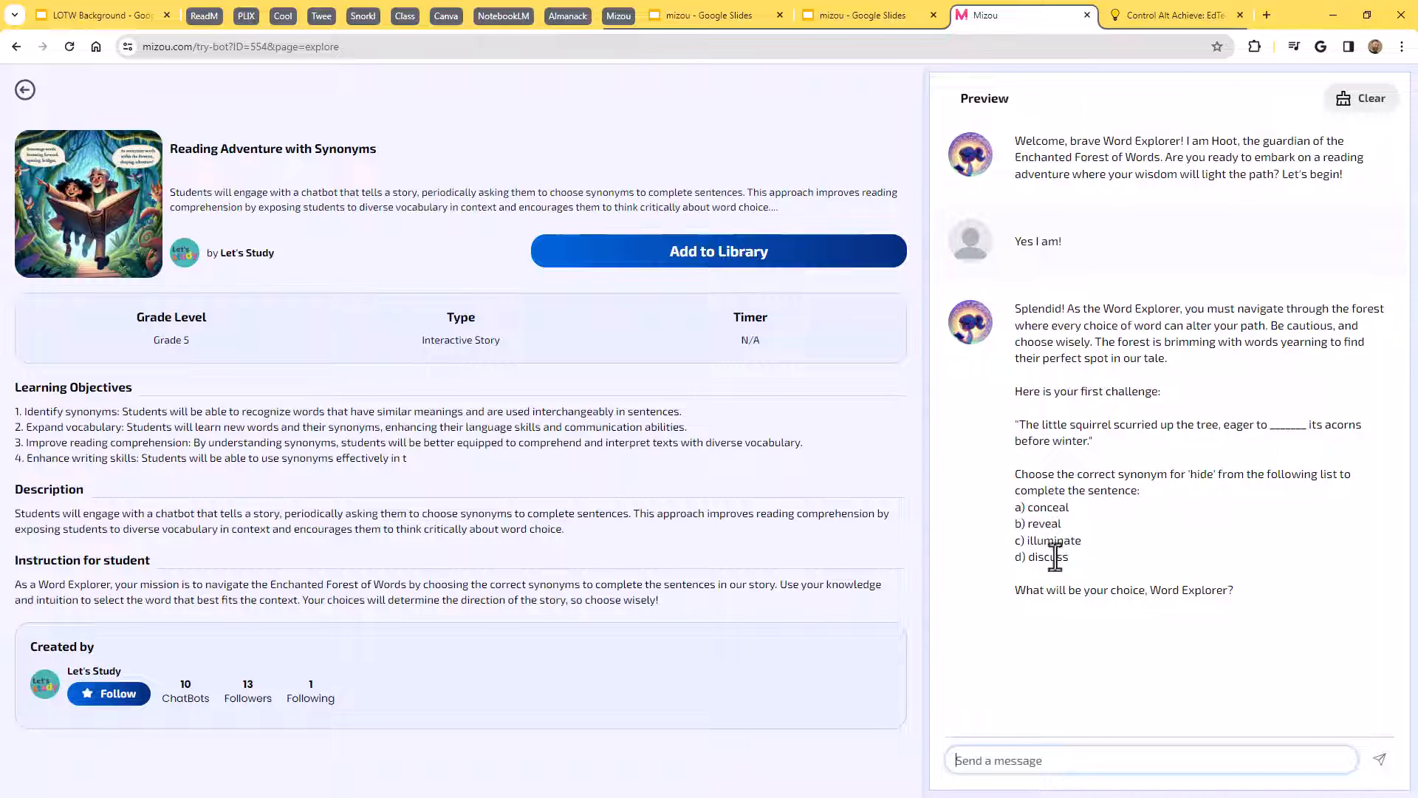
{"action": "mouse_move", "coordinate": [1059, 546]}
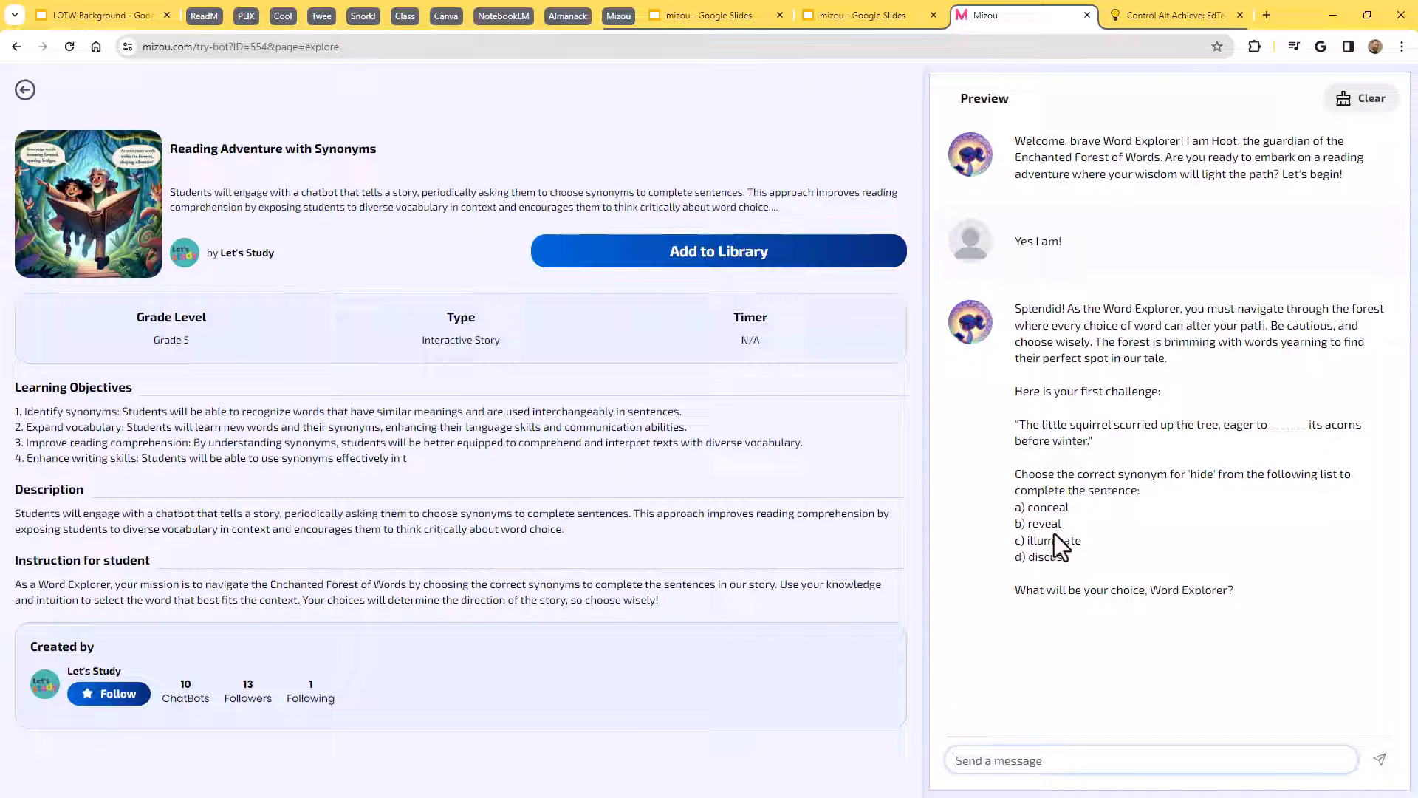
{"action": "mouse_move", "coordinate": [910, 517]}
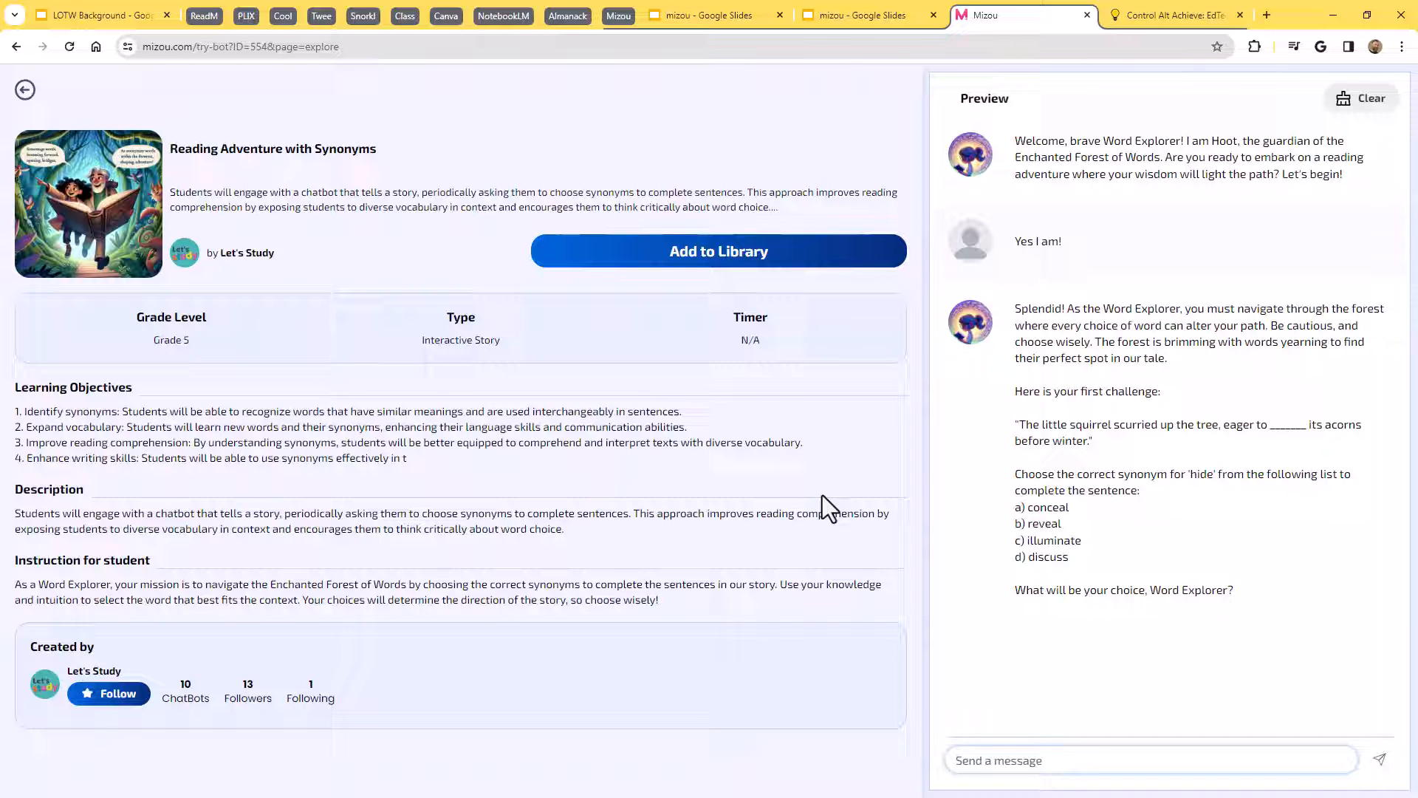
{"action": "mouse_move", "coordinate": [814, 486]}
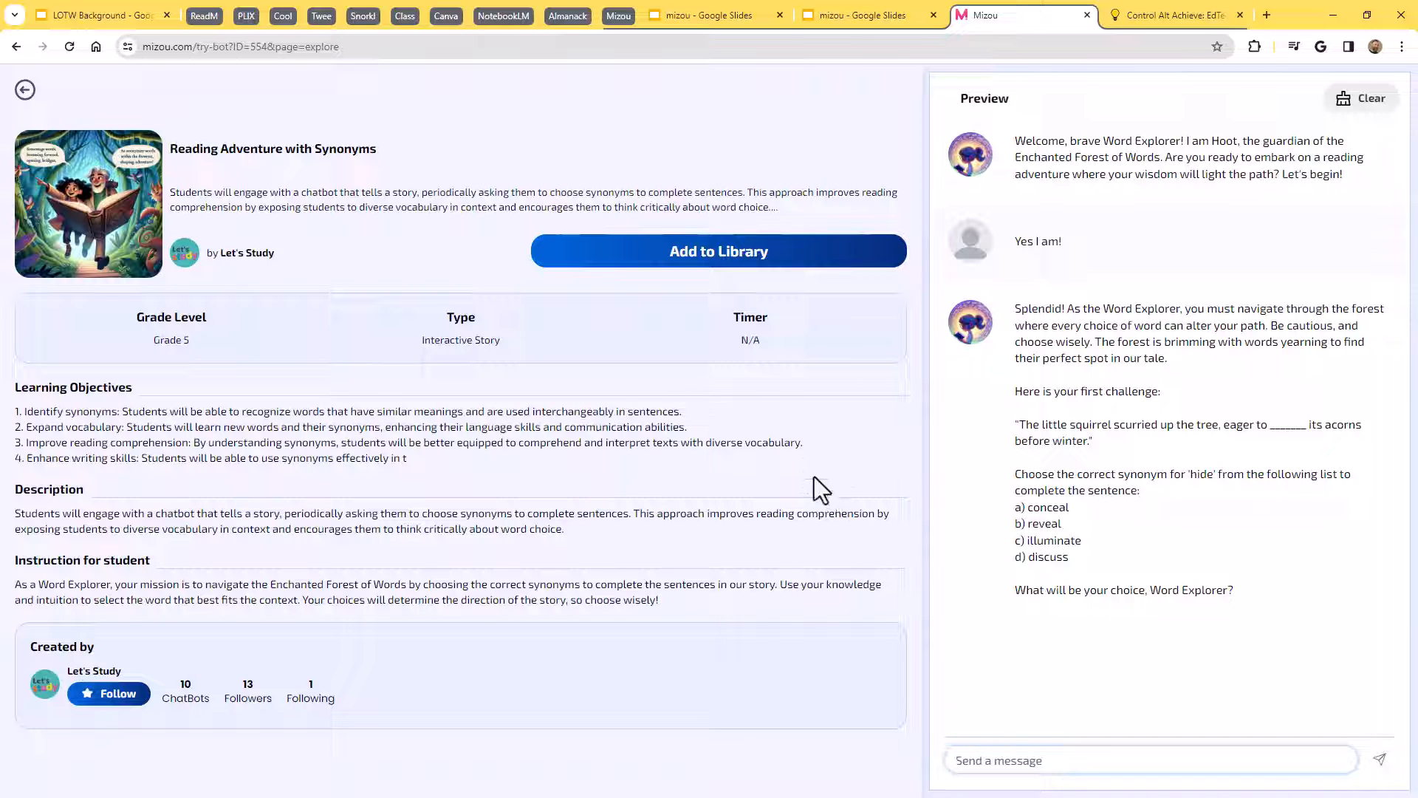
{"action": "mouse_move", "coordinate": [726, 276]}
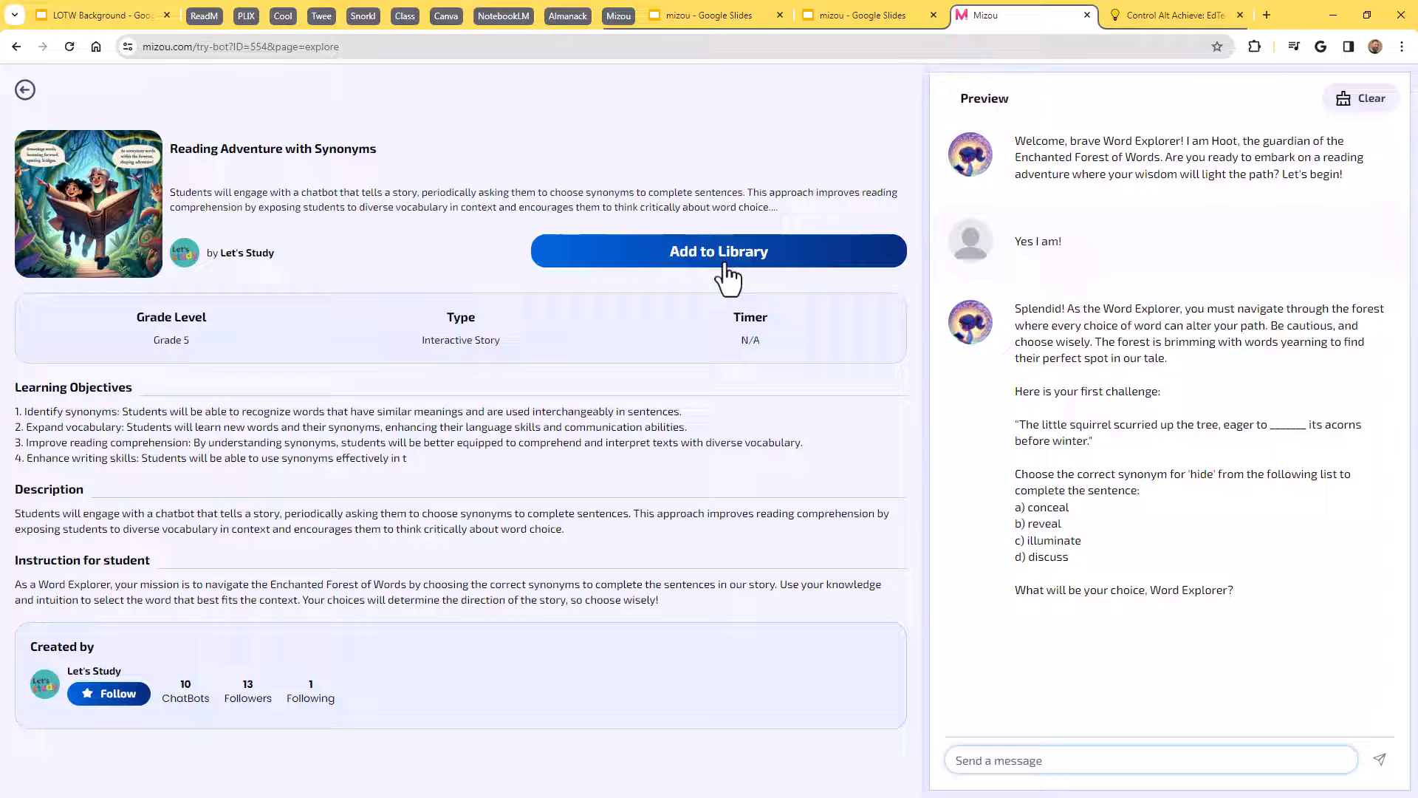
Add Reading Adventure with Synonyms to the library, then go to Access my Library.
{"action": "left_click", "coordinate": [718, 251]}
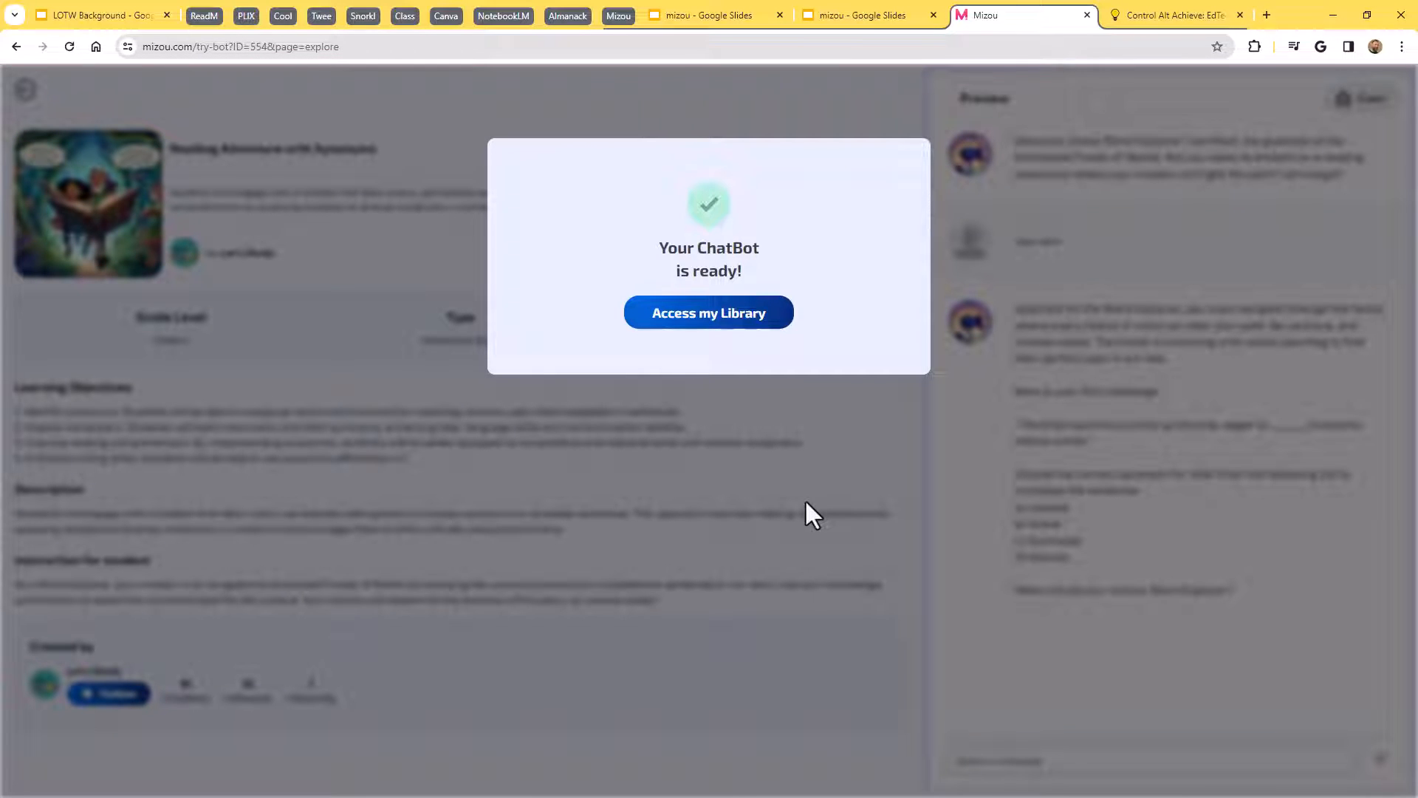
{"action": "mouse_move", "coordinate": [745, 334]}
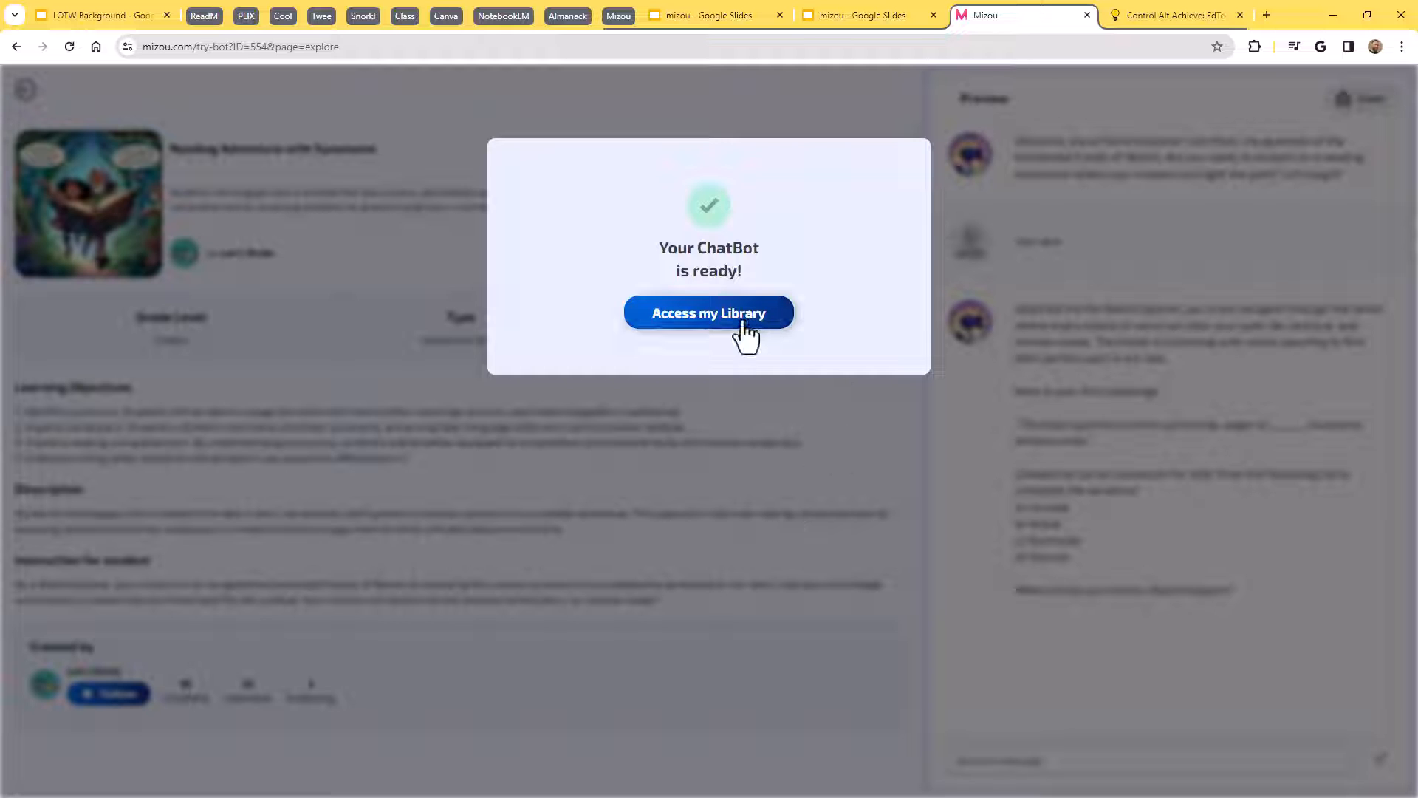
{"action": "left_click", "coordinate": [709, 312]}
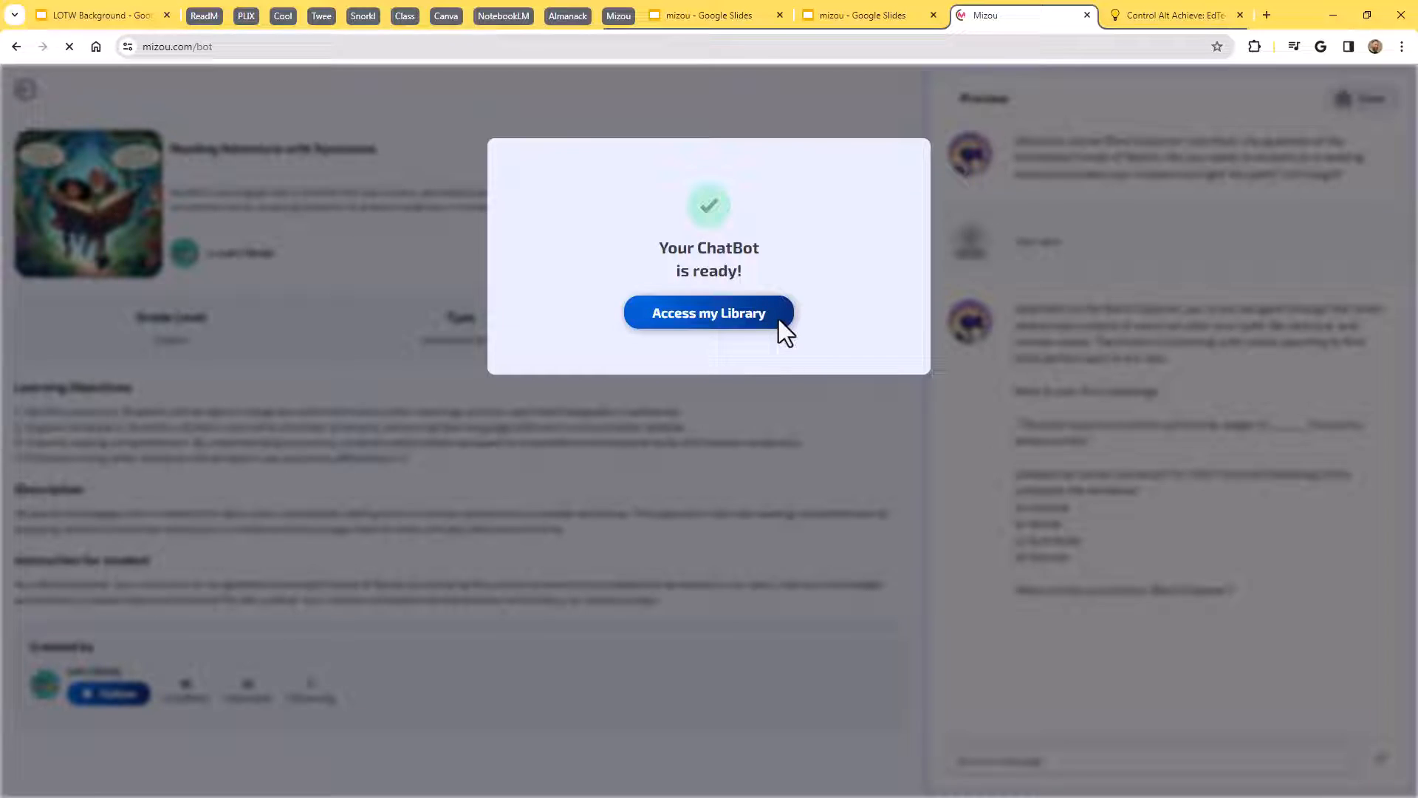
{"action": "left_click", "coordinate": [708, 312]}
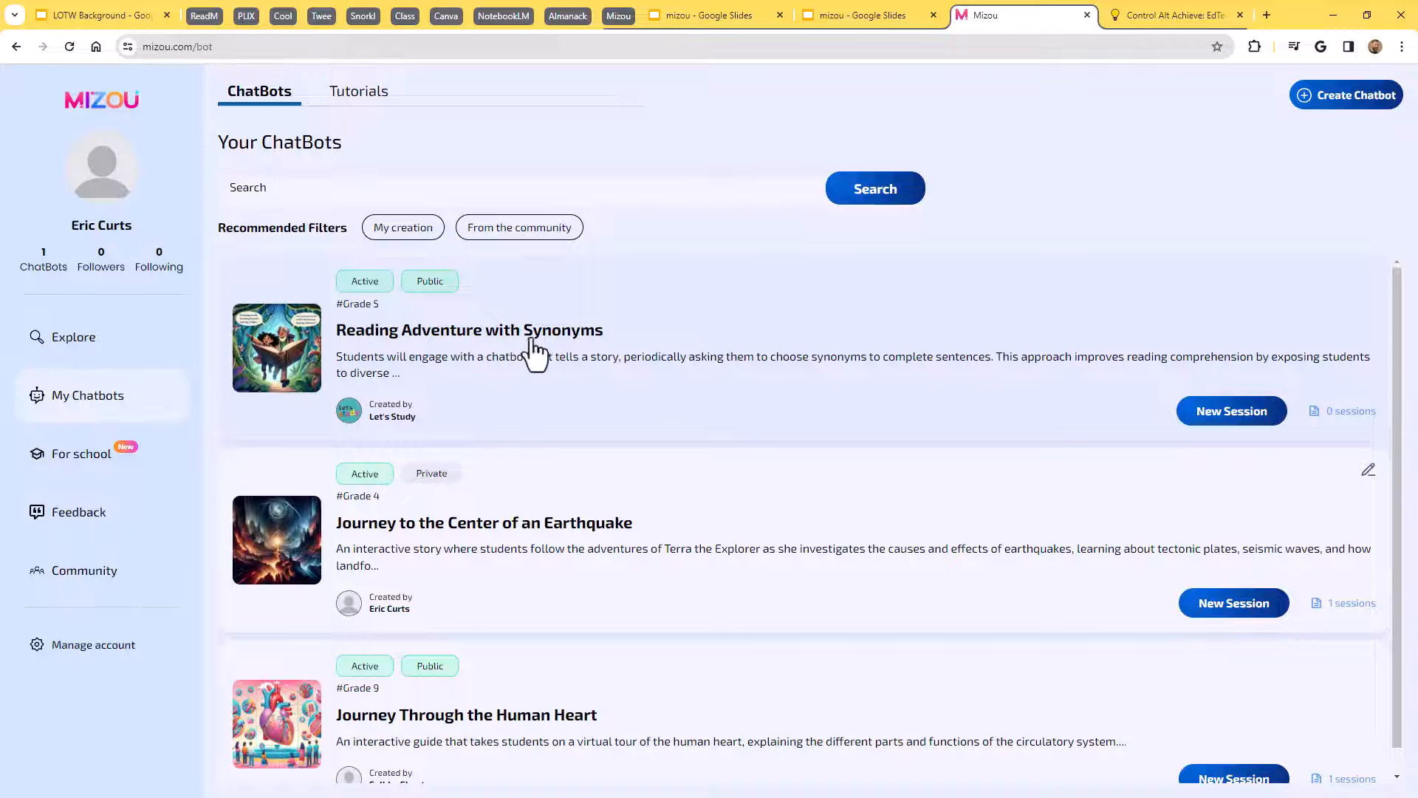
Glance at Explore, then go back to My Chatbots and scroll the list.
{"action": "left_click", "coordinate": [74, 337]}
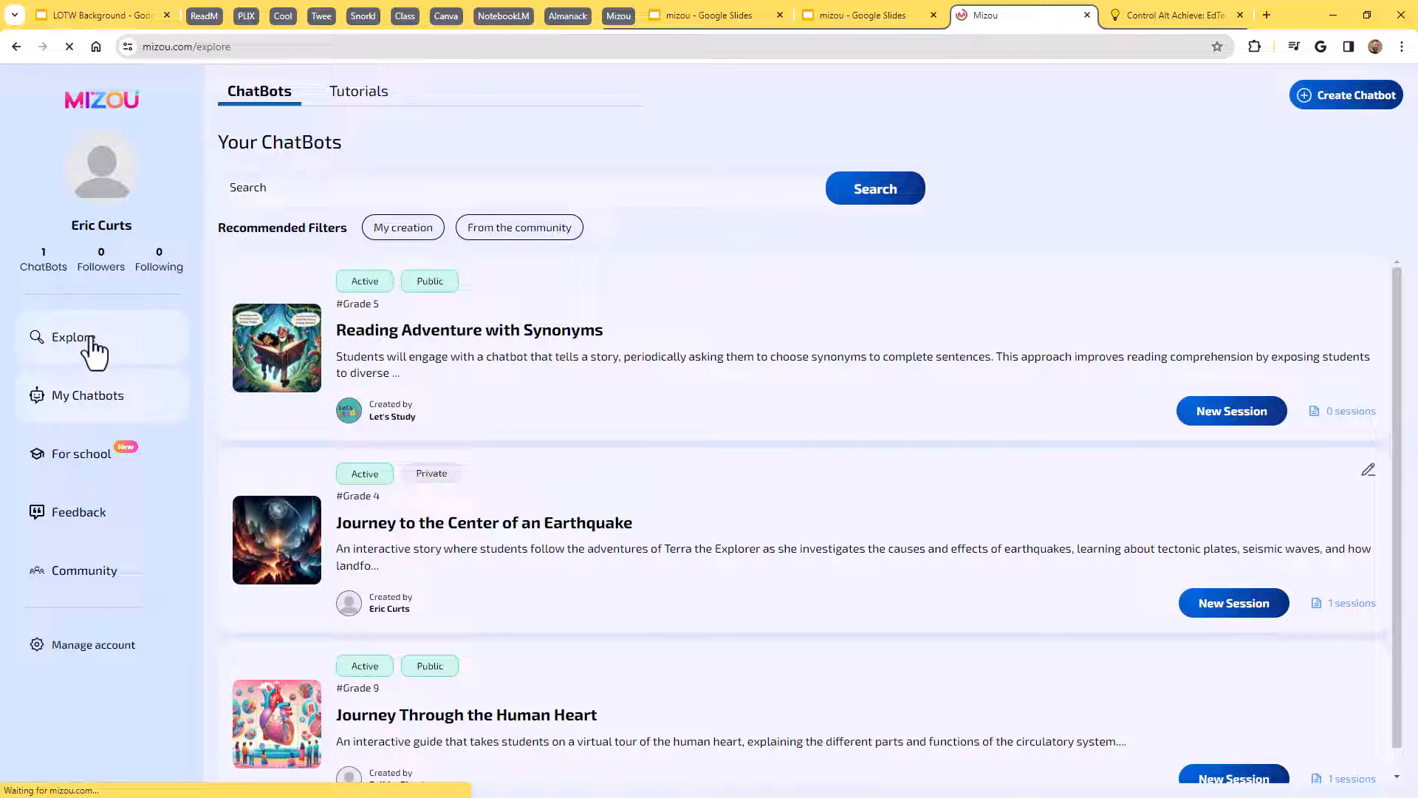
{"action": "left_click", "coordinate": [73, 337]}
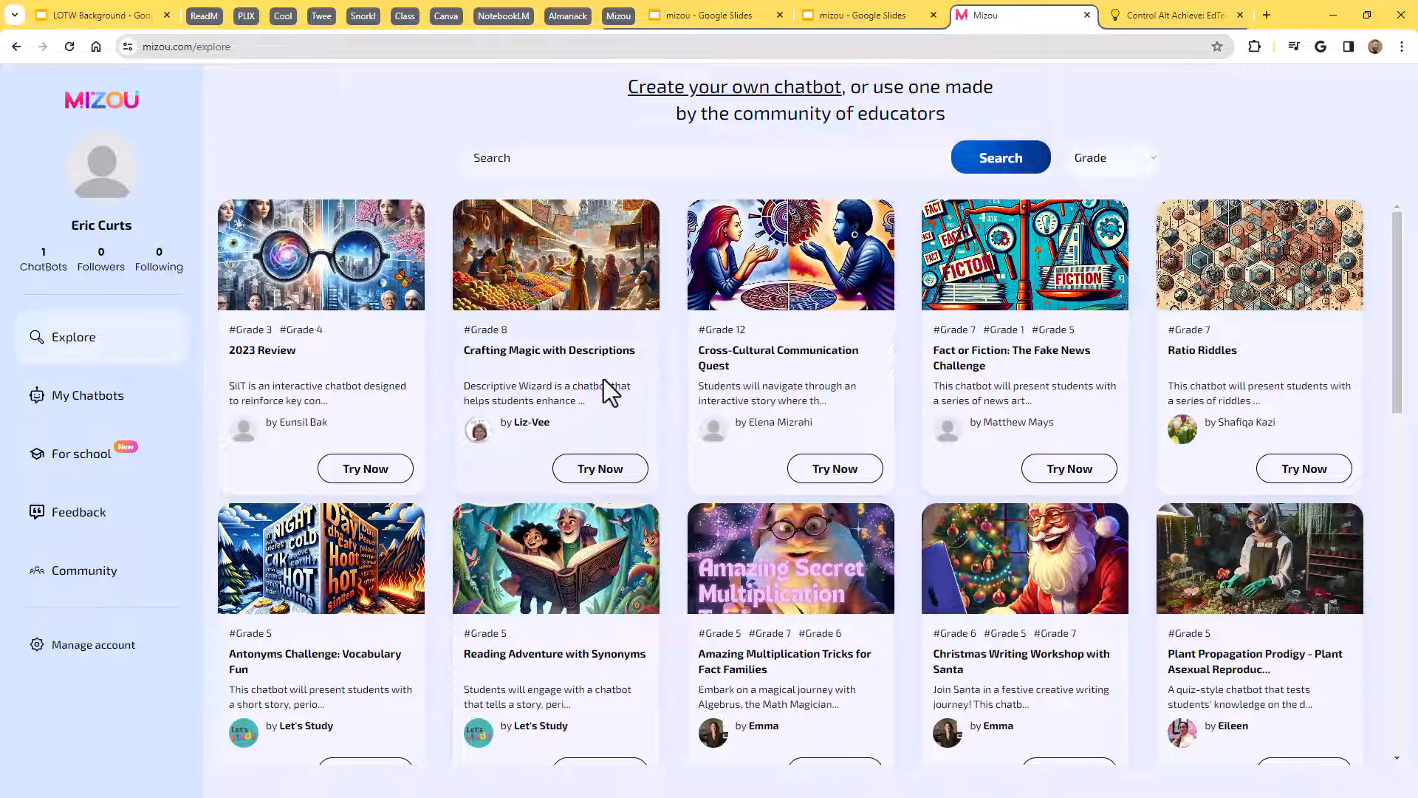
{"action": "mouse_move", "coordinate": [87, 395]}
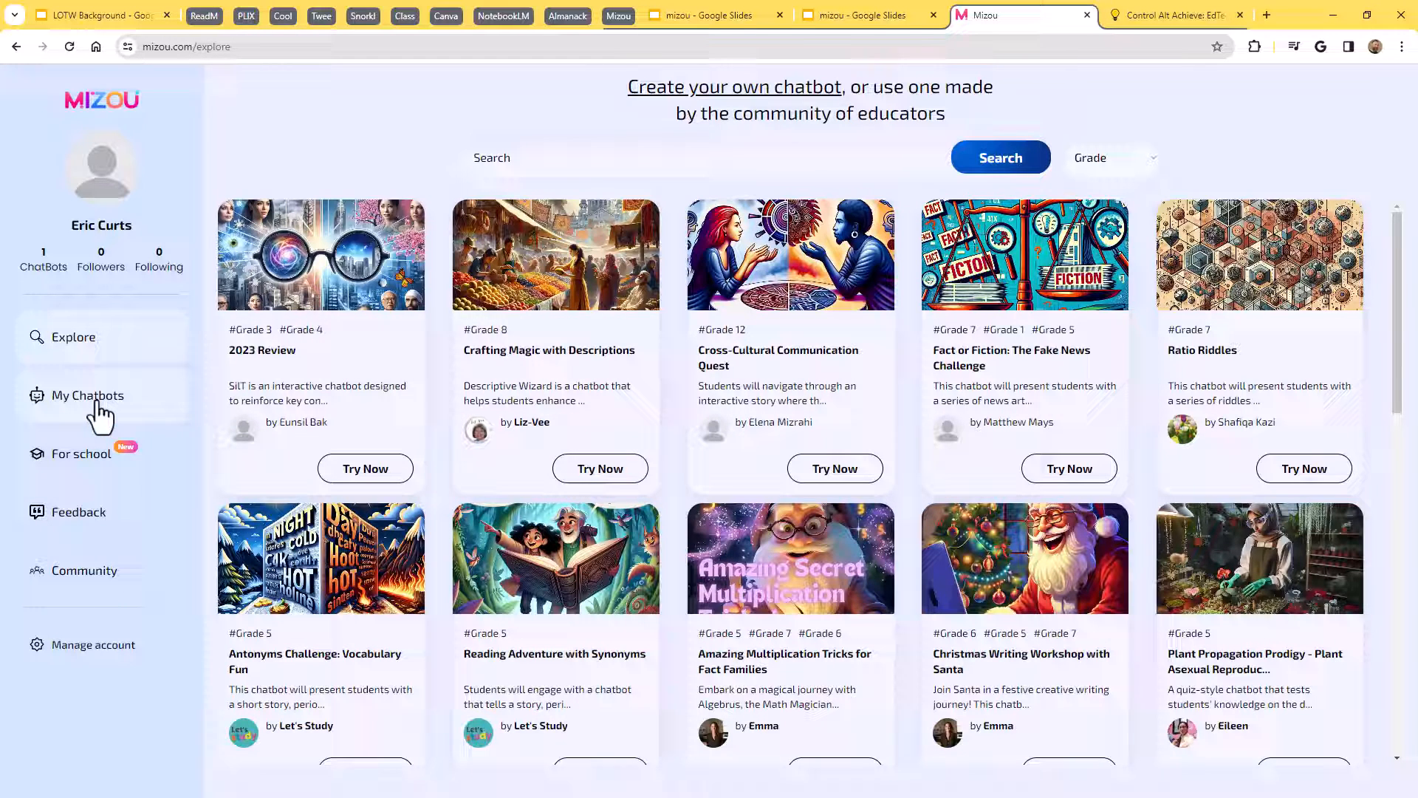
{"action": "left_click", "coordinate": [86, 396]}
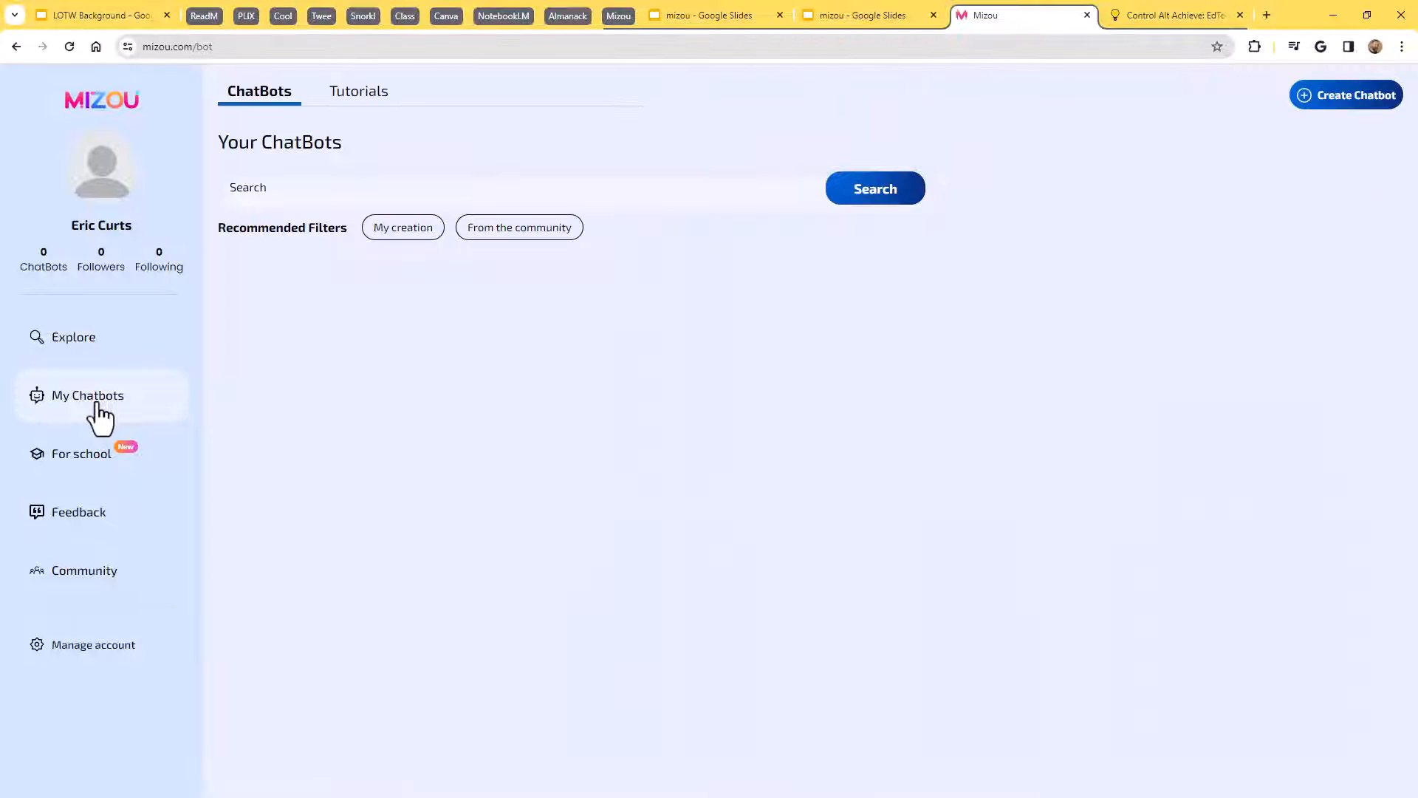
{"action": "left_click", "coordinate": [87, 395]}
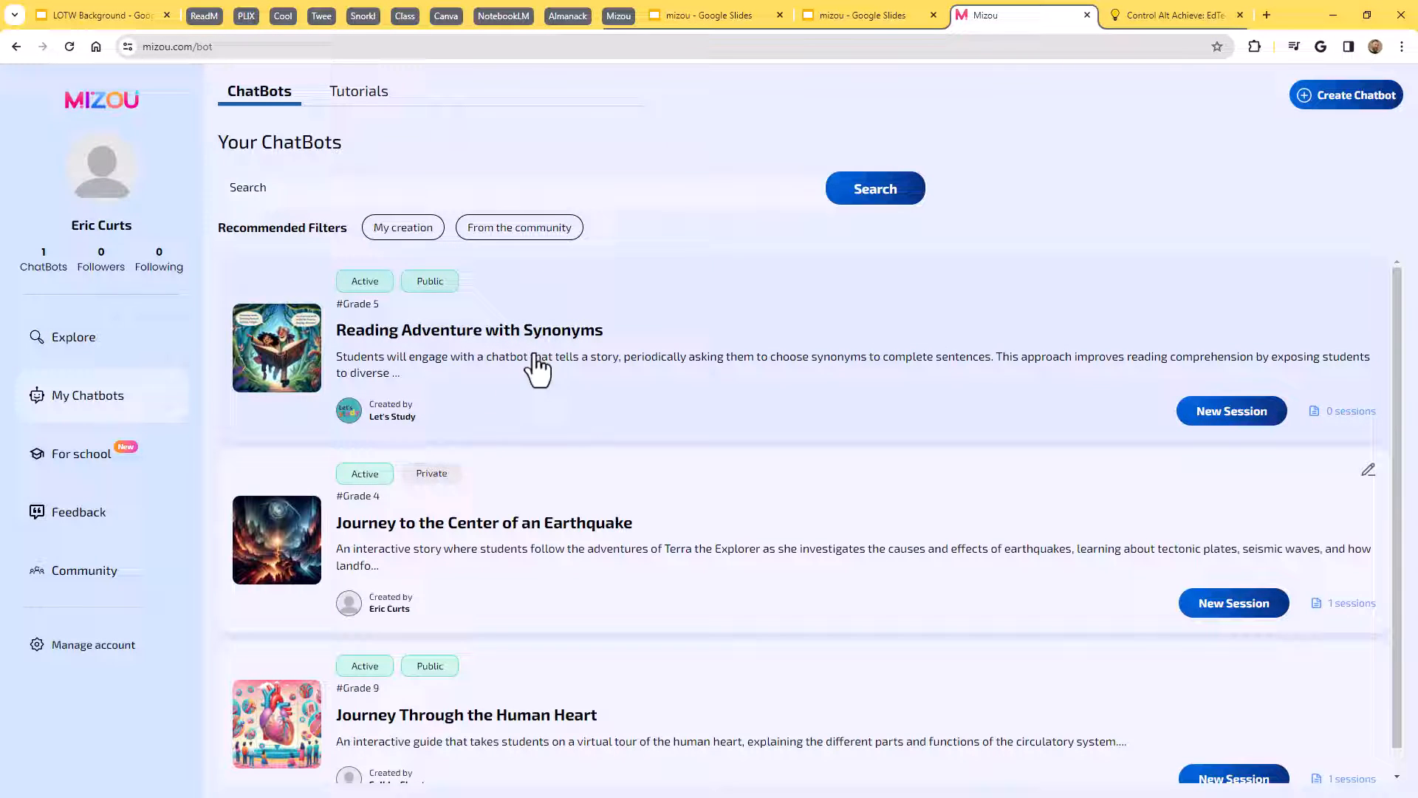
{"action": "scroll", "scroll_direction": "down", "scroll_amount": 3}
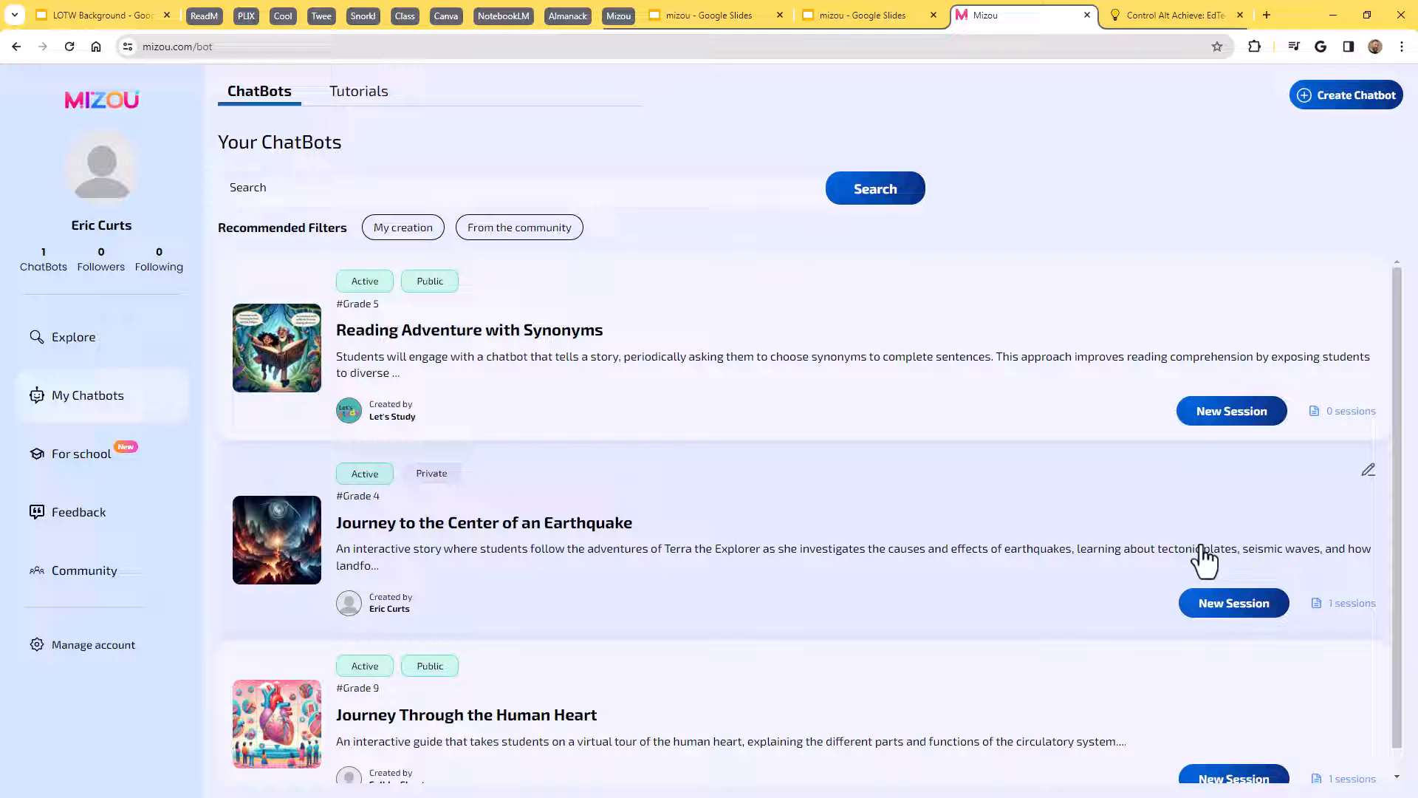
{"action": "mouse_move", "coordinate": [615, 385]}
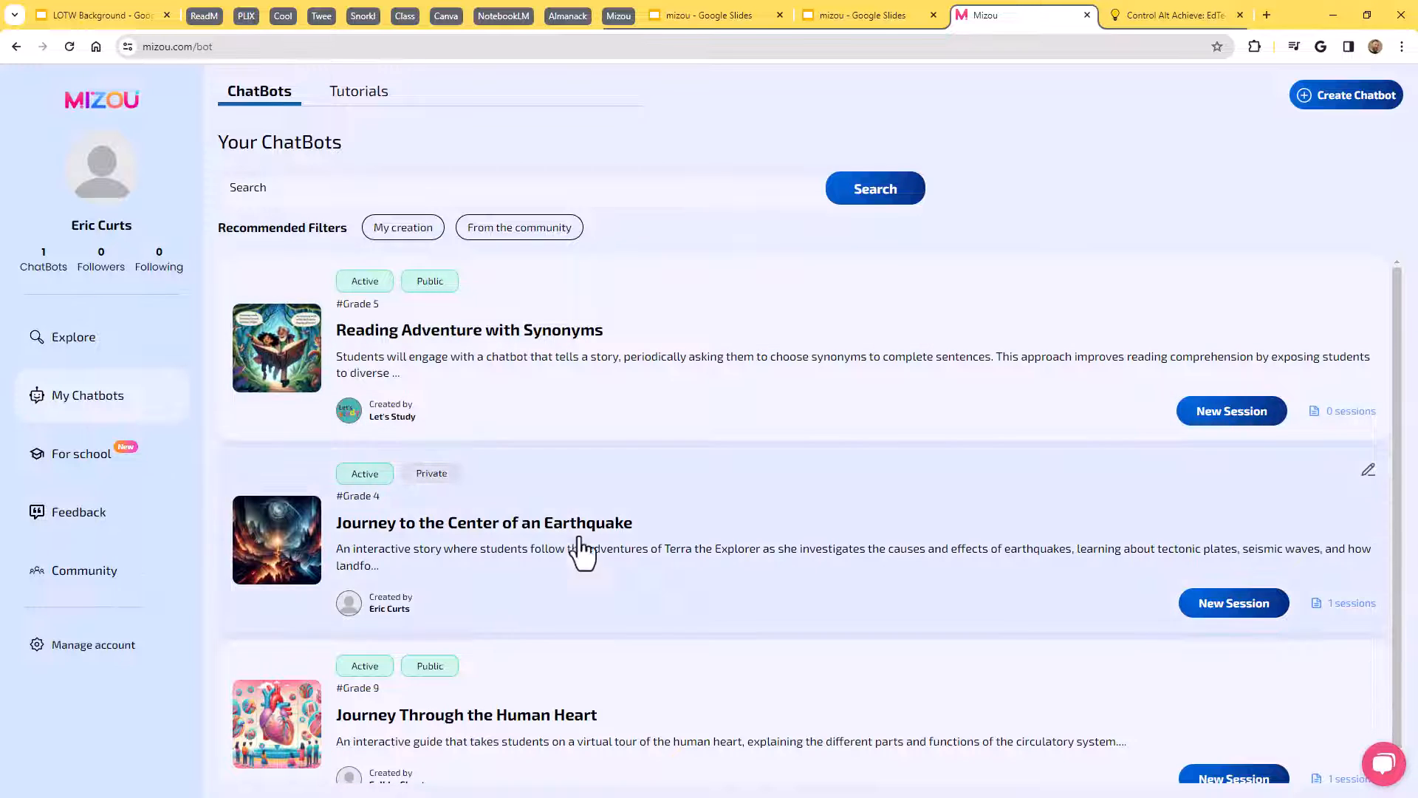
{"action": "mouse_move", "coordinate": [1401, 210]}
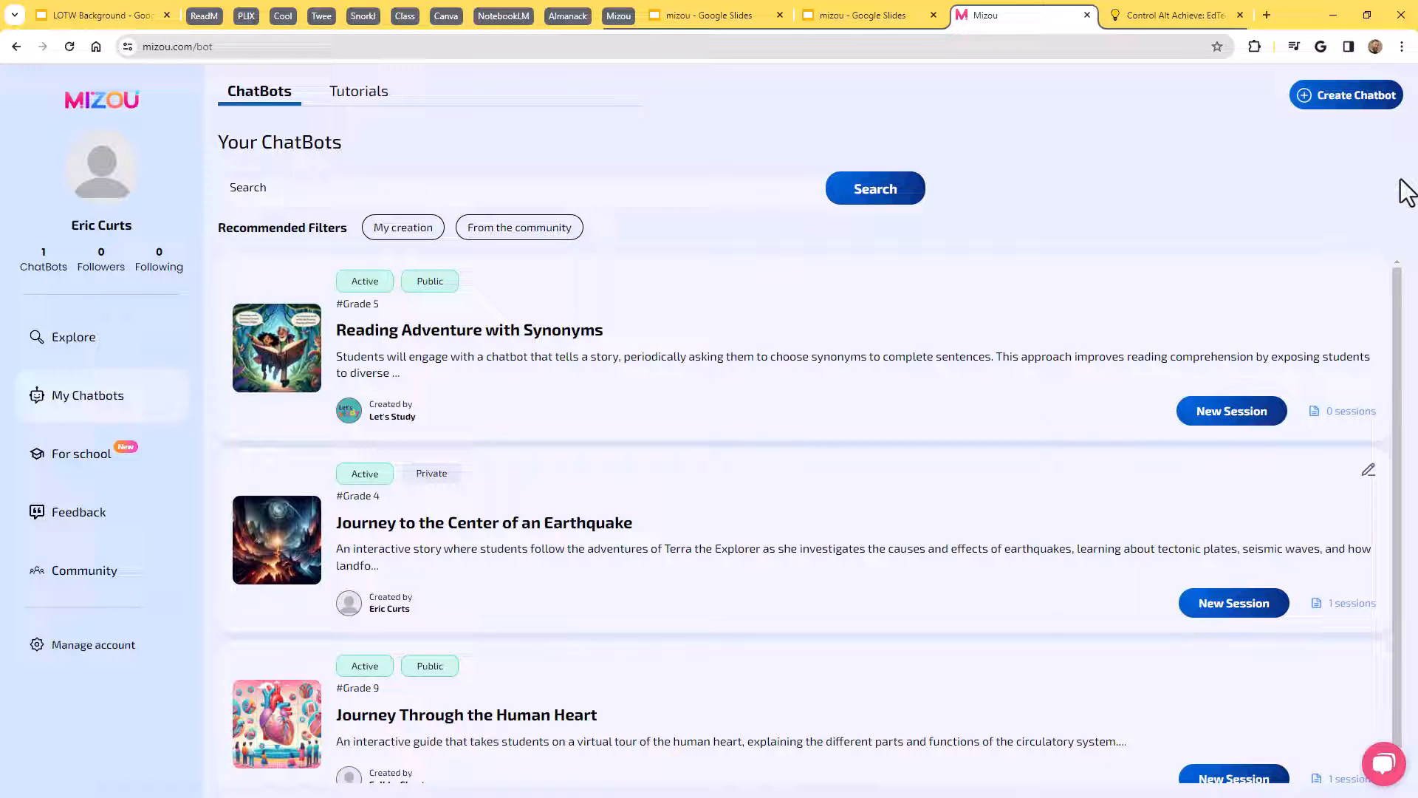
{"action": "mouse_move", "coordinate": [1341, 131]}
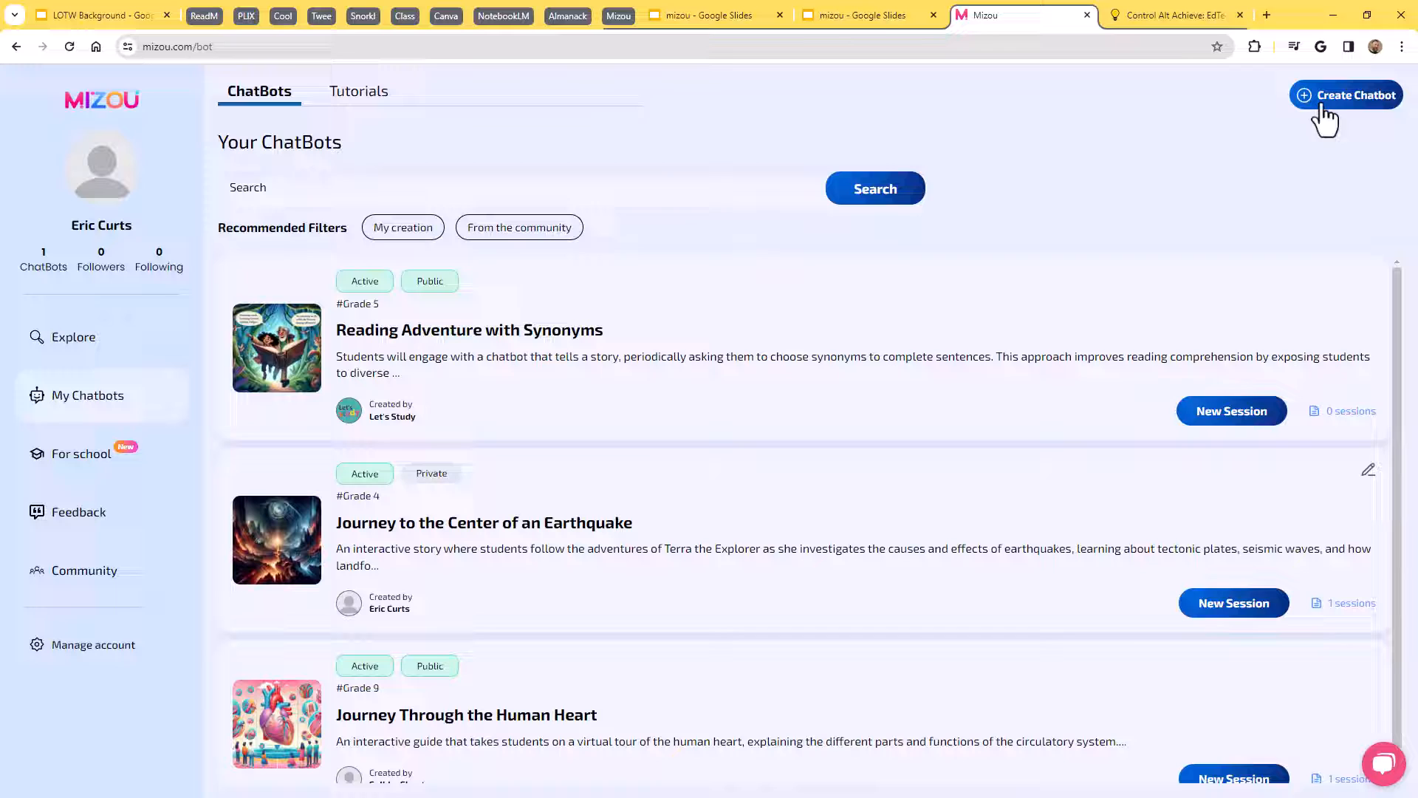
{"action": "mouse_move", "coordinate": [681, 331]}
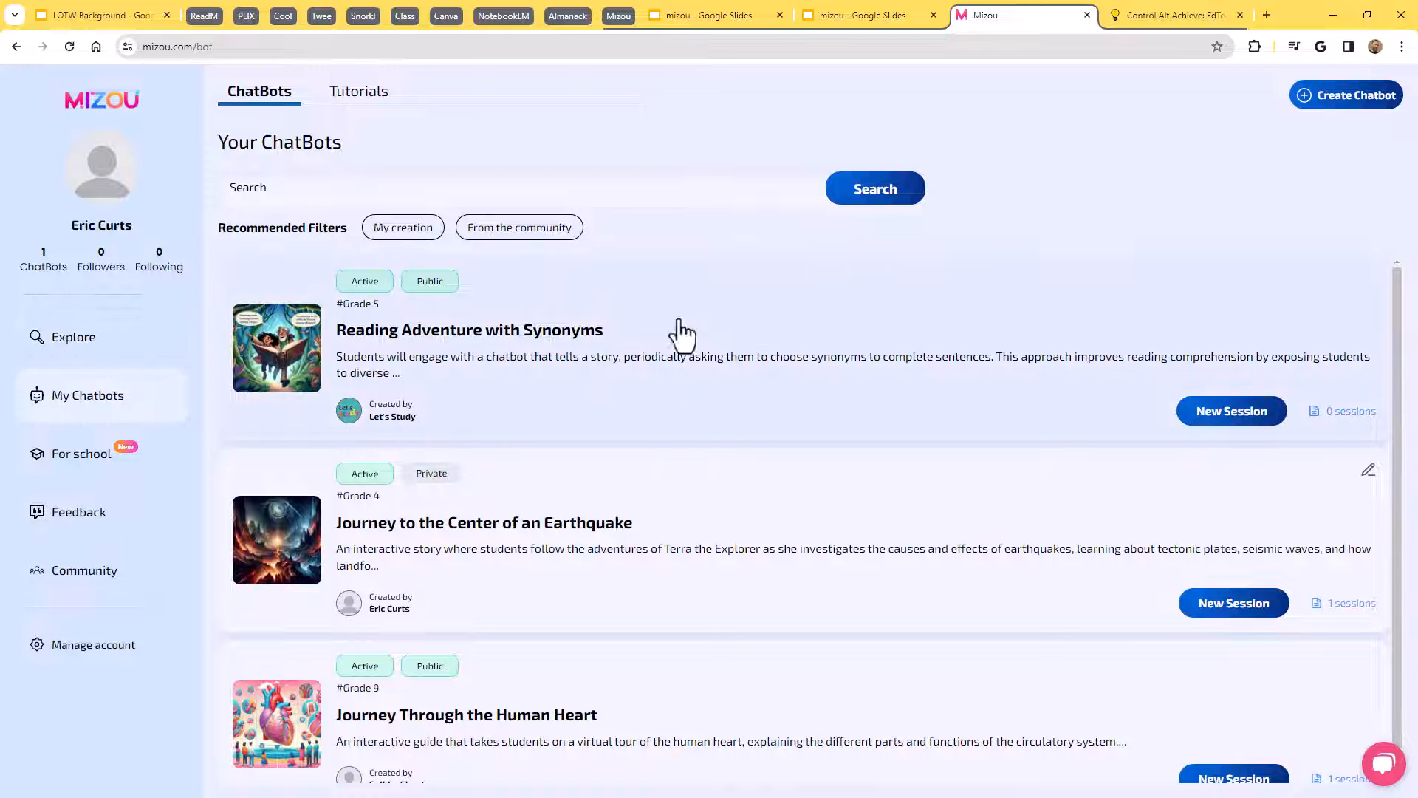
{"action": "mouse_move", "coordinate": [1044, 240]}
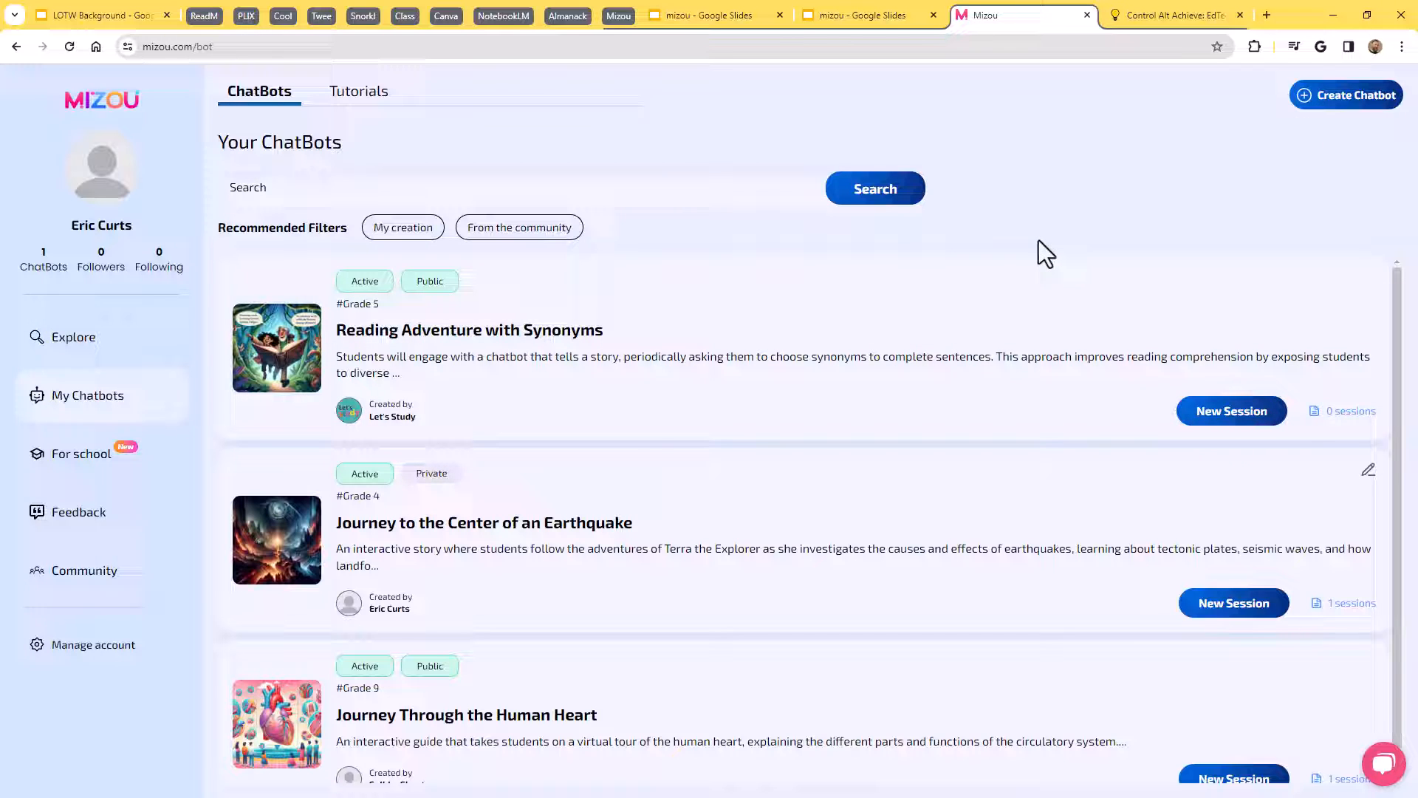
{"action": "mouse_move", "coordinate": [1056, 247]}
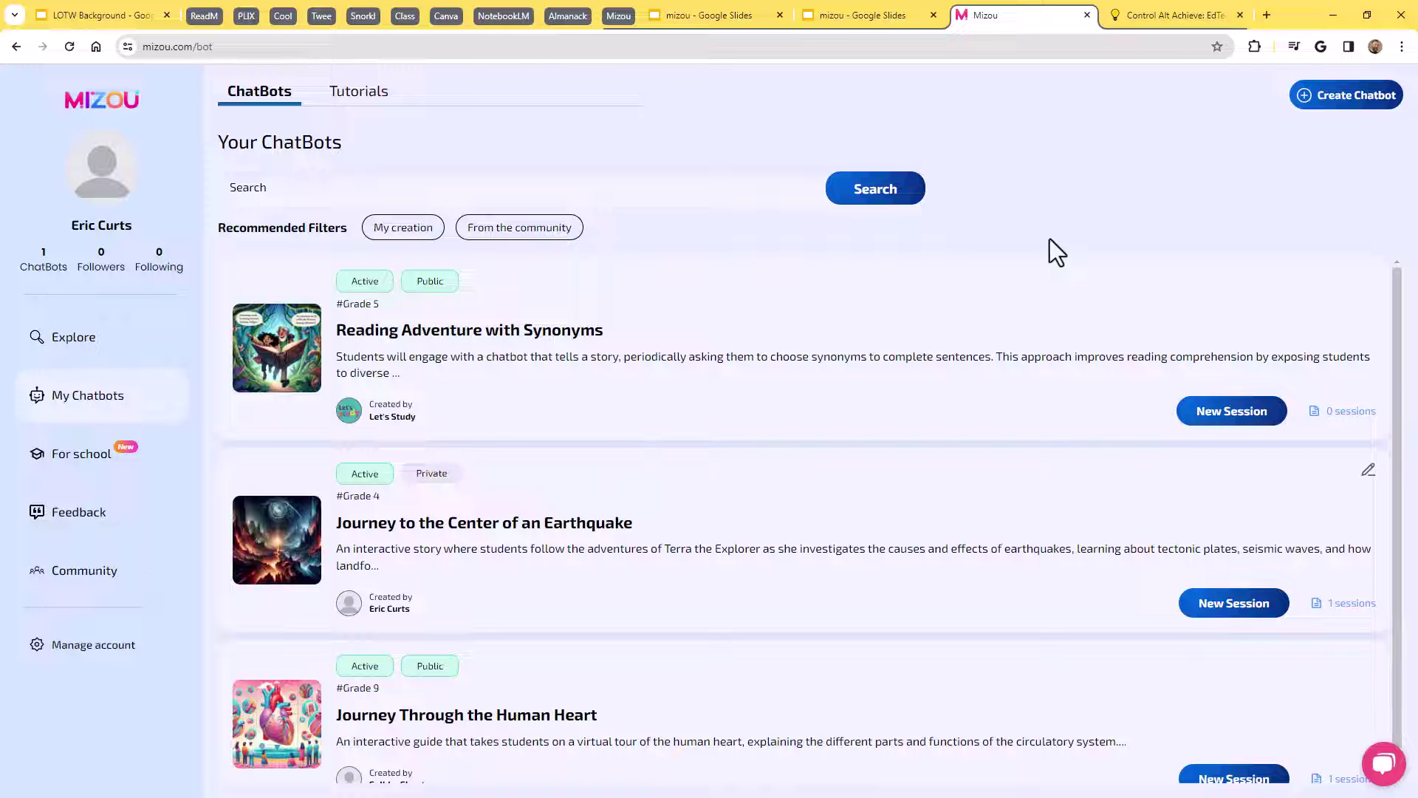
{"action": "mouse_move", "coordinate": [1083, 260]}
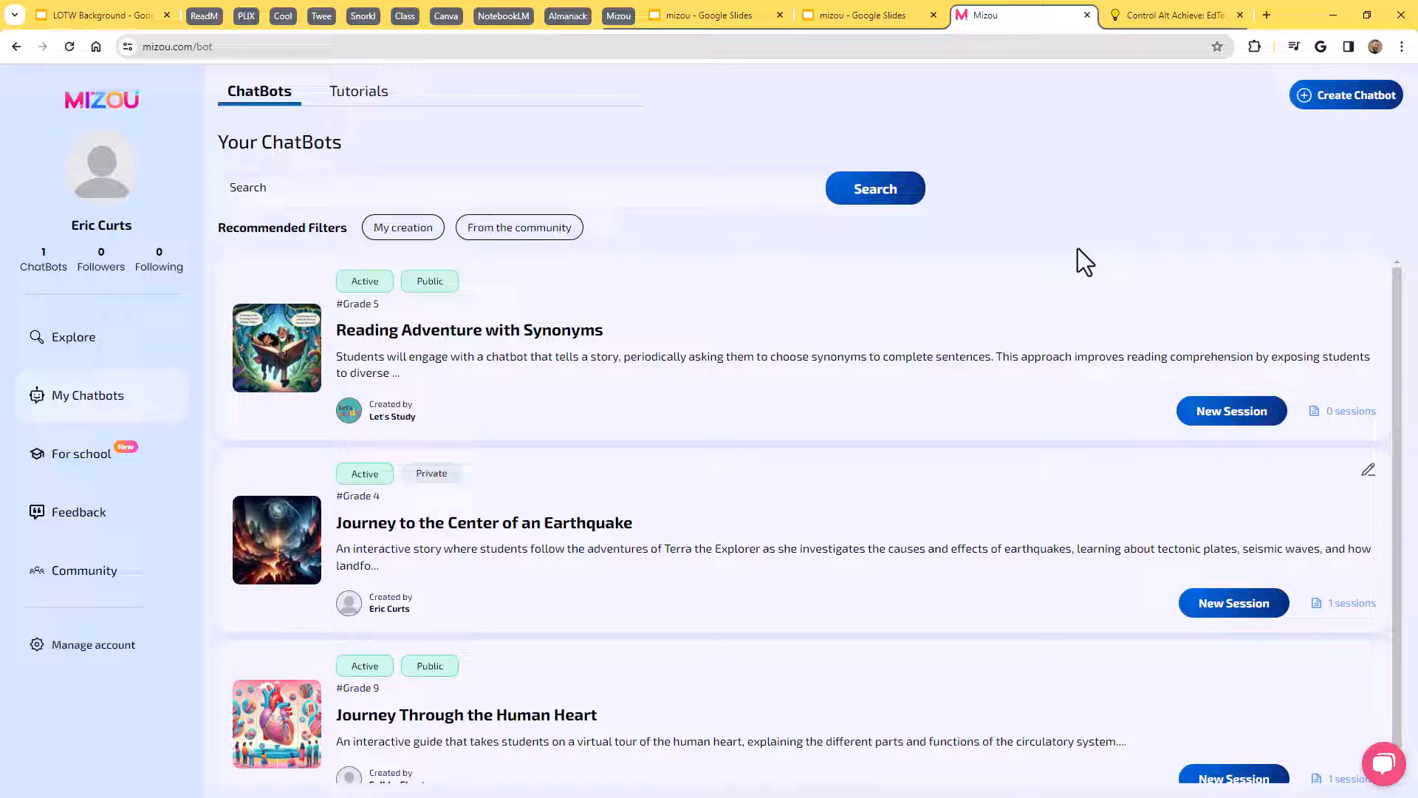
{"action": "mouse_move", "coordinate": [1080, 225]}
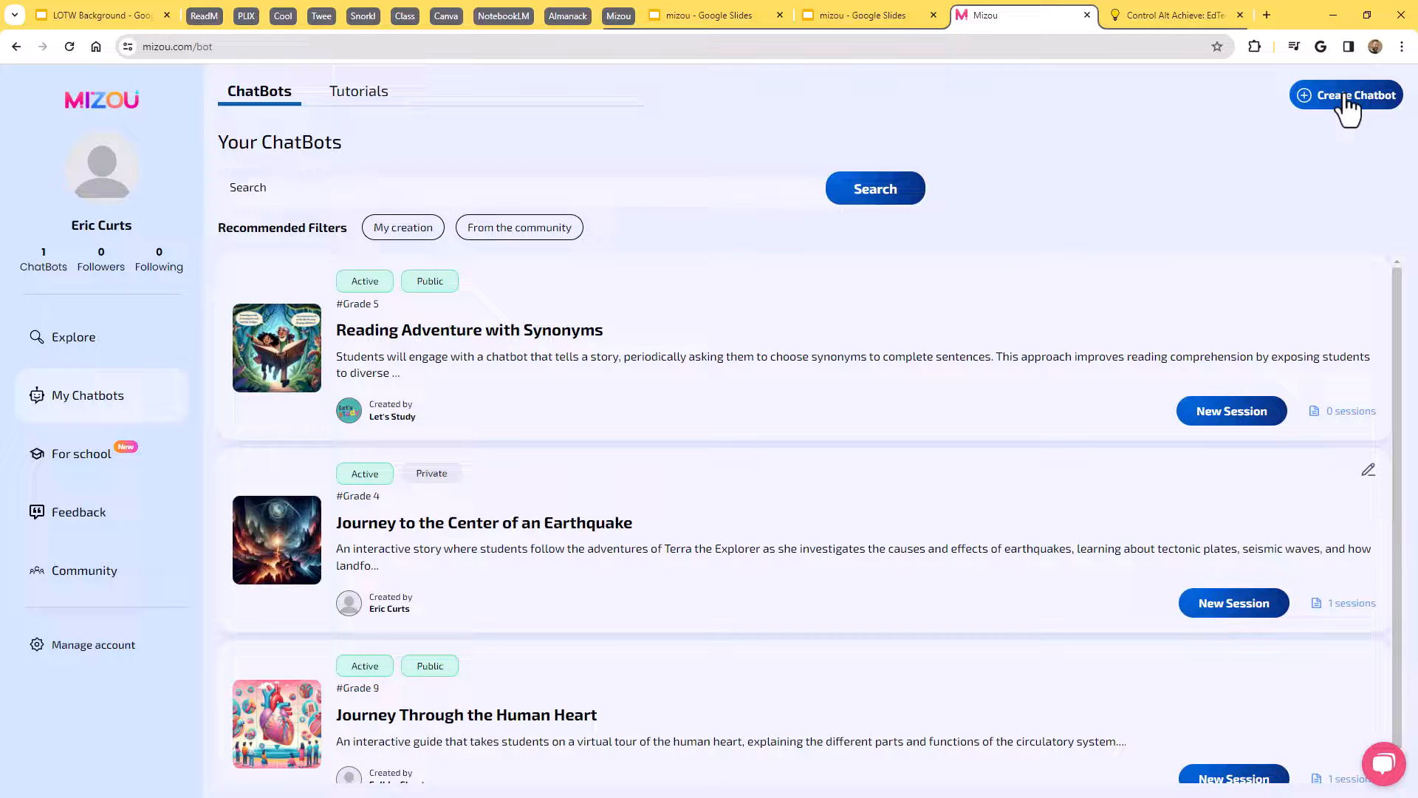
Start Create Chatbot to get the AI-Generated versus Custom mode prompt.
{"action": "left_click", "coordinate": [1357, 95]}
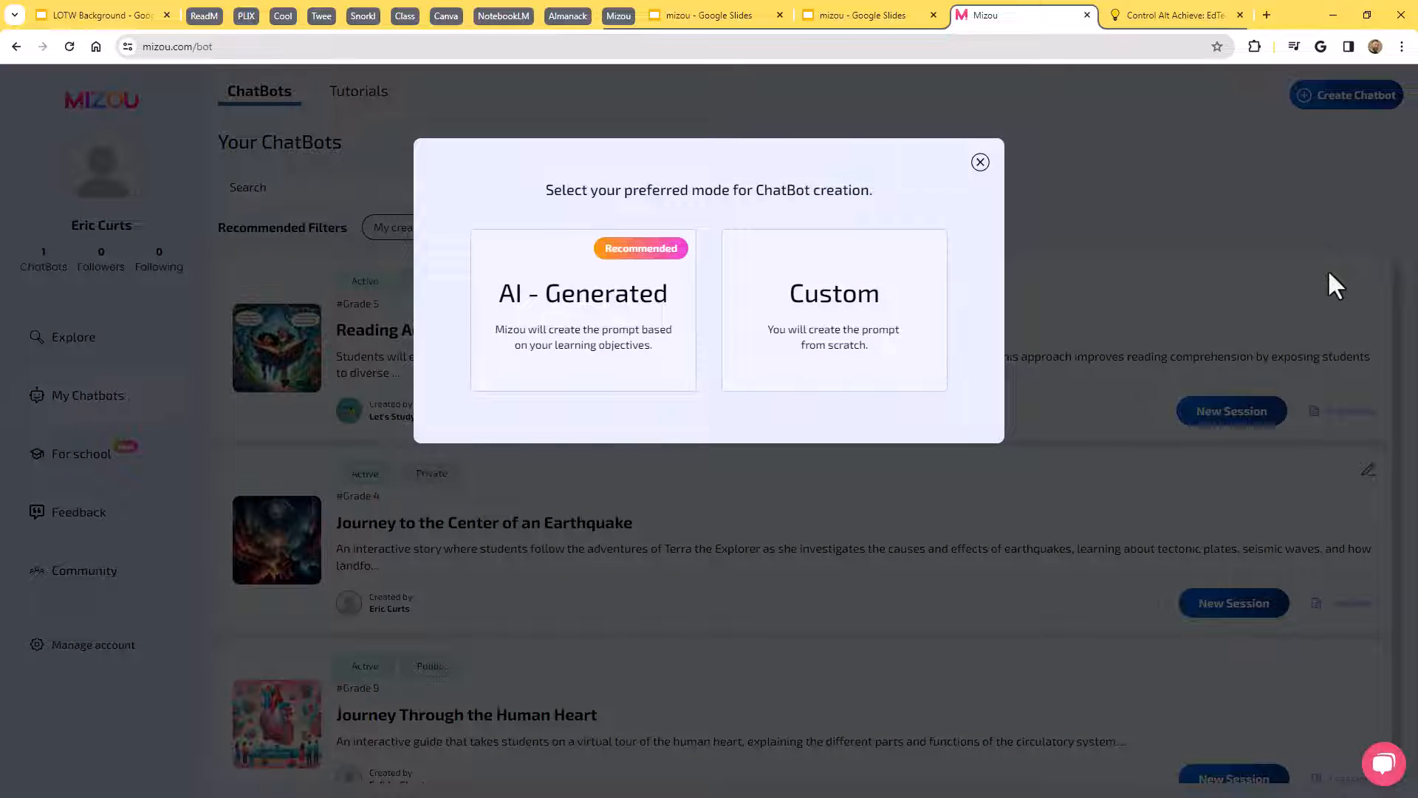
{"action": "mouse_move", "coordinate": [571, 277]}
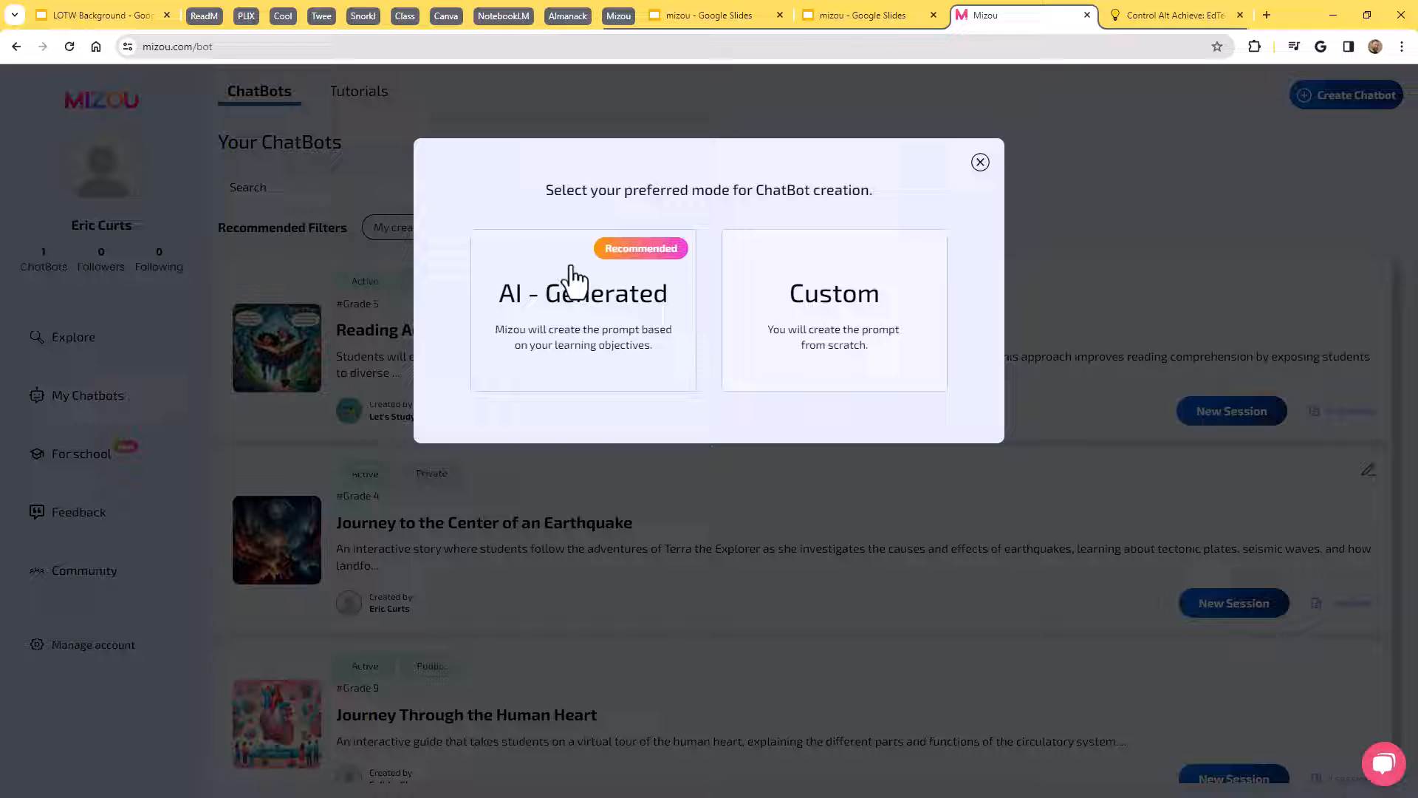
{"action": "mouse_move", "coordinate": [593, 257]}
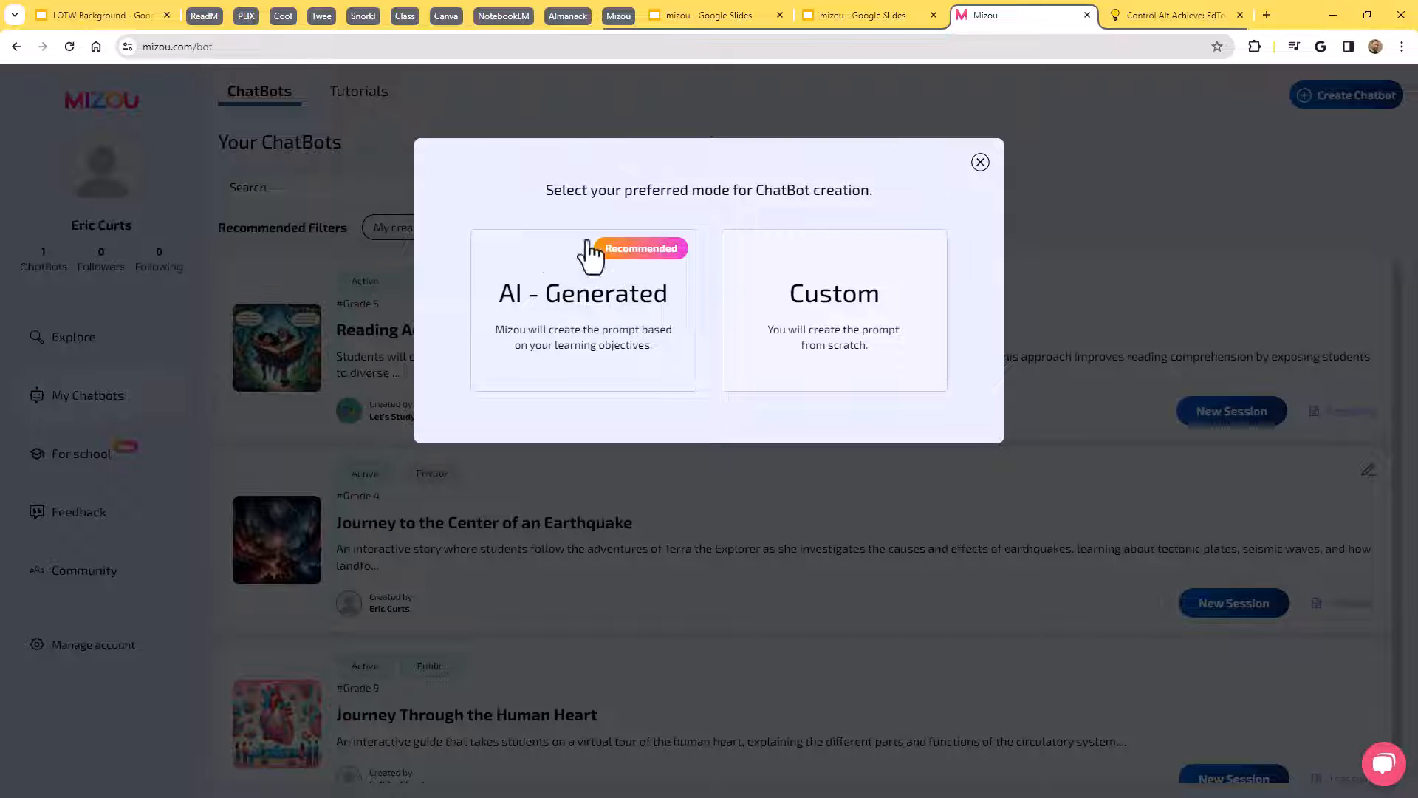
{"action": "mouse_move", "coordinate": [856, 336]}
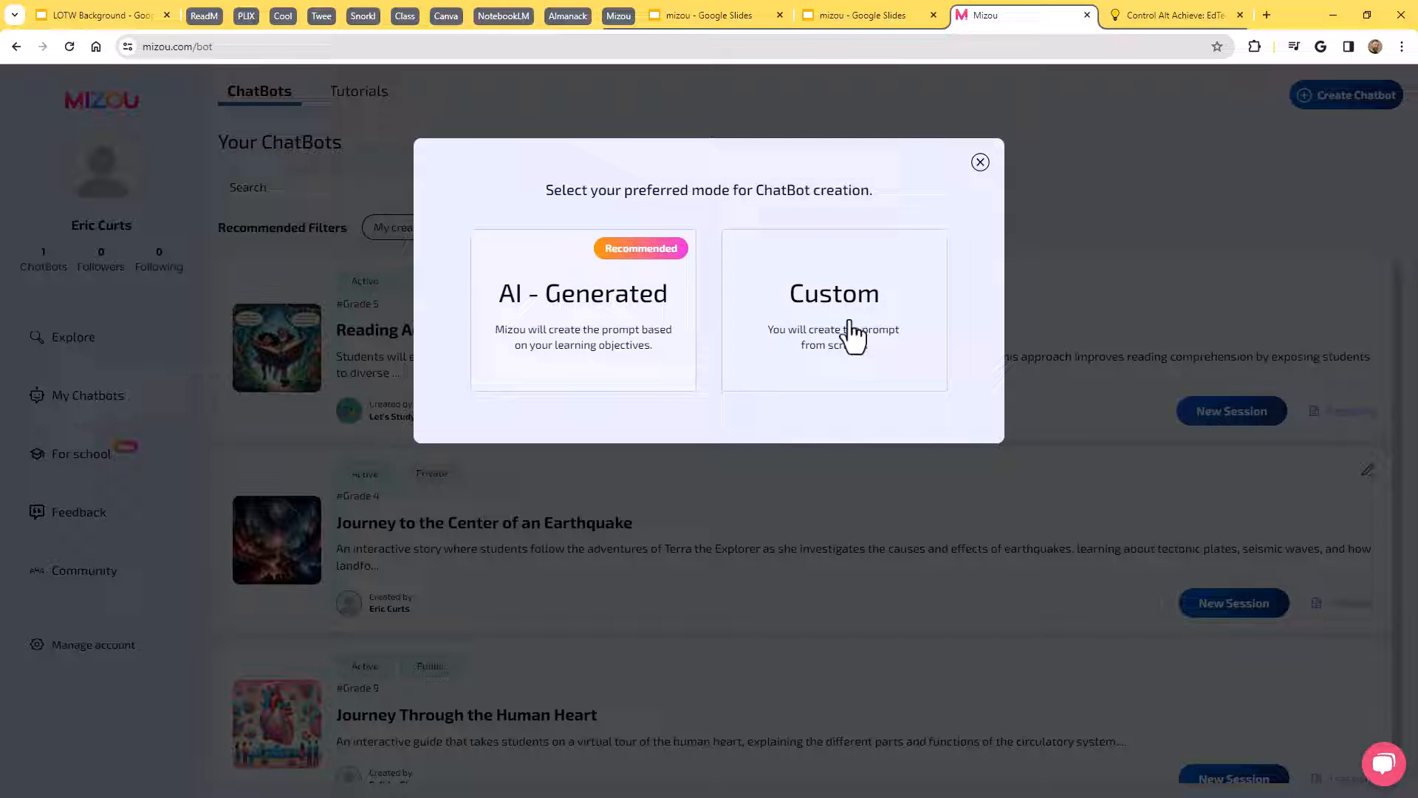
{"action": "mouse_move", "coordinate": [620, 369]}
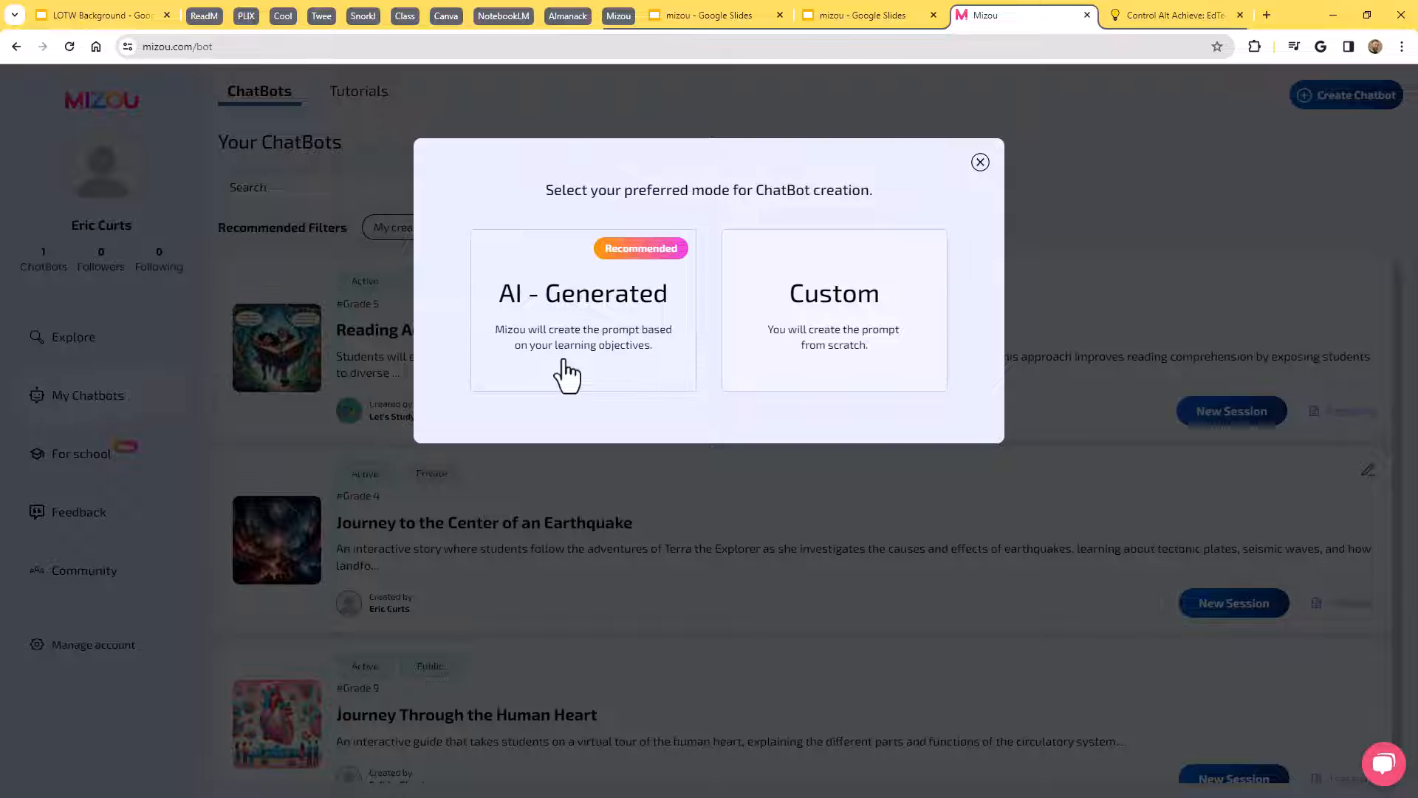
{"action": "mouse_move", "coordinate": [875, 335]}
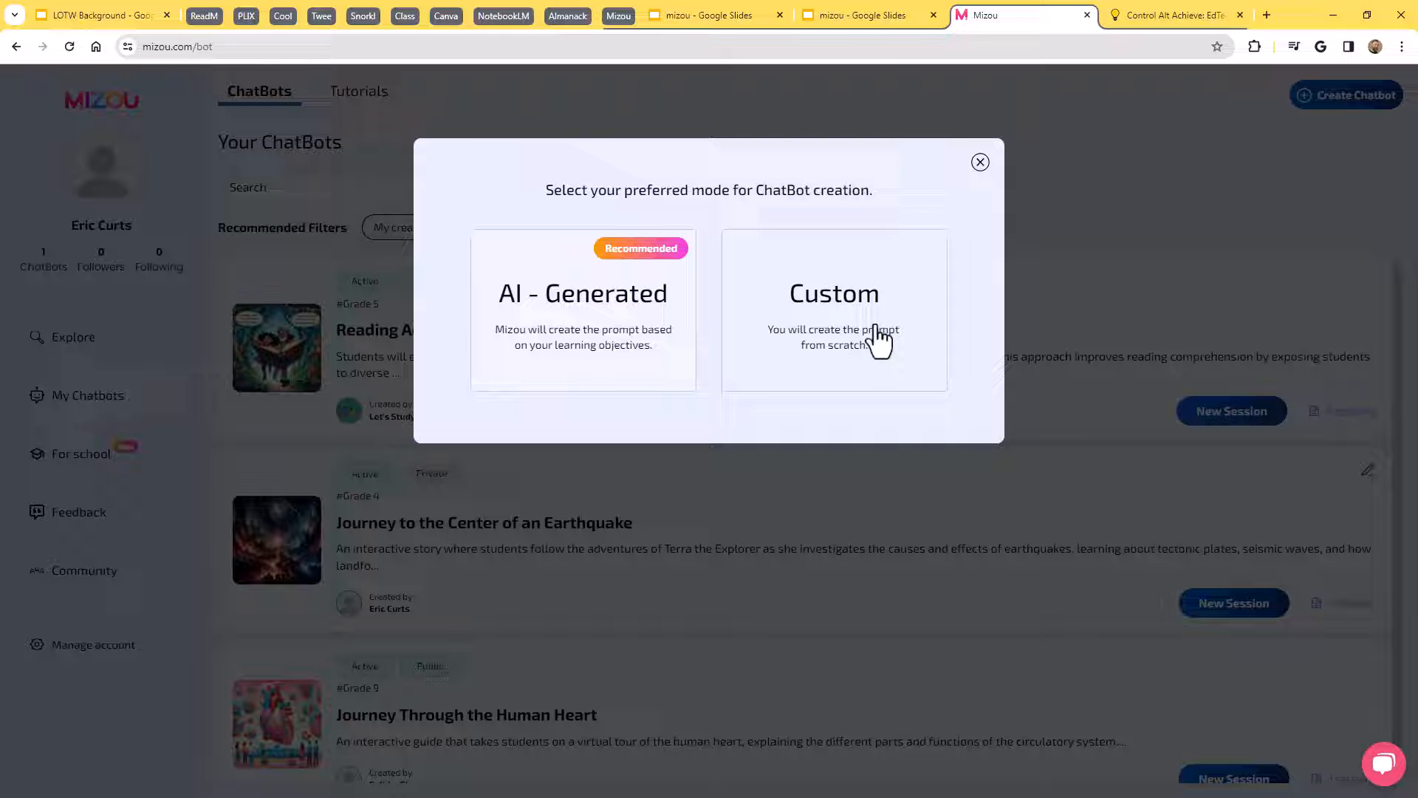
{"action": "mouse_move", "coordinate": [984, 424]}
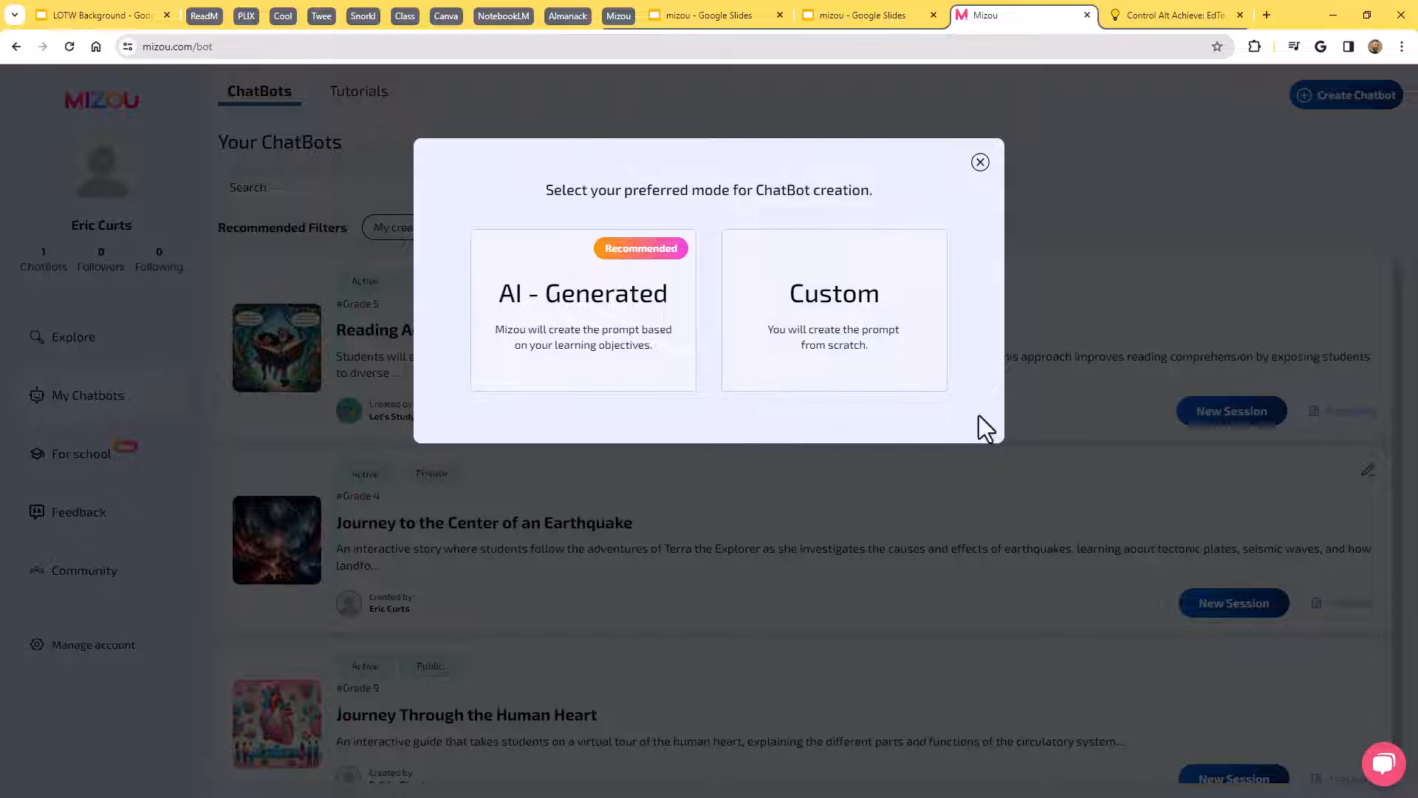
{"action": "mouse_move", "coordinate": [1006, 454]}
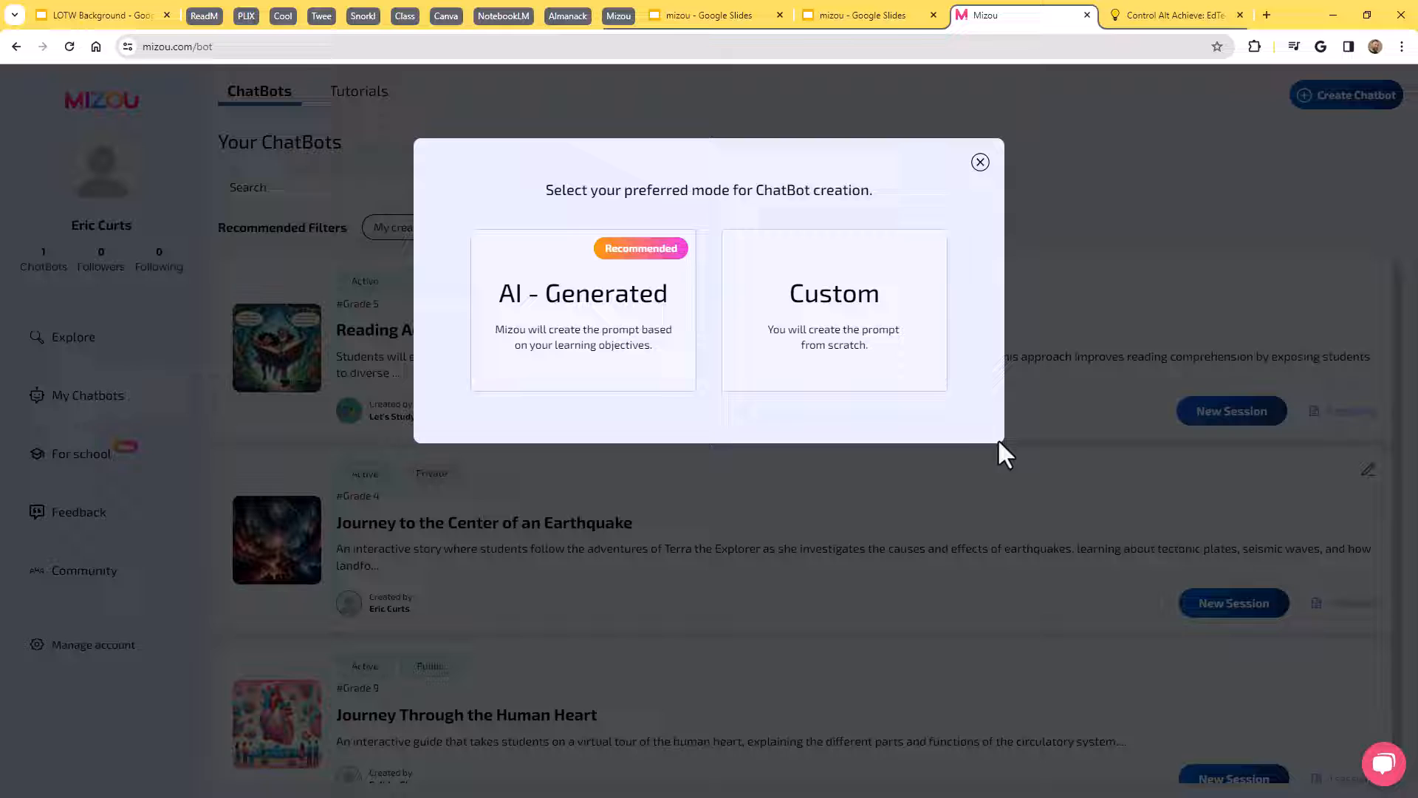
{"action": "mouse_move", "coordinate": [867, 316]}
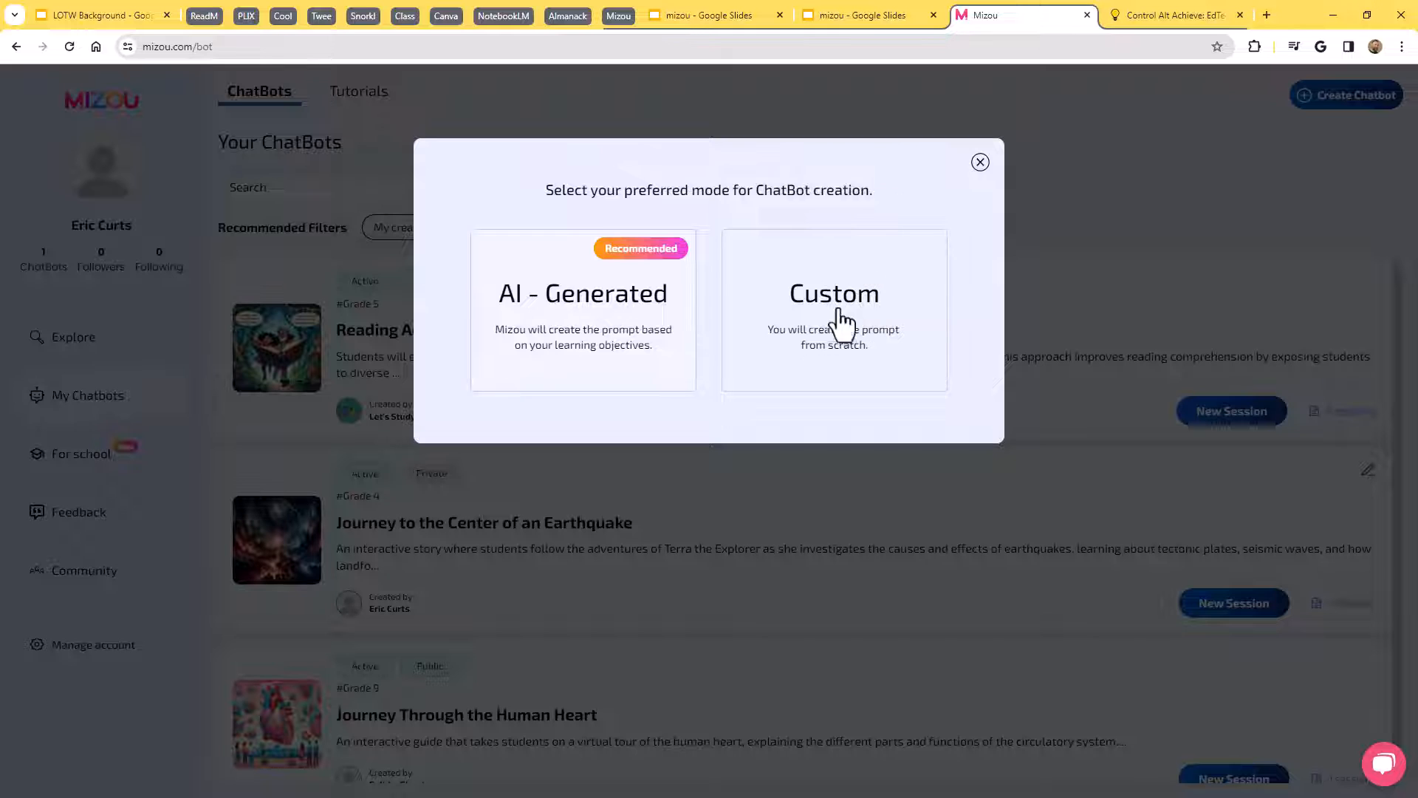
{"action": "mouse_move", "coordinate": [538, 325]}
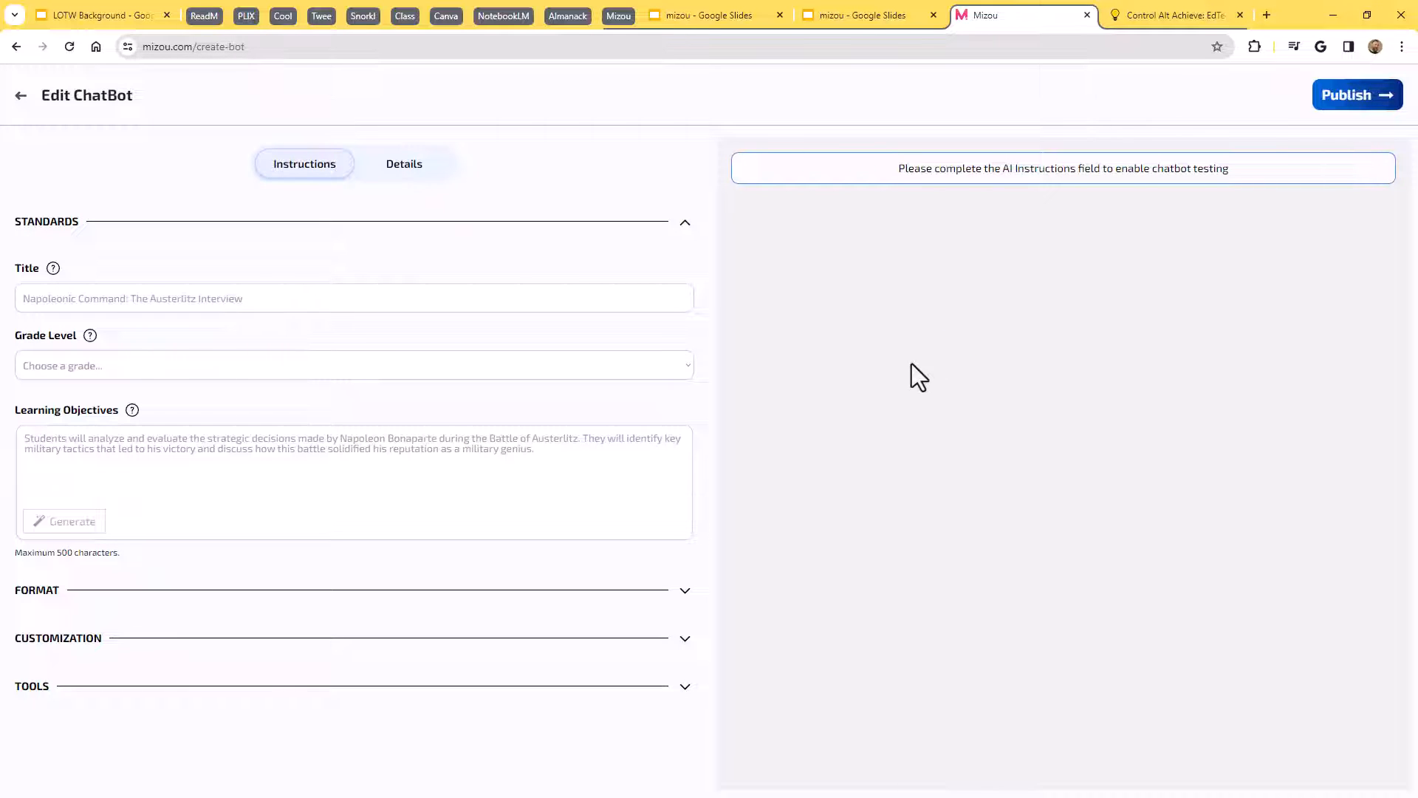
{"action": "mouse_move", "coordinate": [423, 274]}
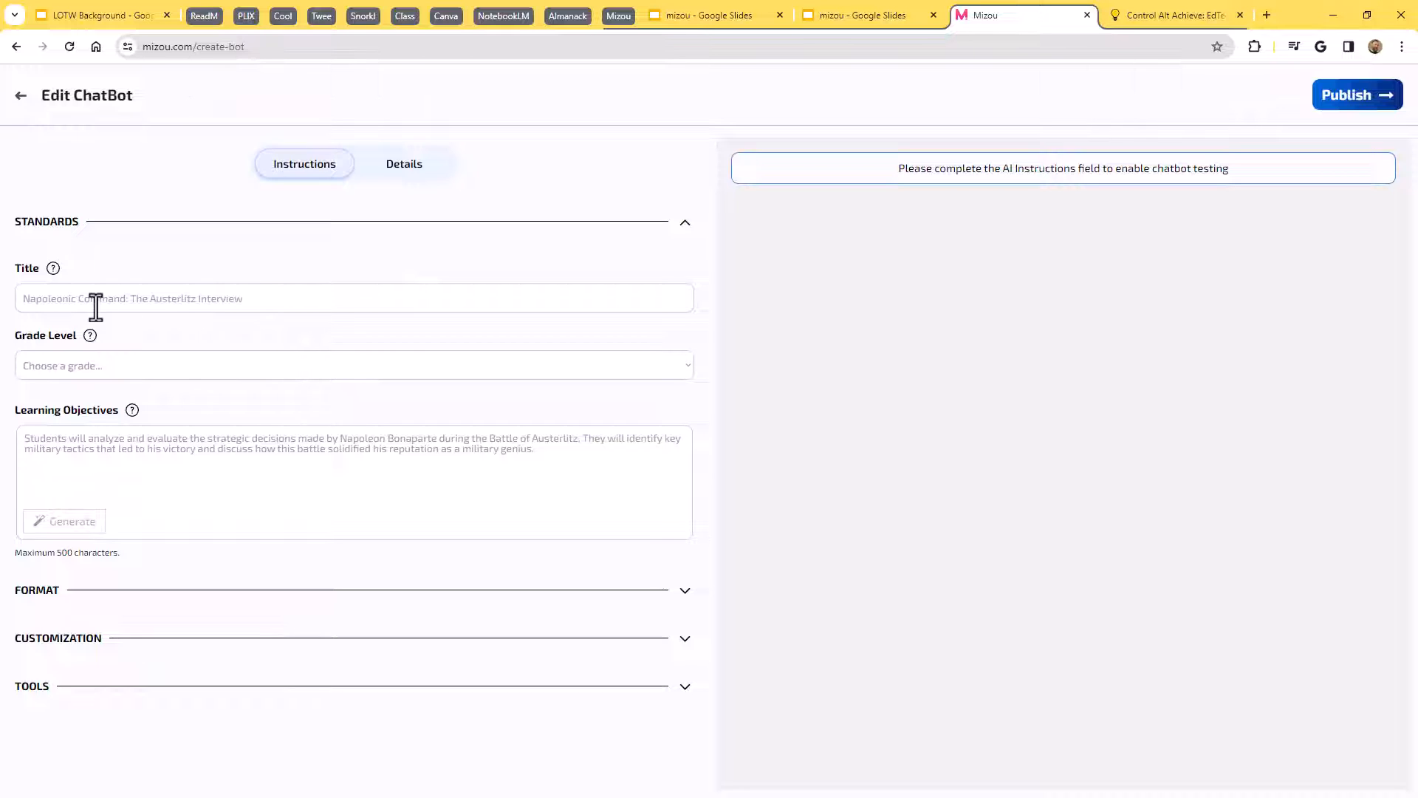
{"action": "mouse_move", "coordinate": [232, 465]}
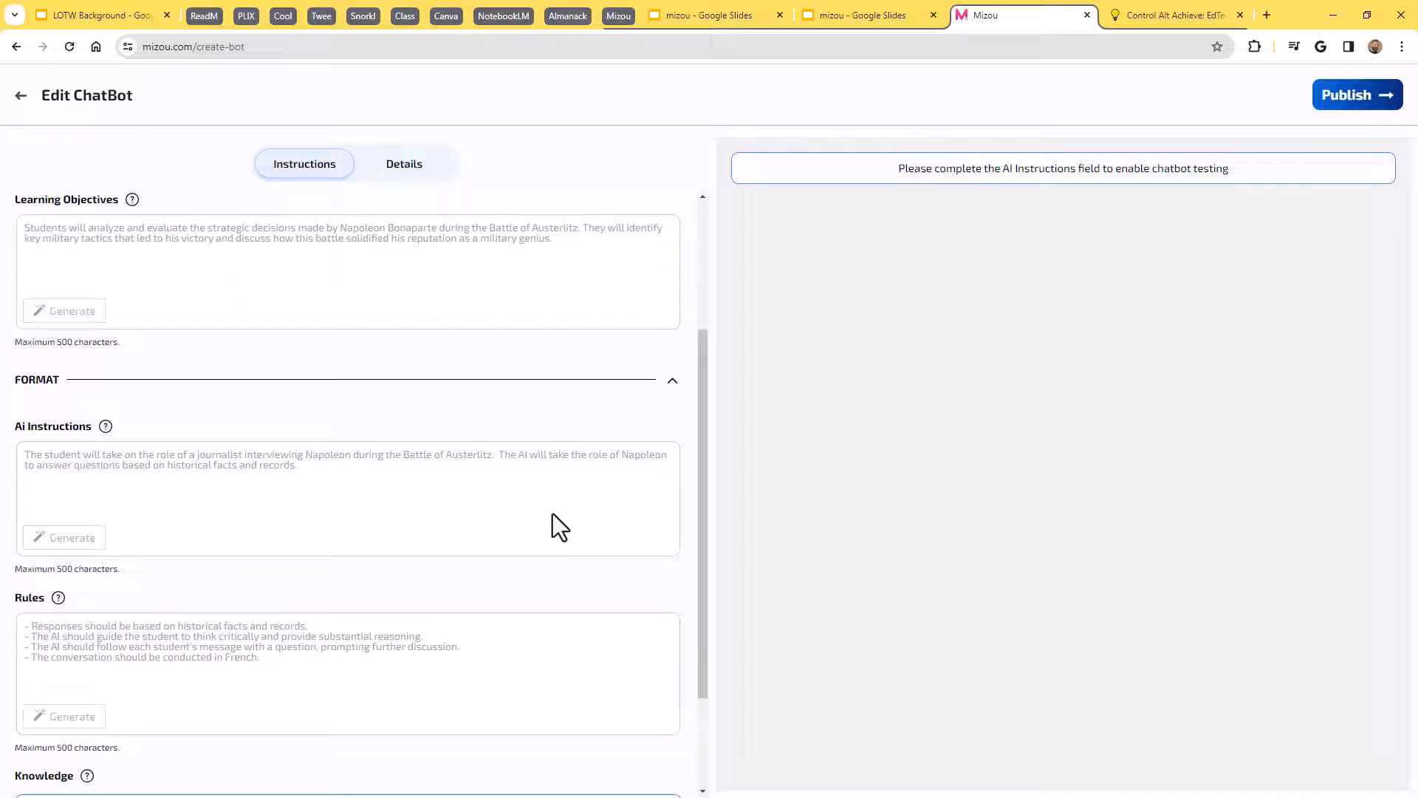
Scroll the blank Custom editor through its format, customization and tools sections.
{"action": "scroll", "scroll_direction": "down", "scroll_amount": 3}
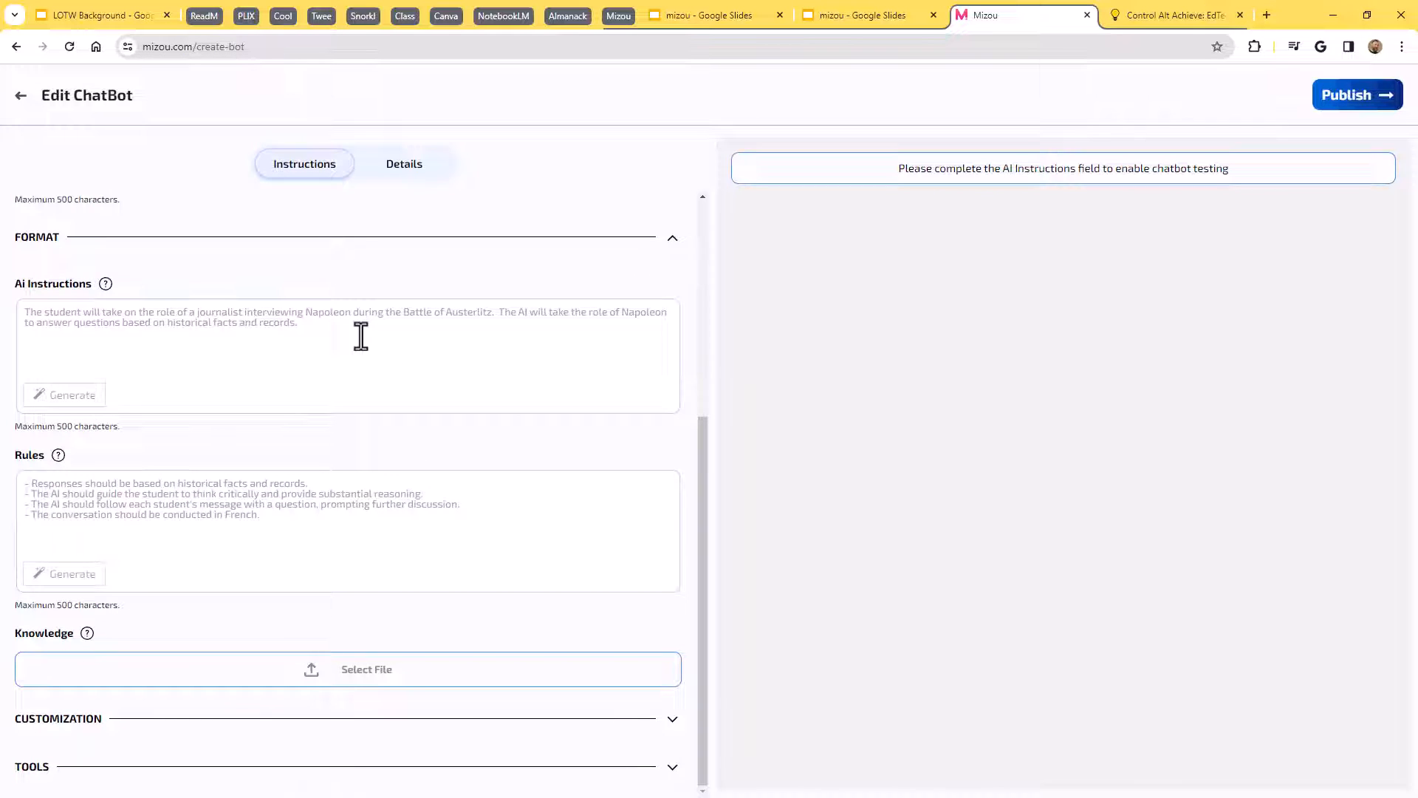
{"action": "mouse_move", "coordinate": [387, 504]}
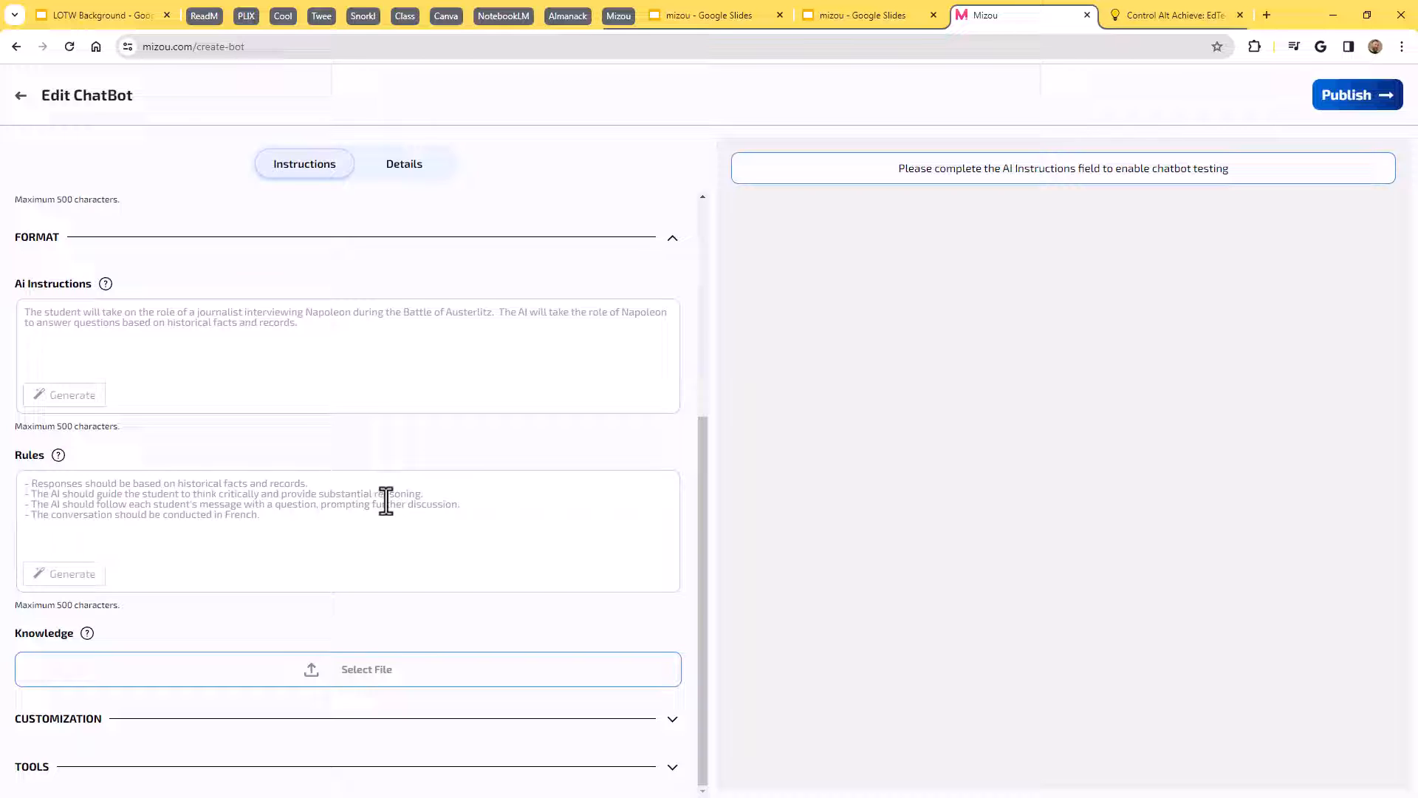
{"action": "mouse_move", "coordinate": [667, 731]}
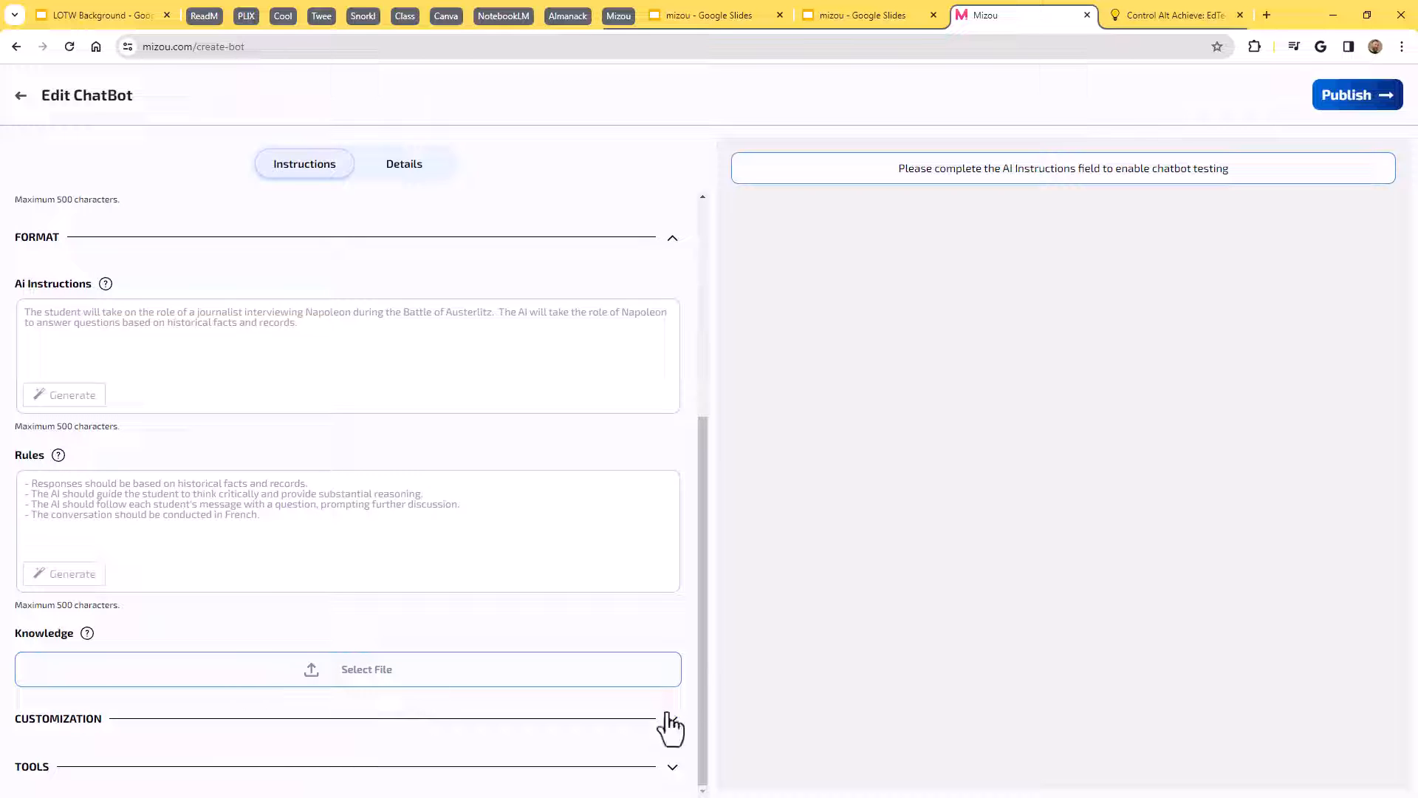
{"action": "scroll", "scroll_direction": "down", "scroll_amount": 3}
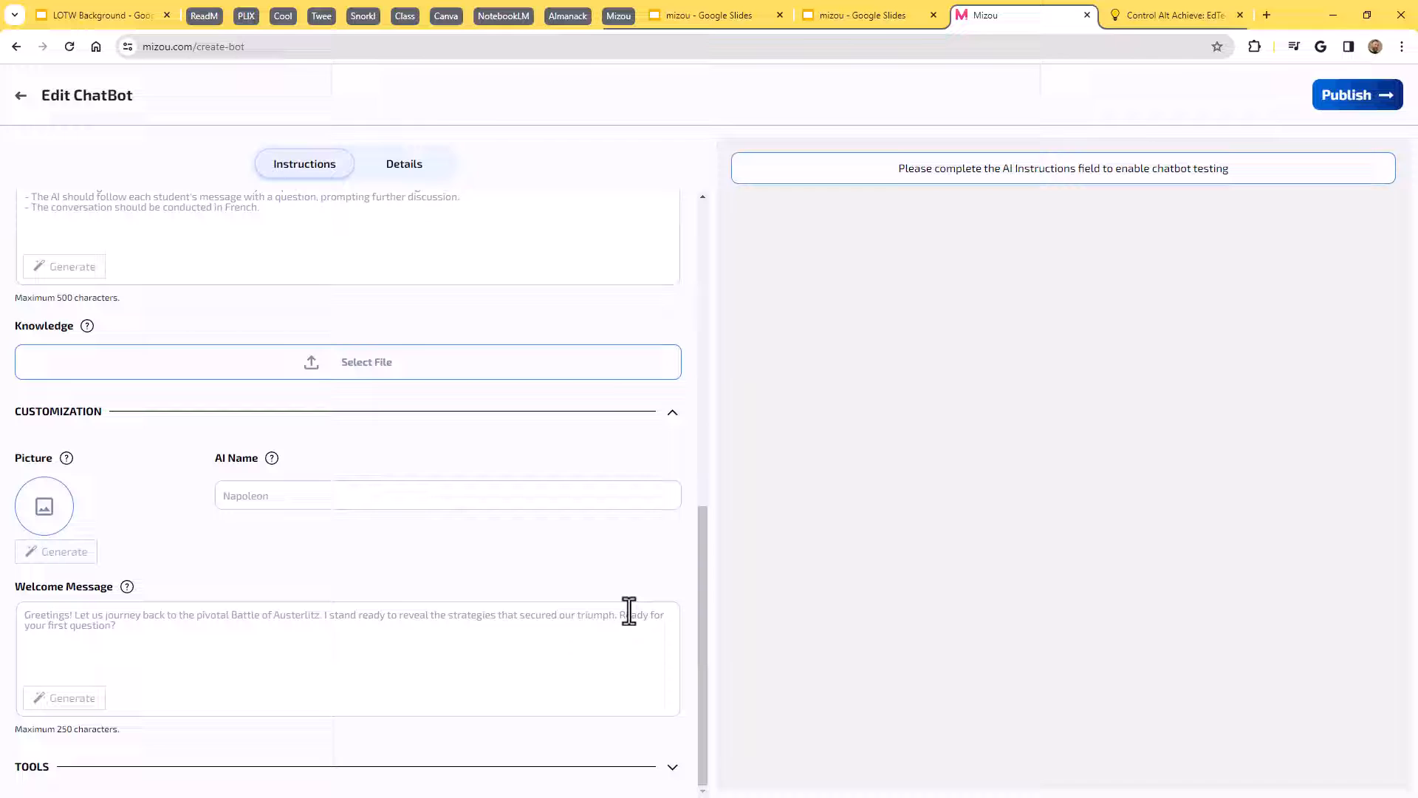
{"action": "mouse_move", "coordinate": [355, 627]}
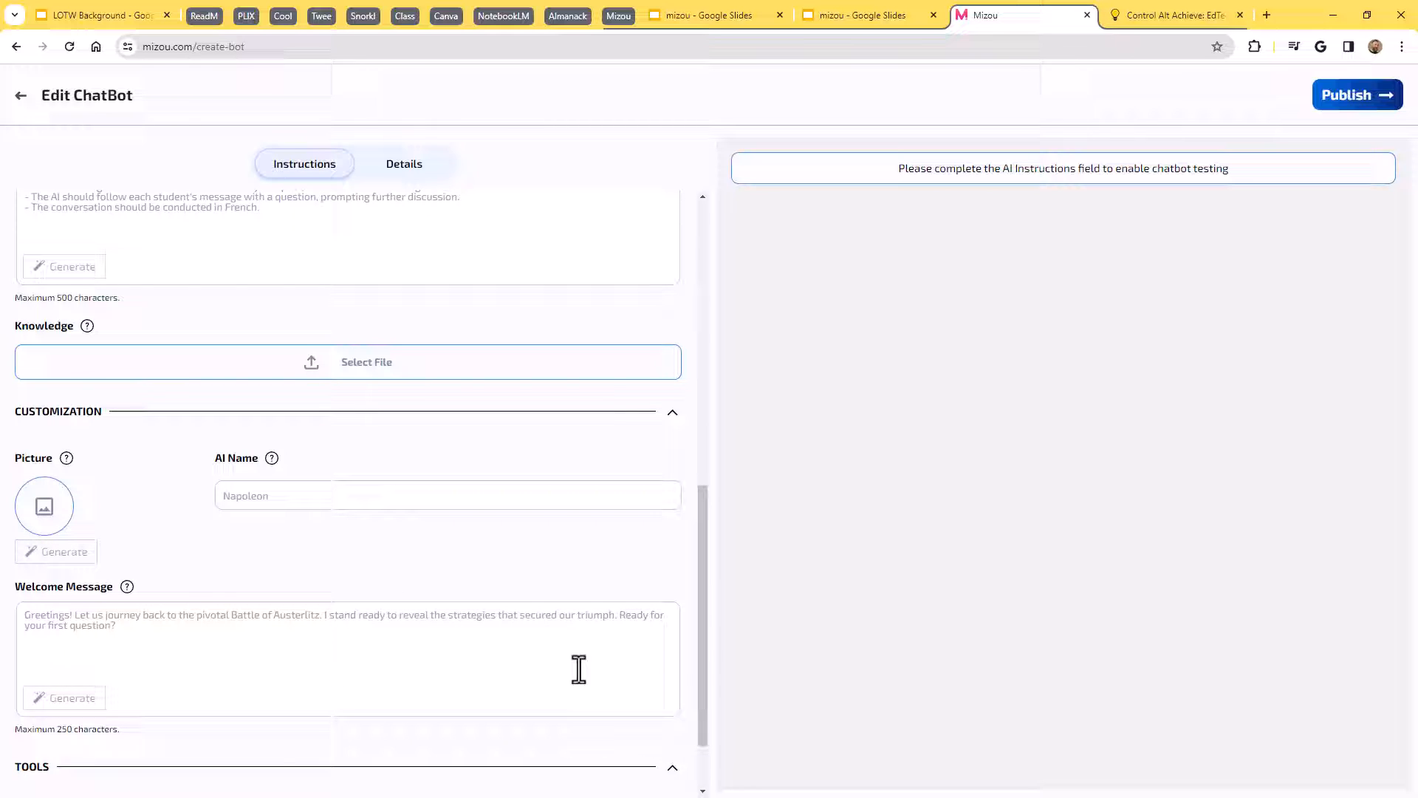
{"action": "scroll", "scroll_direction": "down", "scroll_amount": 3}
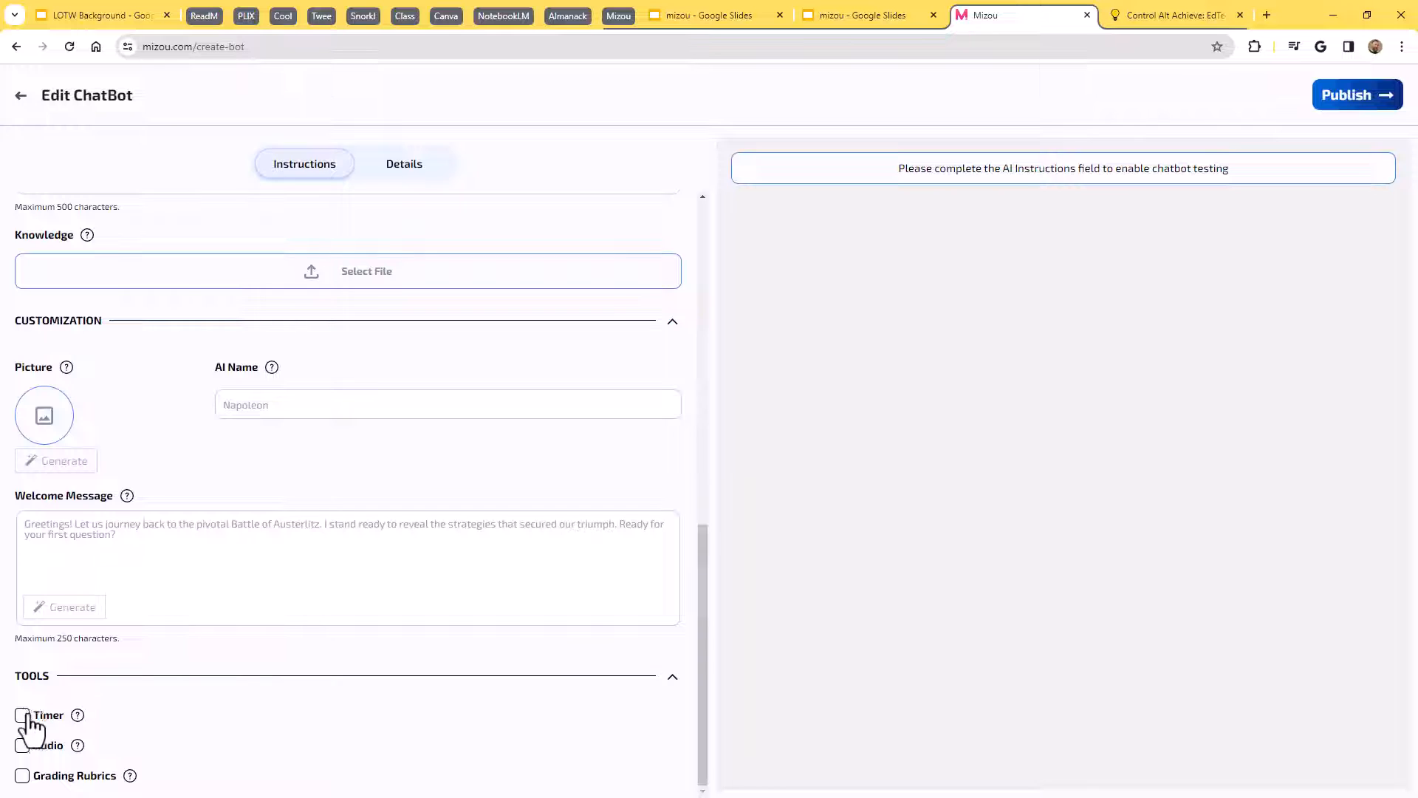
{"action": "mouse_move", "coordinate": [150, 759]}
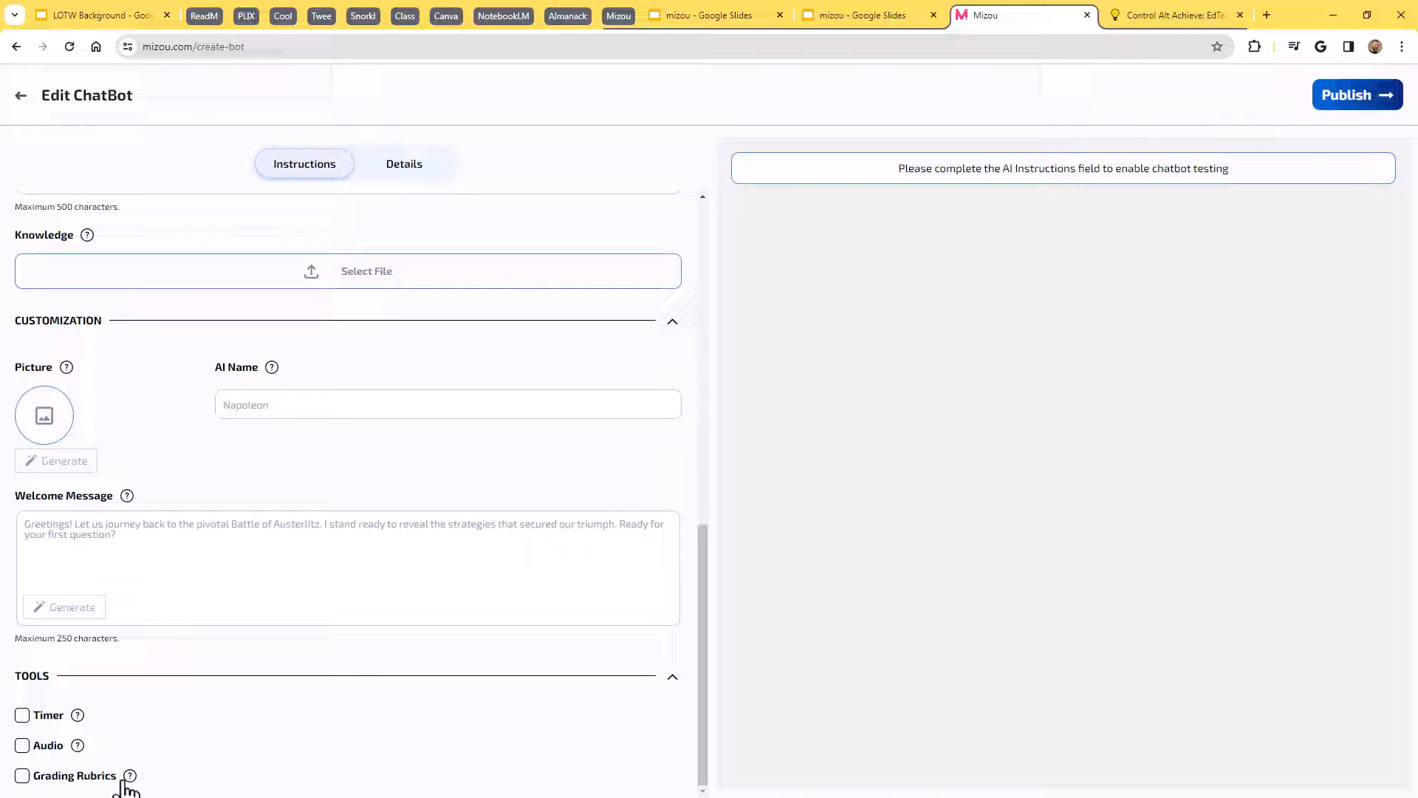
{"action": "mouse_move", "coordinate": [474, 218]}
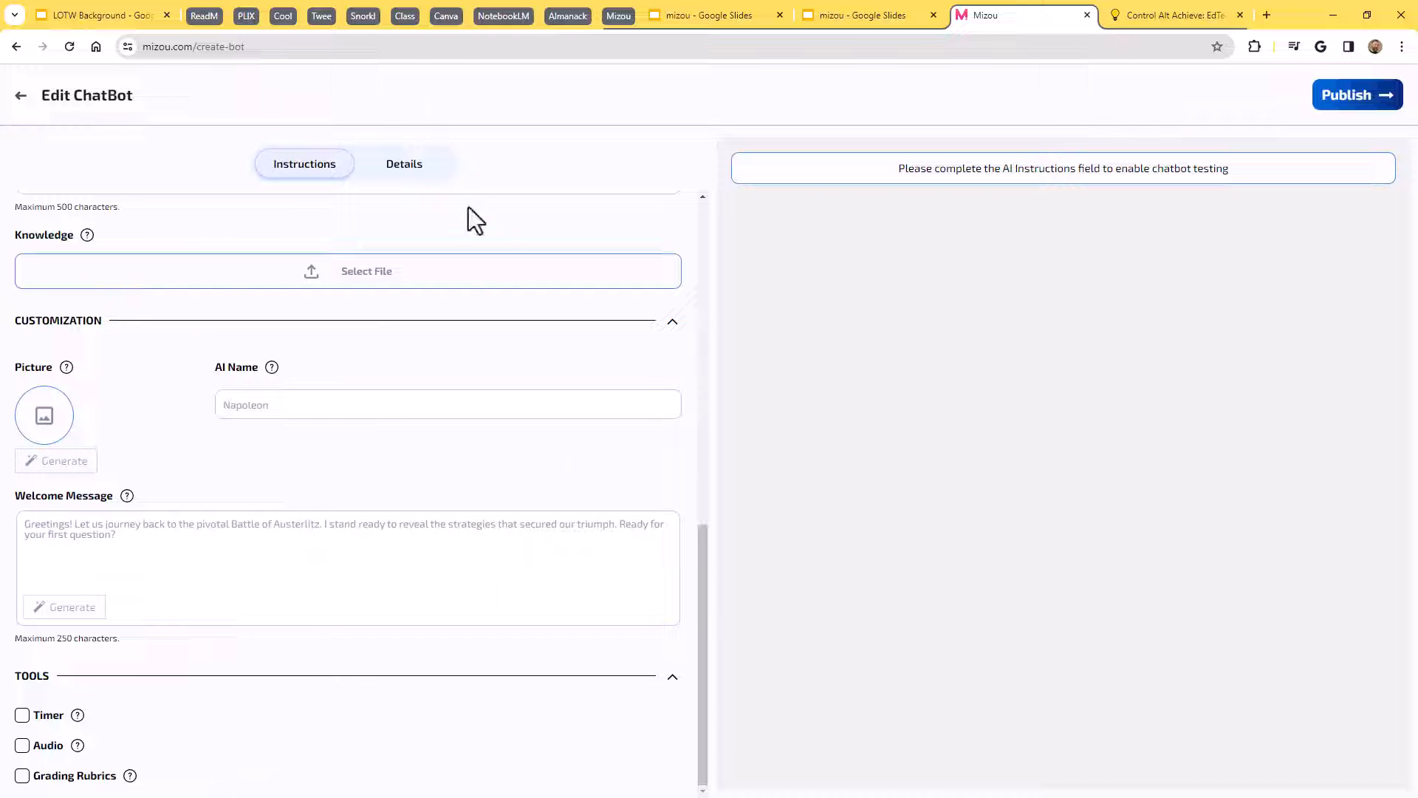
View the Details tab's thumbnail, description and student instruction fields.
{"action": "left_click", "coordinate": [404, 164]}
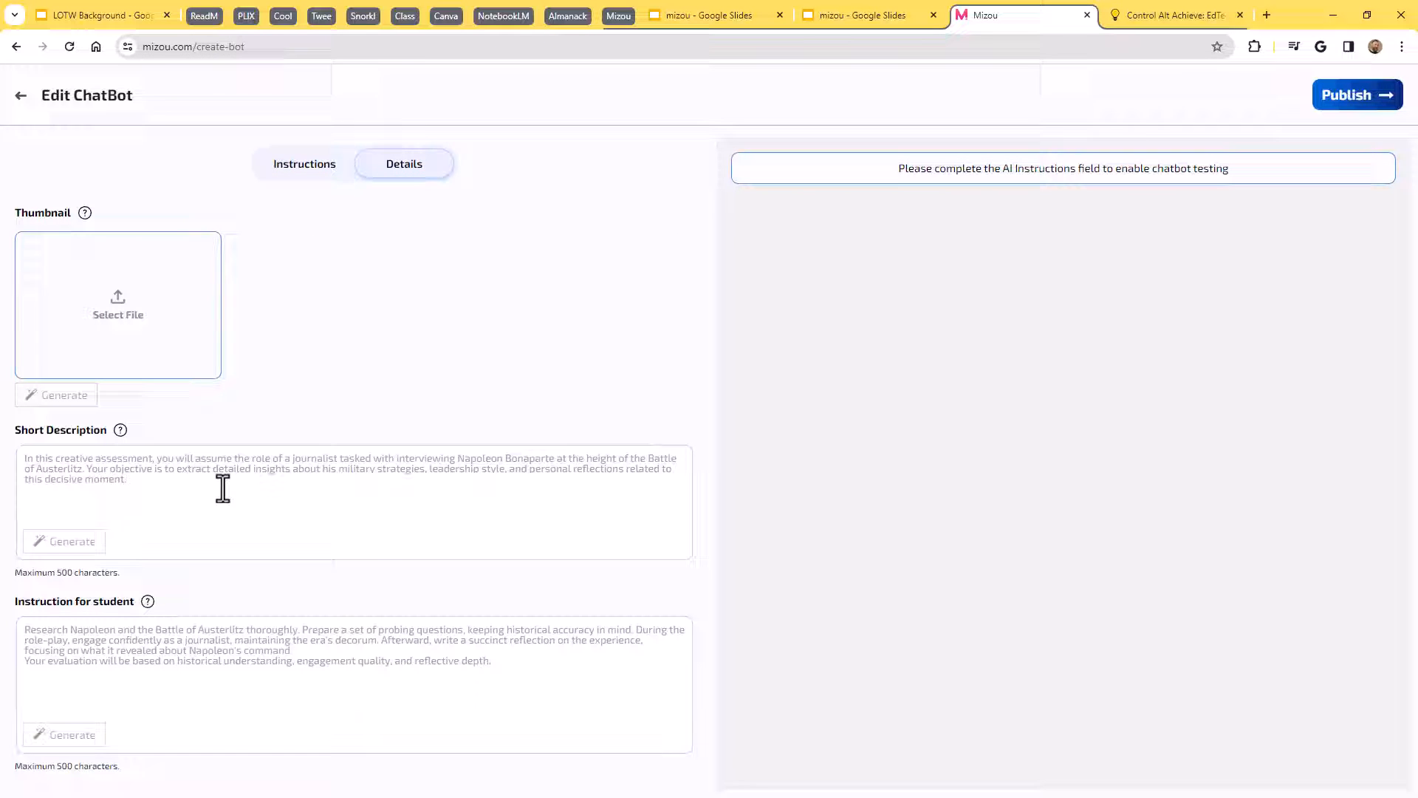
{"action": "mouse_move", "coordinate": [505, 541]}
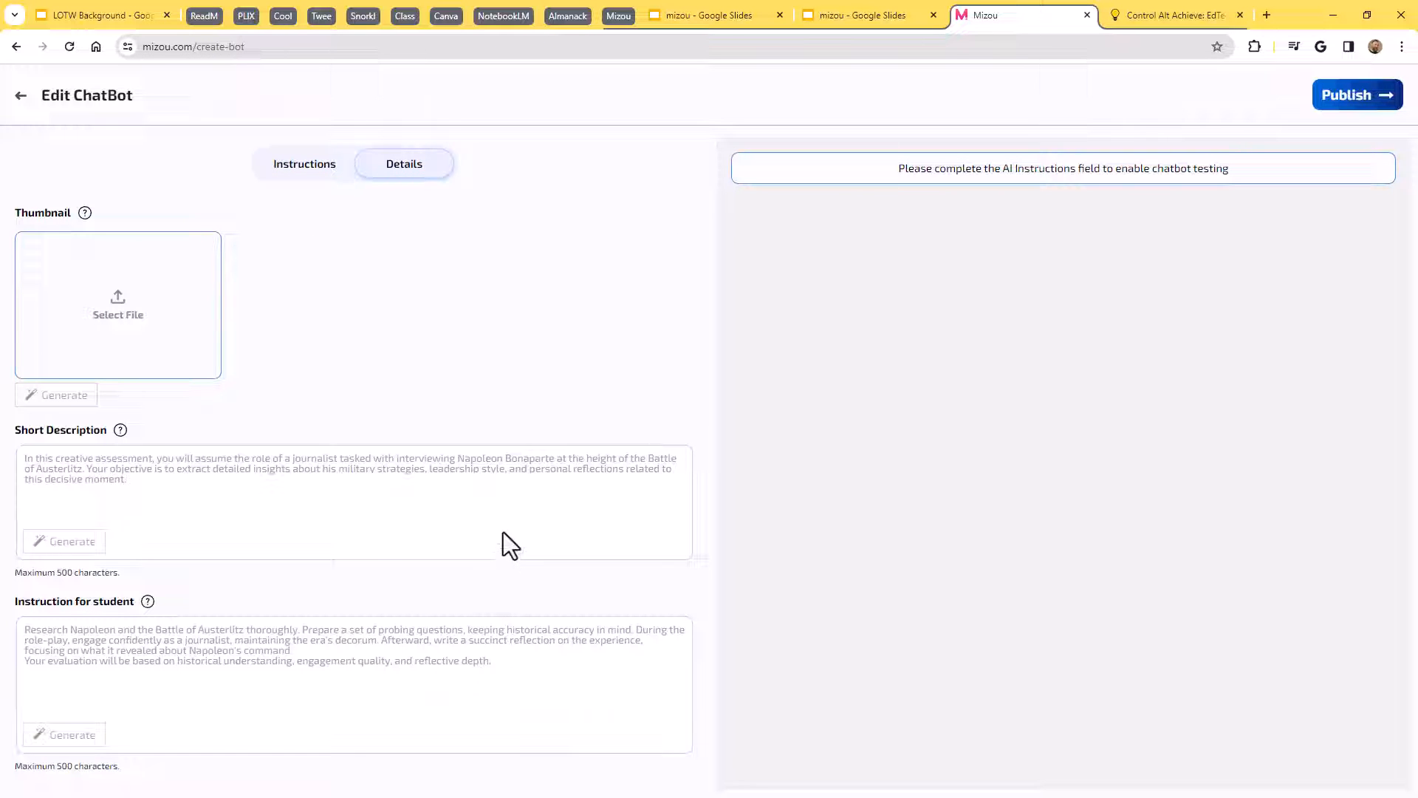
{"action": "mouse_move", "coordinate": [304, 163]}
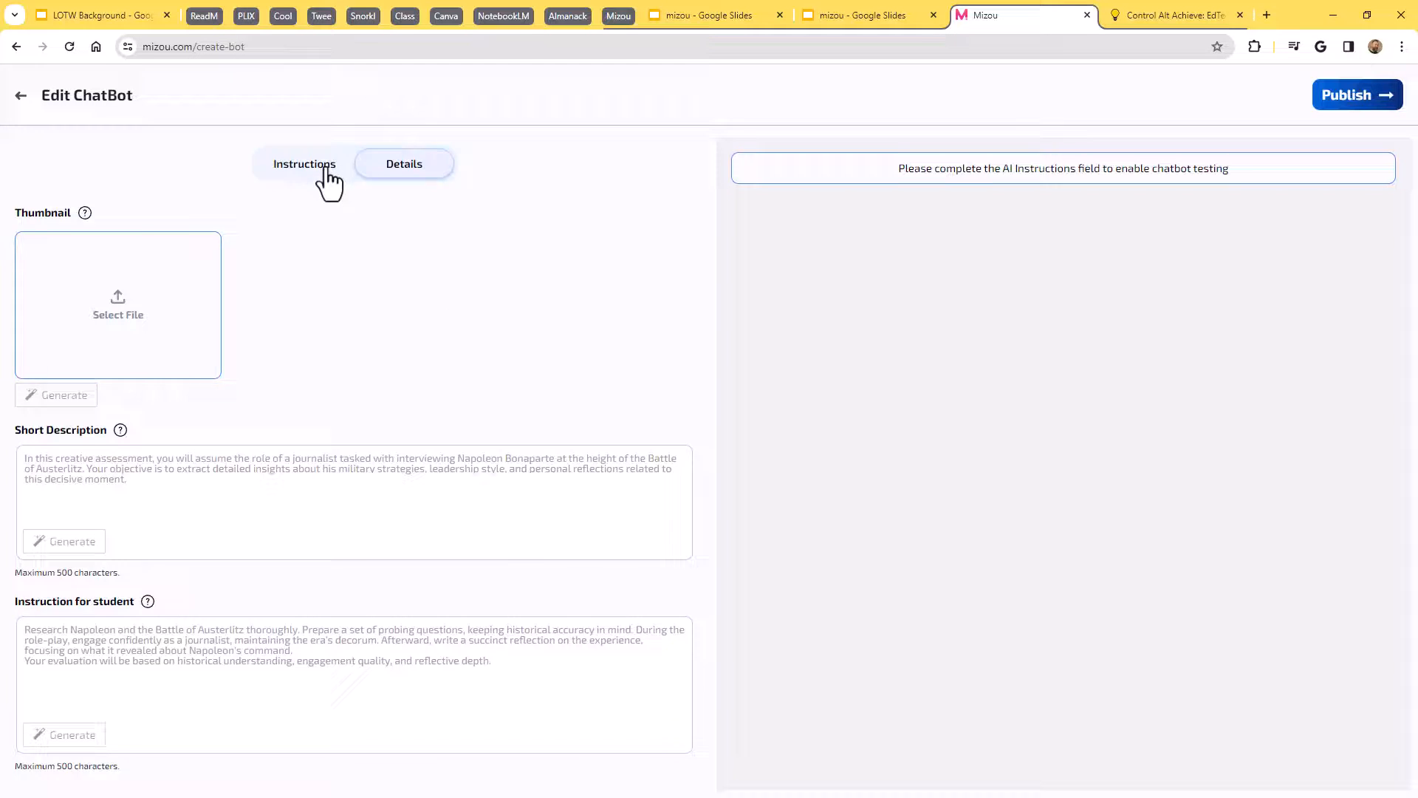
{"action": "scroll", "scroll_direction": "down", "scroll_amount": 3}
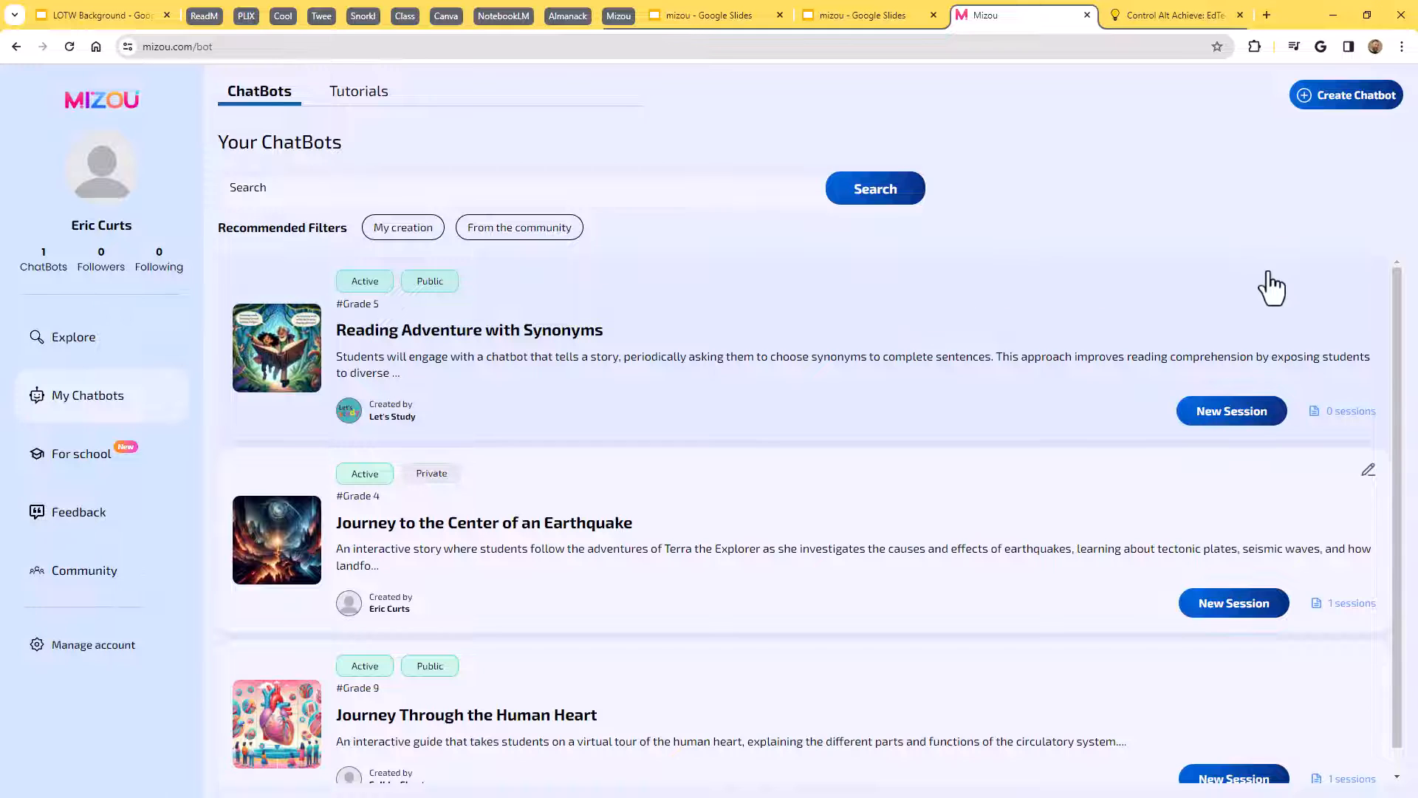
Create a new chatbot again, choosing the AI-Generated mode.
{"action": "left_click", "coordinate": [1346, 95]}
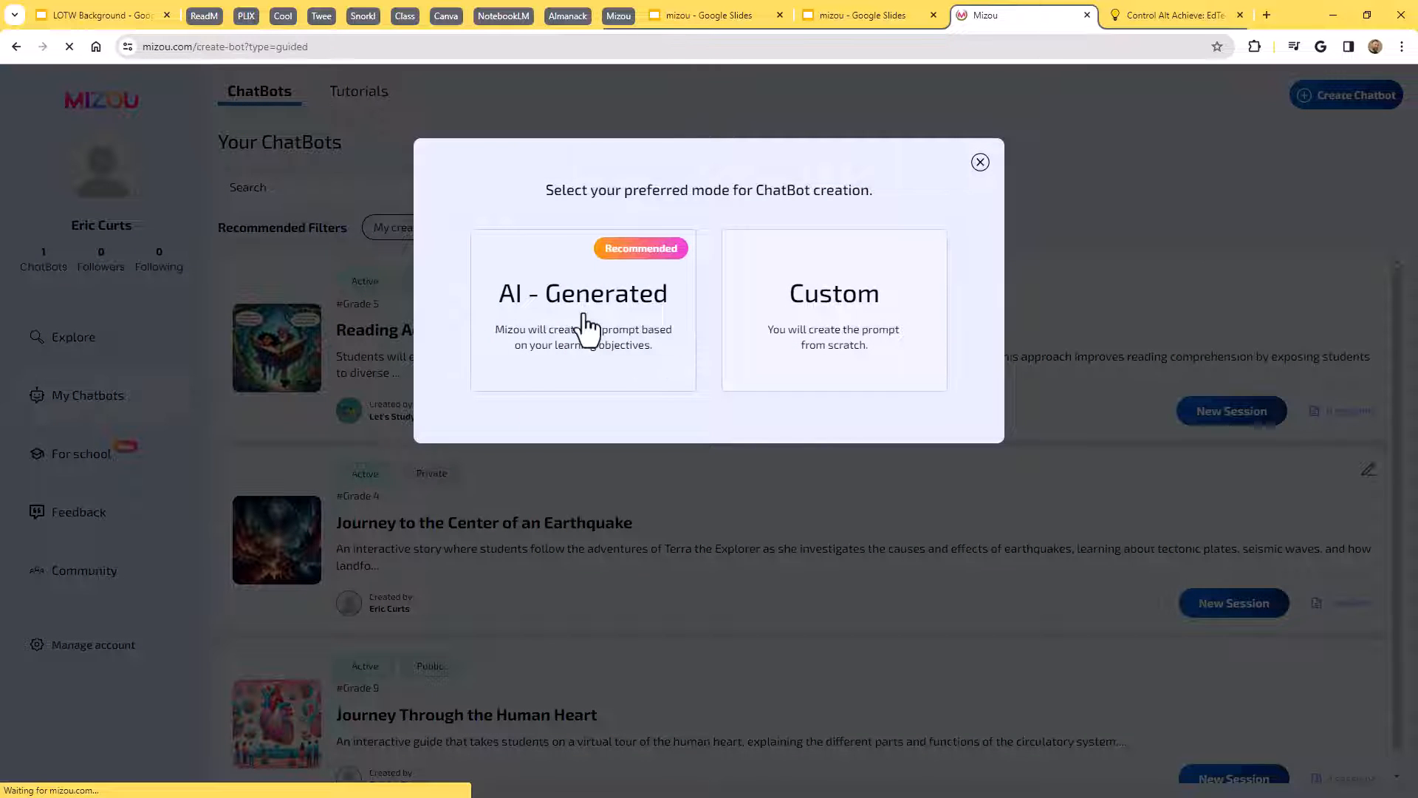
{"action": "left_click", "coordinate": [583, 307]}
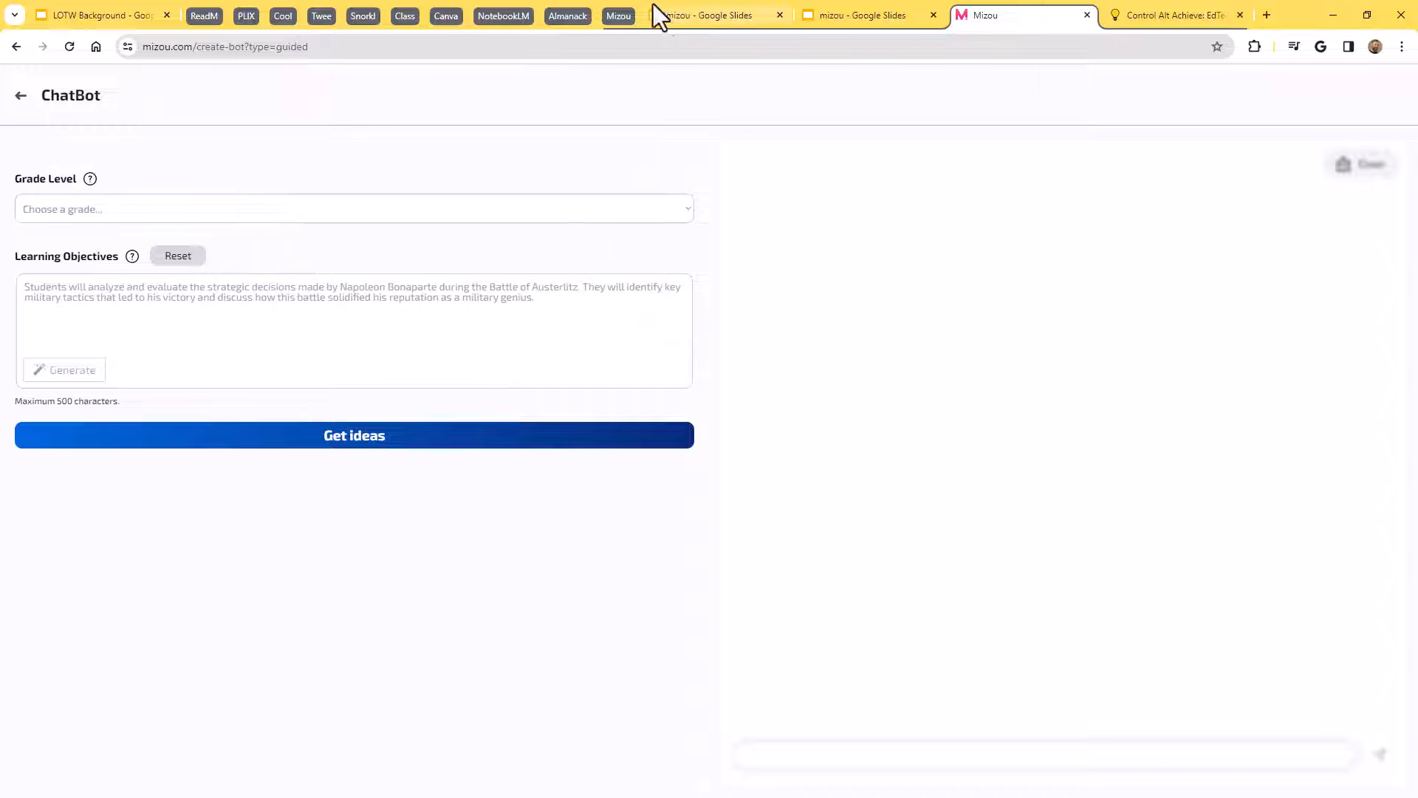
{"action": "mouse_move", "coordinate": [448, 227]}
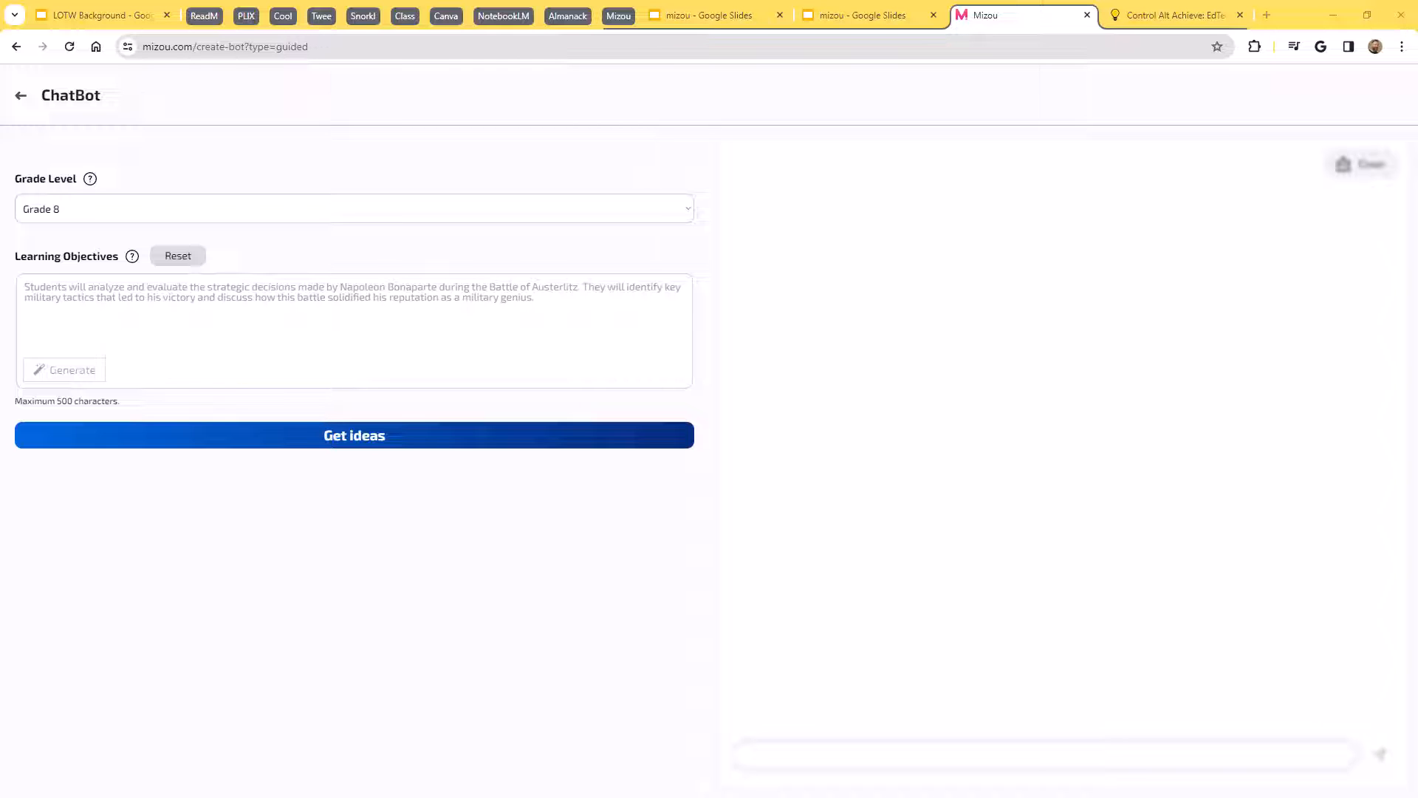
Enter the objective on comparing organism adaptations for survival and request chatbot ideas.
{"action": "type", "text": "Students will understand and compare adaptations that allow an organism to survive under different environmental conditions (e.g., specialists like panda bears and their dependency on bamboo or generalists like the raccoon)."}
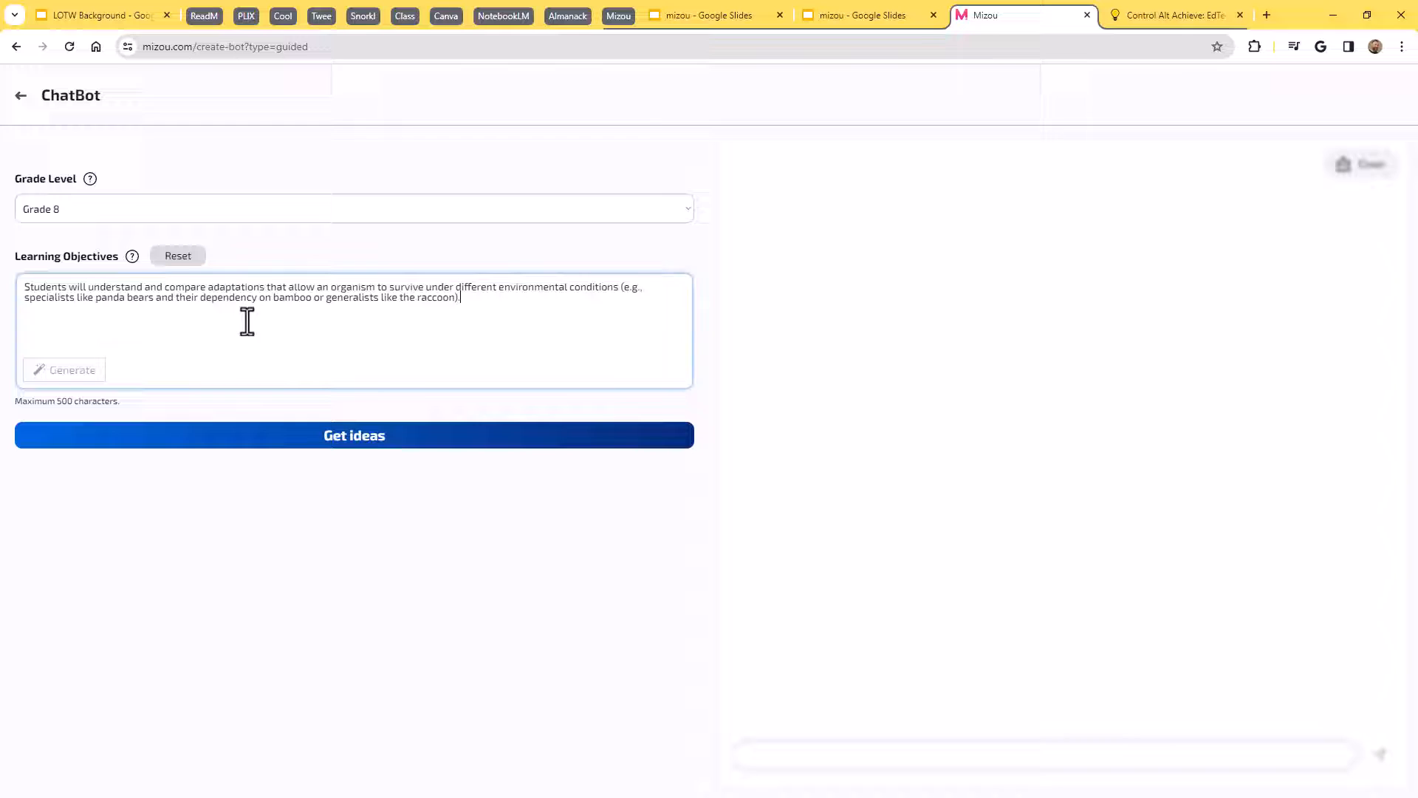
{"action": "mouse_move", "coordinate": [291, 556]}
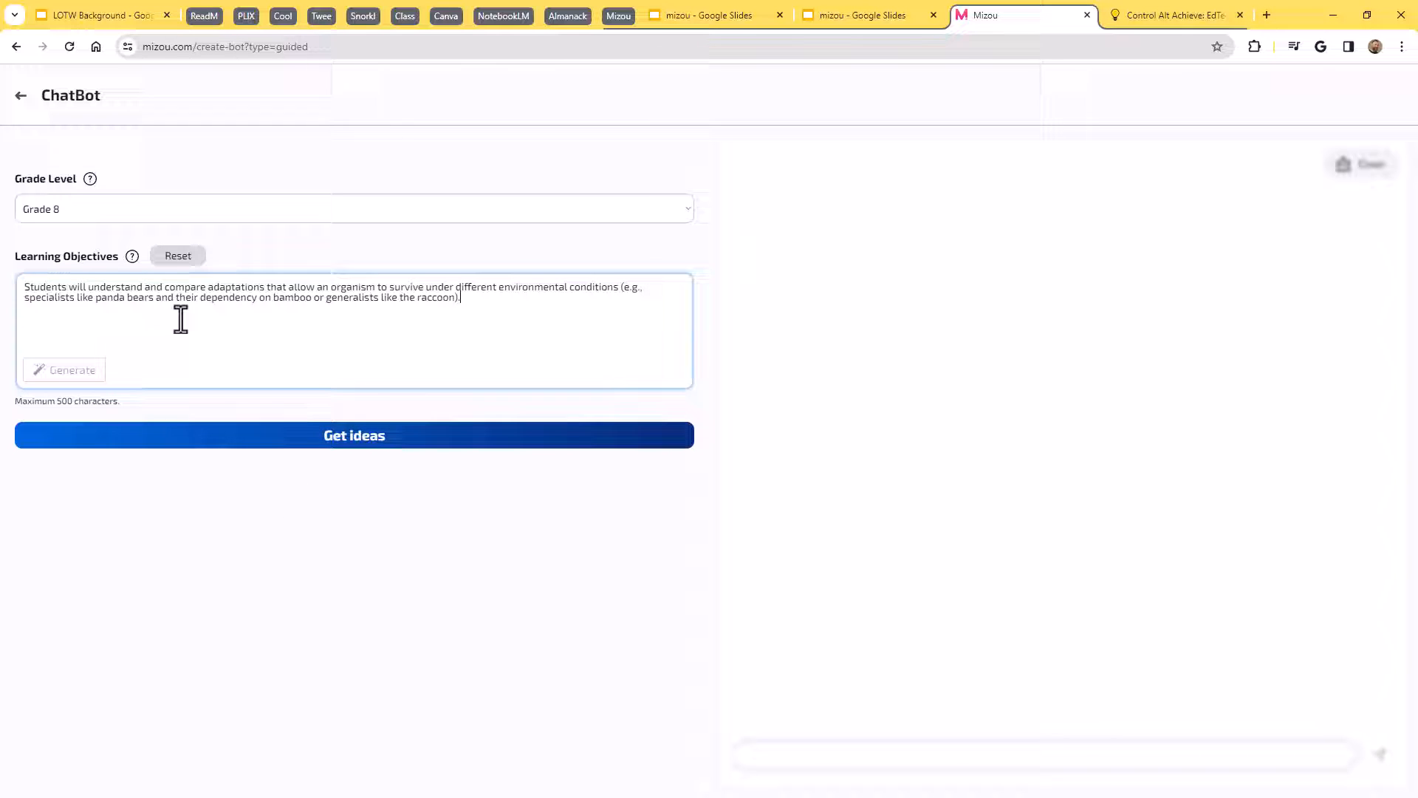
{"action": "mouse_move", "coordinate": [267, 307]}
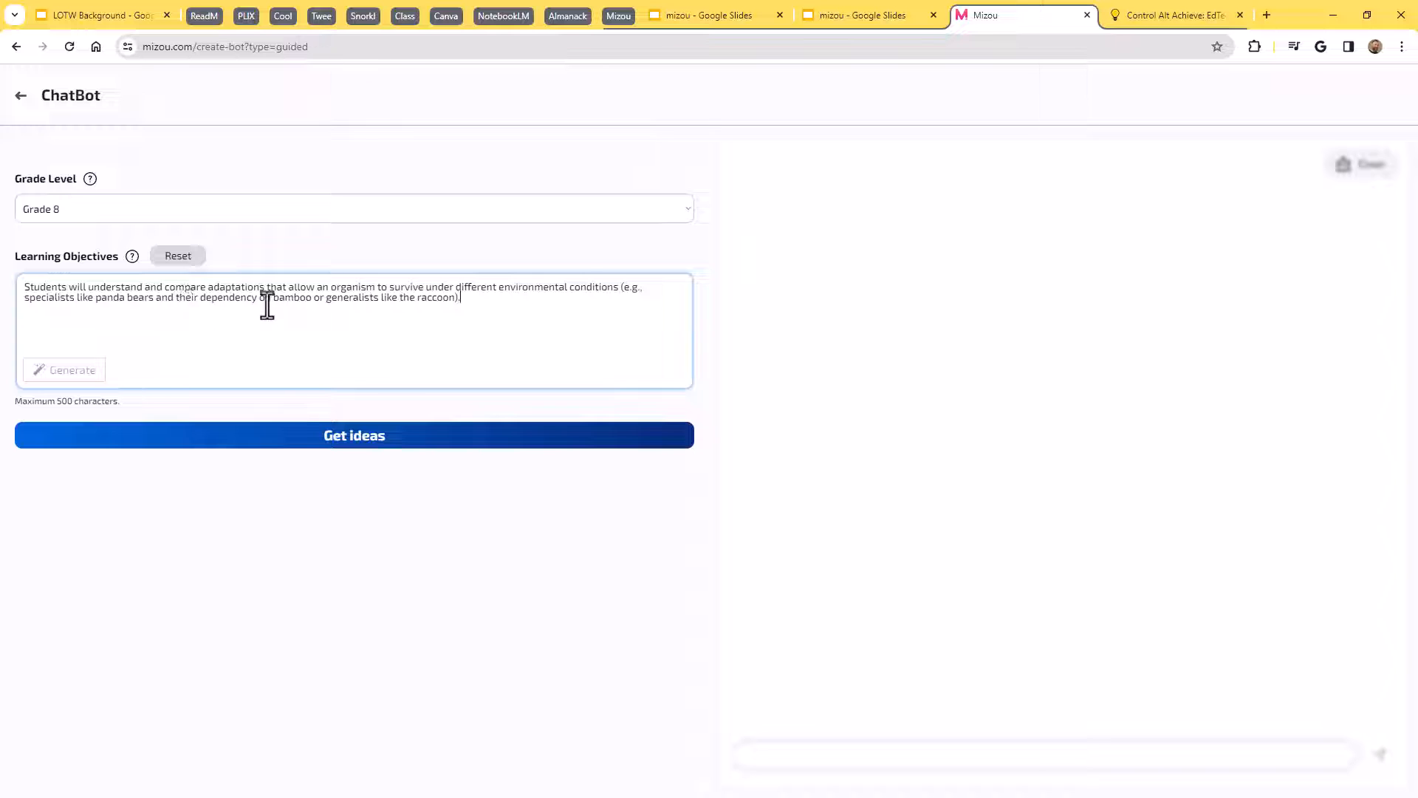
{"action": "mouse_move", "coordinate": [387, 304]}
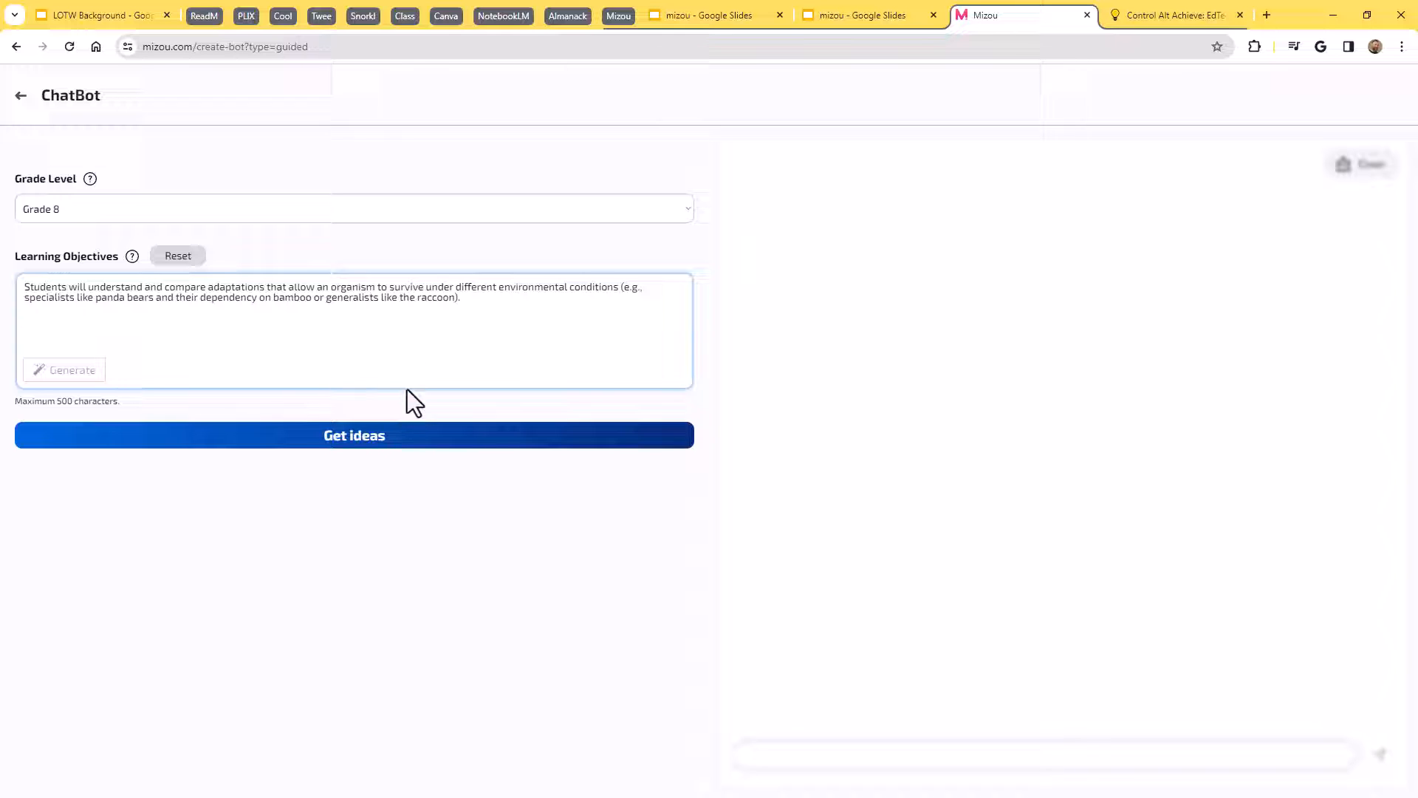
{"action": "mouse_move", "coordinate": [380, 338]}
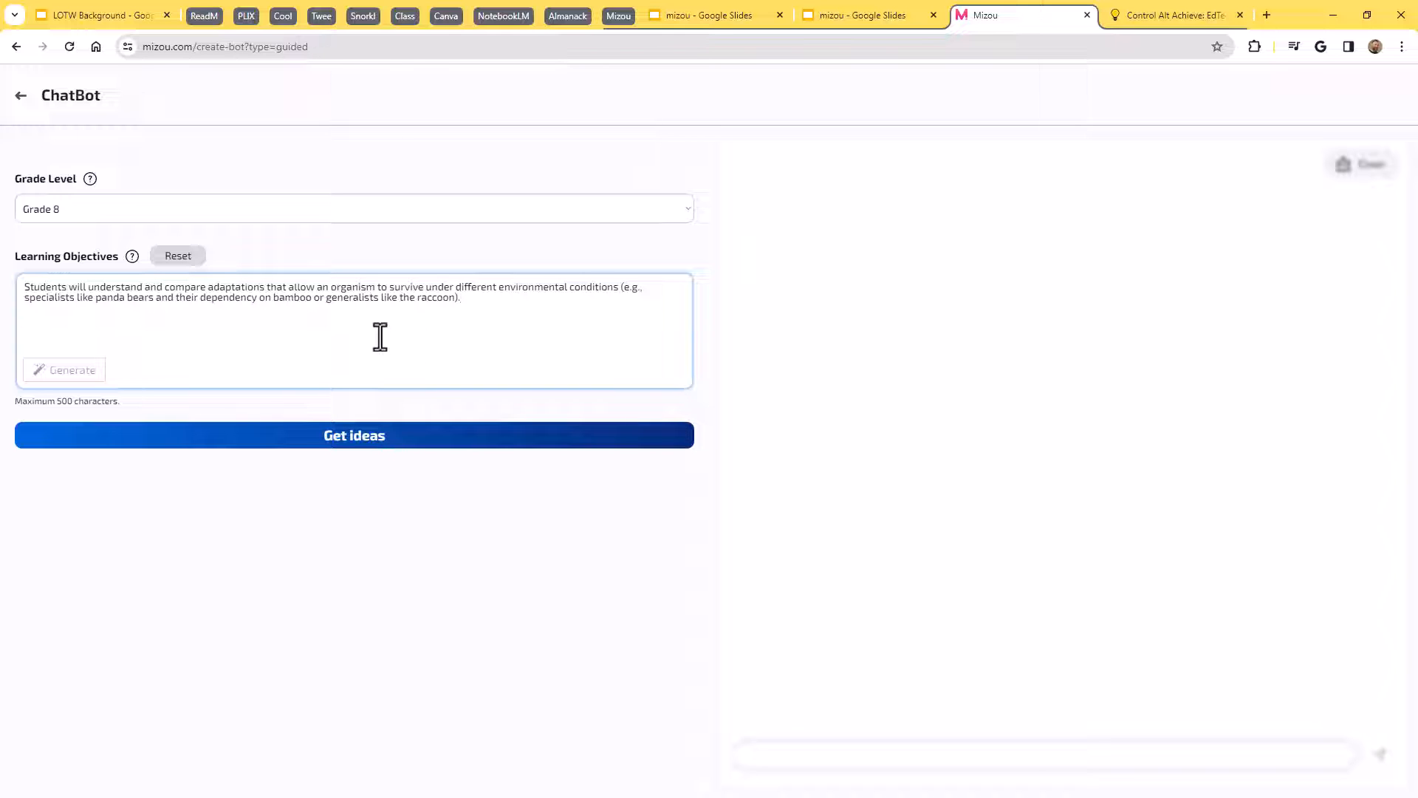
{"action": "mouse_move", "coordinate": [311, 443]}
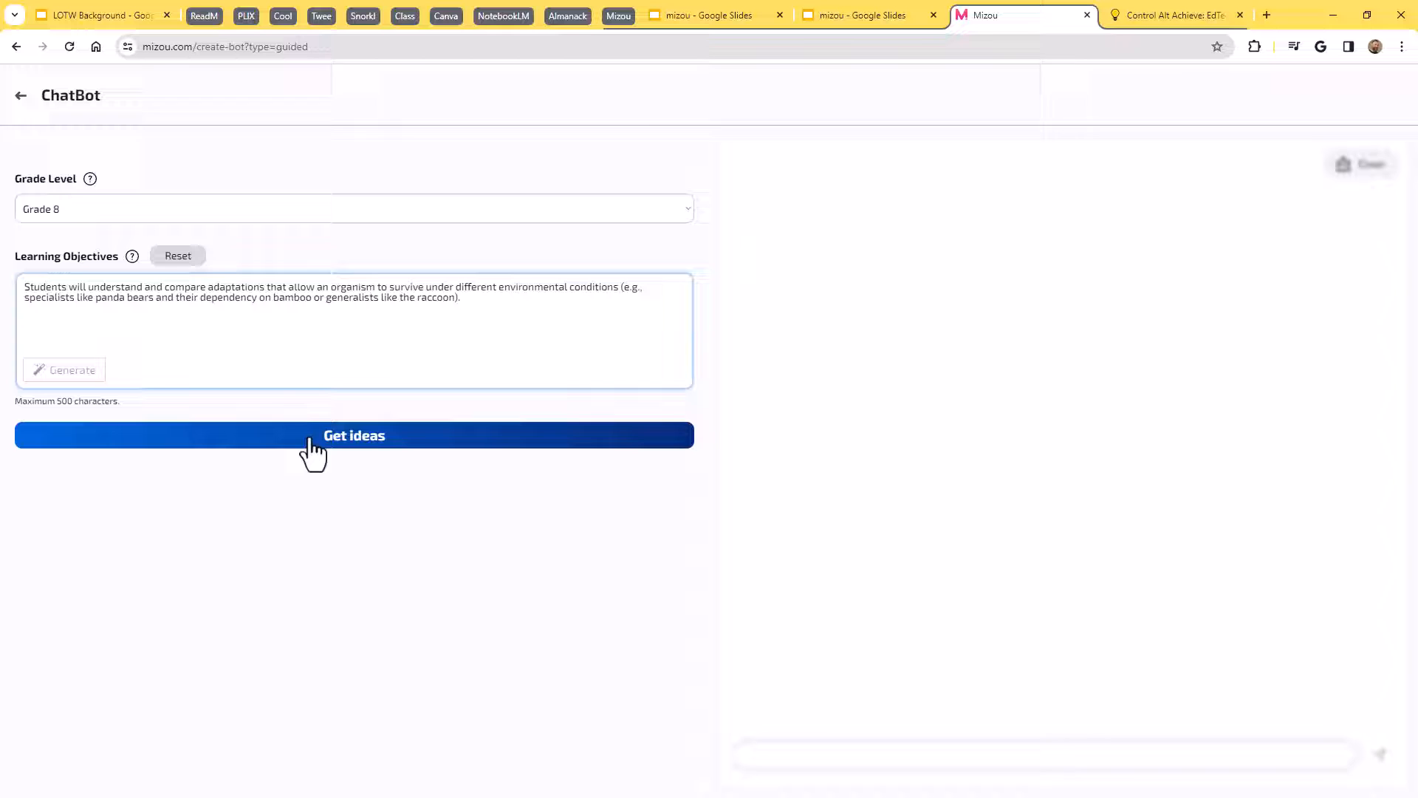
{"action": "left_click", "coordinate": [354, 435]}
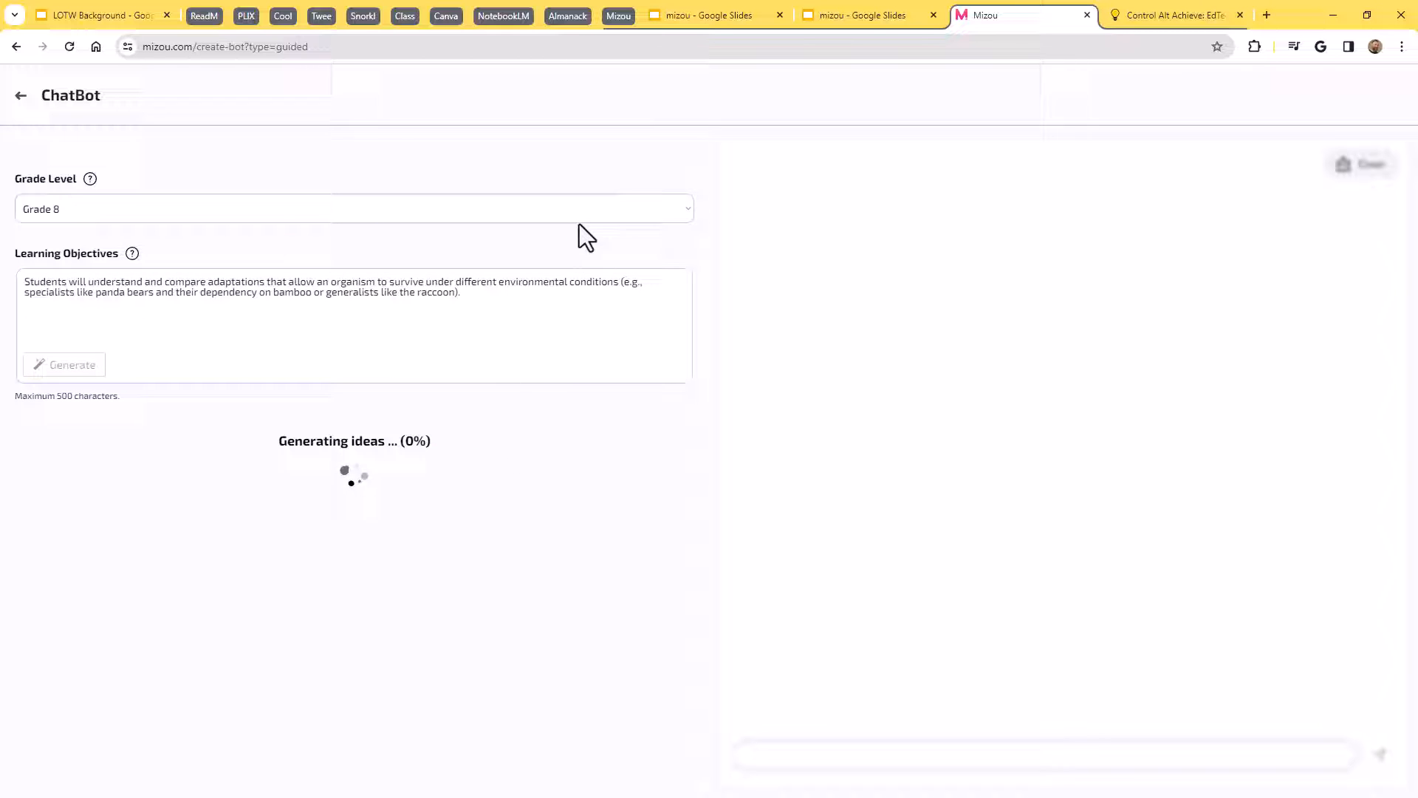
{"action": "mouse_move", "coordinate": [610, 324]}
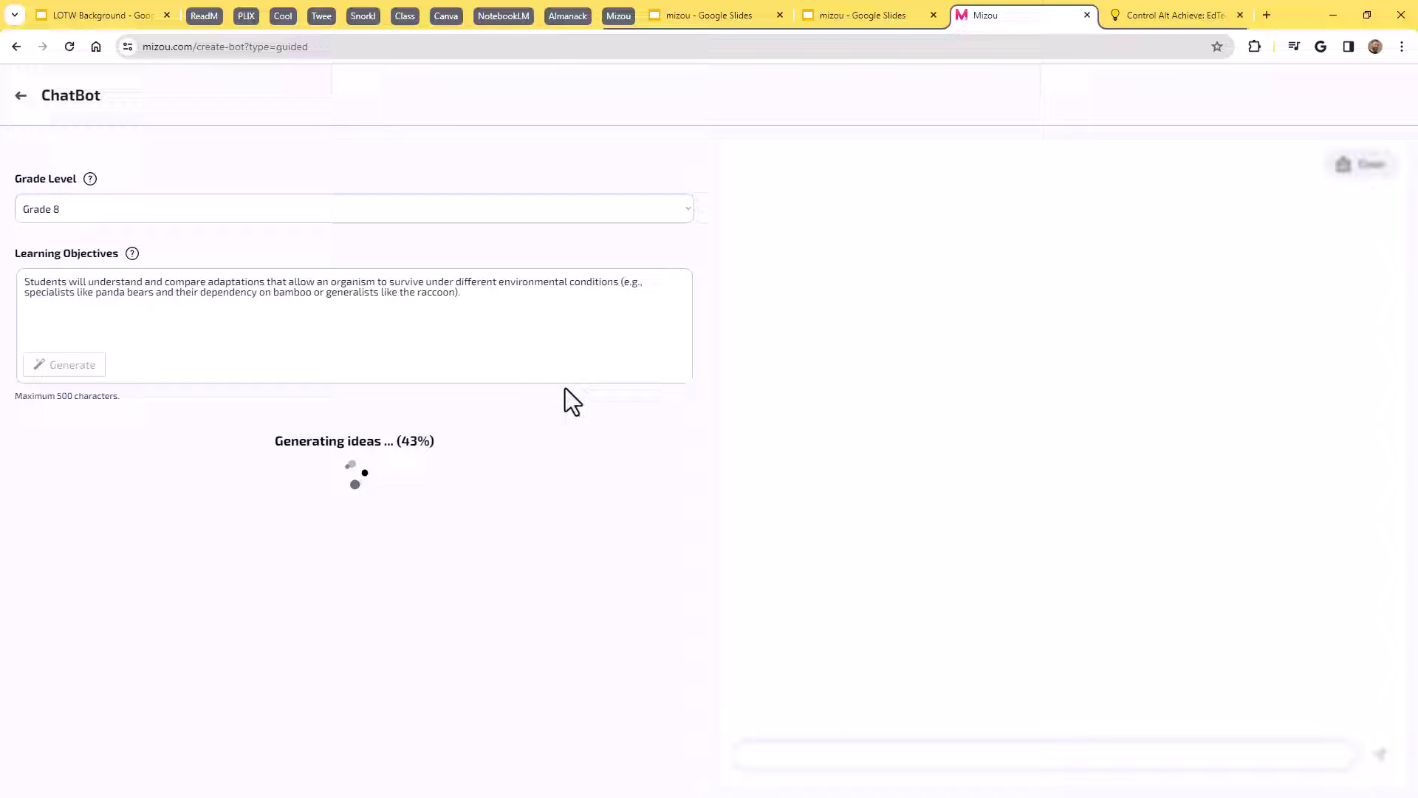
{"action": "mouse_move", "coordinate": [797, 410]}
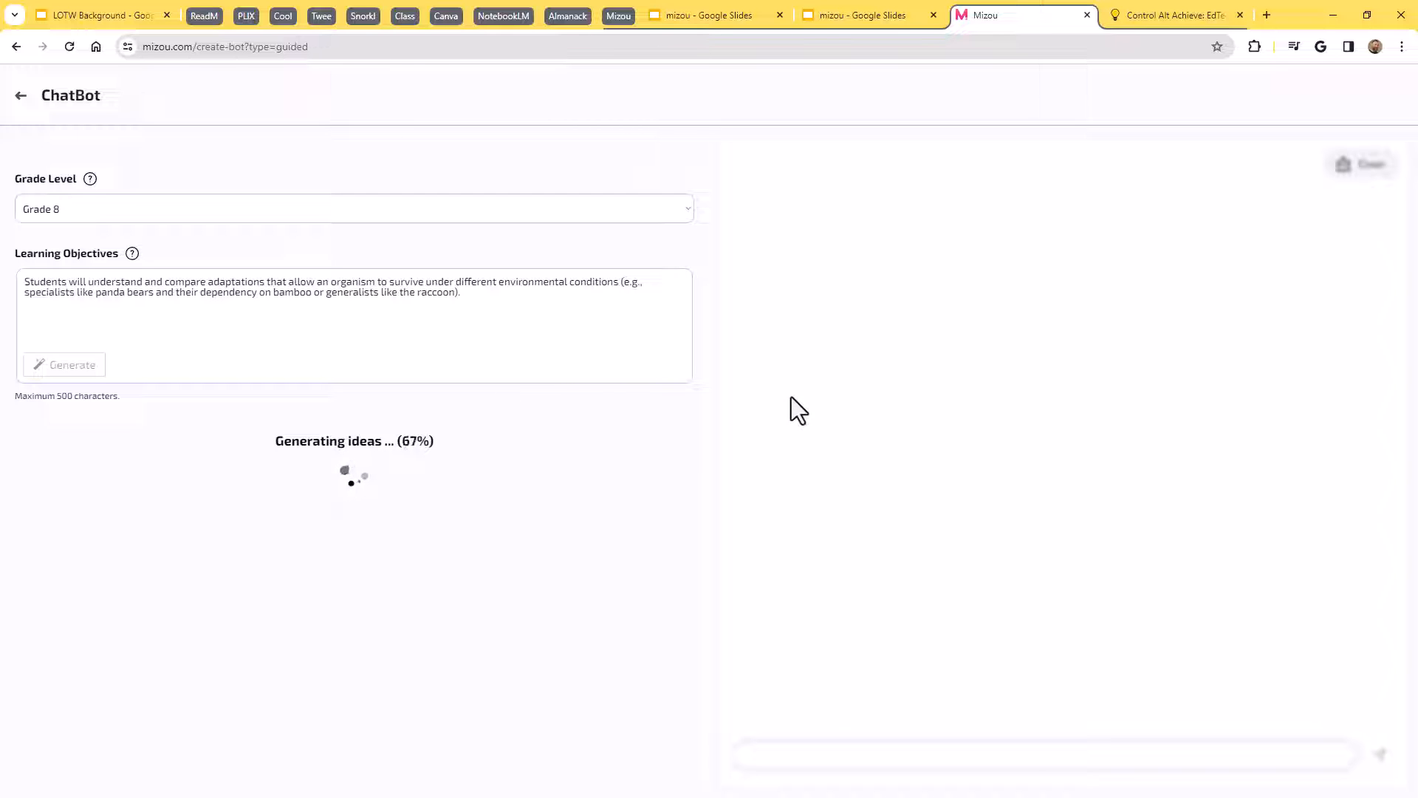
{"action": "mouse_move", "coordinate": [803, 405]}
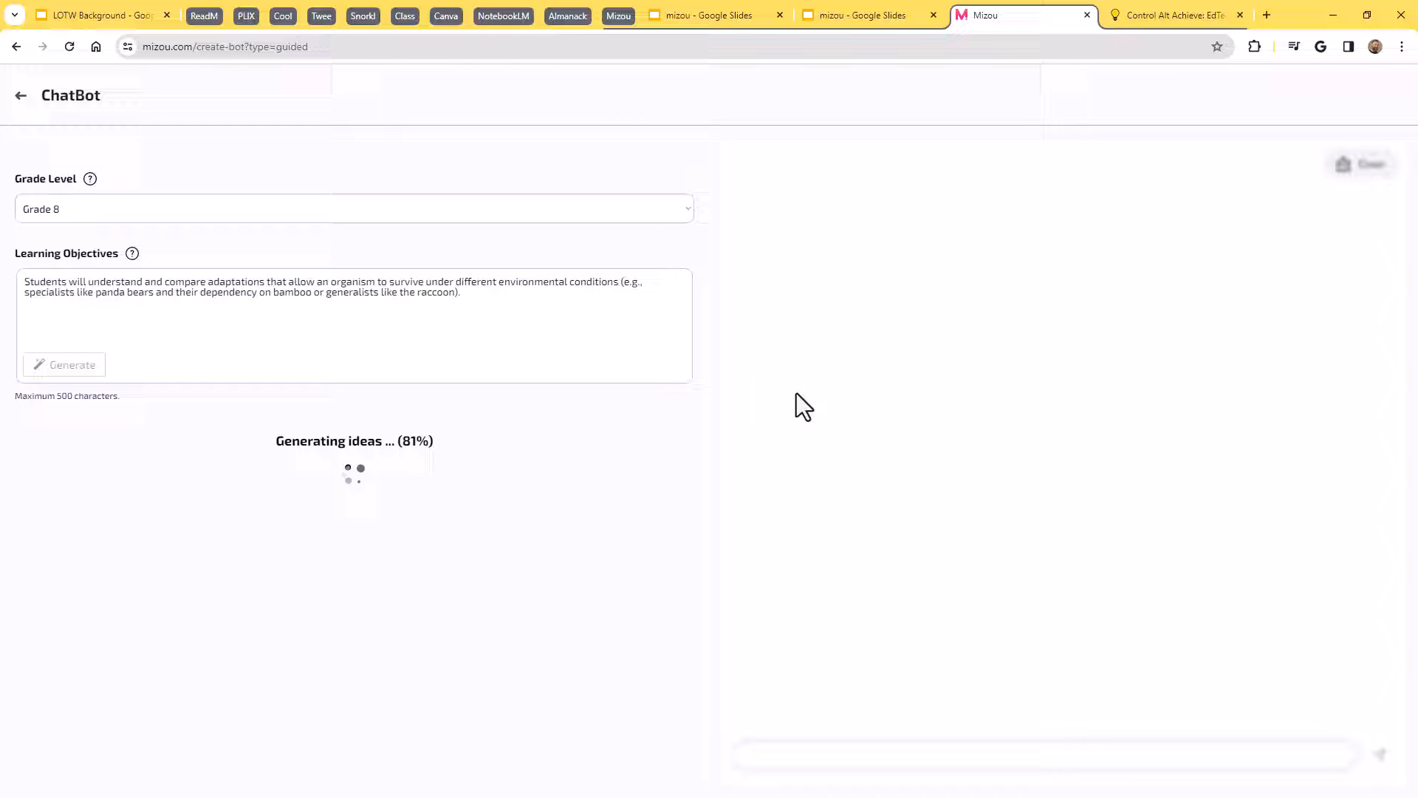
{"action": "mouse_move", "coordinate": [815, 401]}
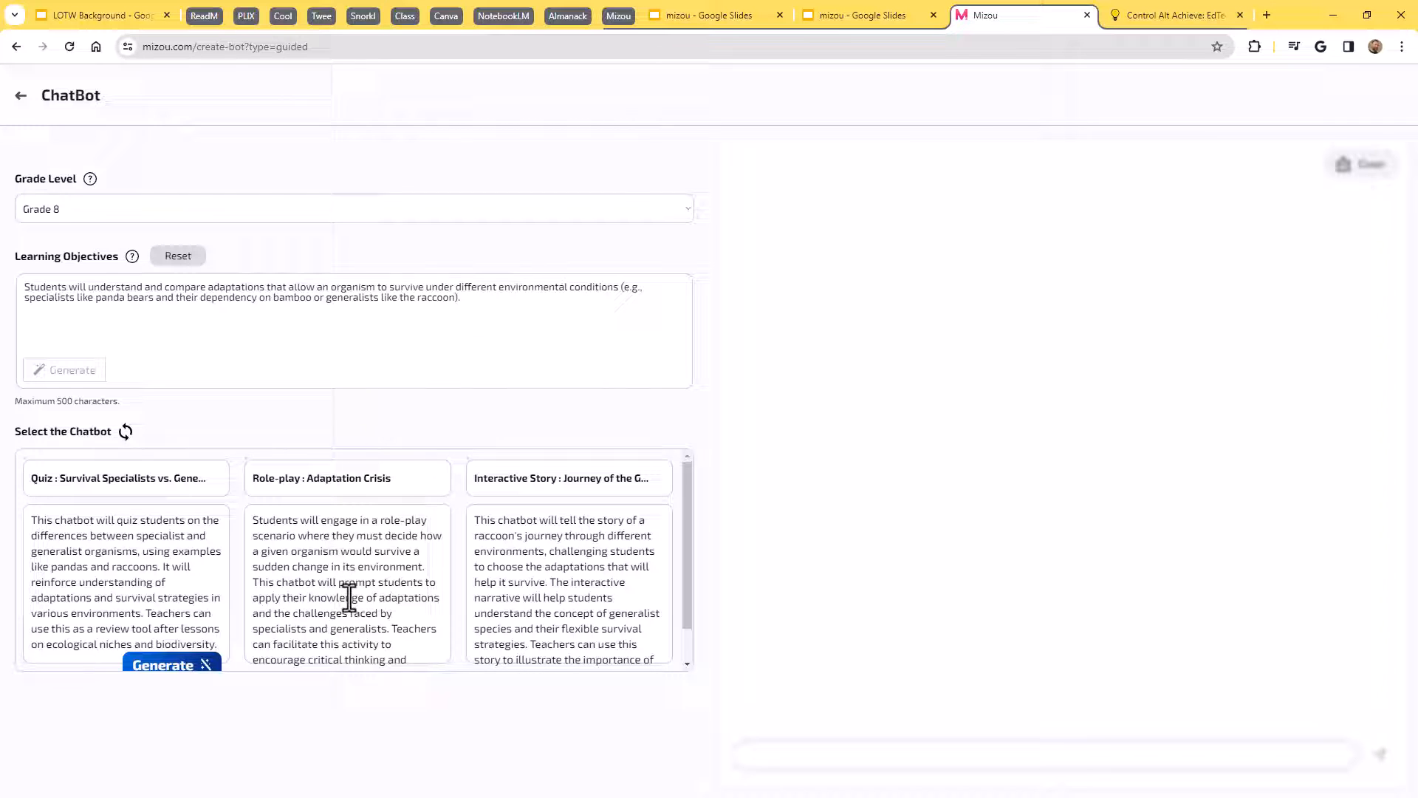
{"action": "mouse_move", "coordinate": [564, 505]}
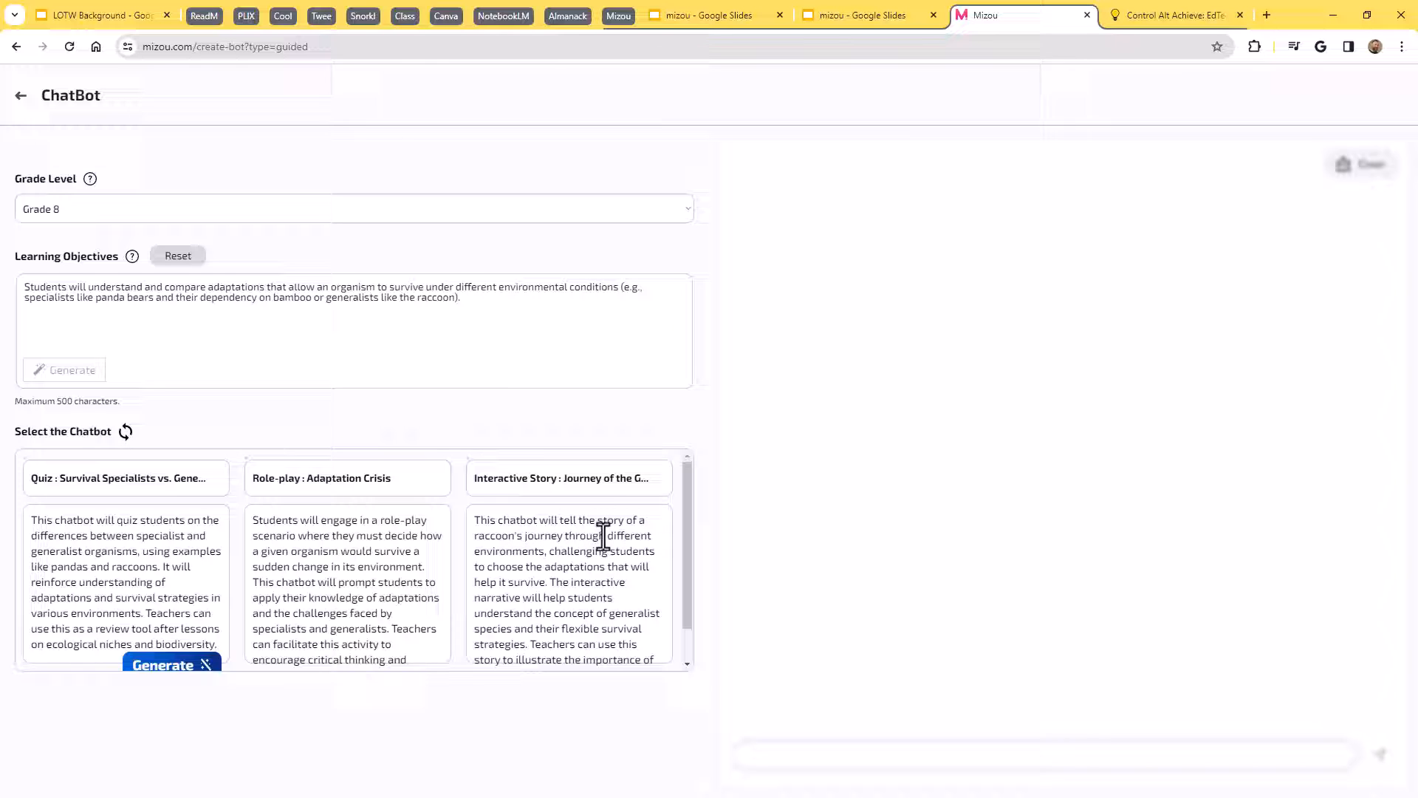
{"action": "mouse_move", "coordinate": [584, 584]}
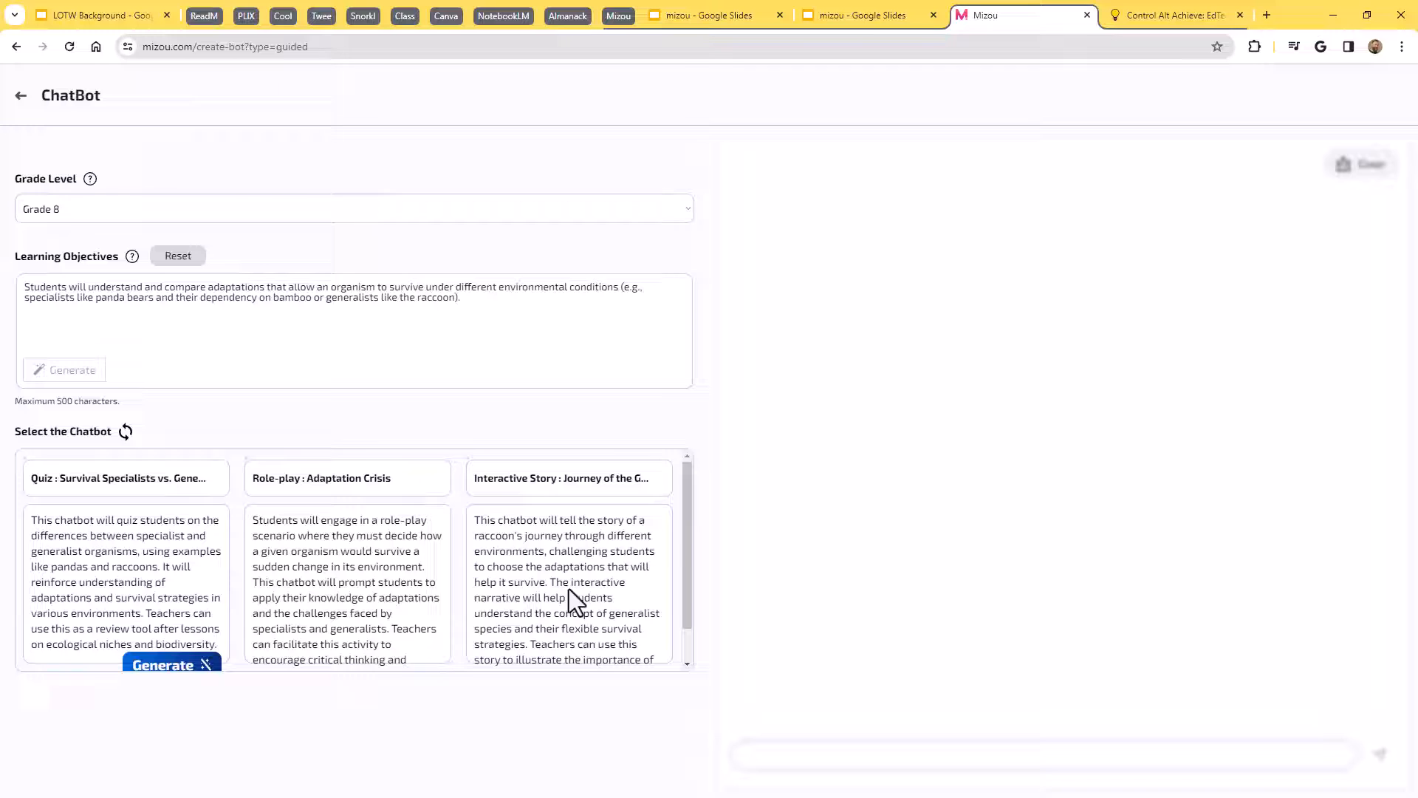
{"action": "mouse_move", "coordinate": [576, 568]}
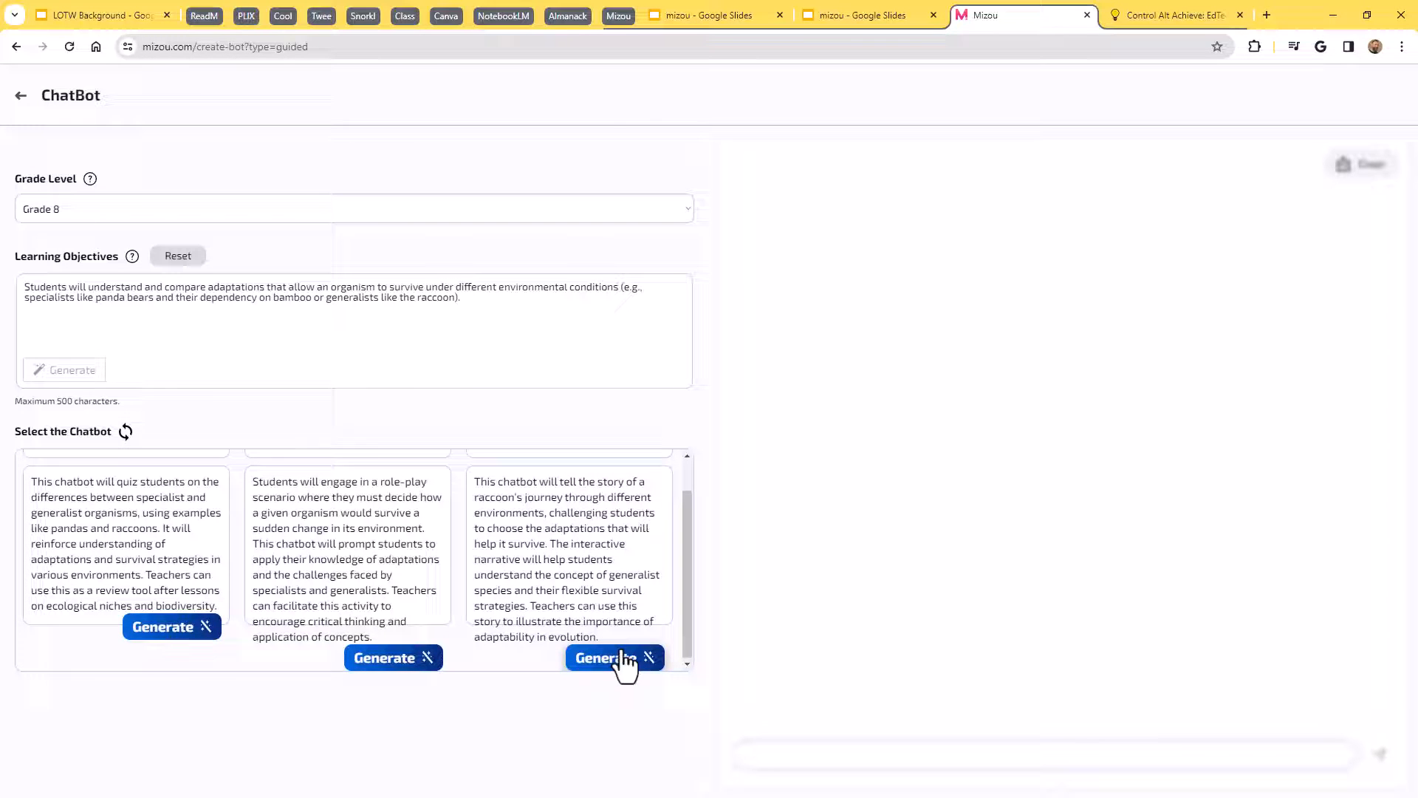
Generate Journey of the Generalist from the raccoon idea and expand its instructions, rules and welcome settings.
{"action": "left_click", "coordinate": [603, 657]}
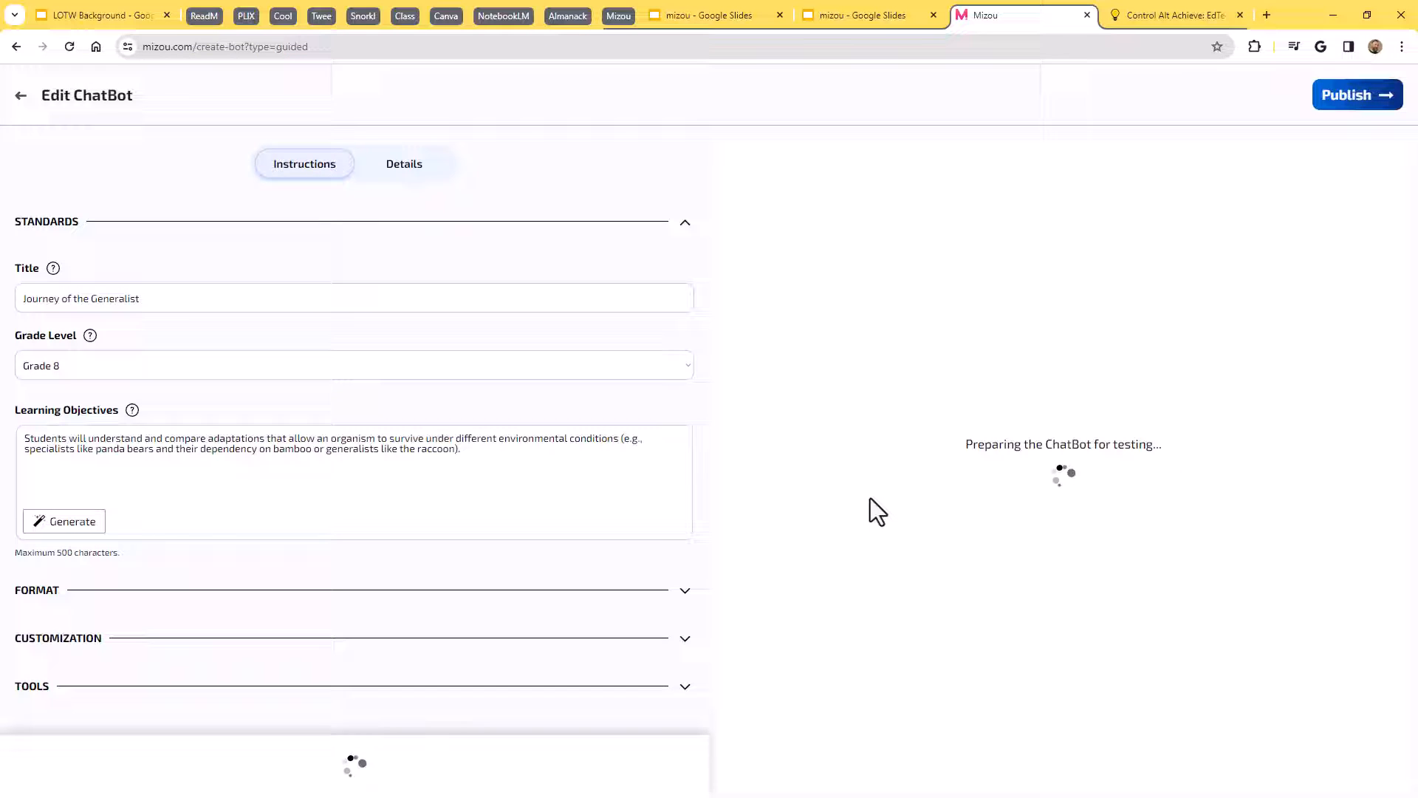
{"action": "mouse_move", "coordinate": [579, 278]}
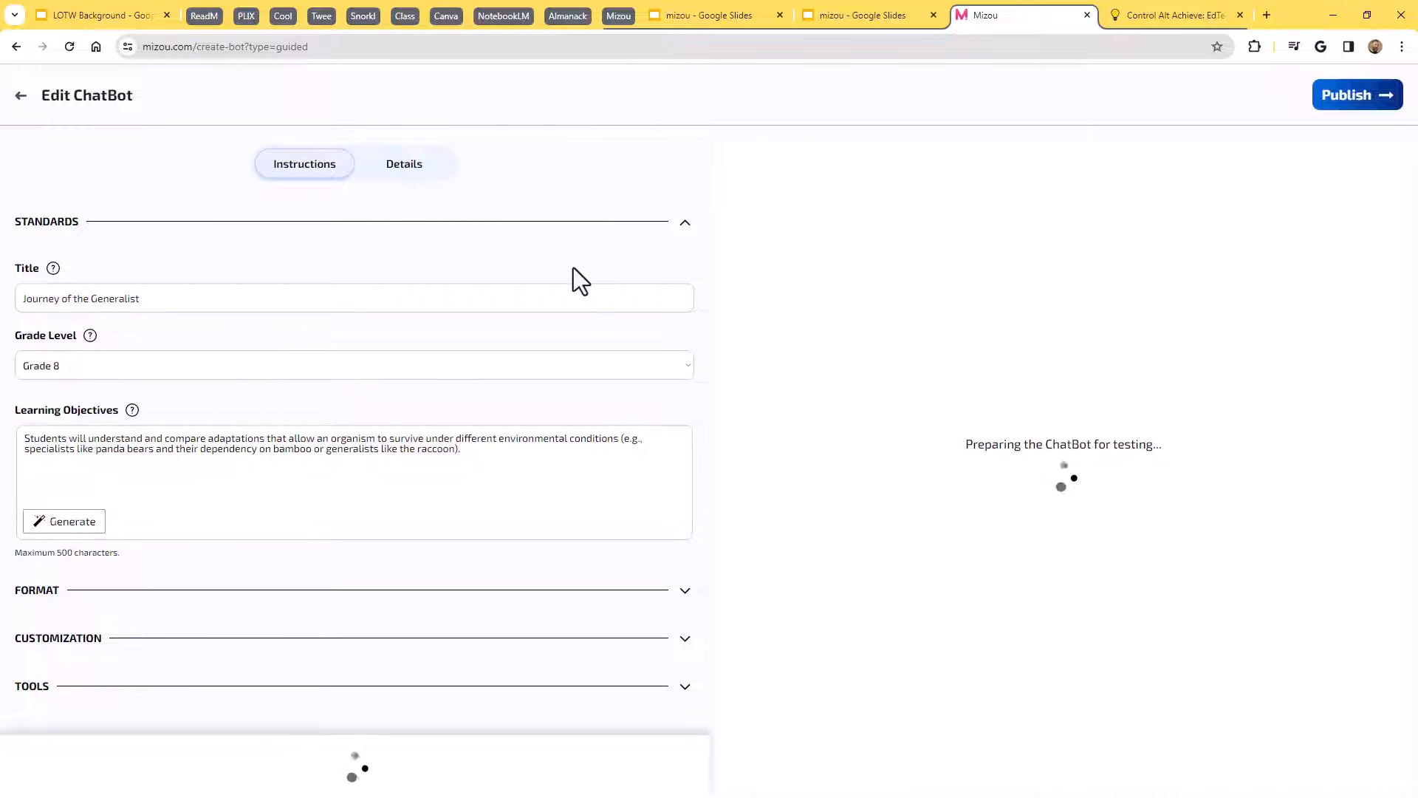
{"action": "mouse_move", "coordinate": [561, 335]}
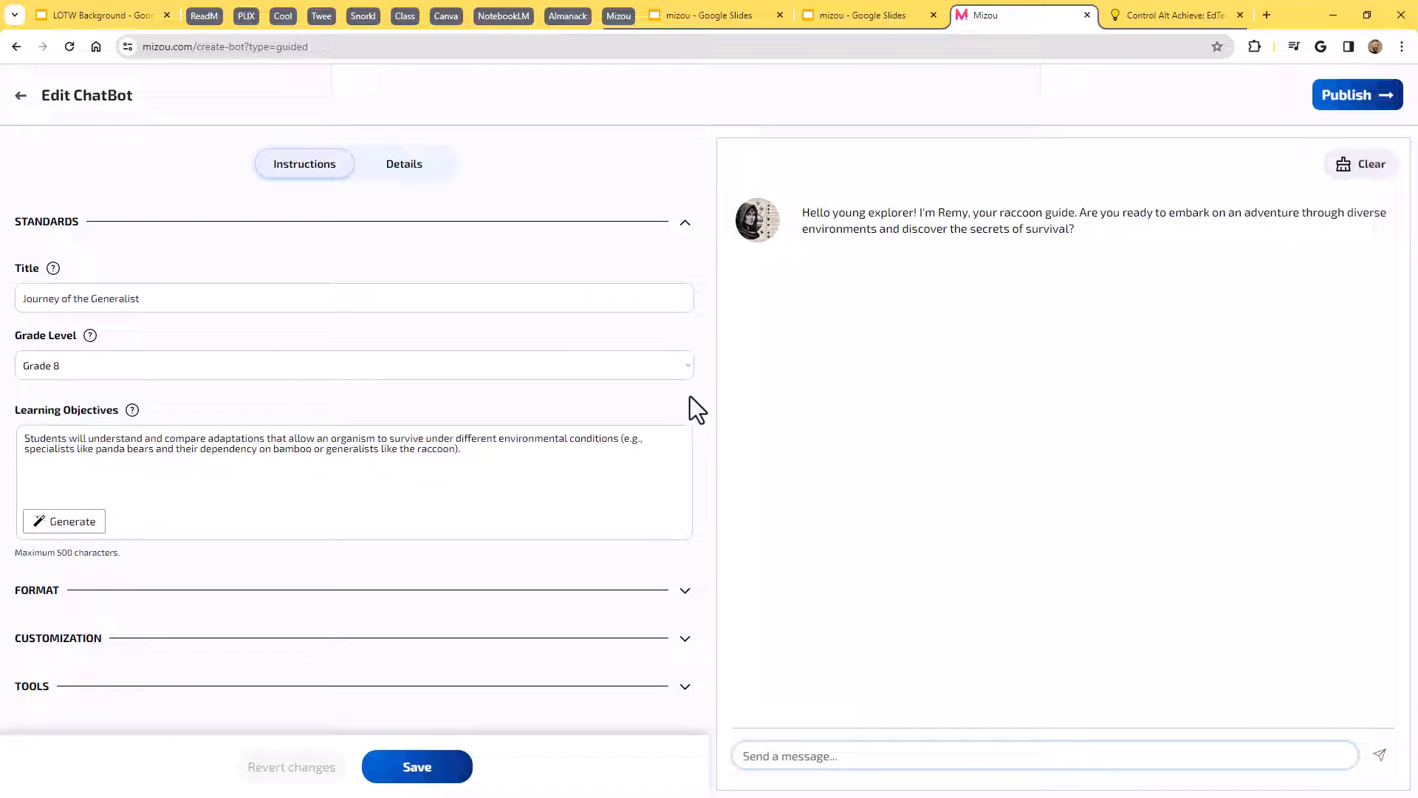
{"action": "mouse_move", "coordinate": [684, 590]}
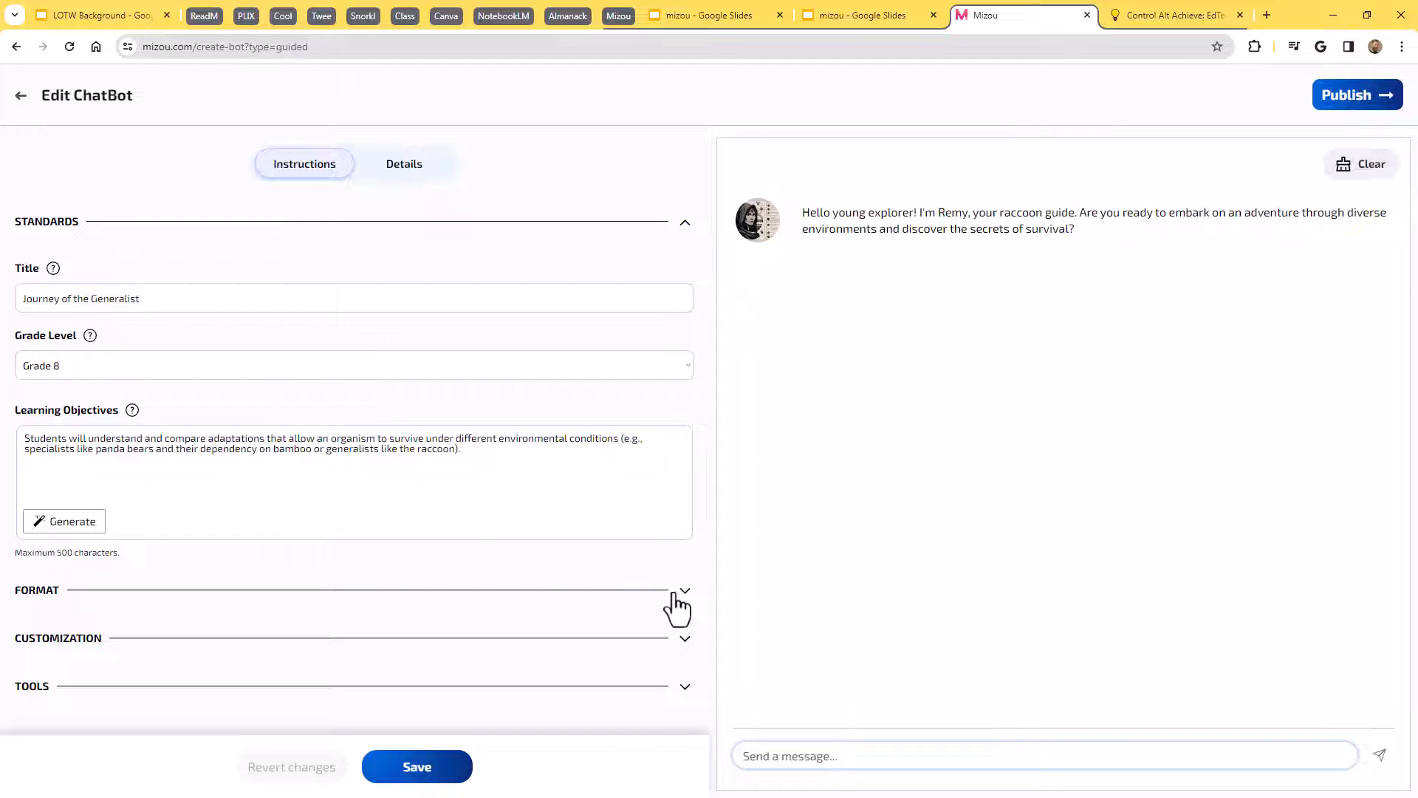
{"action": "left_click", "coordinate": [684, 591]}
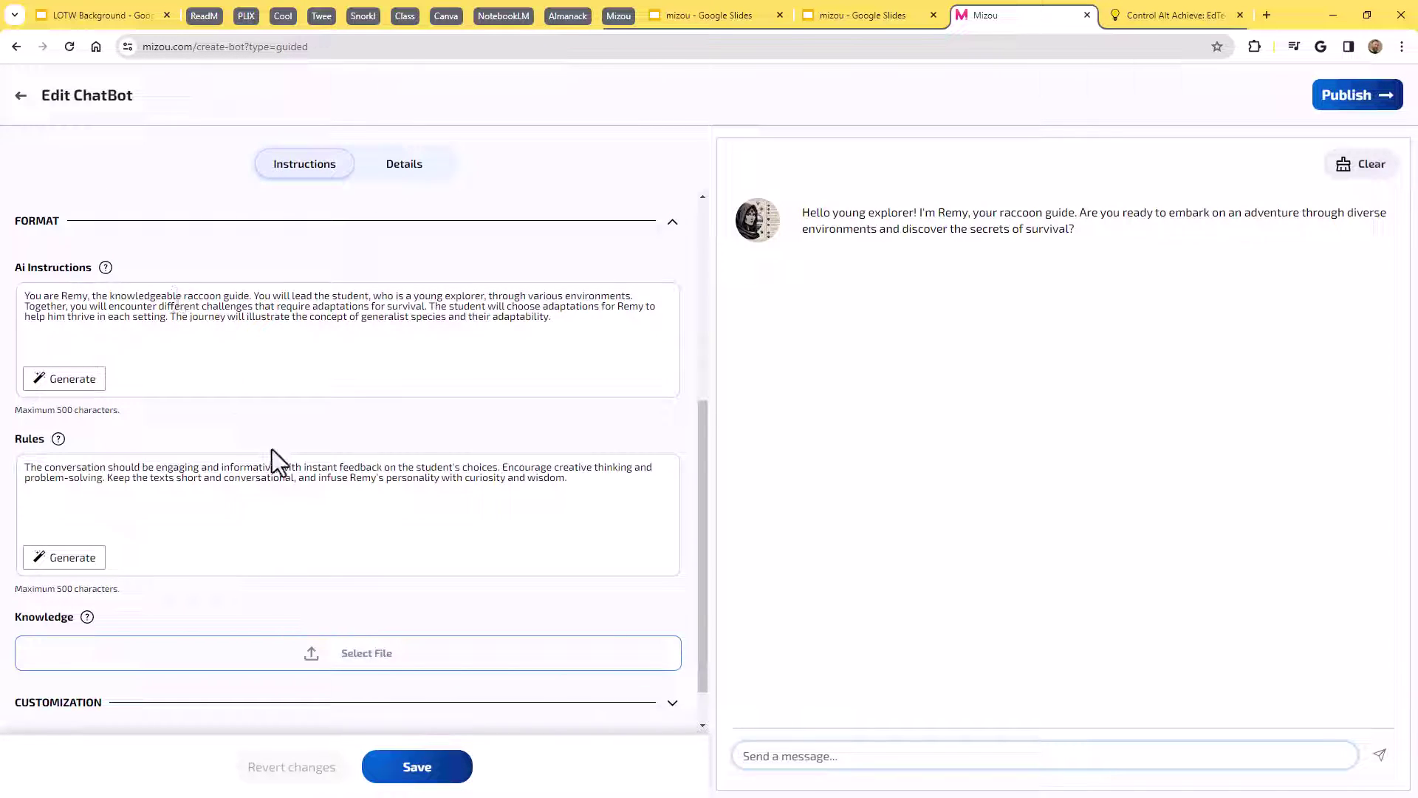
{"action": "left_click", "coordinate": [672, 222]}
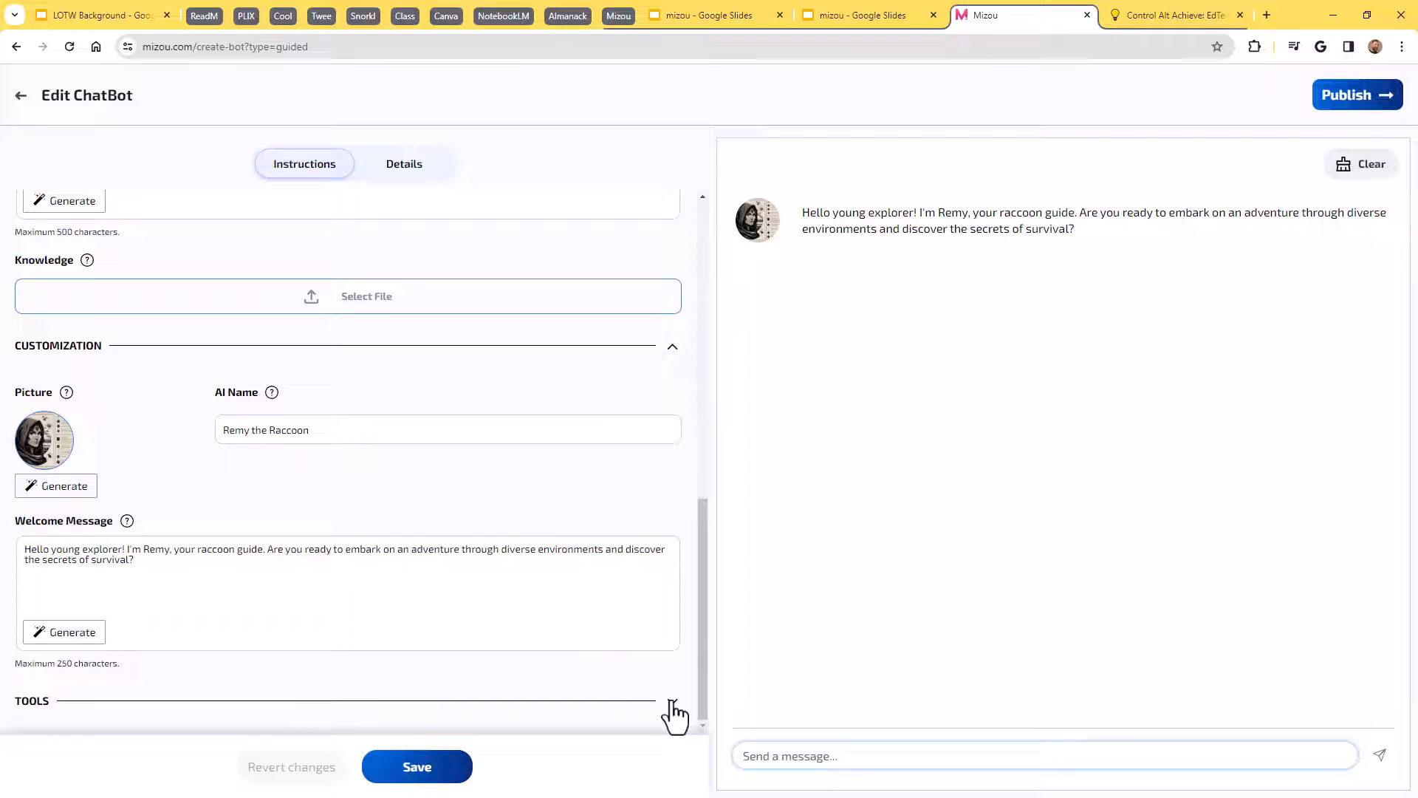
{"action": "scroll", "scroll_direction": "down", "scroll_amount": 3}
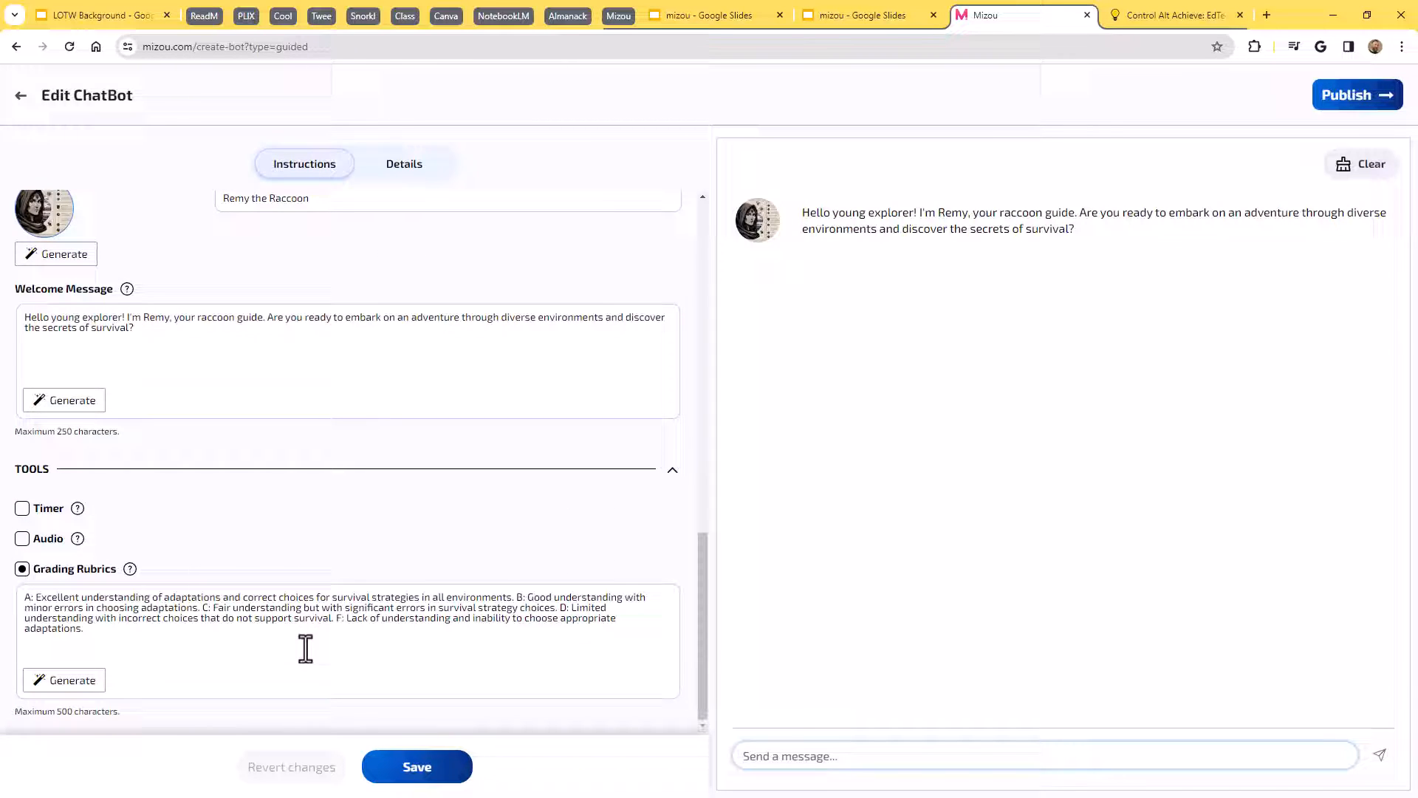
{"action": "mouse_move", "coordinate": [178, 617]}
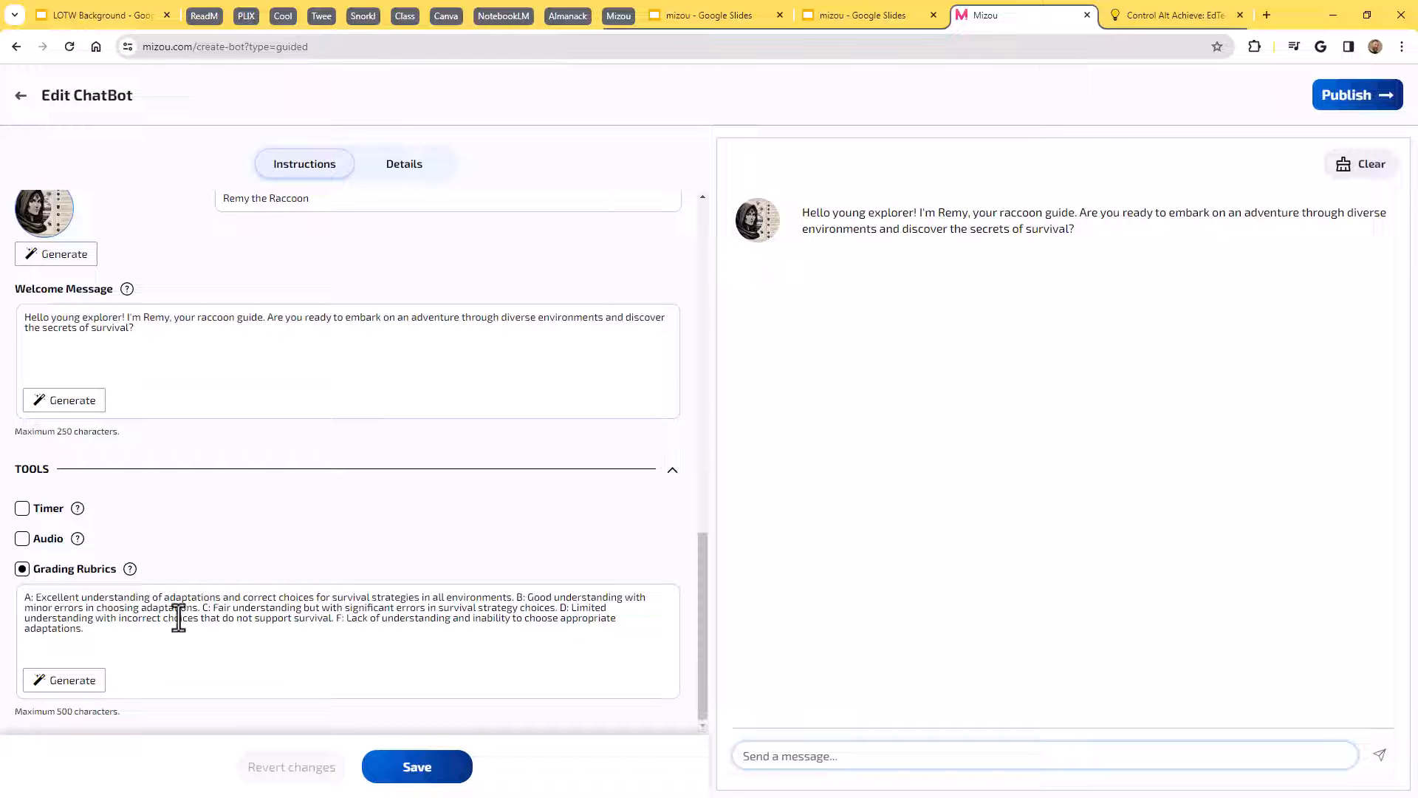
{"action": "left_click", "coordinate": [21, 539]}
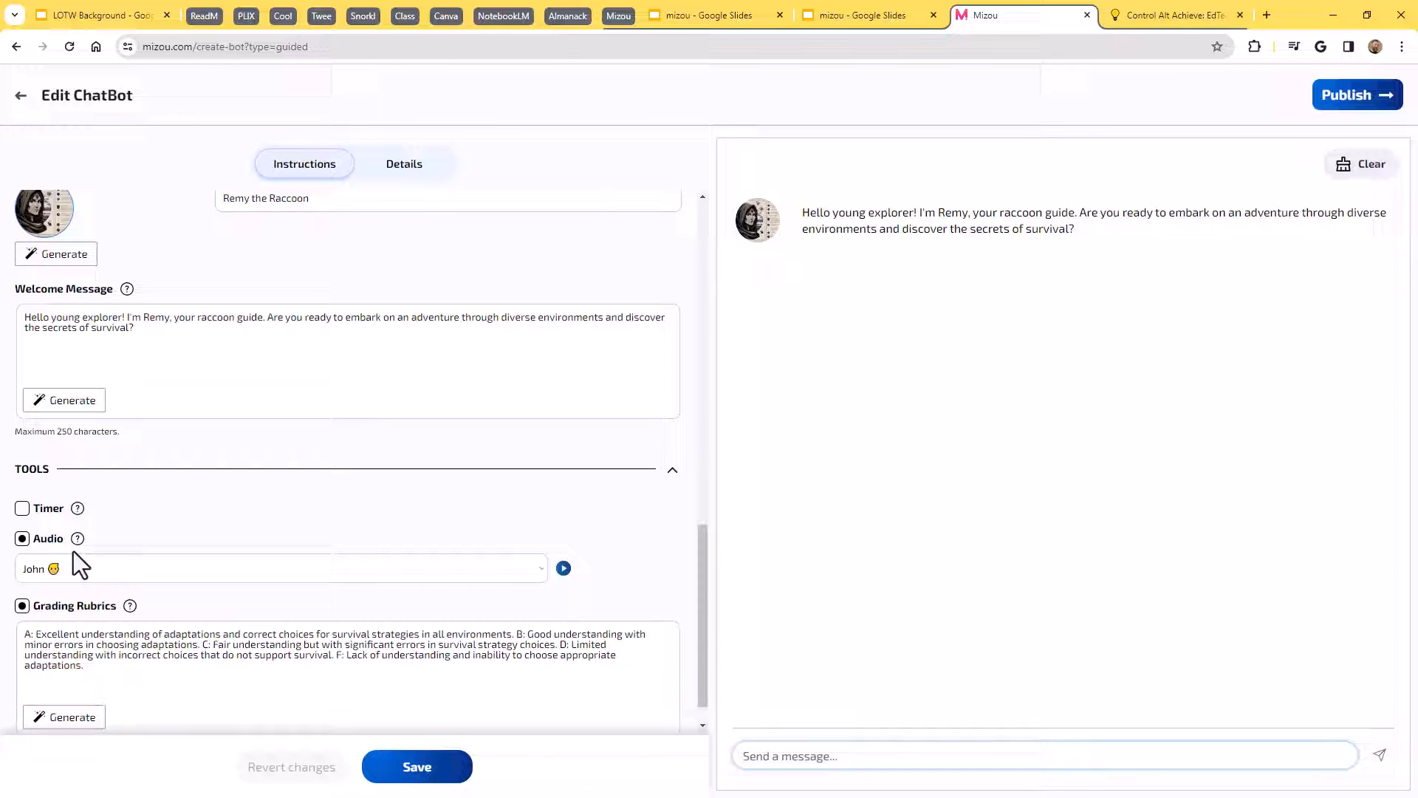
{"action": "left_click", "coordinate": [563, 568]}
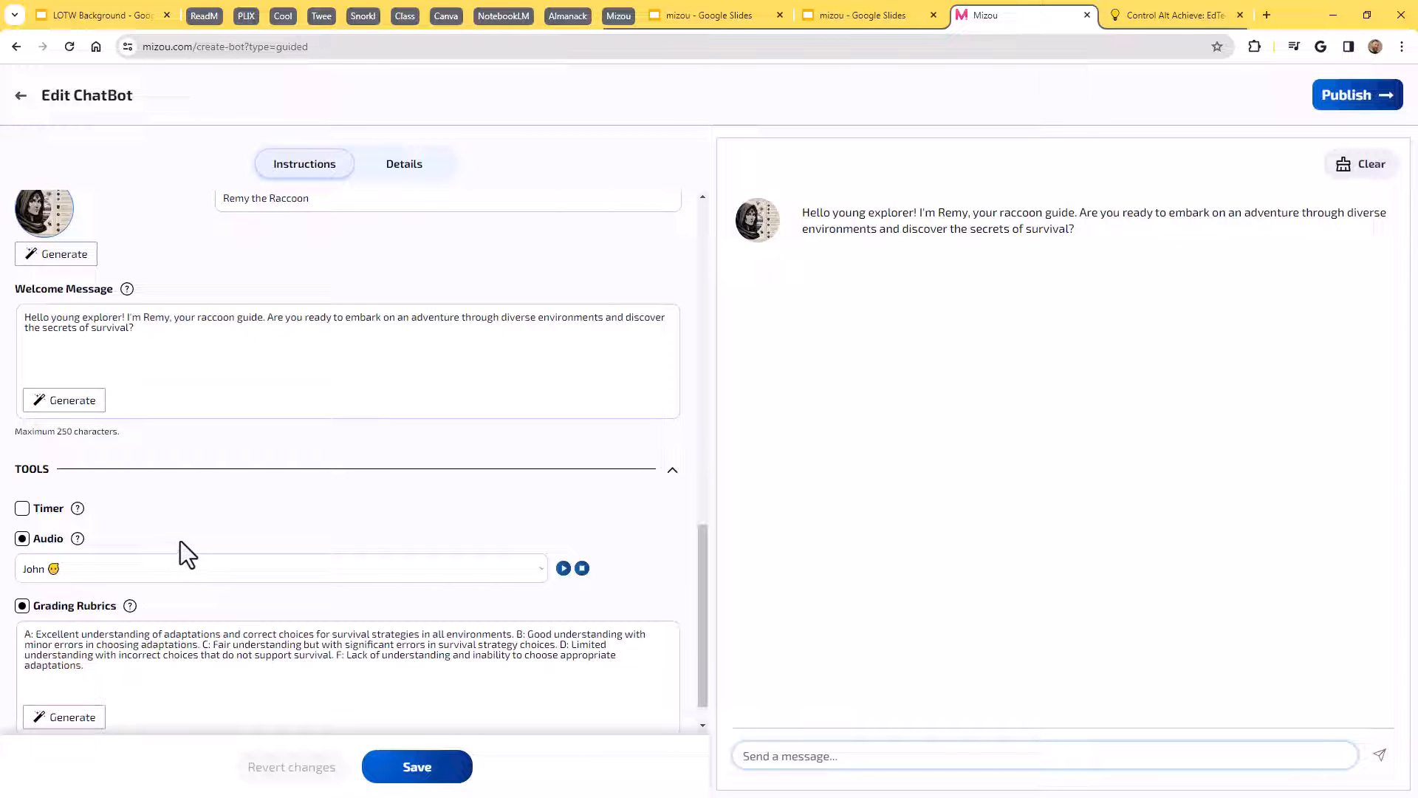
{"action": "mouse_move", "coordinate": [542, 579]}
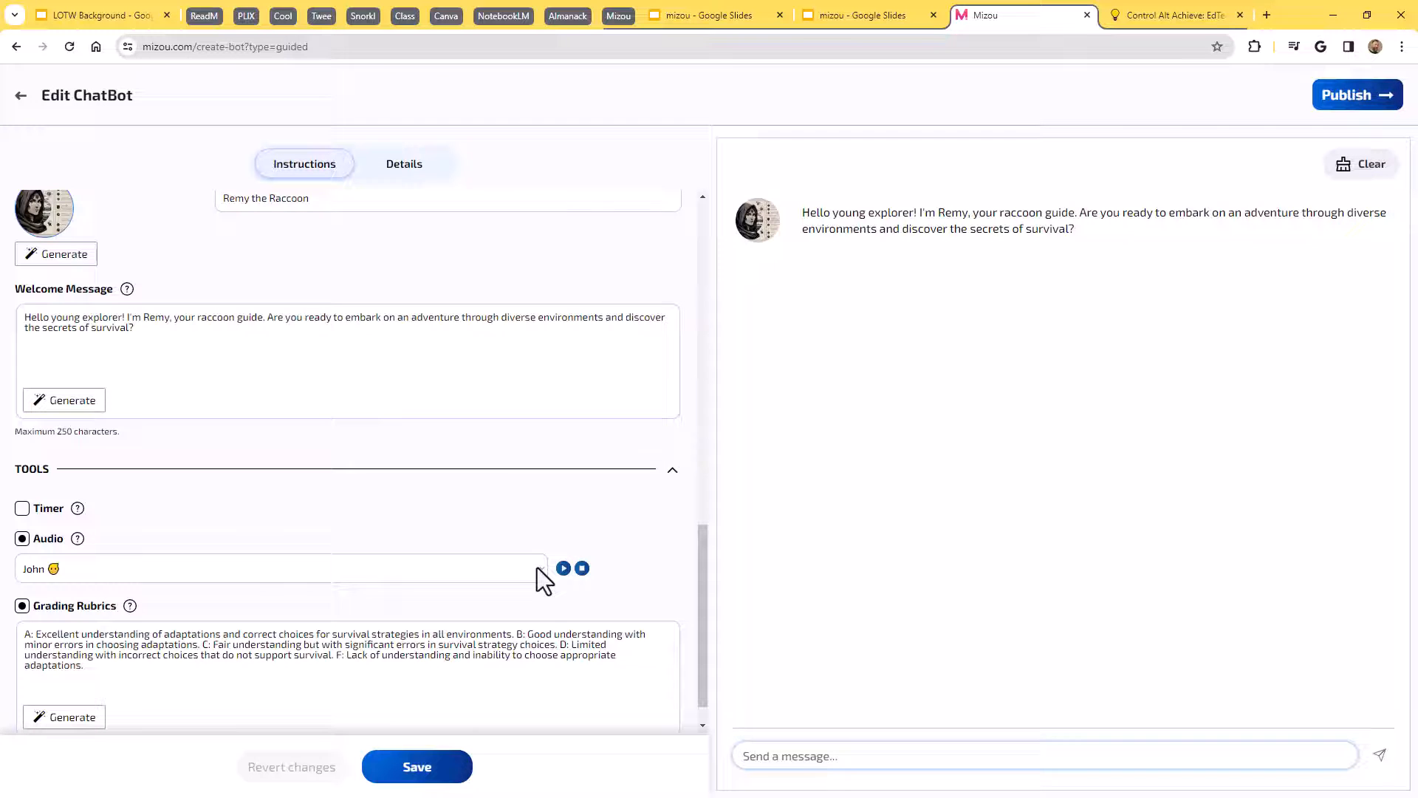
{"action": "left_click", "coordinate": [280, 568]}
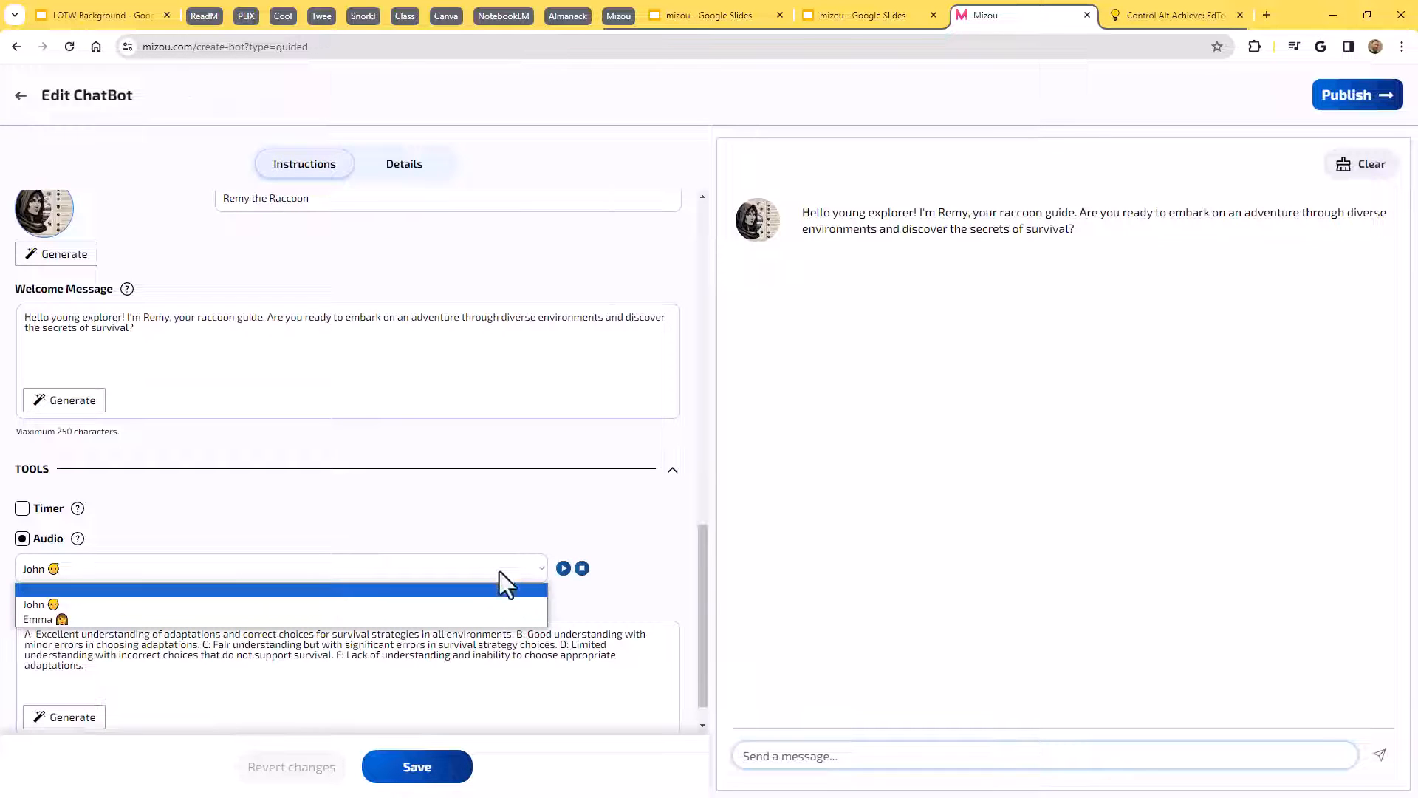
{"action": "left_click", "coordinate": [38, 619]}
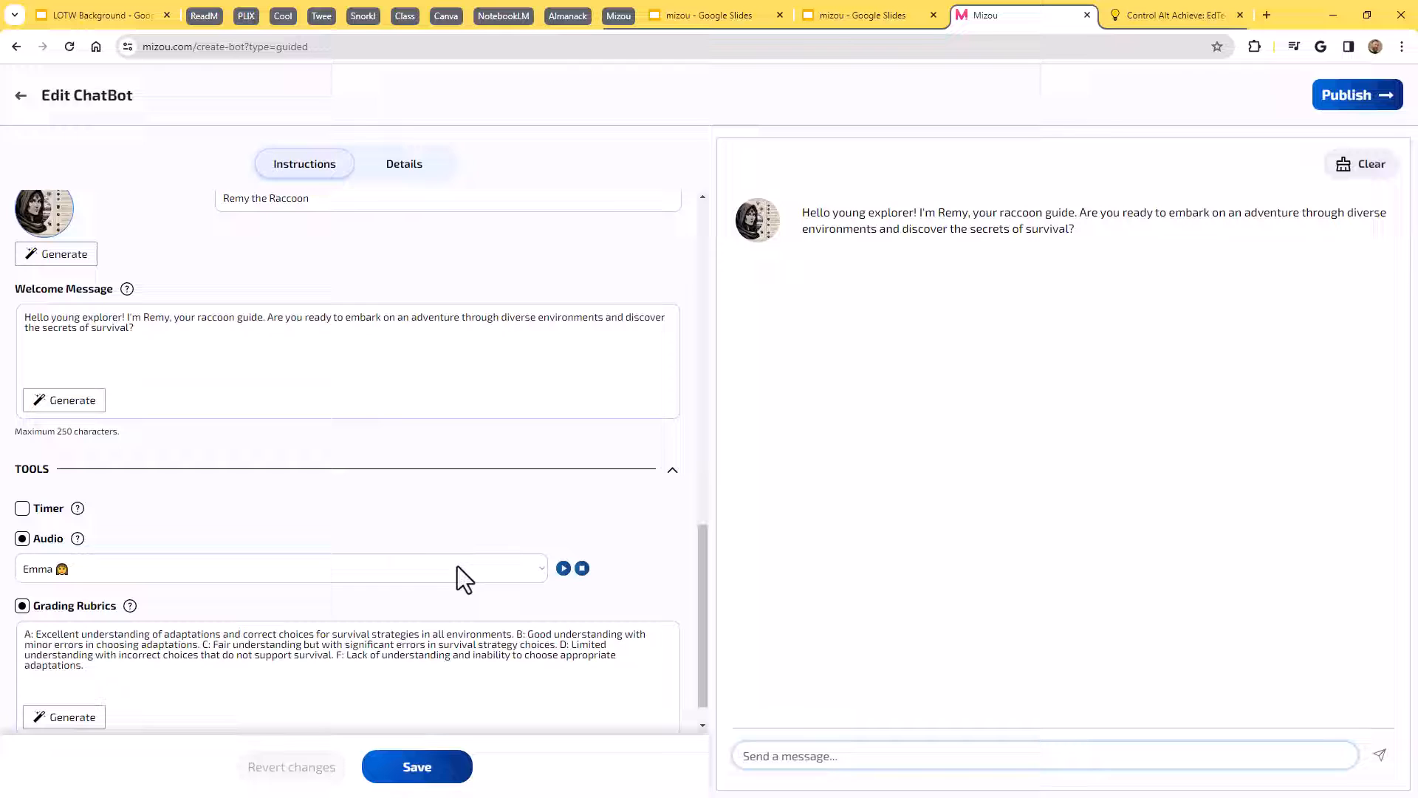
{"action": "mouse_move", "coordinate": [563, 568]}
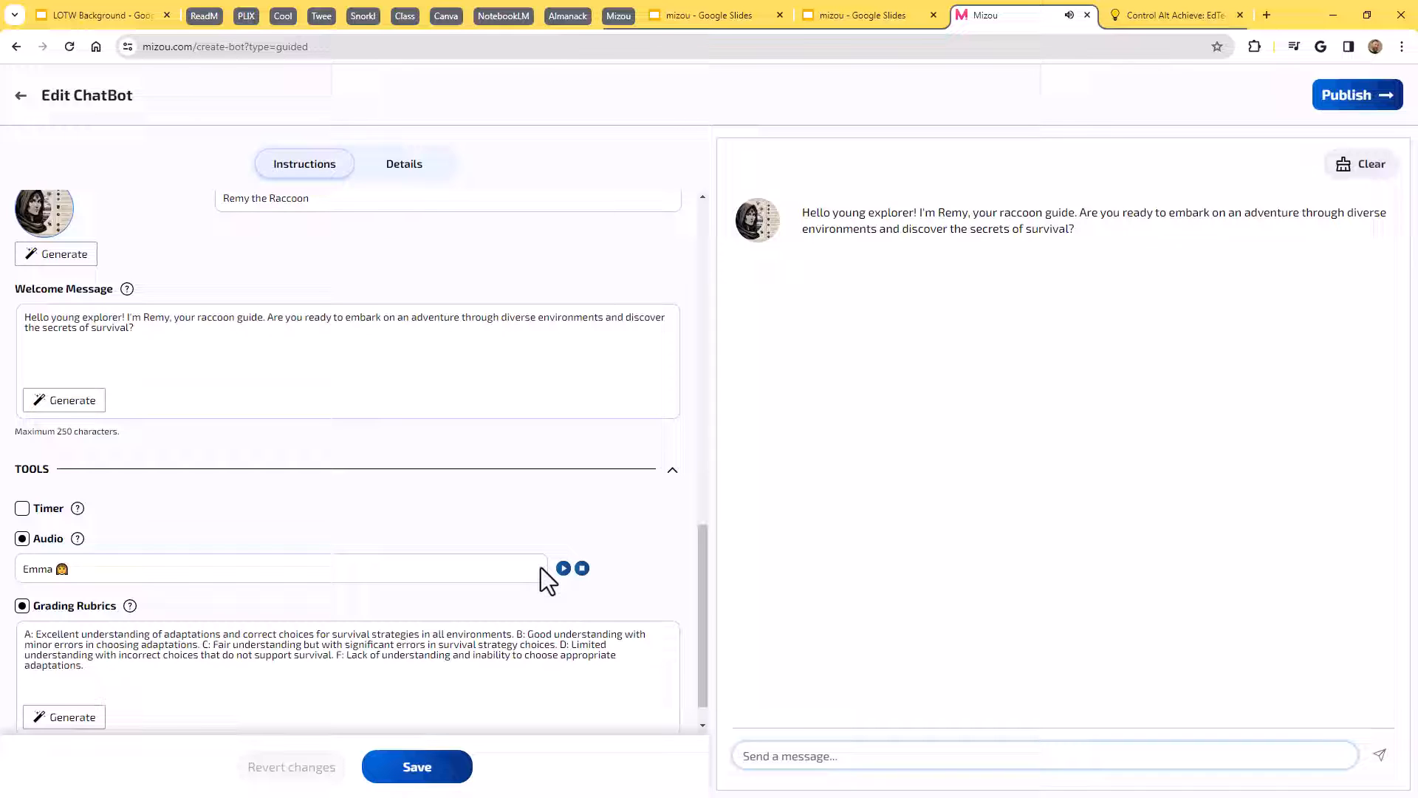
{"action": "left_click", "coordinate": [279, 568]}
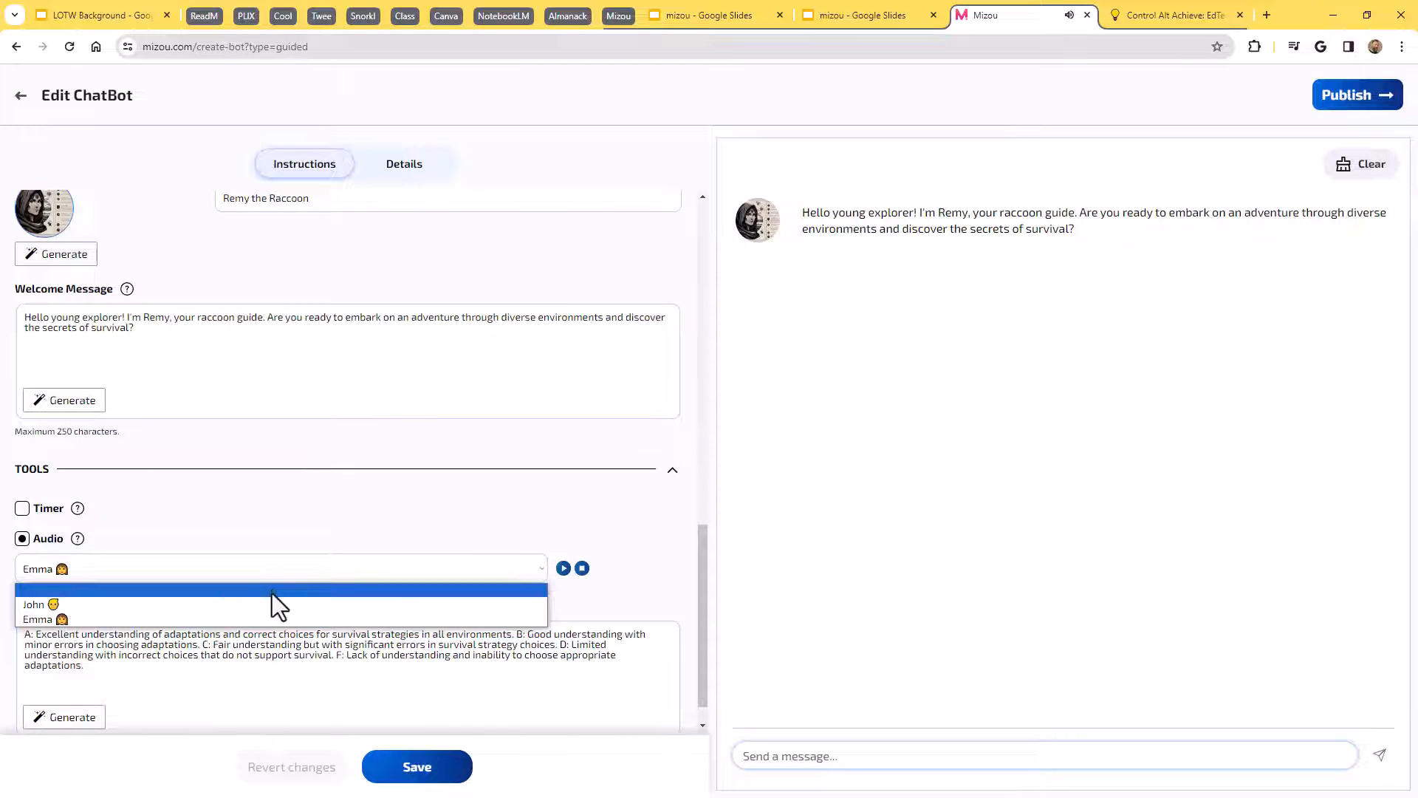
{"action": "left_click", "coordinate": [32, 603]}
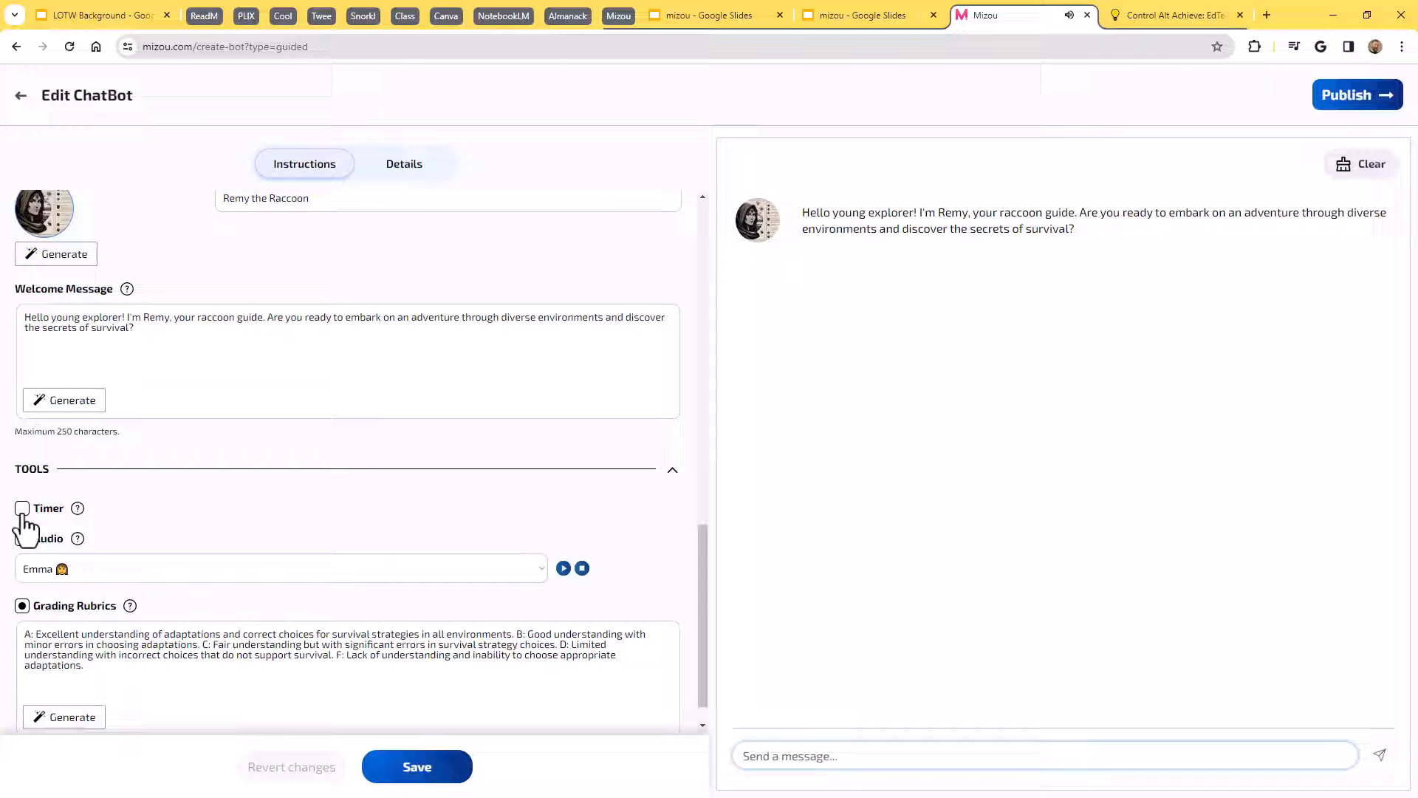
{"action": "left_click", "coordinate": [22, 538]}
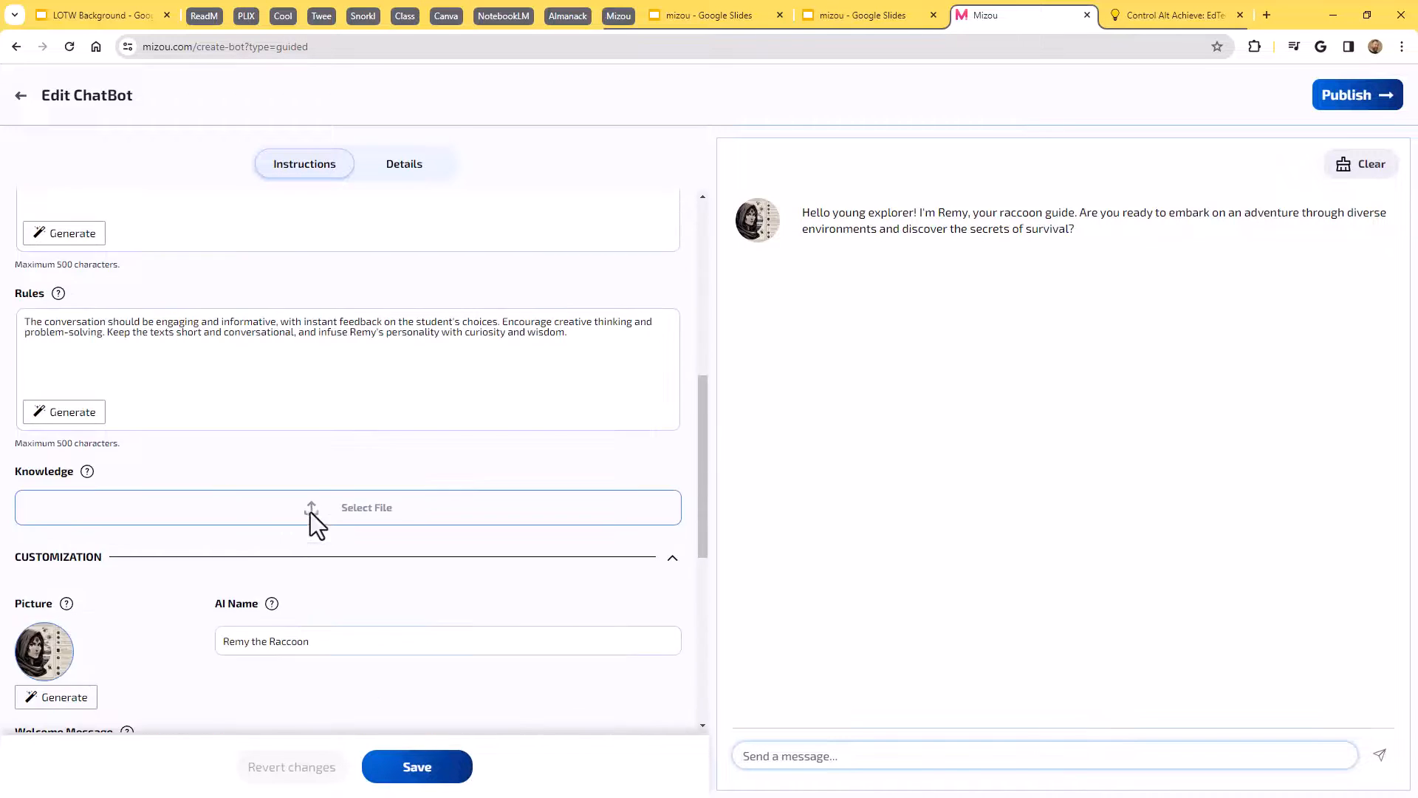
Check the chatbot's thumbnail and description under Details, then save the updated Journey of the Generalist.
{"action": "left_click", "coordinate": [404, 164]}
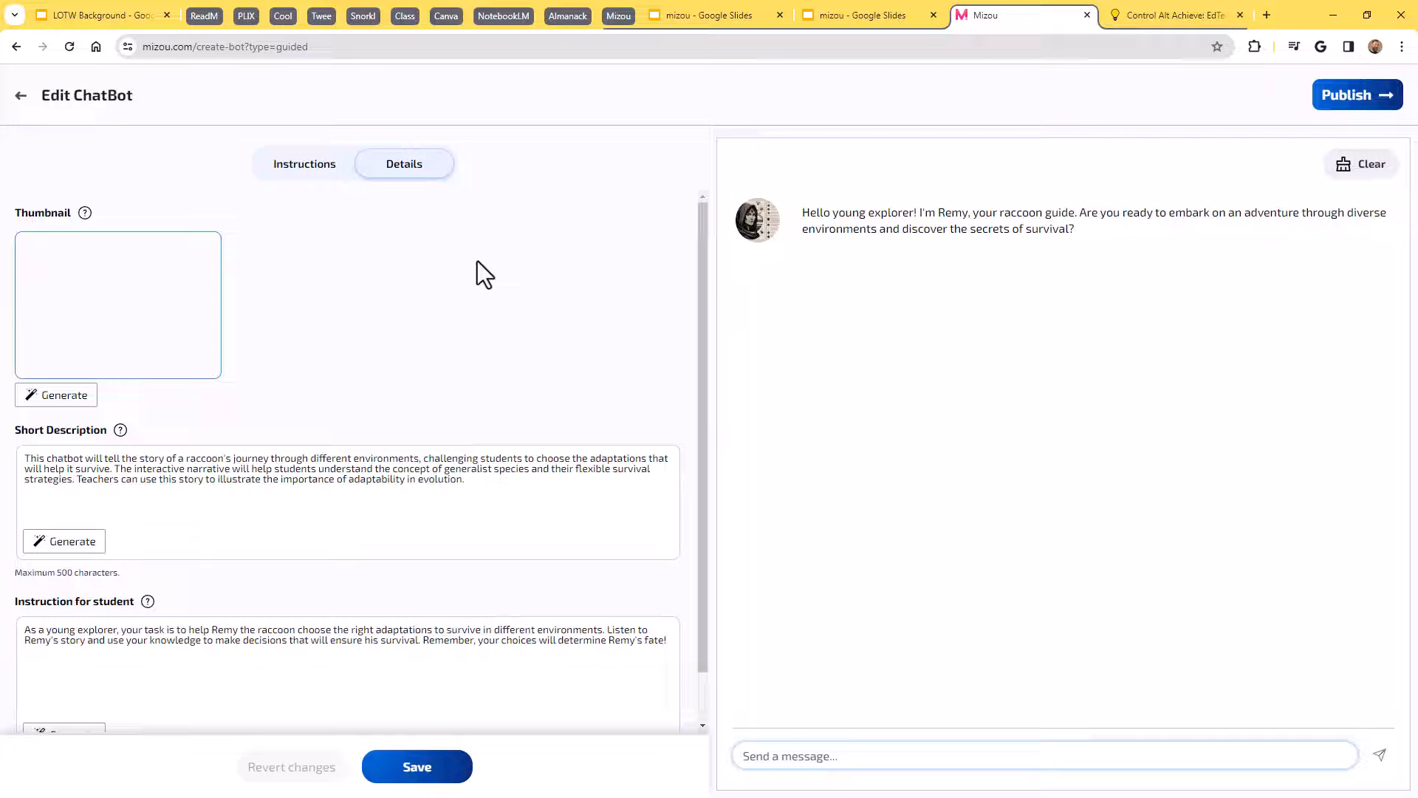
{"action": "left_click", "coordinate": [56, 394]}
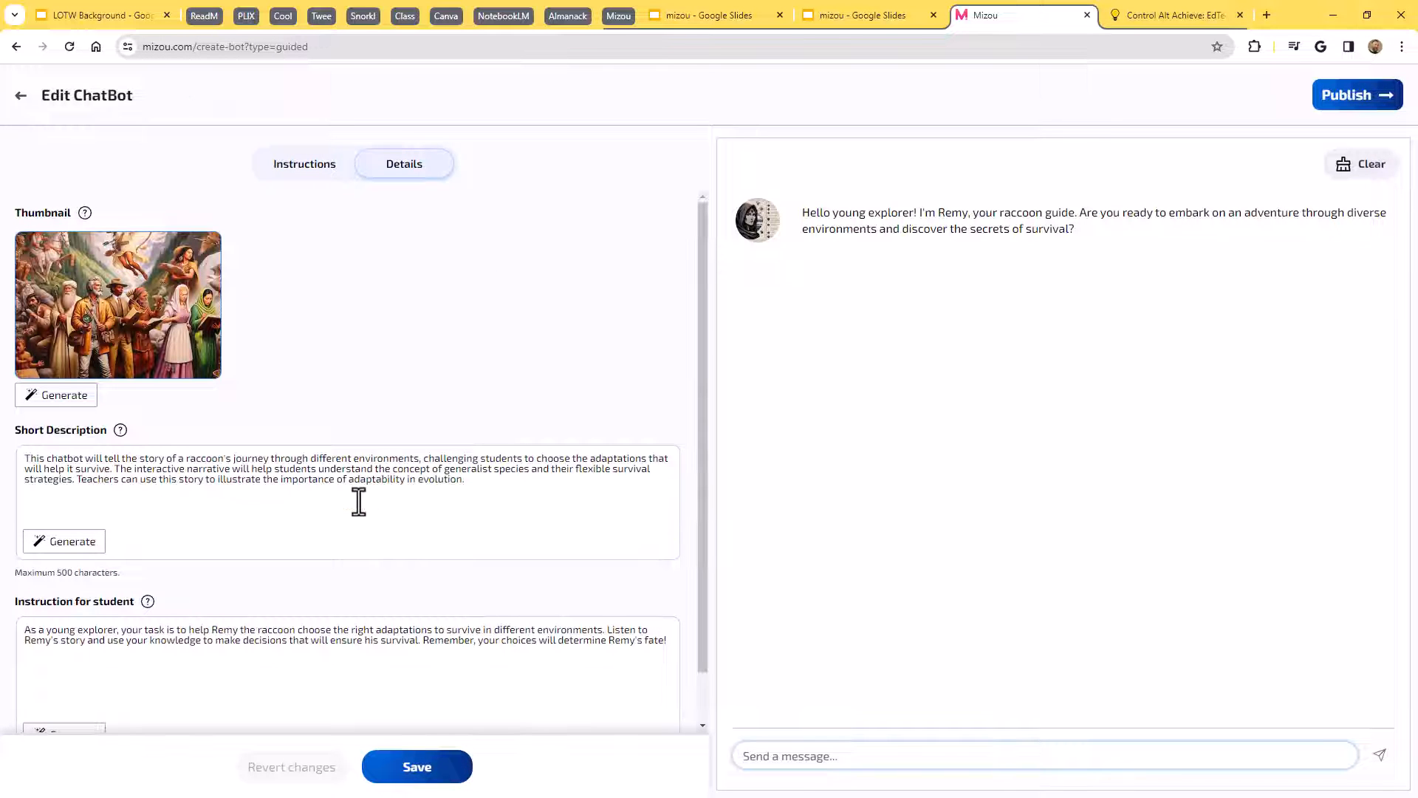
{"action": "left_click", "coordinate": [303, 163]}
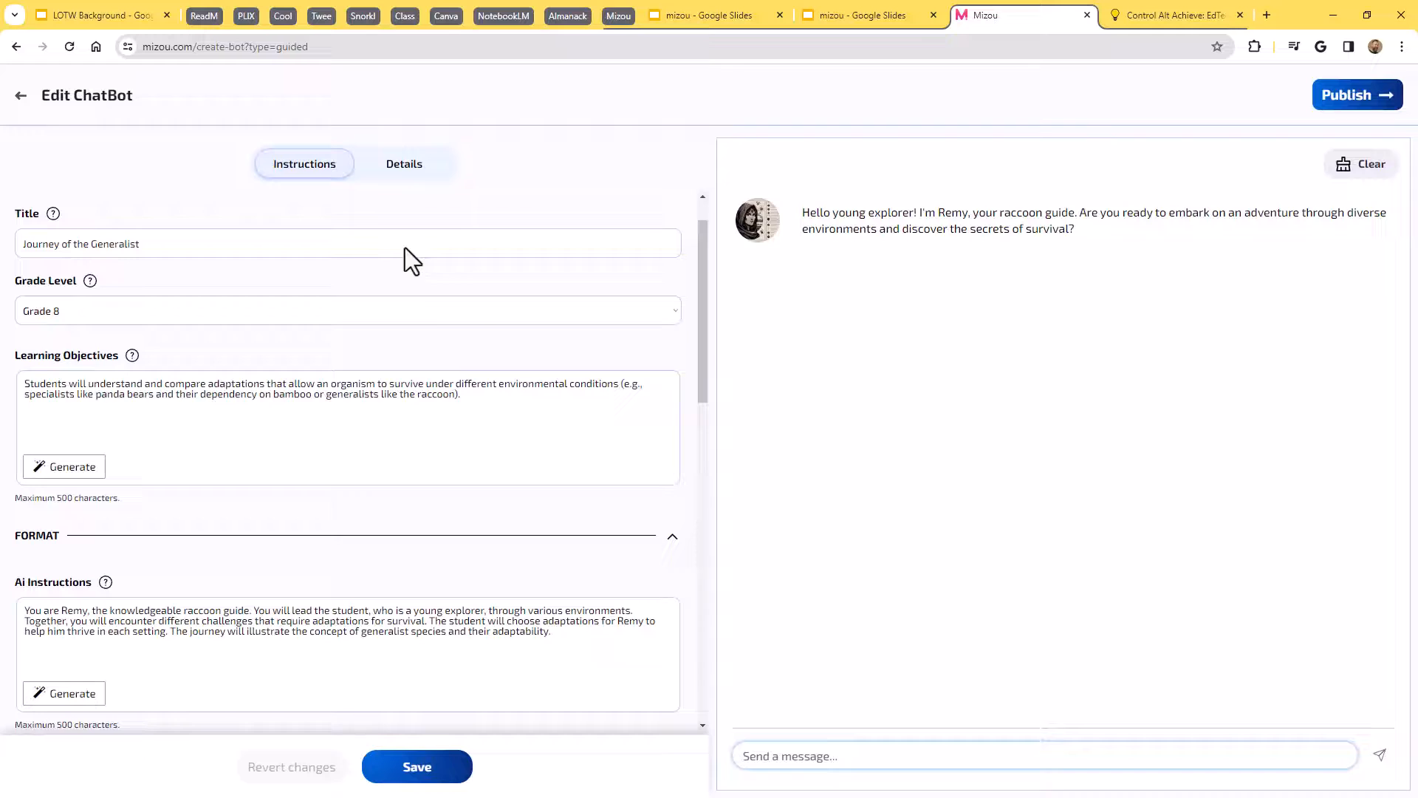
{"action": "scroll", "scroll_direction": "down", "scroll_amount": 3}
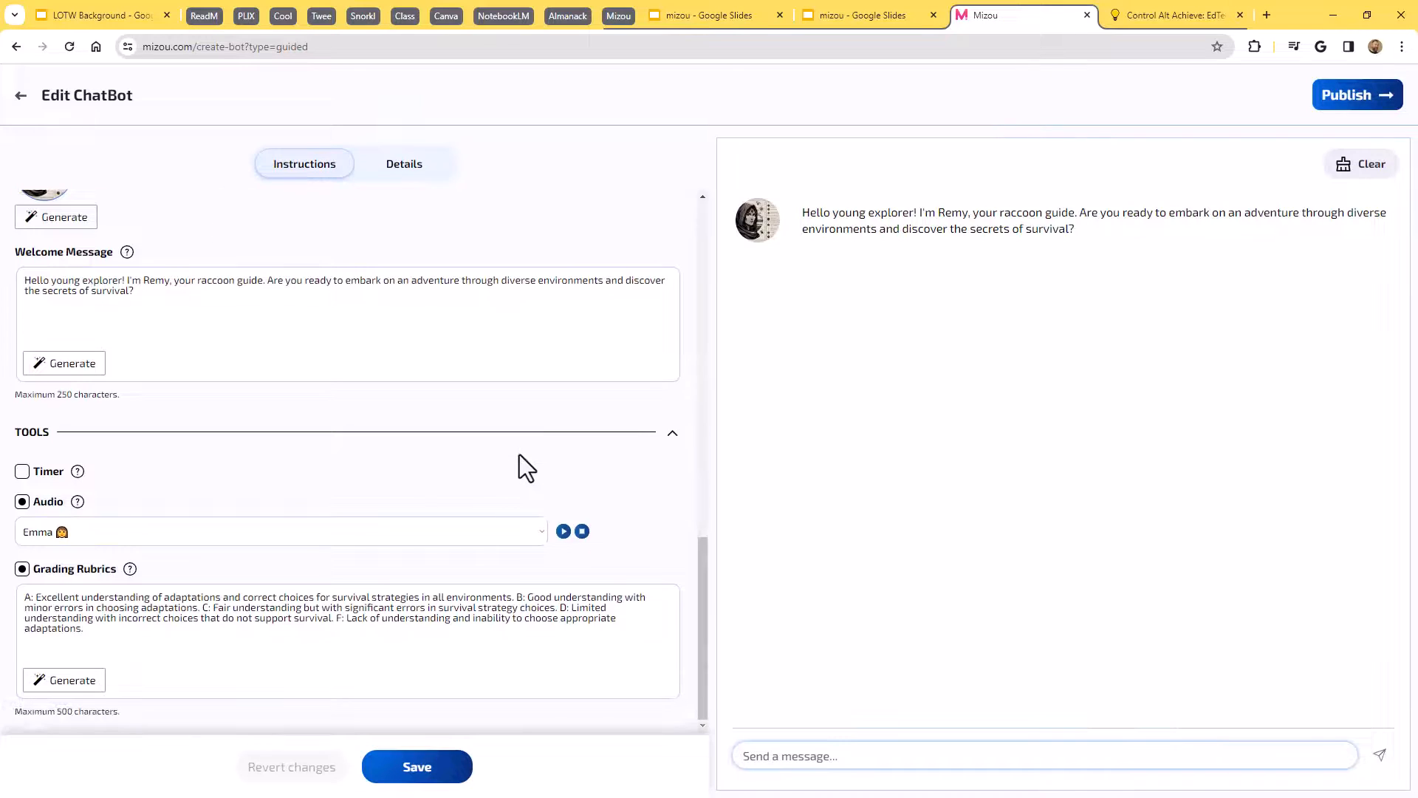
{"action": "left_click", "coordinate": [416, 766]}
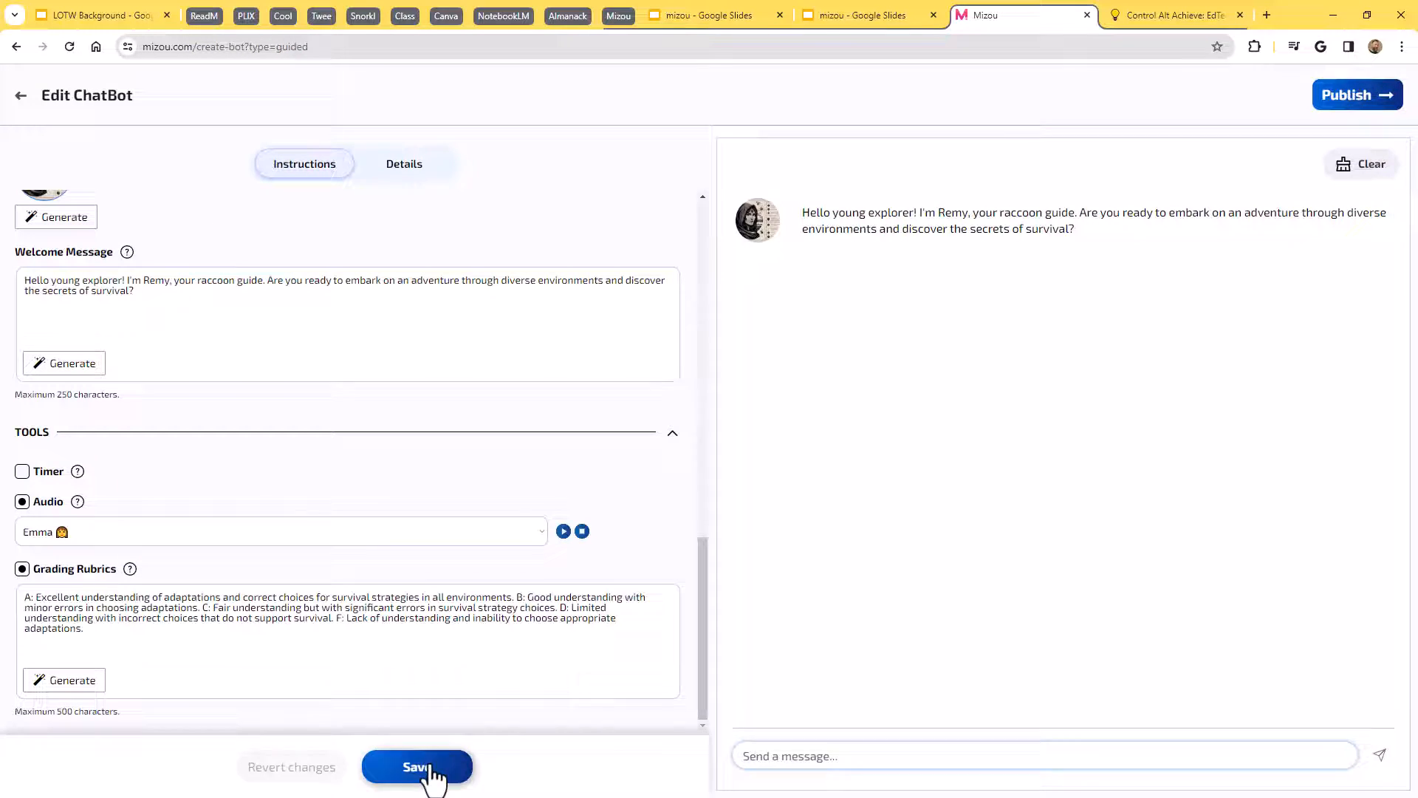
{"action": "left_click", "coordinate": [417, 766]}
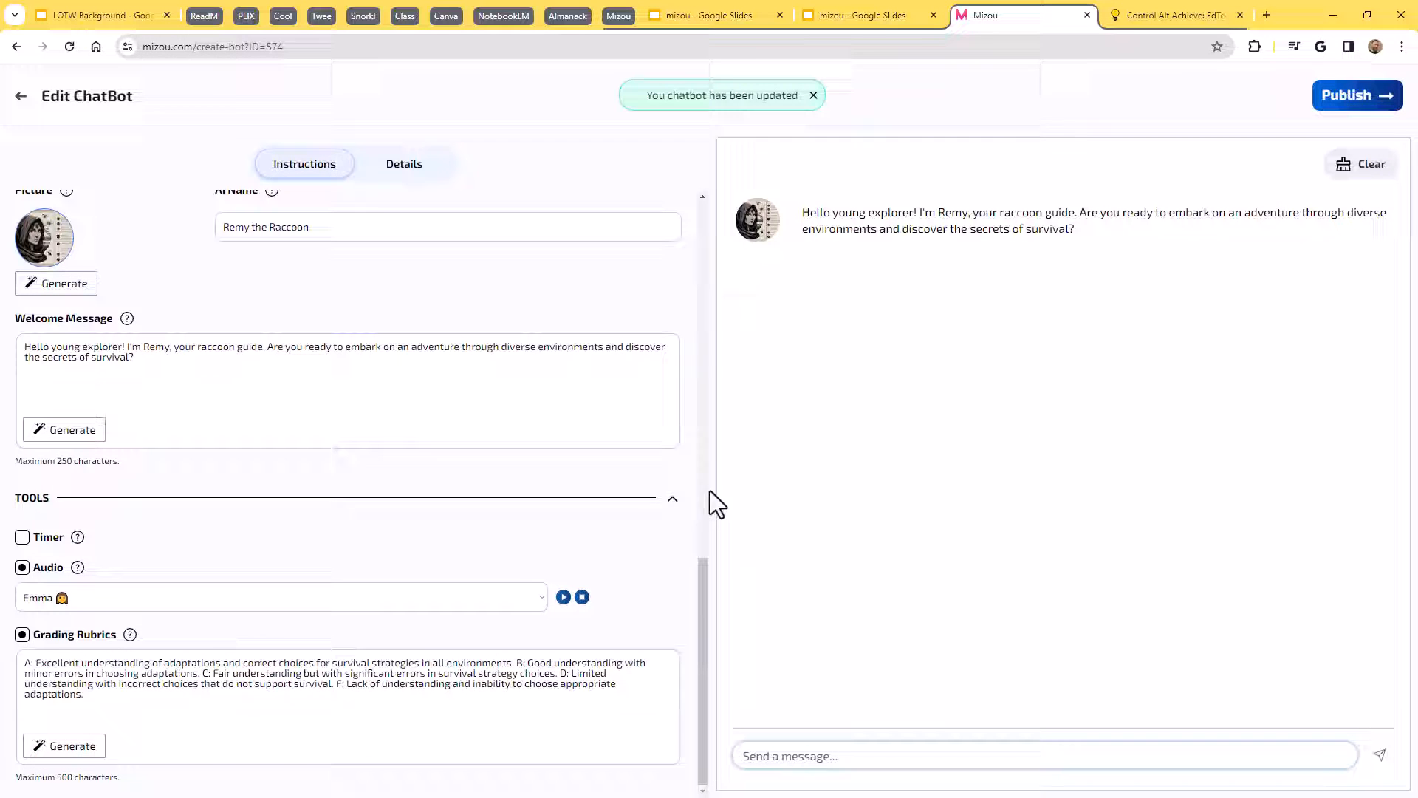
{"action": "left_click", "coordinate": [813, 95]}
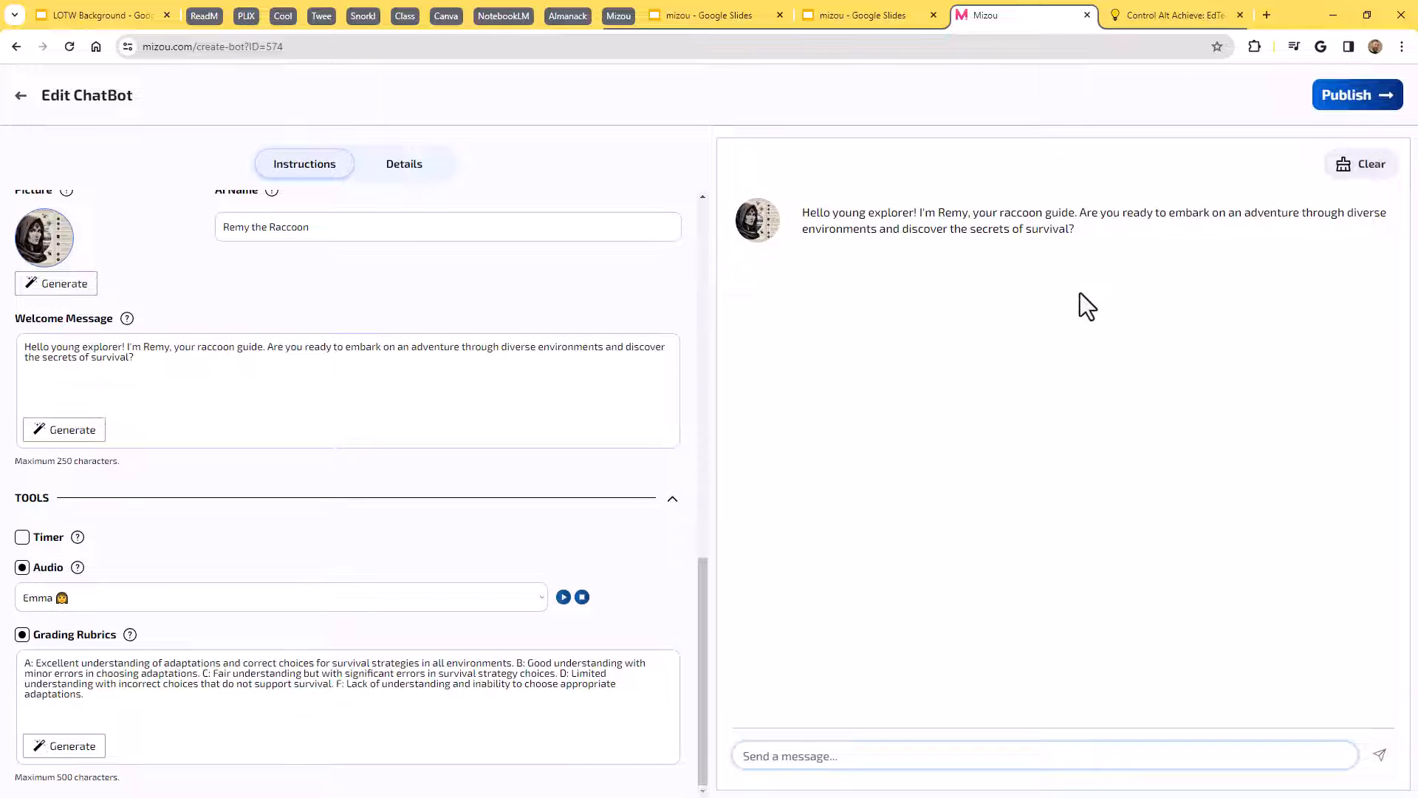
{"action": "mouse_move", "coordinate": [1048, 514]}
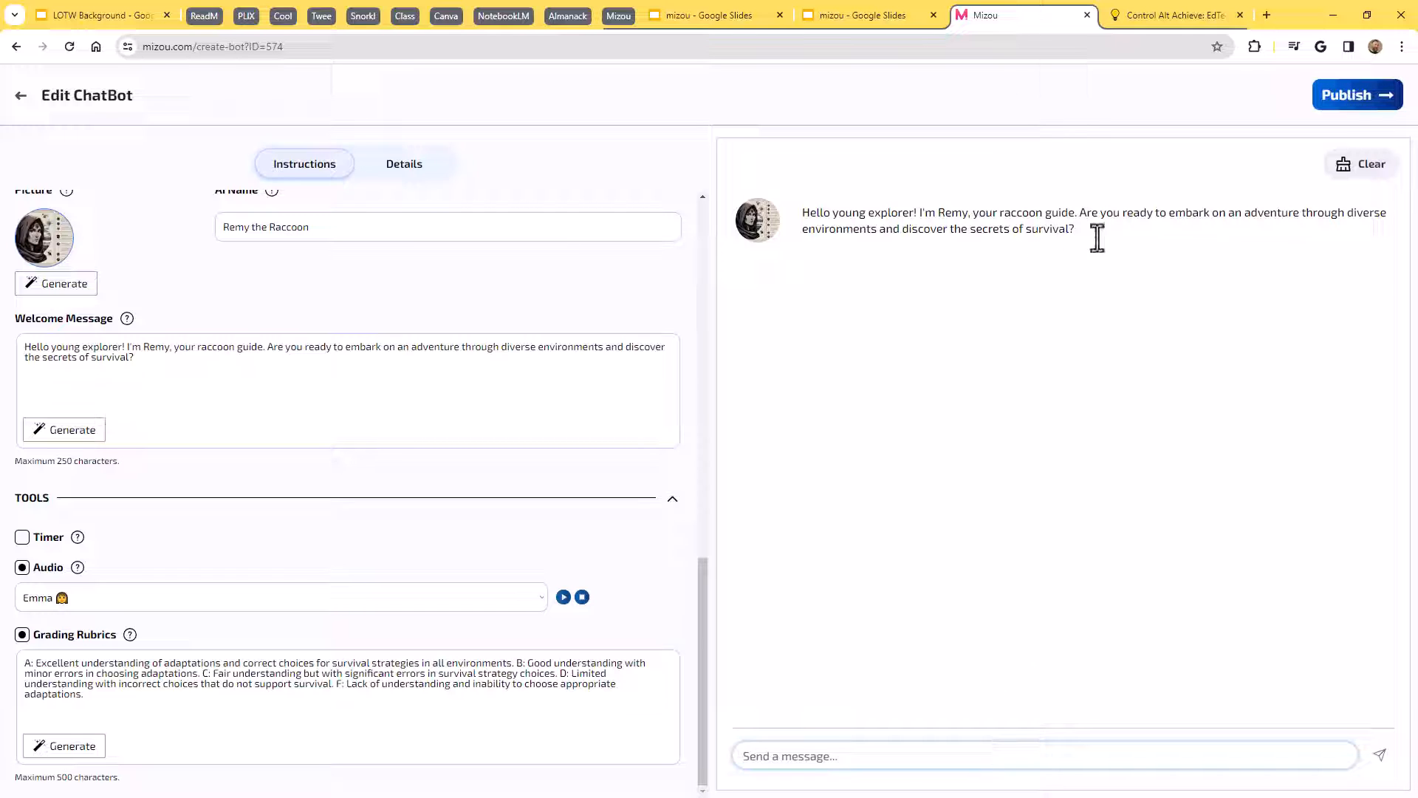
{"action": "mouse_move", "coordinate": [924, 585]}
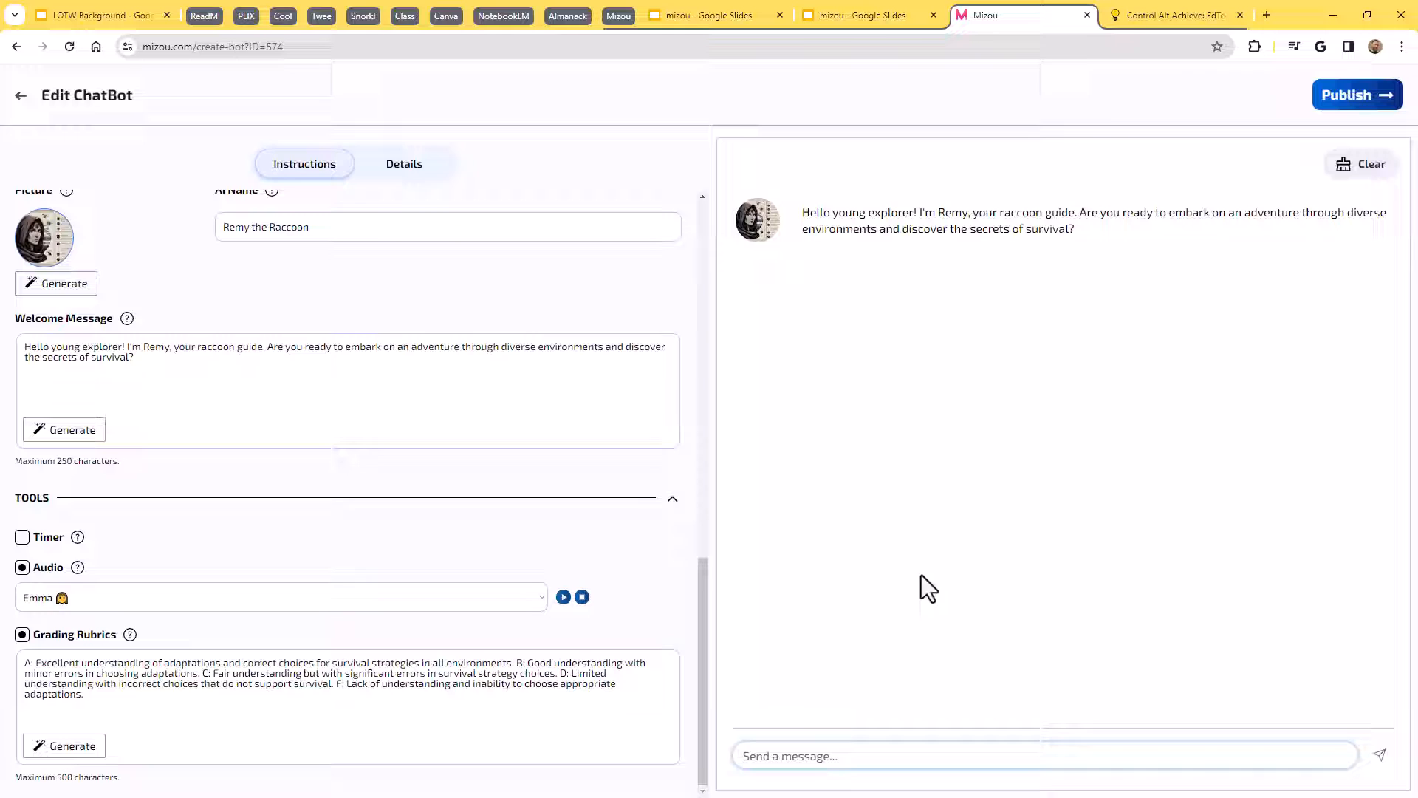
{"action": "mouse_move", "coordinate": [1020, 501]}
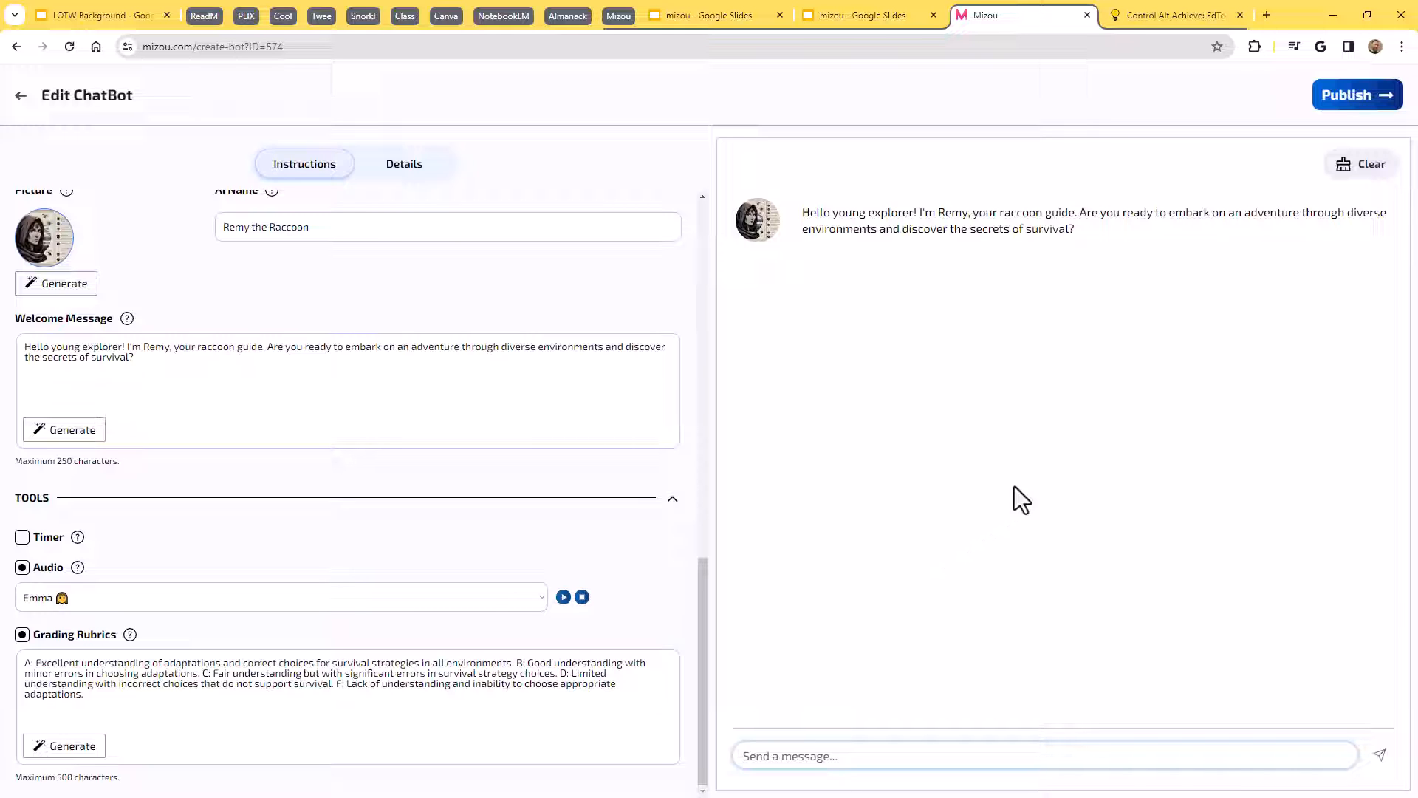
Publish Journey of the Generalist with Only me visibility and go to the chatbot library.
{"action": "left_click", "coordinate": [1351, 95]}
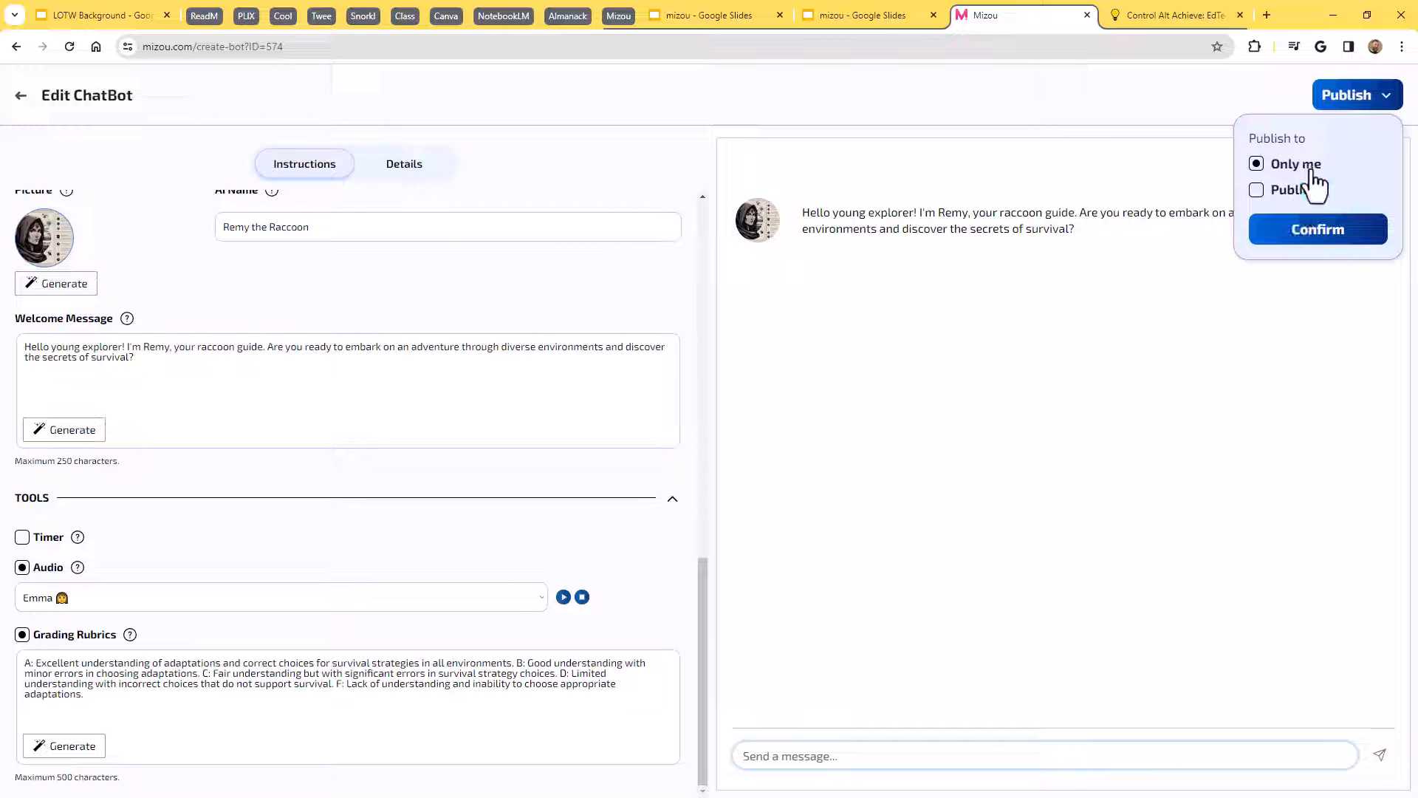
{"action": "left_click", "coordinate": [1317, 229]}
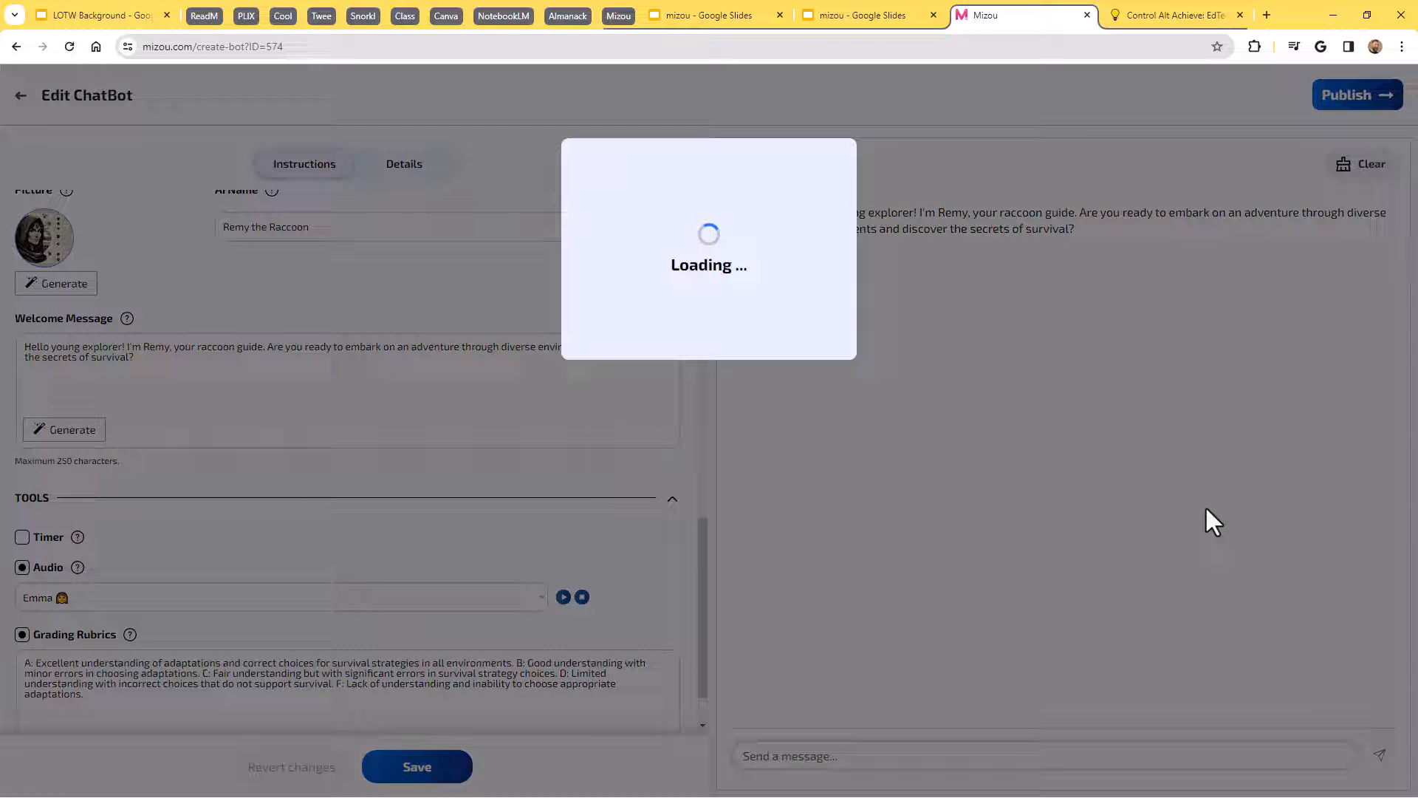
{"action": "mouse_move", "coordinate": [1120, 533]}
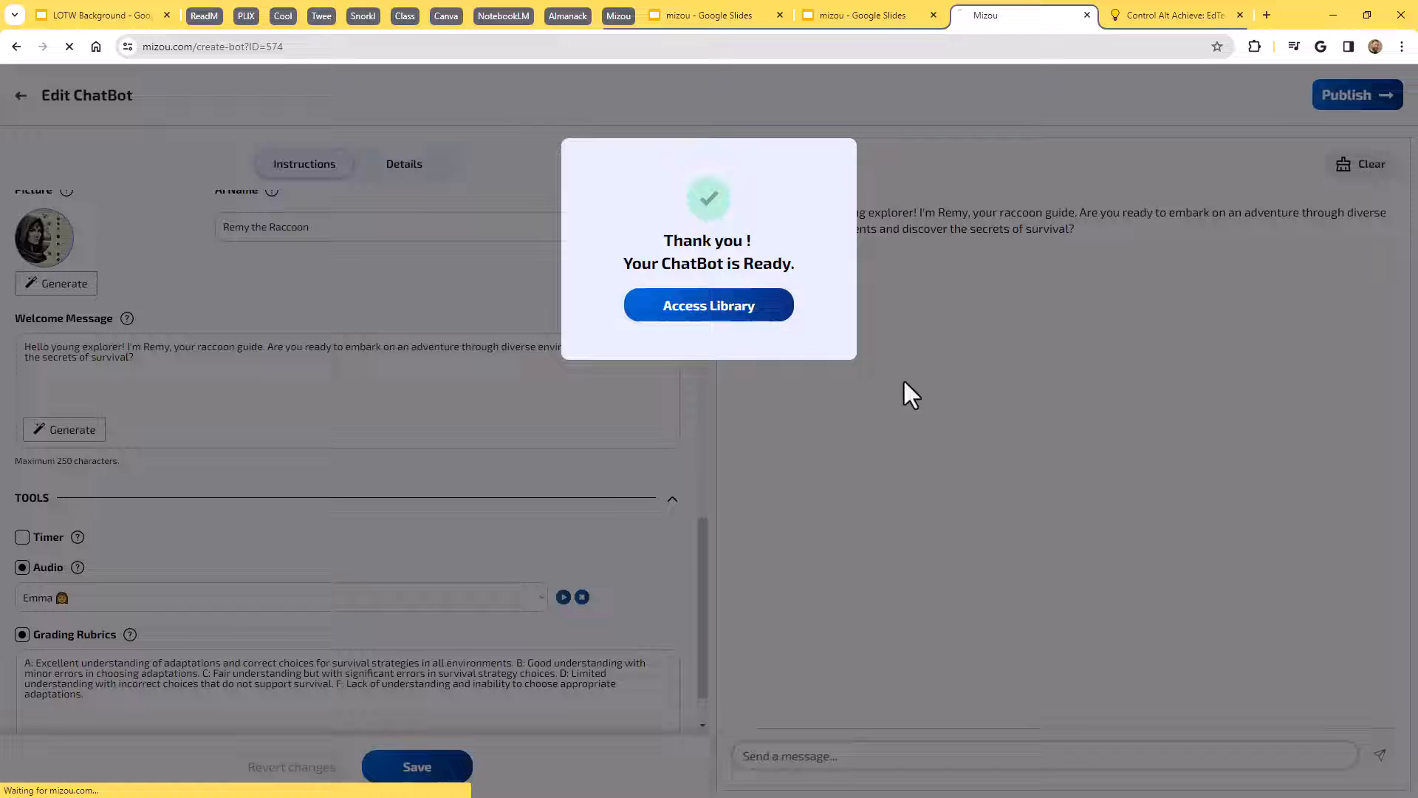
{"action": "left_click", "coordinate": [708, 305]}
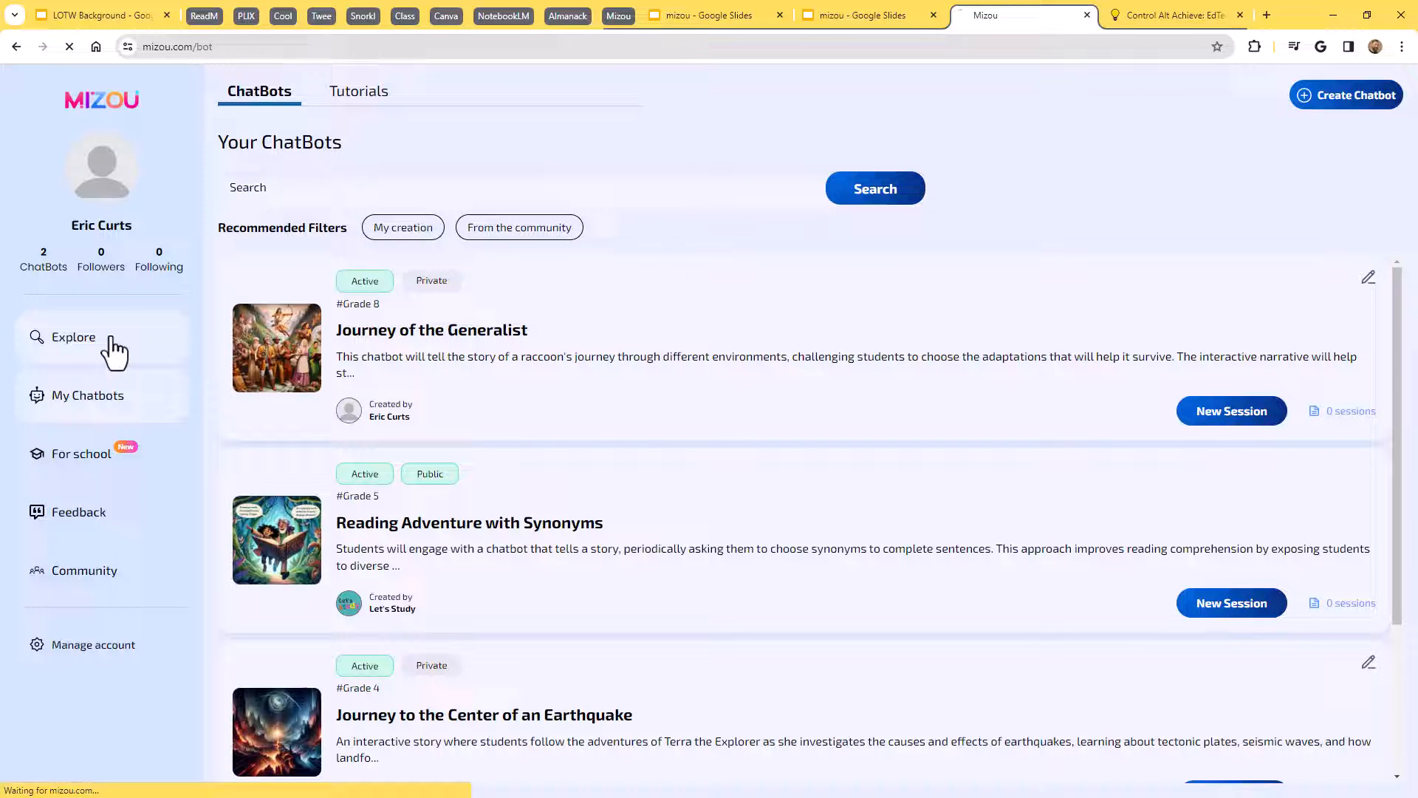
From My Chatbots, start a new Journey of the Generalist session and copy its access code URL.
{"action": "left_click", "coordinate": [73, 337]}
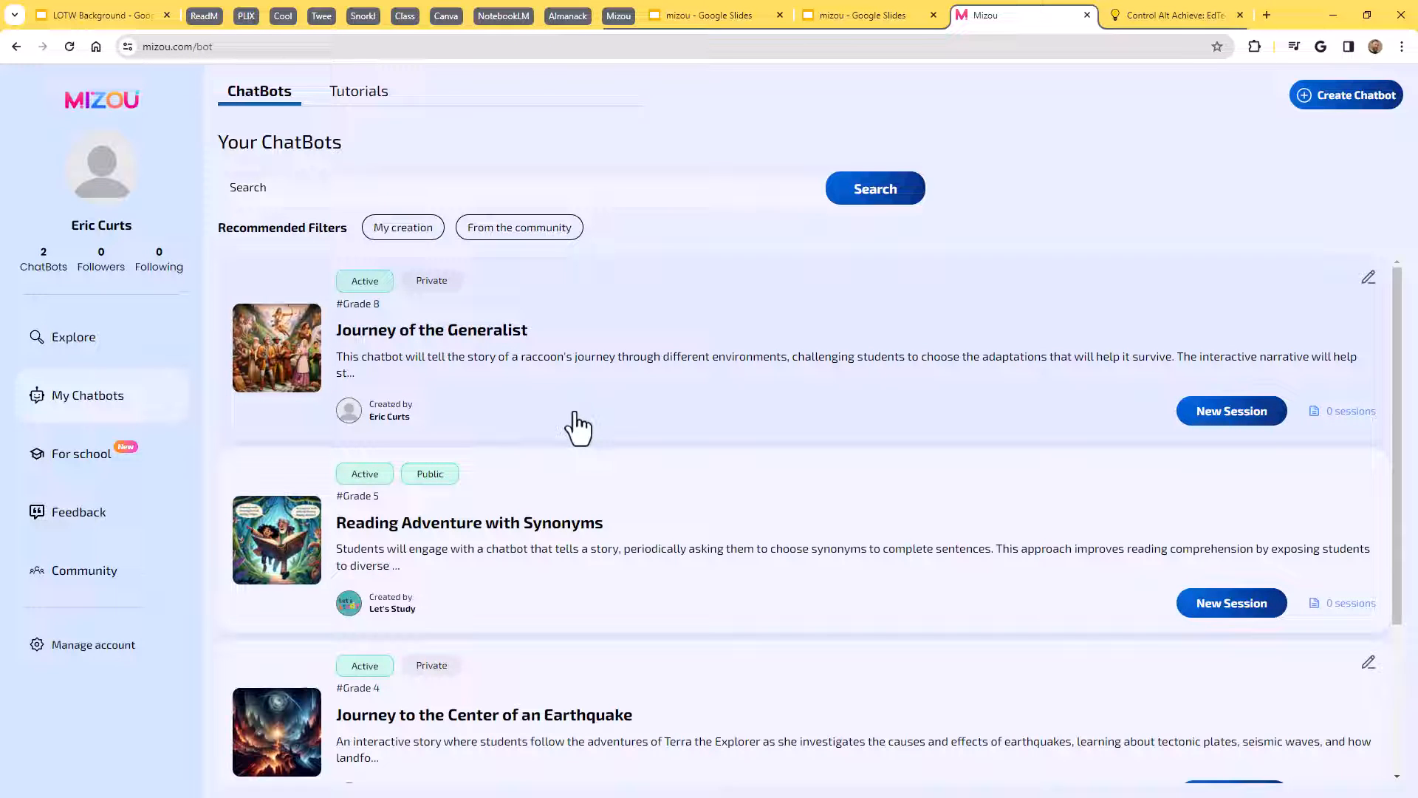
{"action": "mouse_move", "coordinate": [589, 423]}
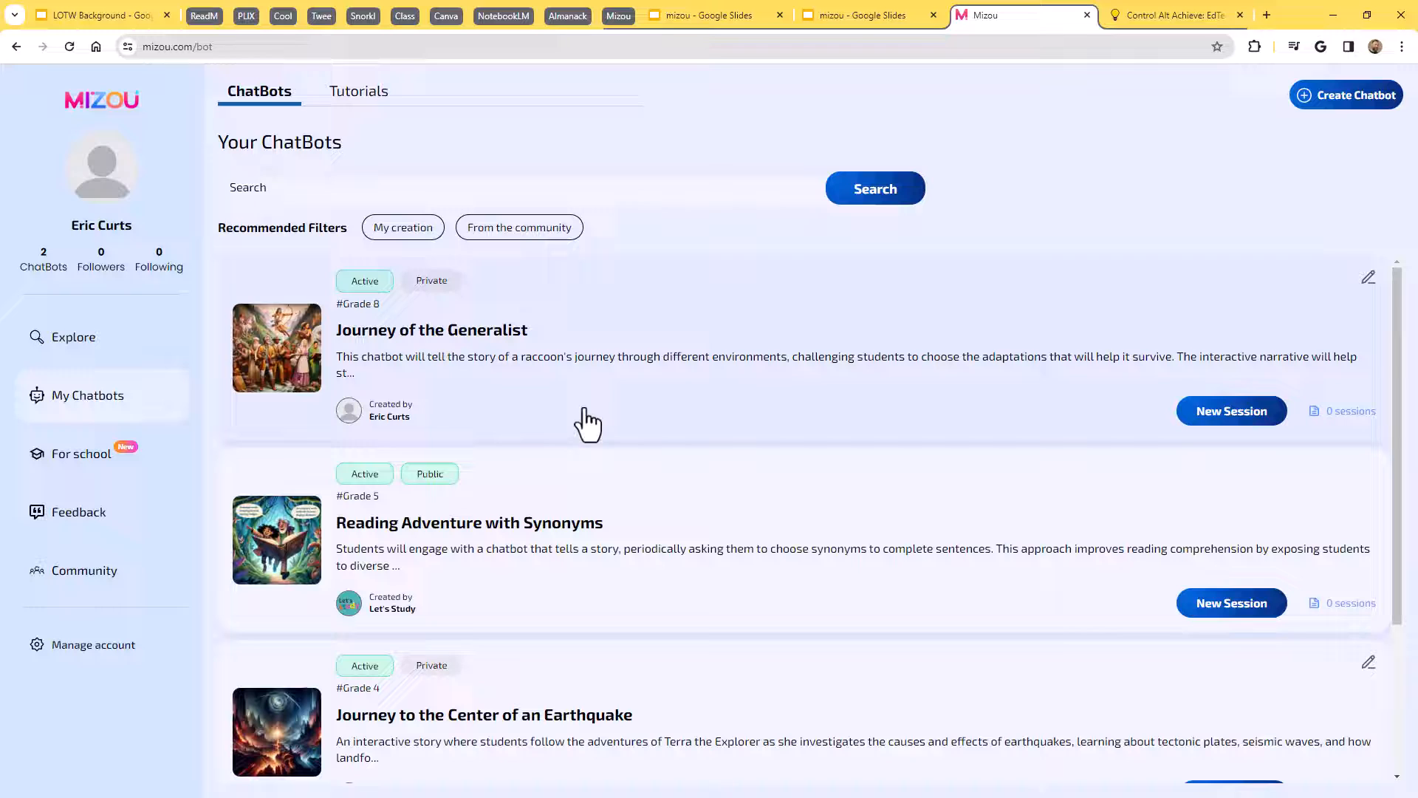
{"action": "mouse_move", "coordinate": [602, 401]}
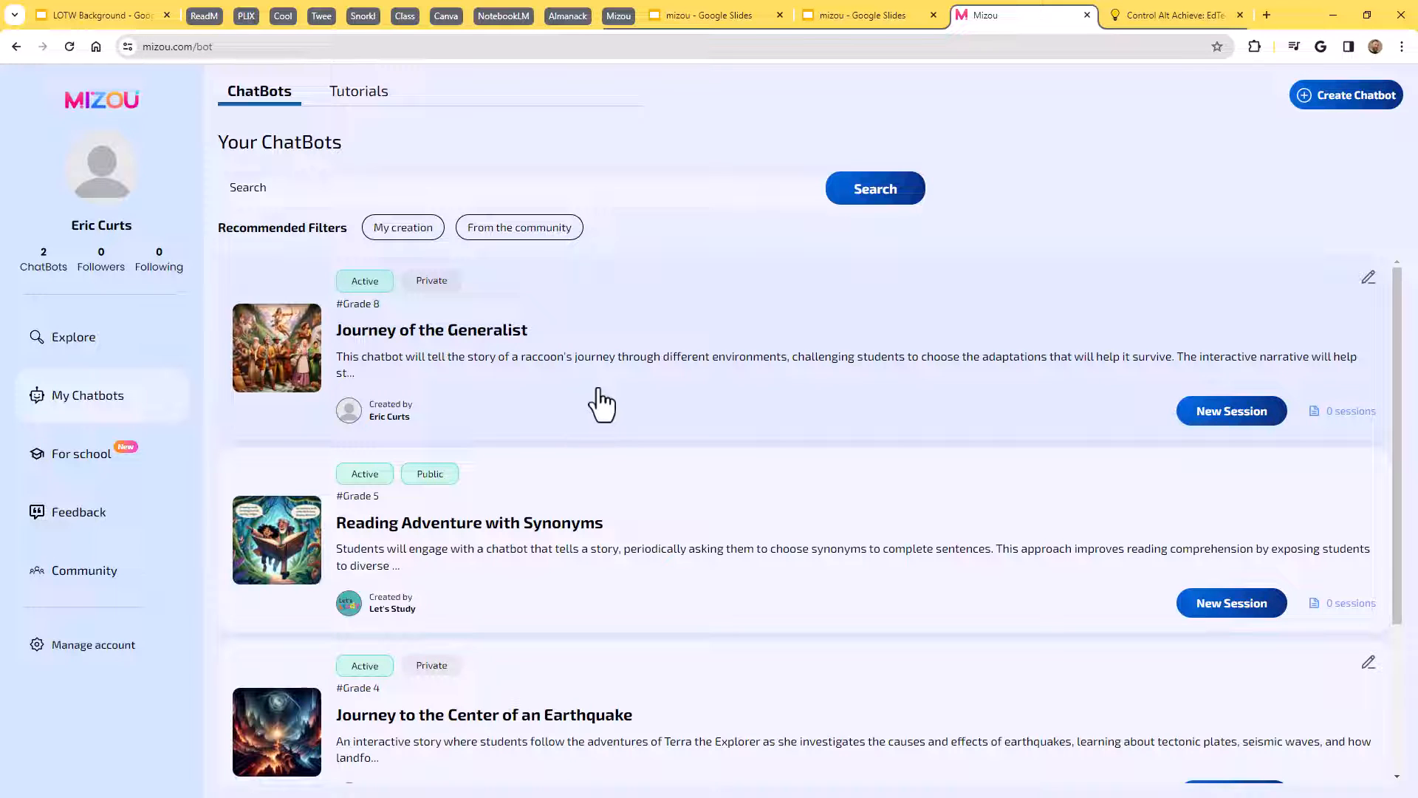
{"action": "mouse_move", "coordinate": [608, 395]}
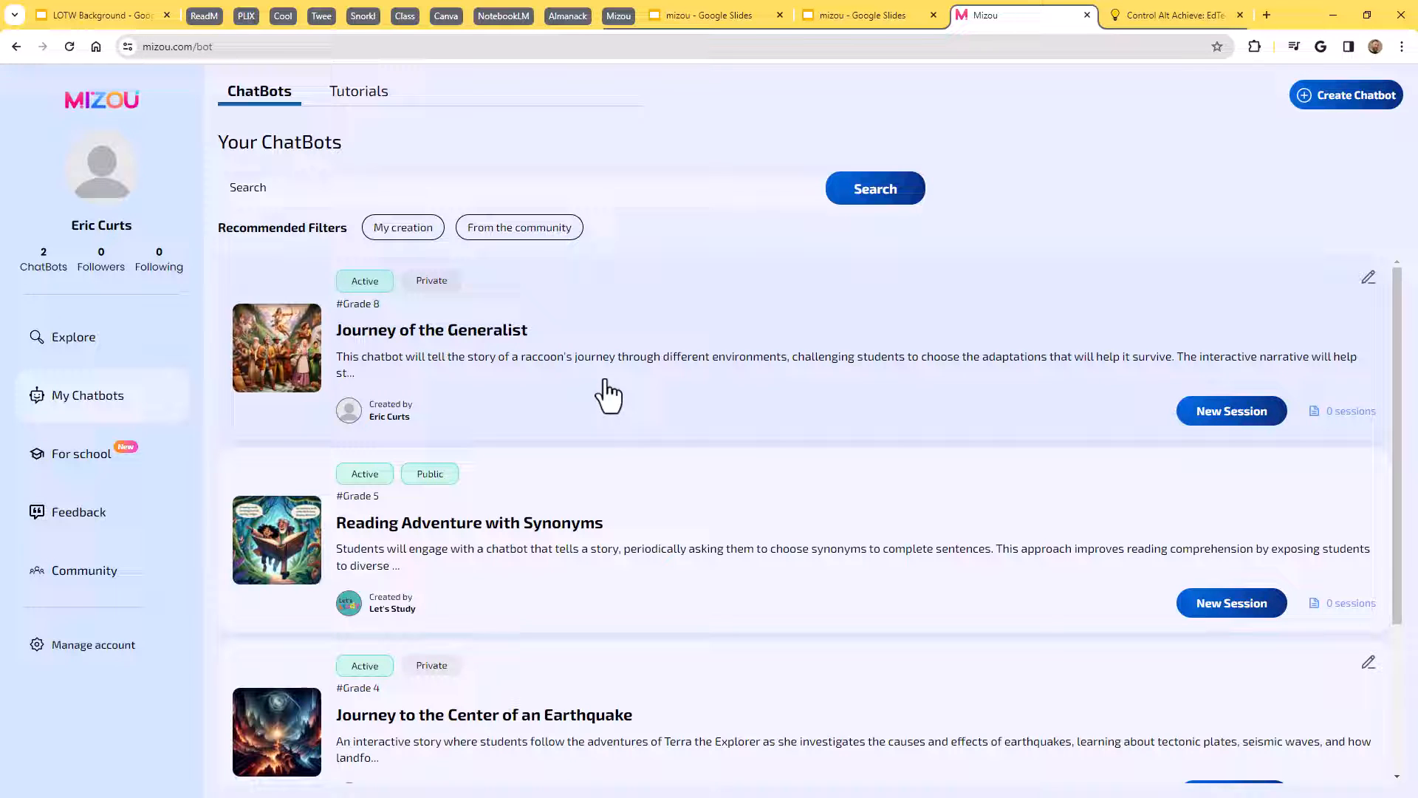
{"action": "scroll", "scroll_direction": "down", "scroll_amount": 3}
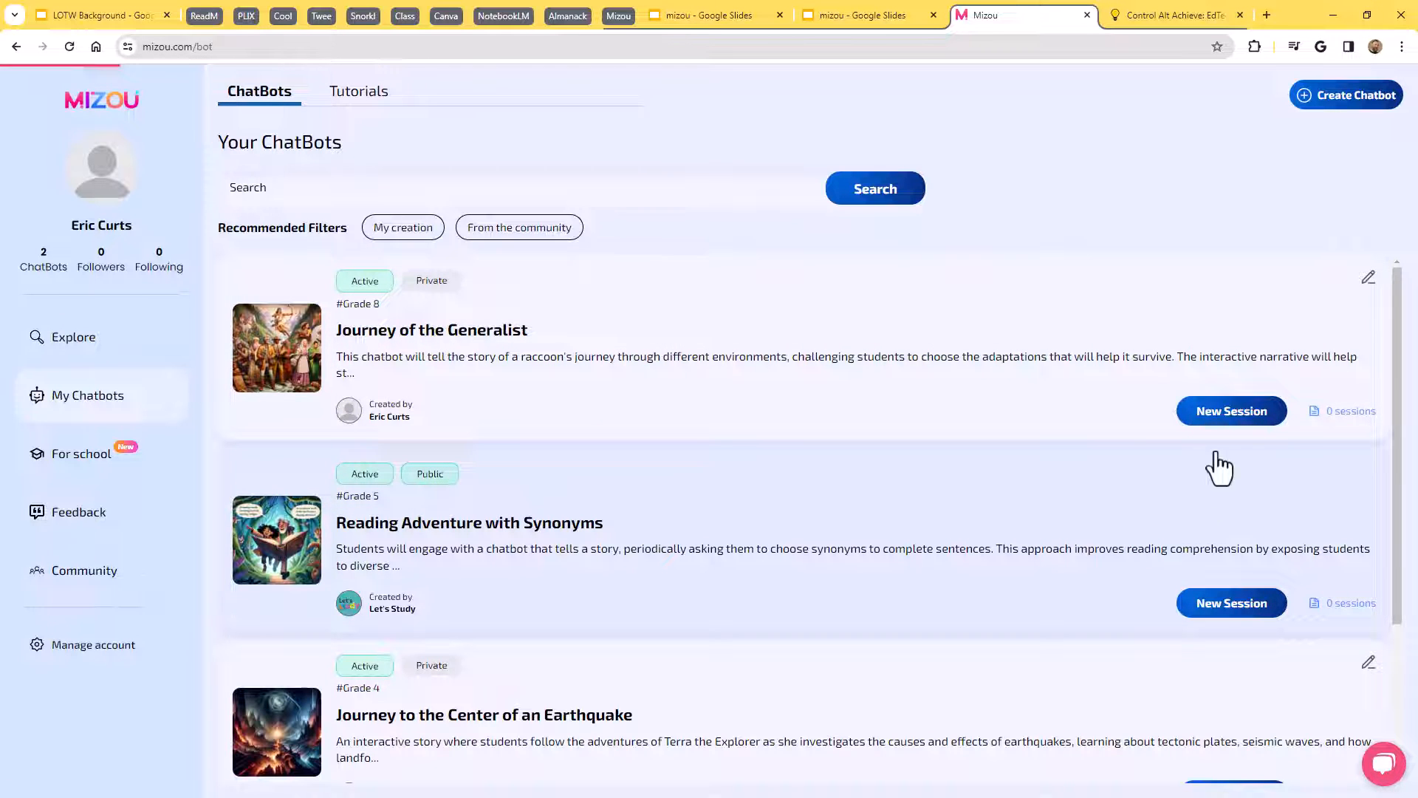
{"action": "left_click", "coordinate": [1231, 411]}
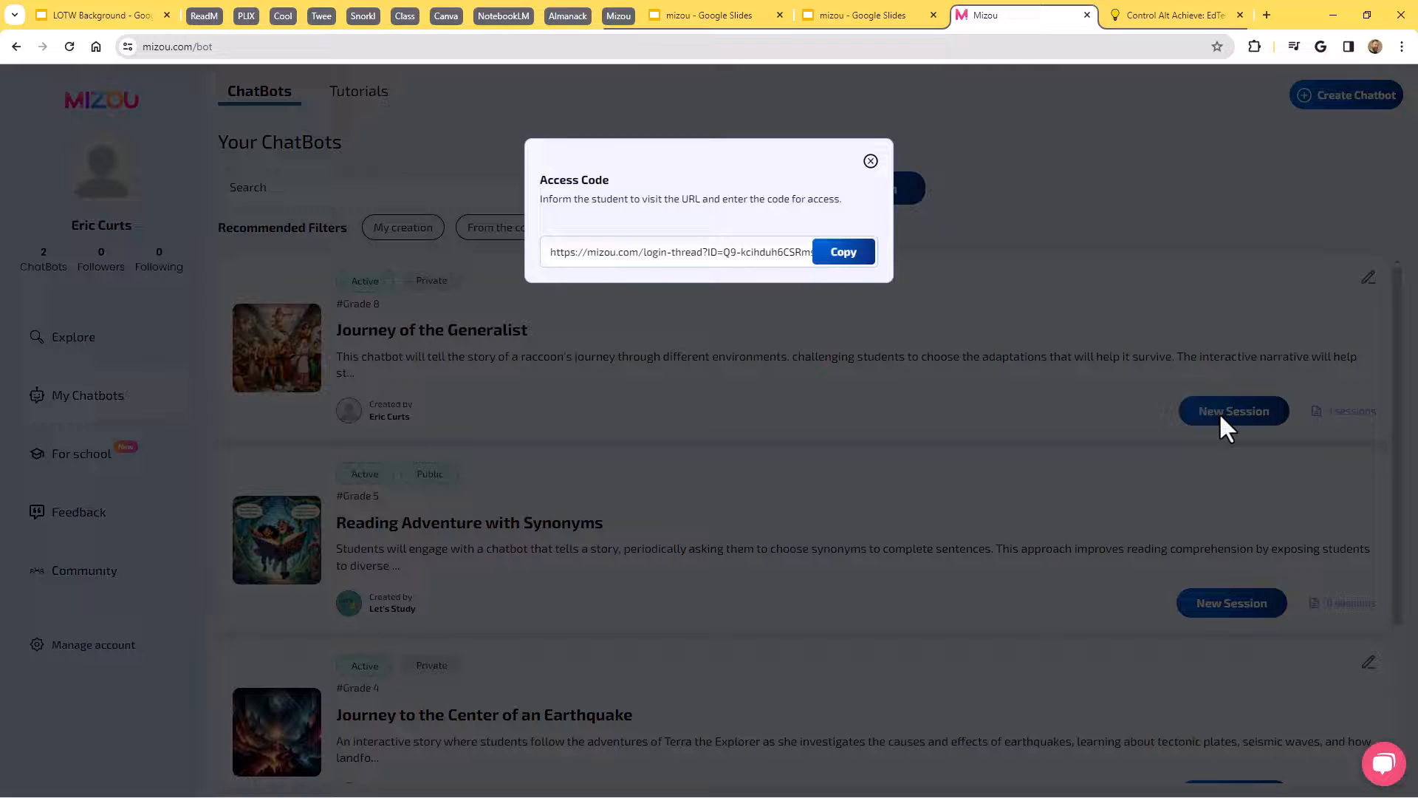
{"action": "left_click", "coordinate": [844, 251]}
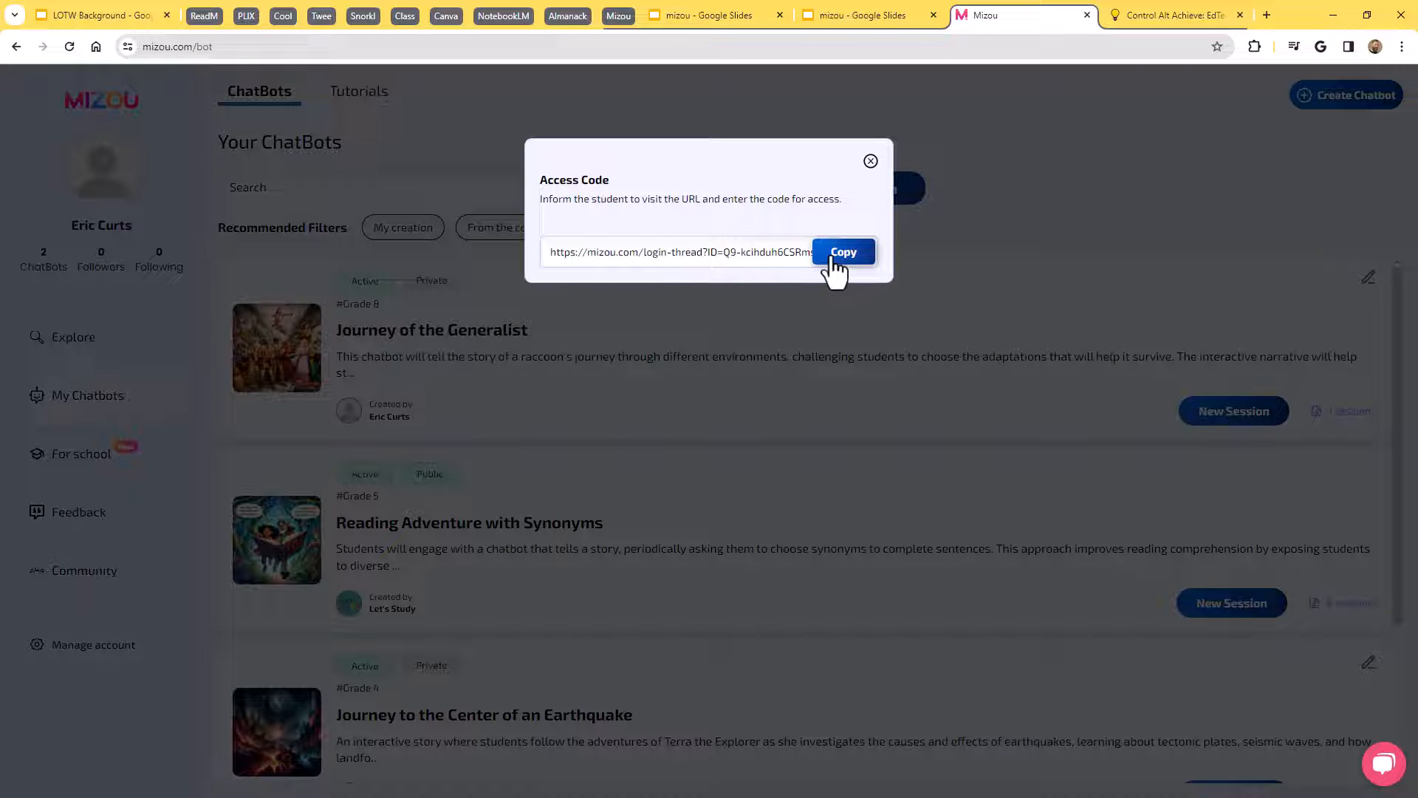
{"action": "left_click", "coordinate": [844, 252]}
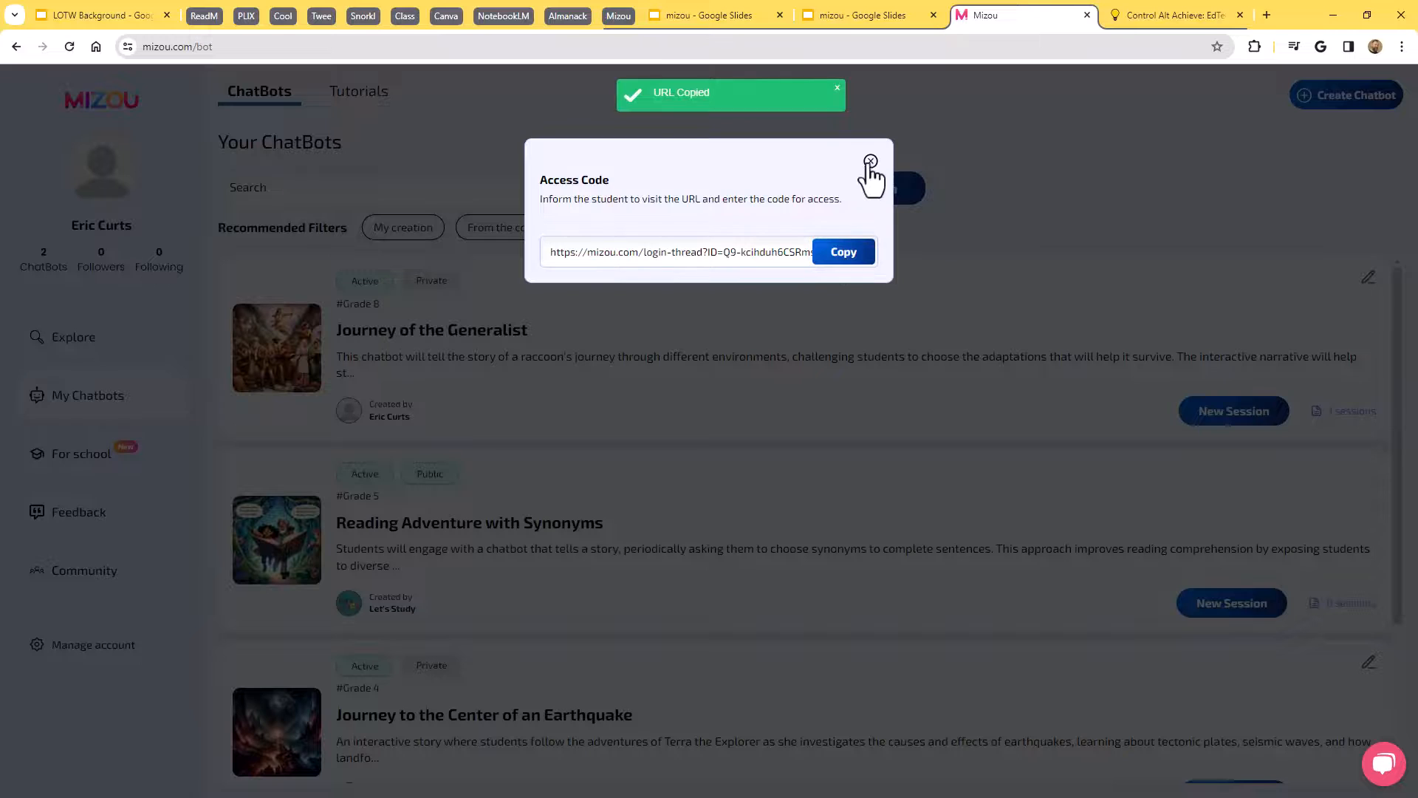
{"action": "left_click", "coordinate": [870, 161]}
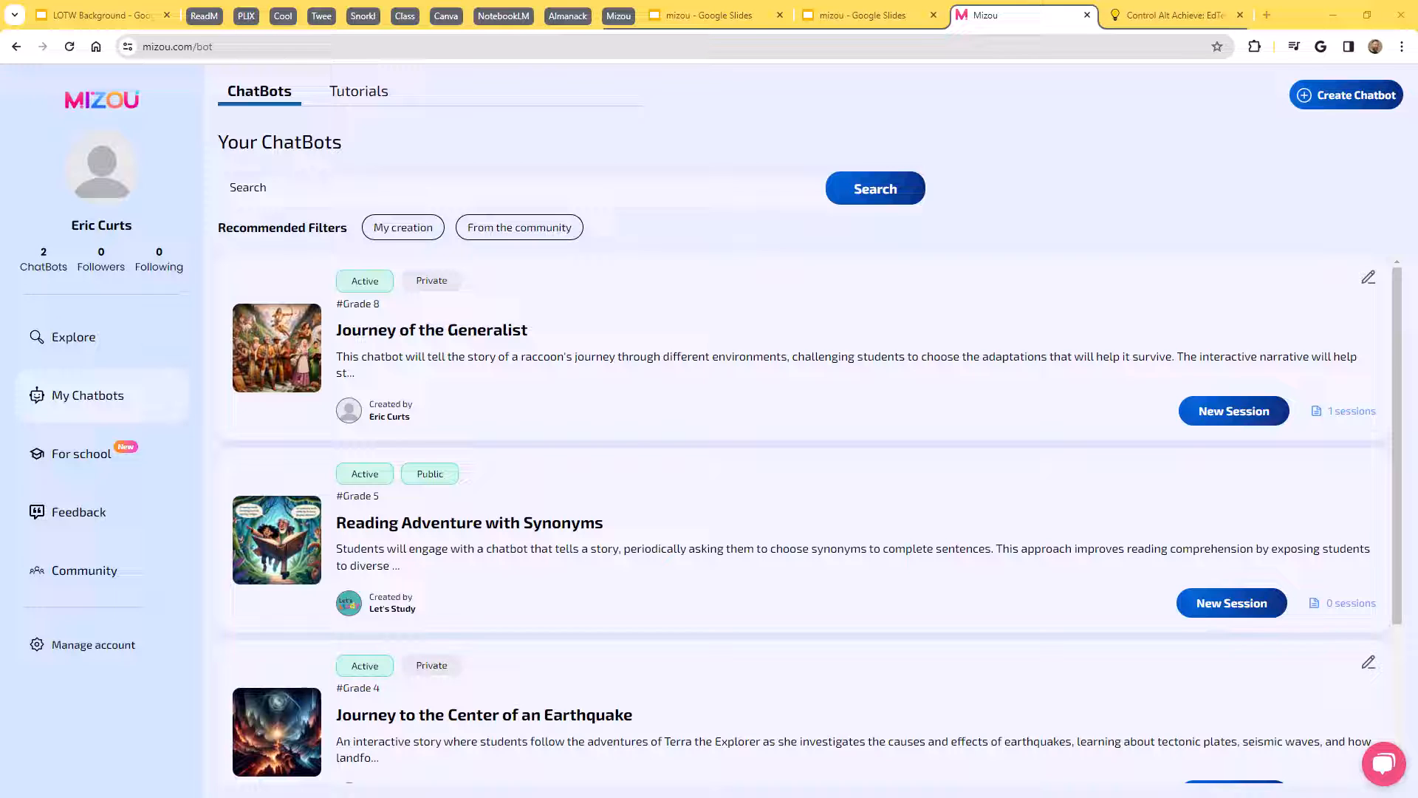
{"action": "left_click", "coordinate": [1233, 411]}
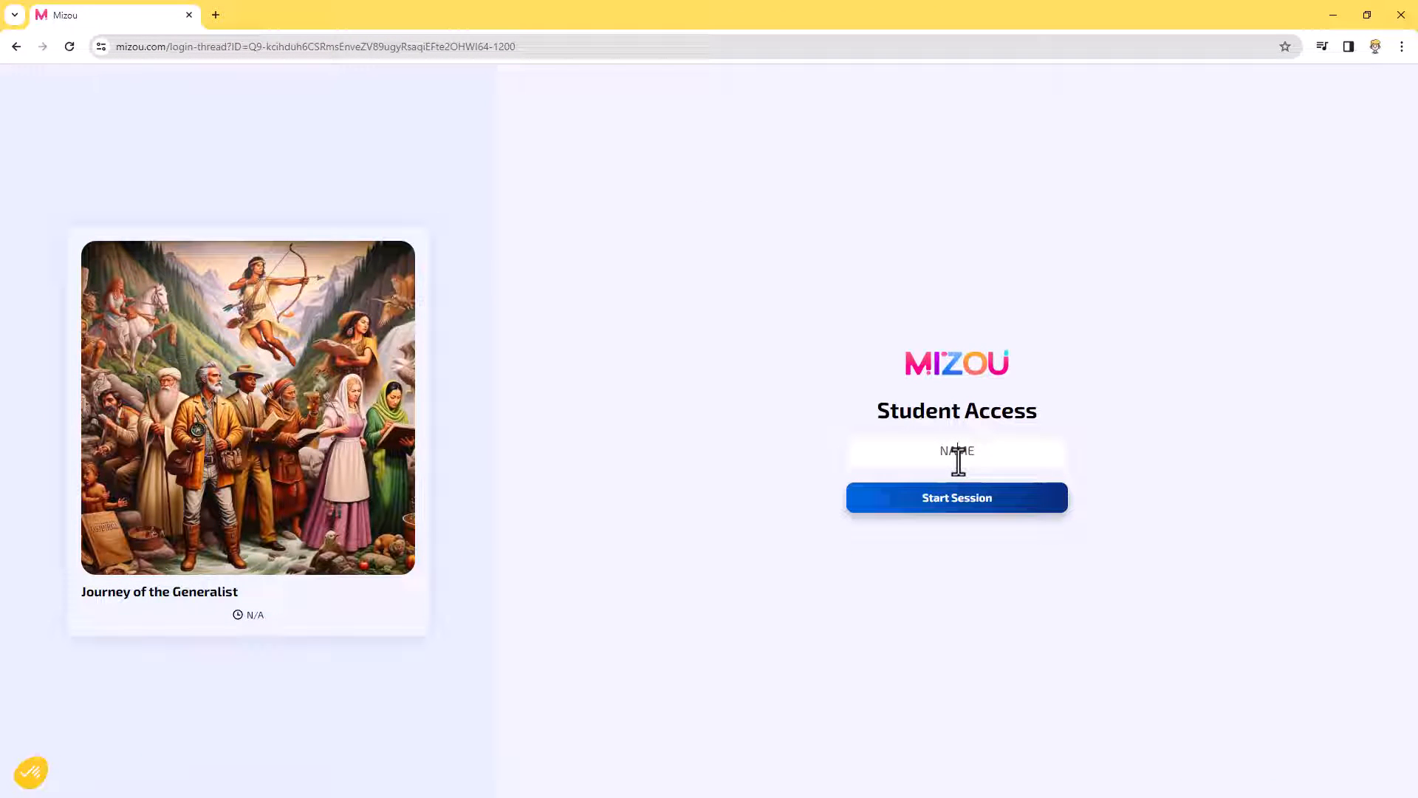
Join the session as student 'Eric' and start the chat.
{"action": "left_click", "coordinate": [957, 452]}
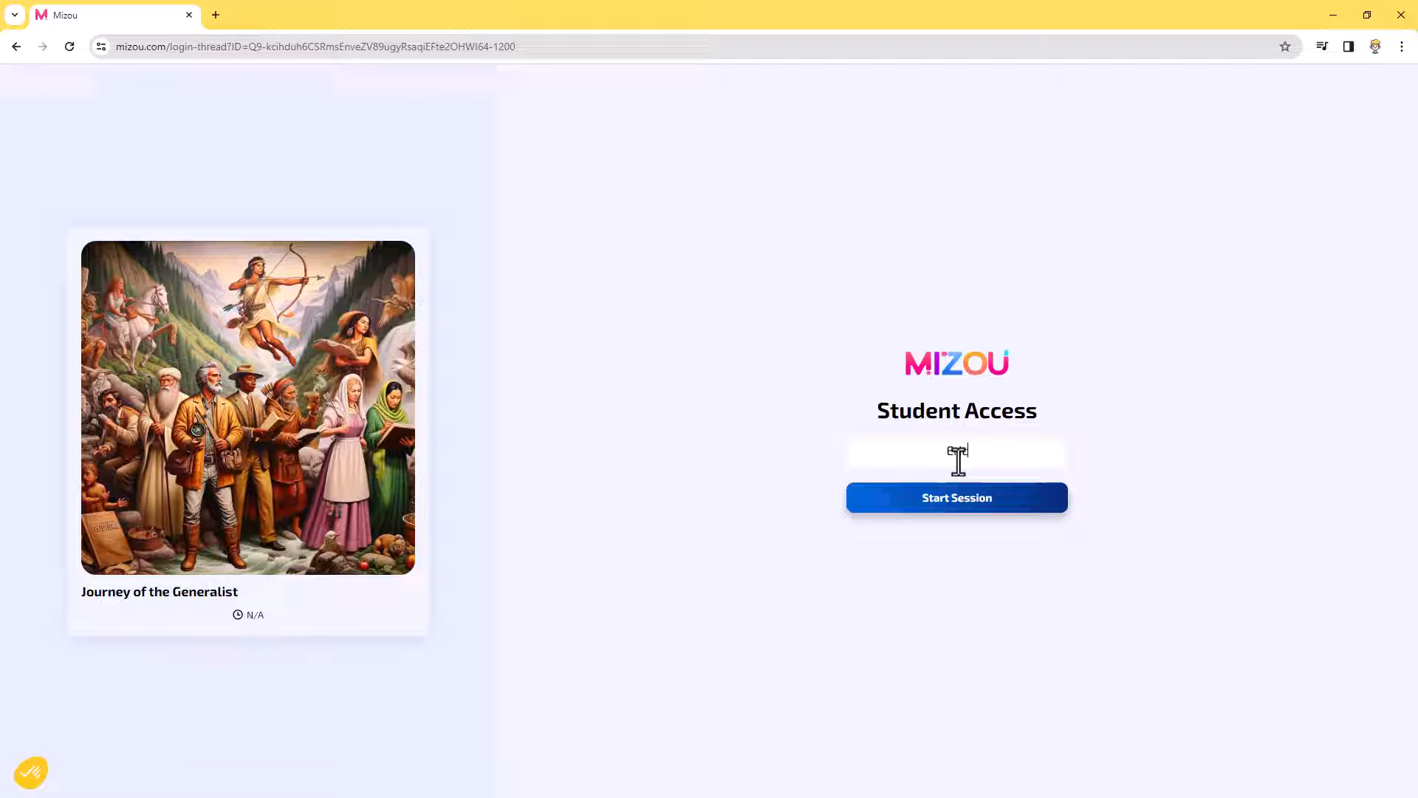
{"action": "type", "text": "Eric"}
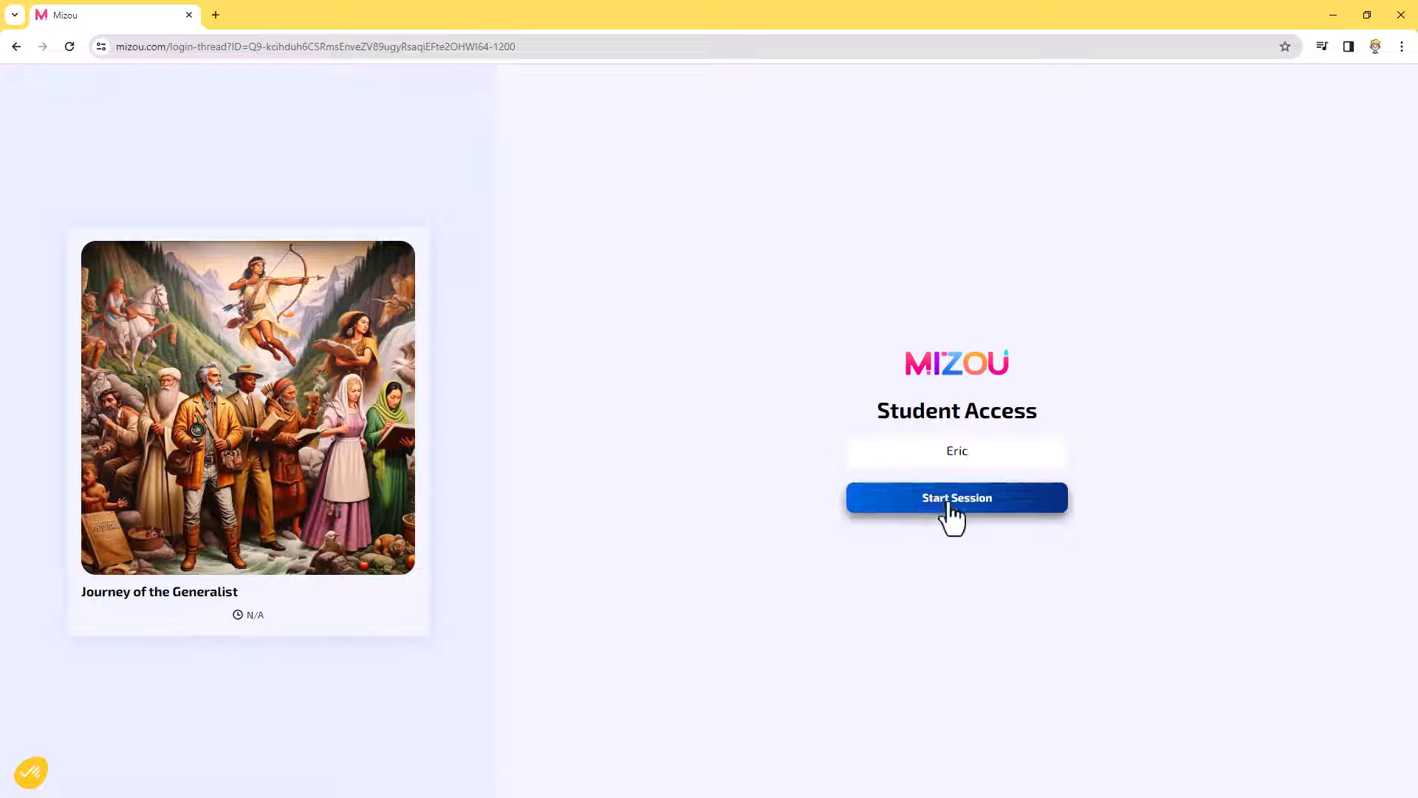
{"action": "left_click", "coordinate": [957, 498]}
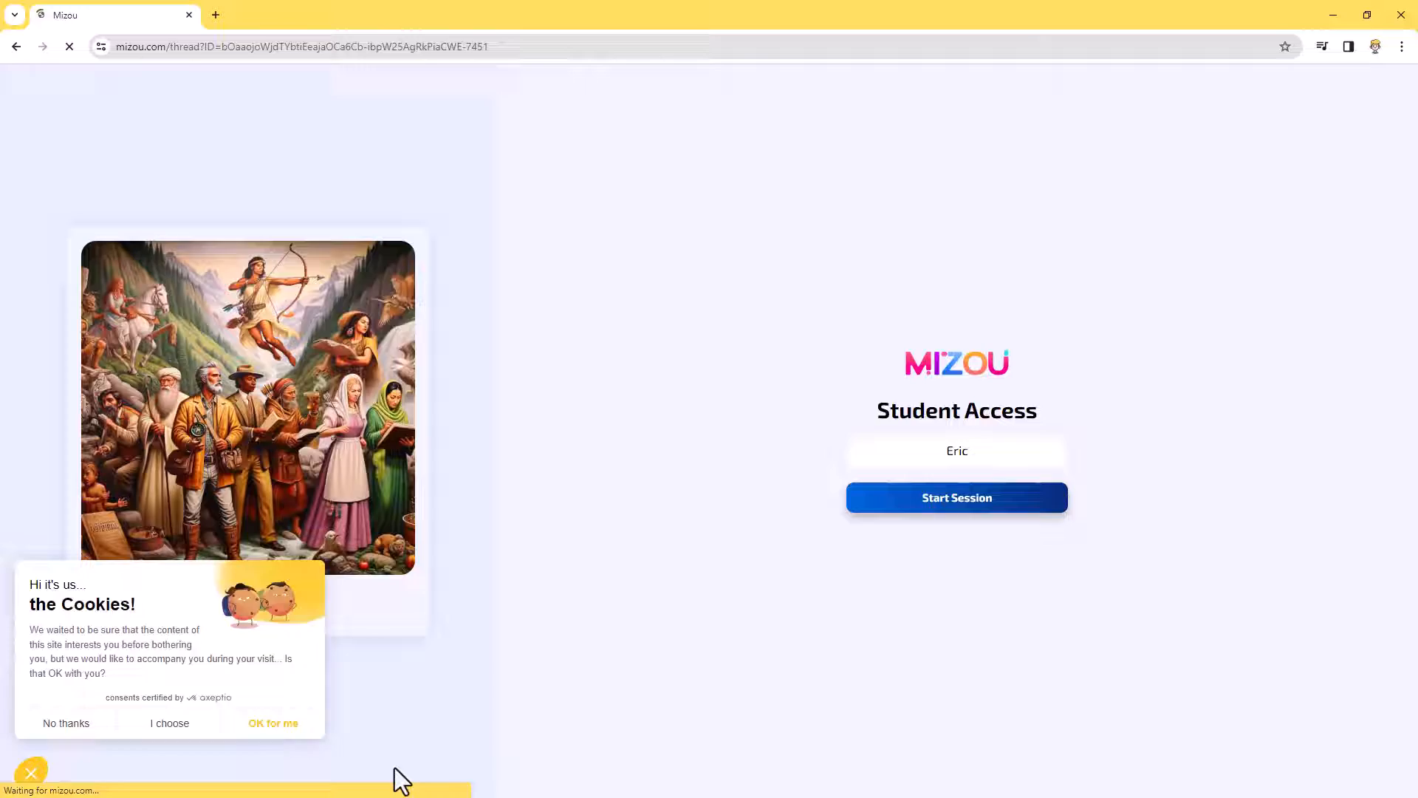
{"action": "left_click", "coordinate": [957, 497]}
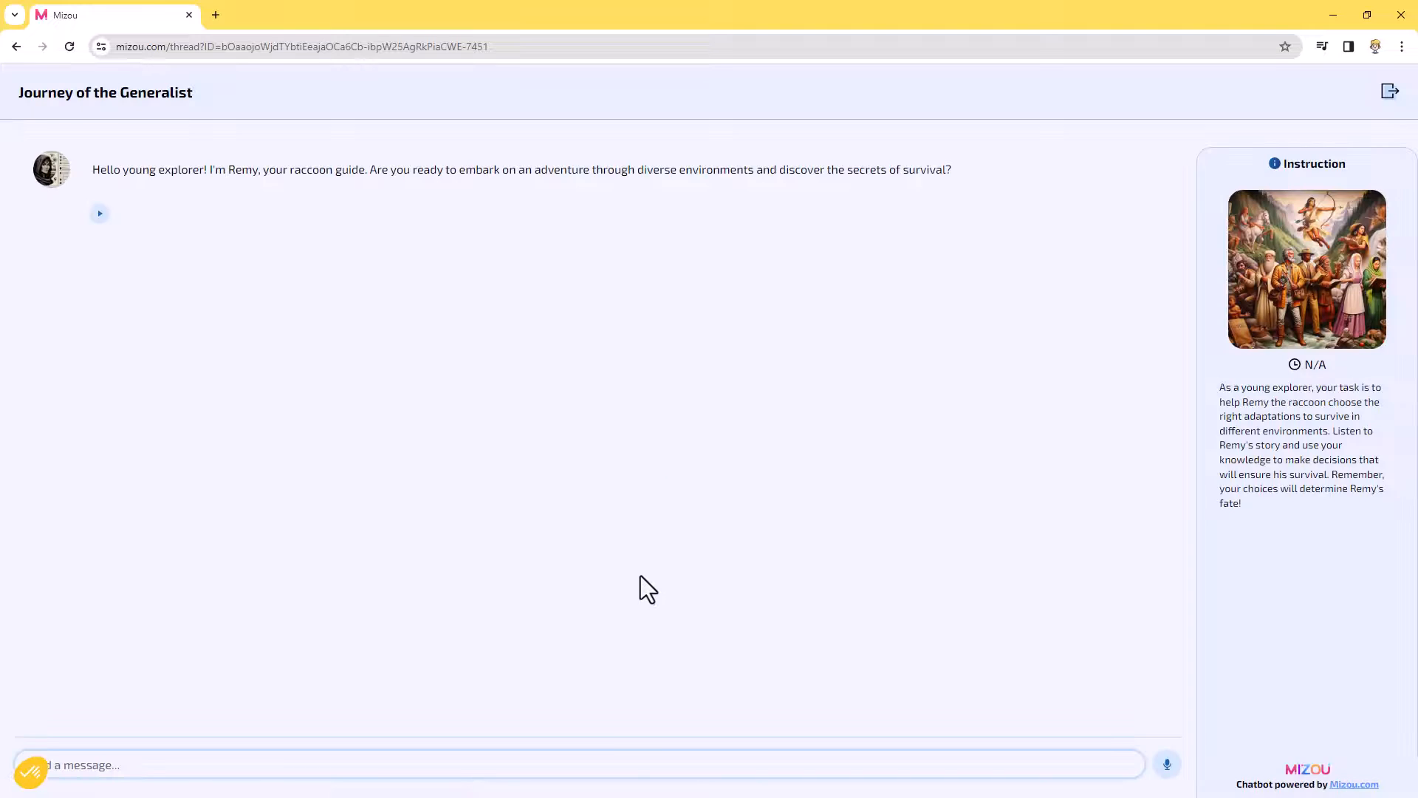
{"action": "mouse_move", "coordinate": [599, 534]}
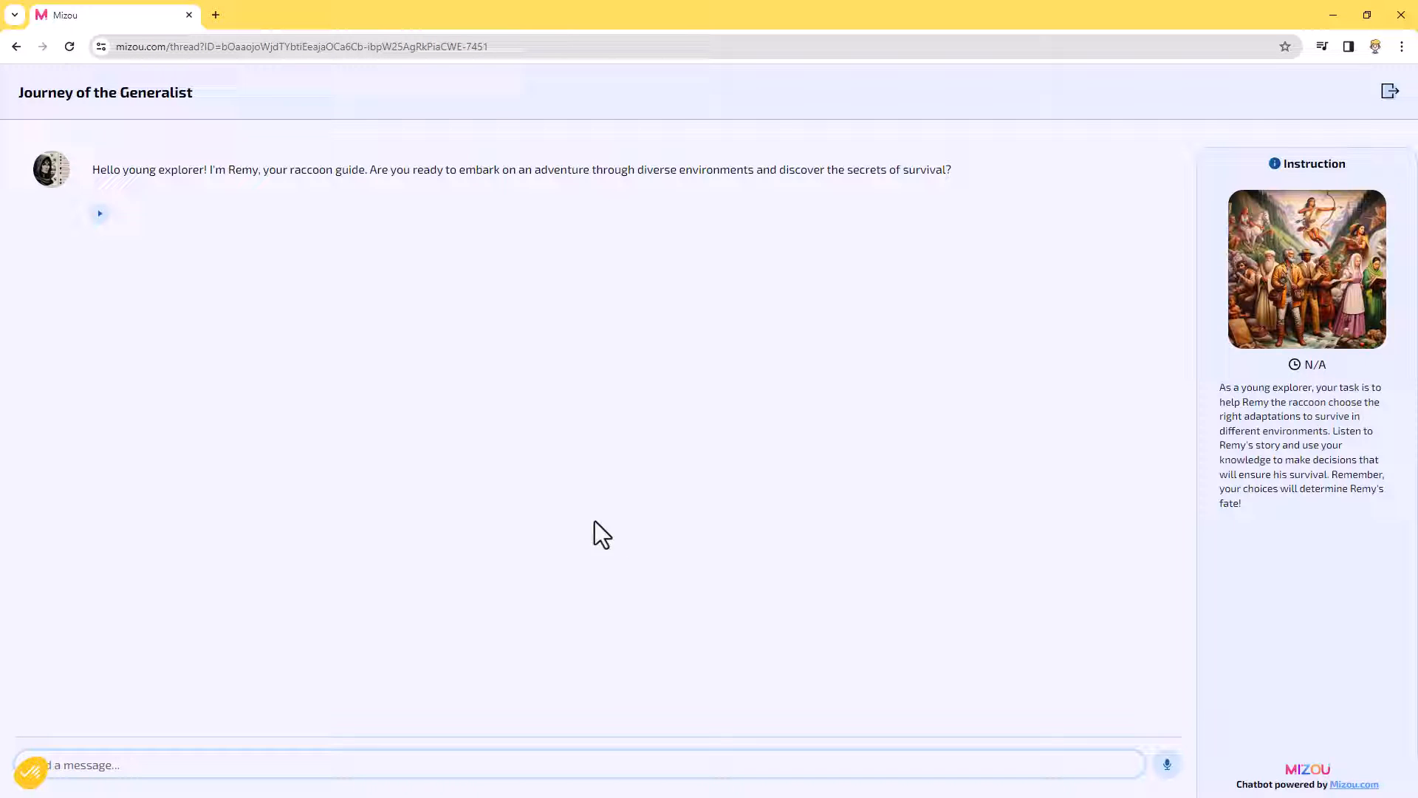
{"action": "mouse_move", "coordinate": [166, 283]}
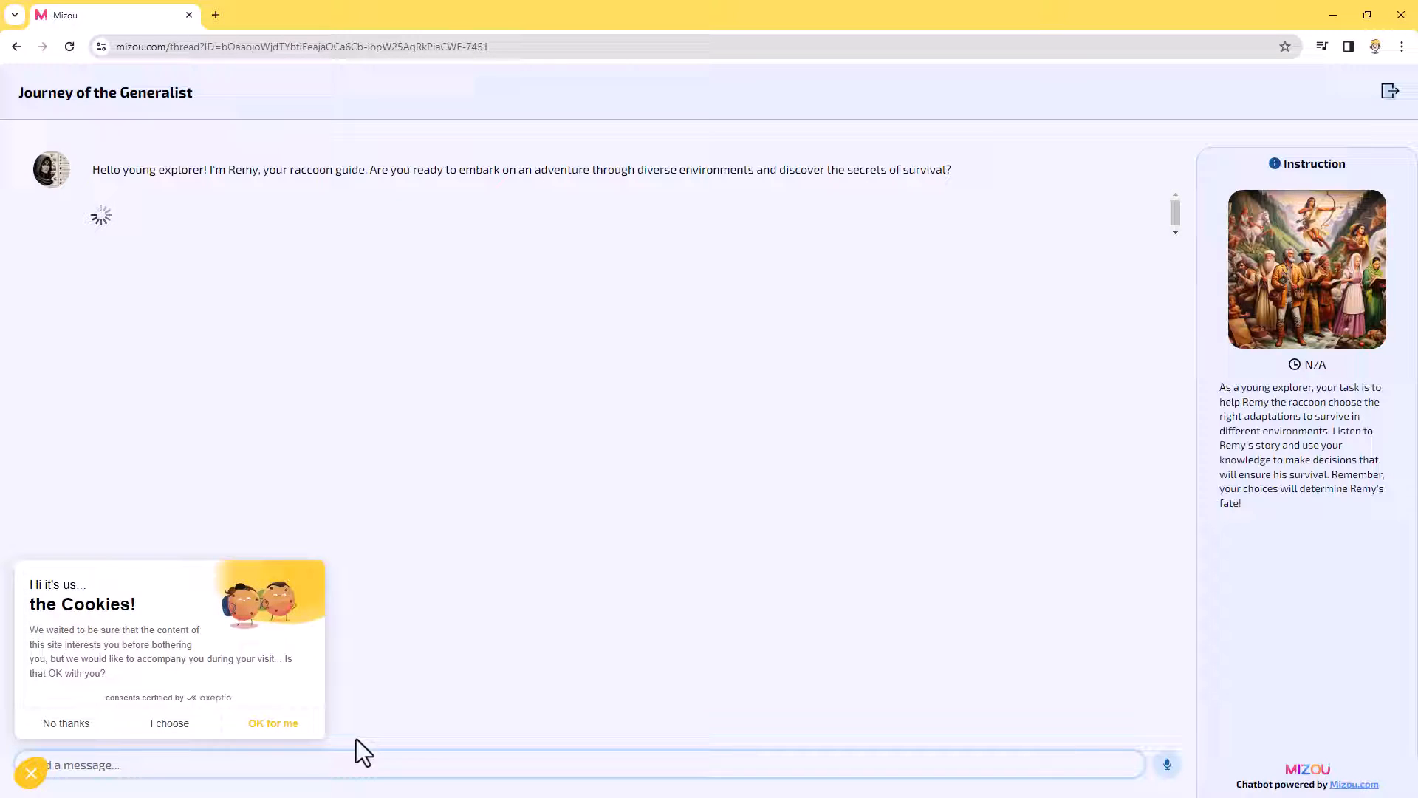
Dismiss the cookie notice and reply 'Yes' to Remy's spoken greeting.
{"action": "left_click", "coordinate": [273, 723]}
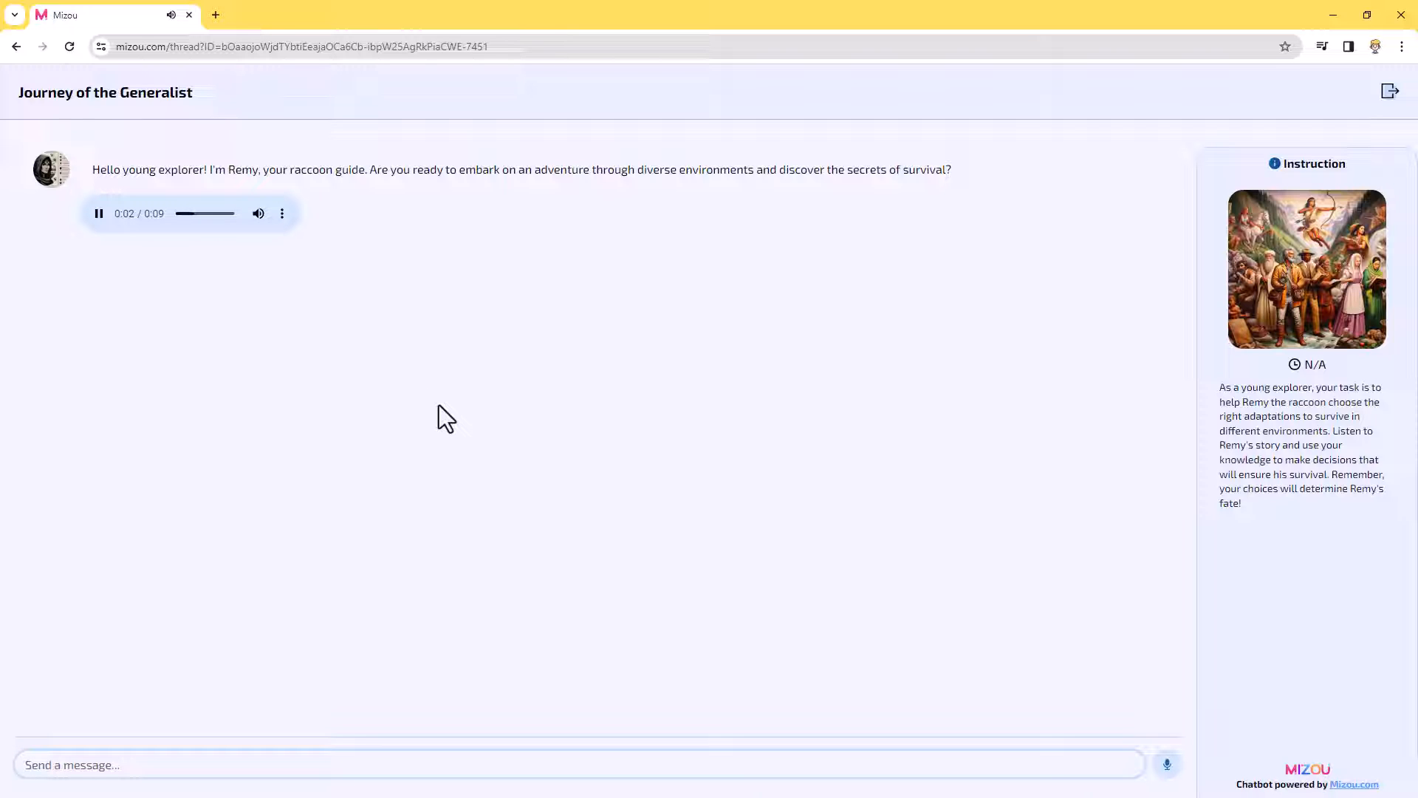
{"action": "mouse_move", "coordinate": [517, 442]}
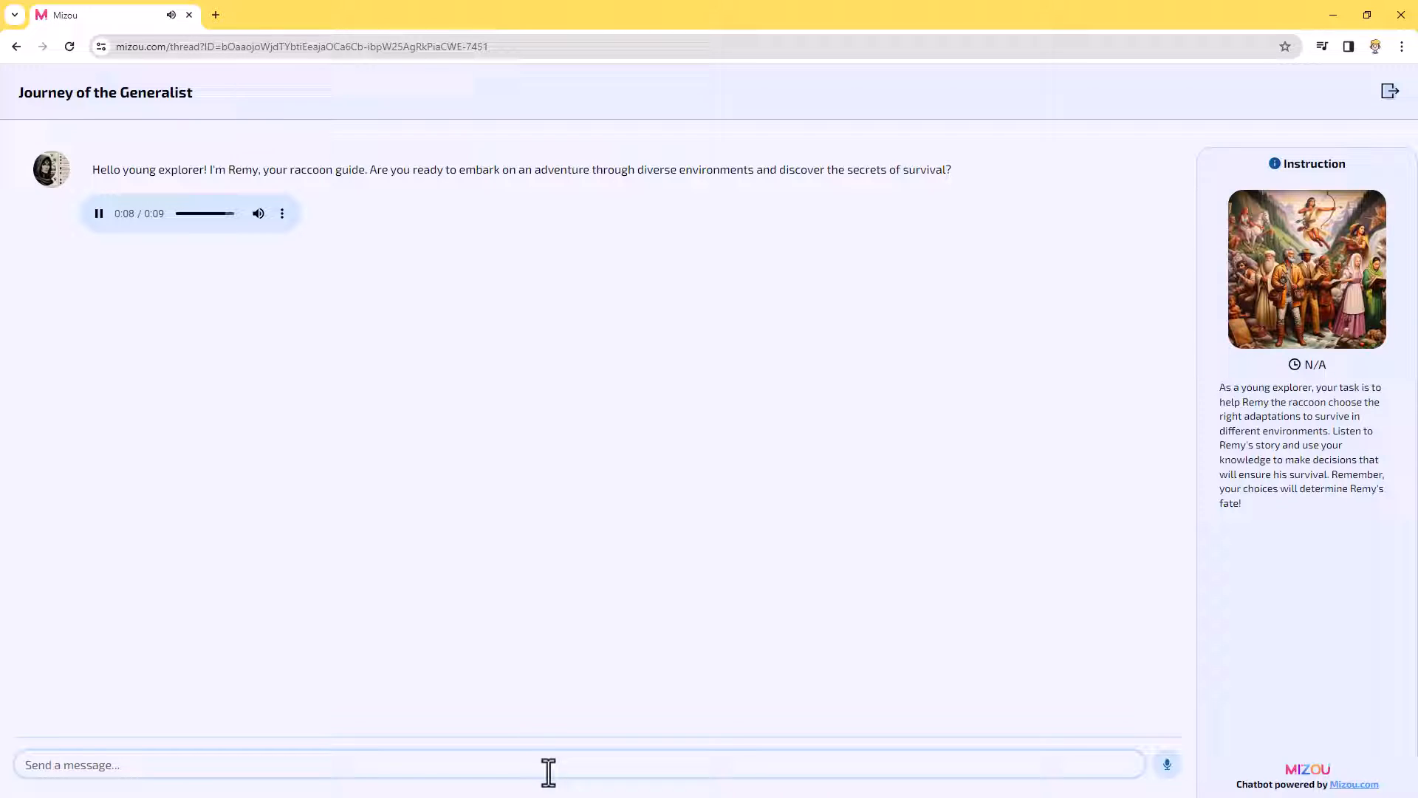
{"action": "type", "text": "y"}
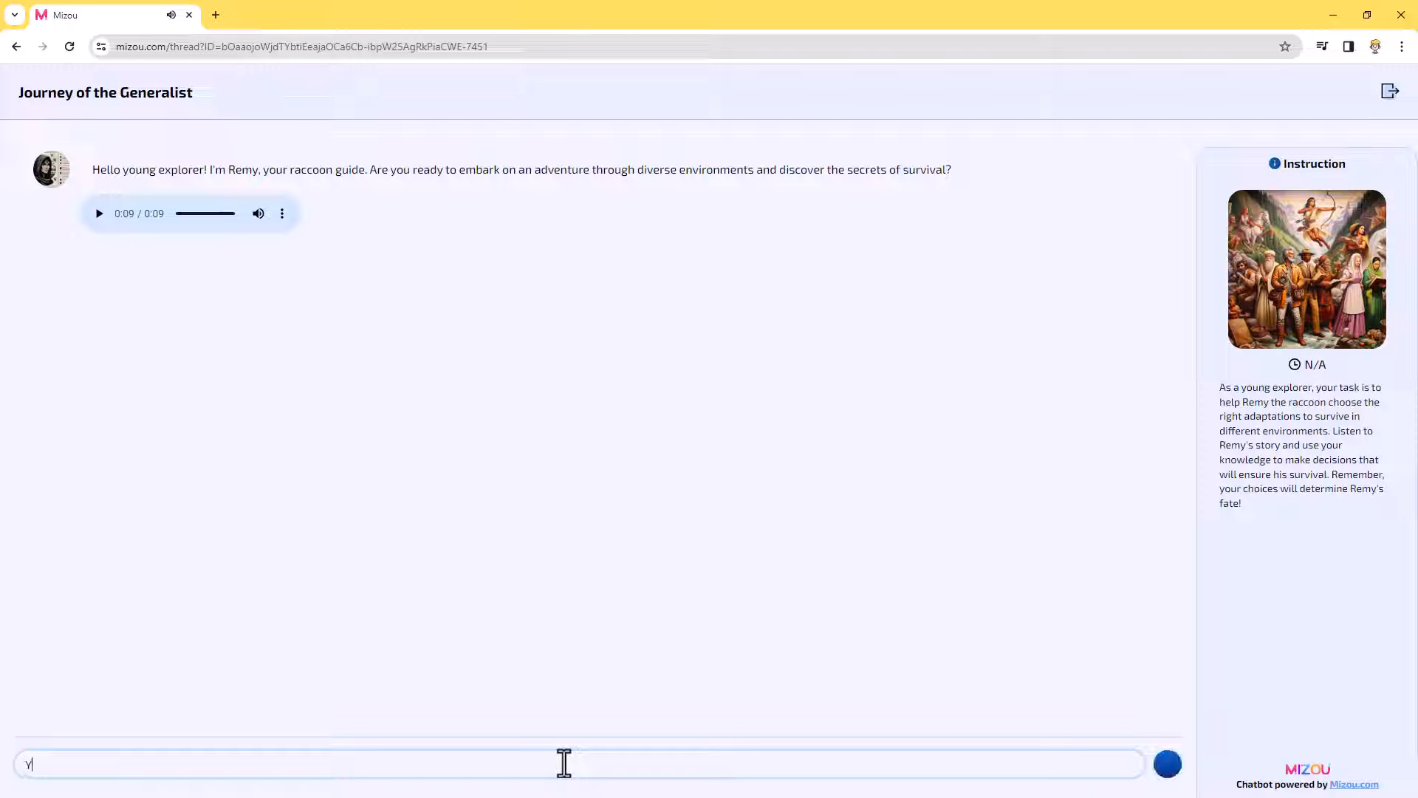
{"action": "type", "text": "Yes"}
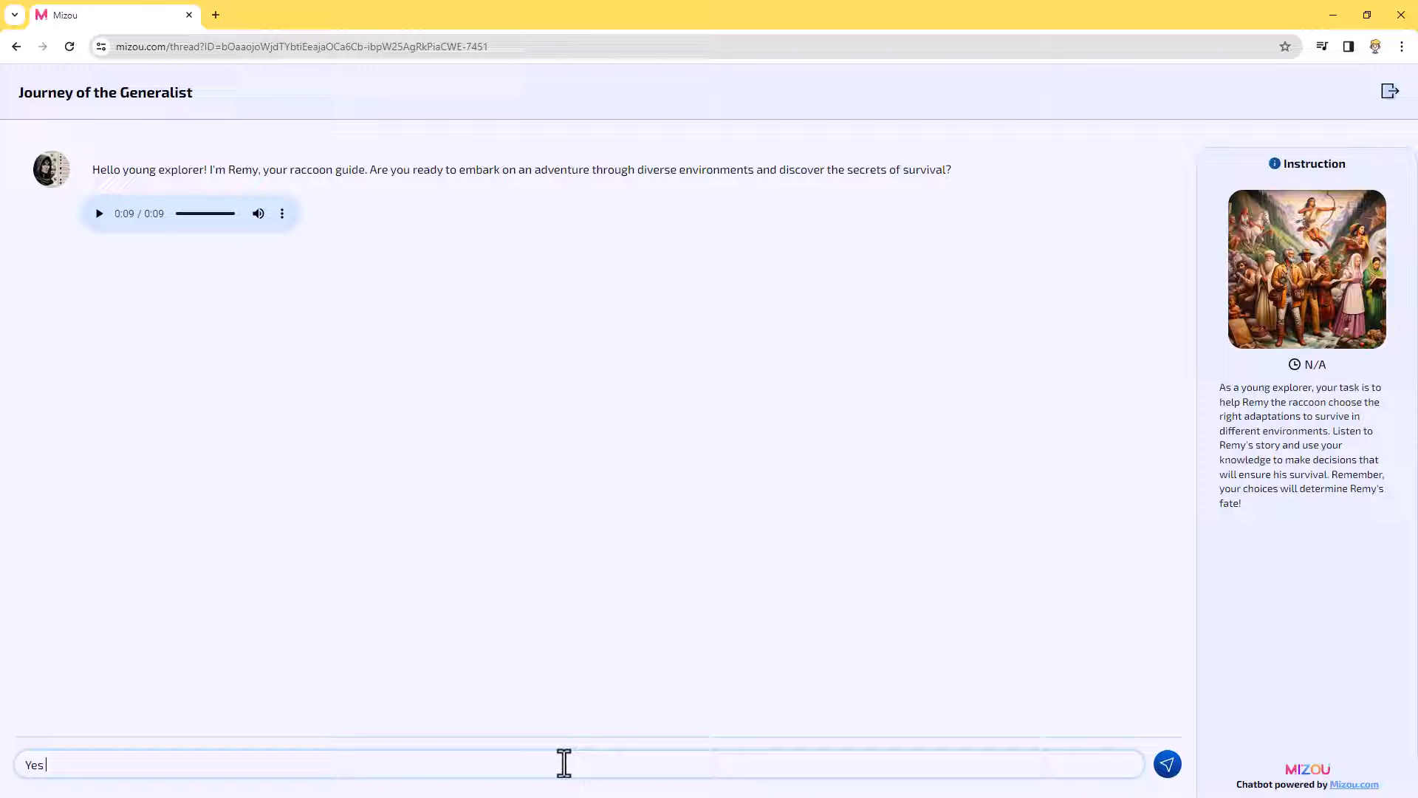
{"action": "left_click", "coordinate": [1167, 764]}
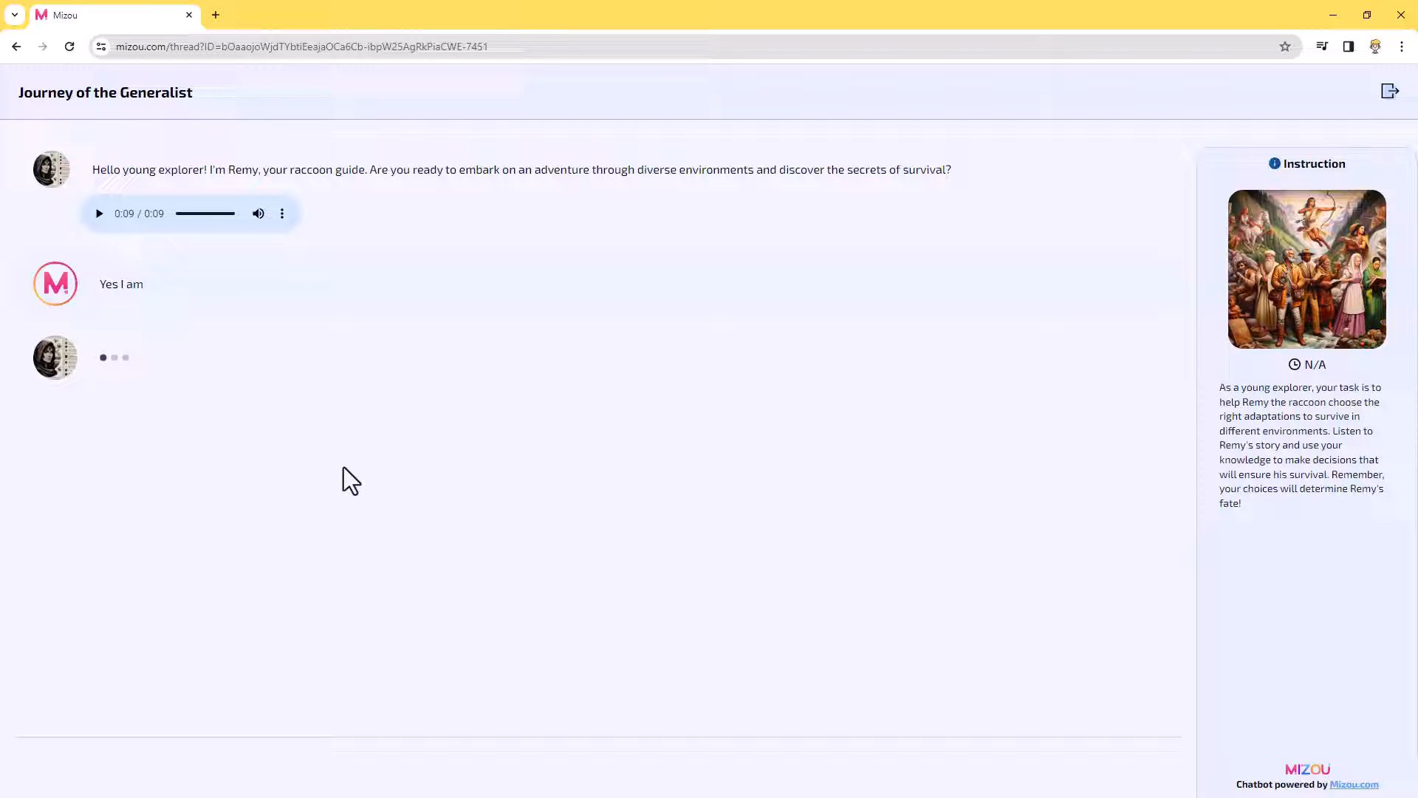
{"action": "mouse_move", "coordinate": [418, 500]}
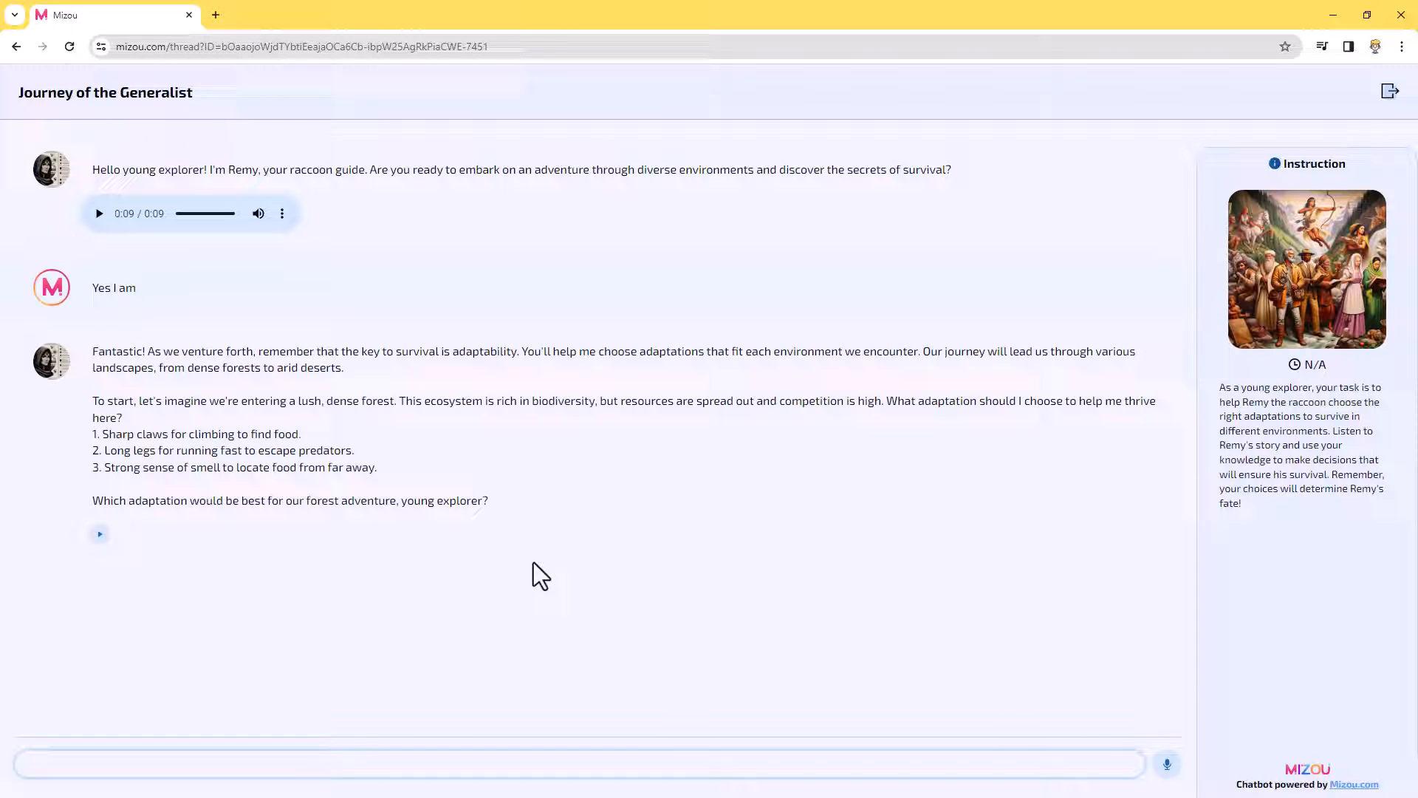
{"action": "mouse_move", "coordinate": [226, 401]}
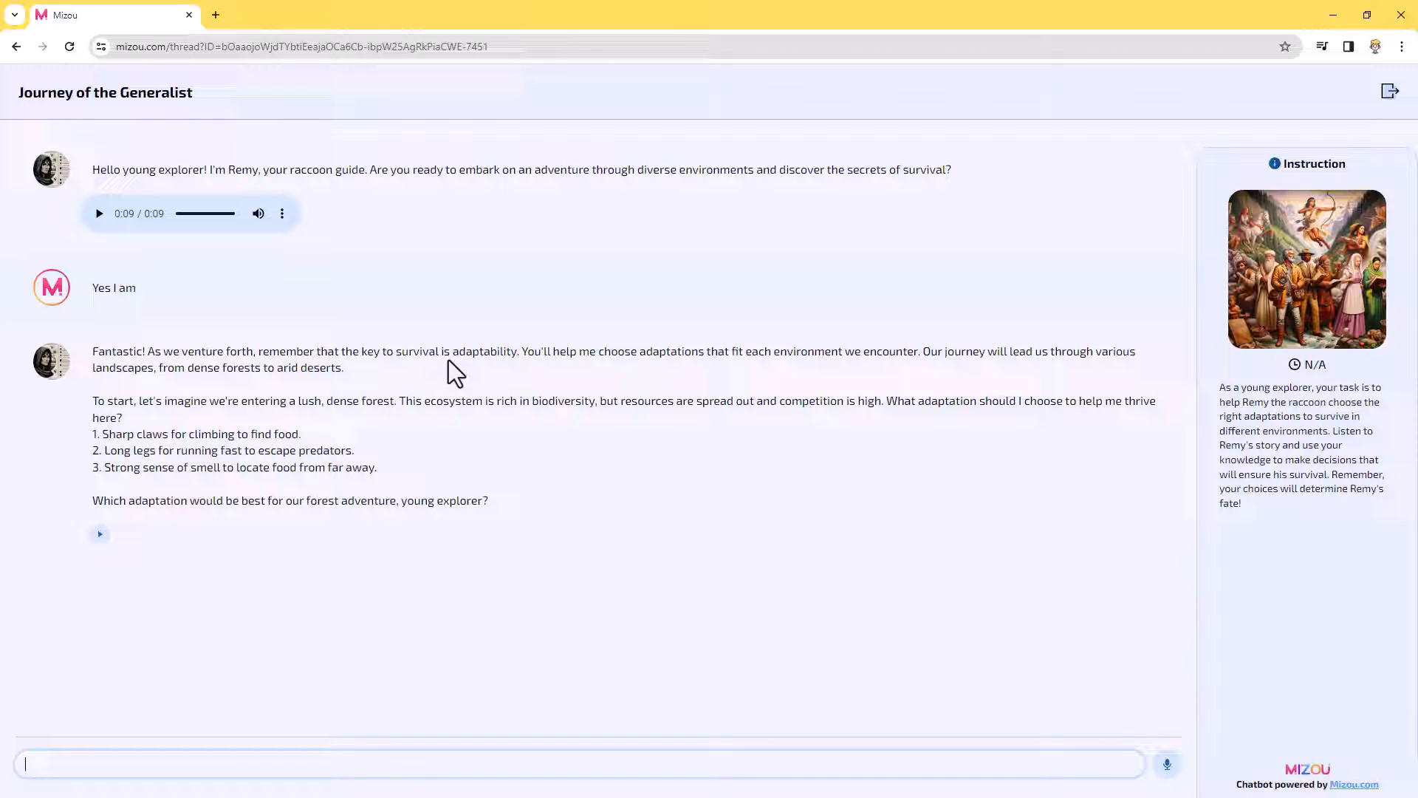
{"action": "mouse_move", "coordinate": [586, 379]}
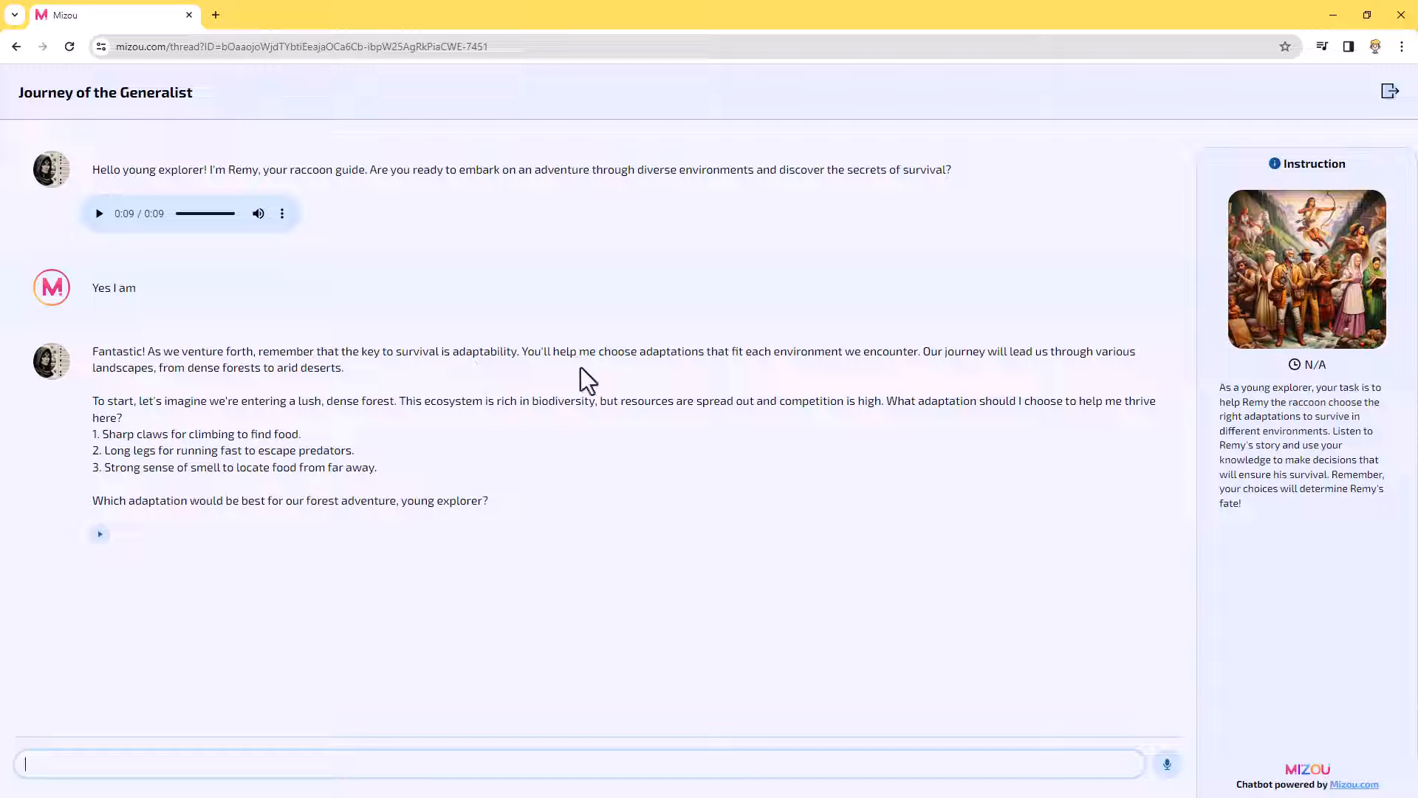
{"action": "mouse_move", "coordinate": [807, 383]}
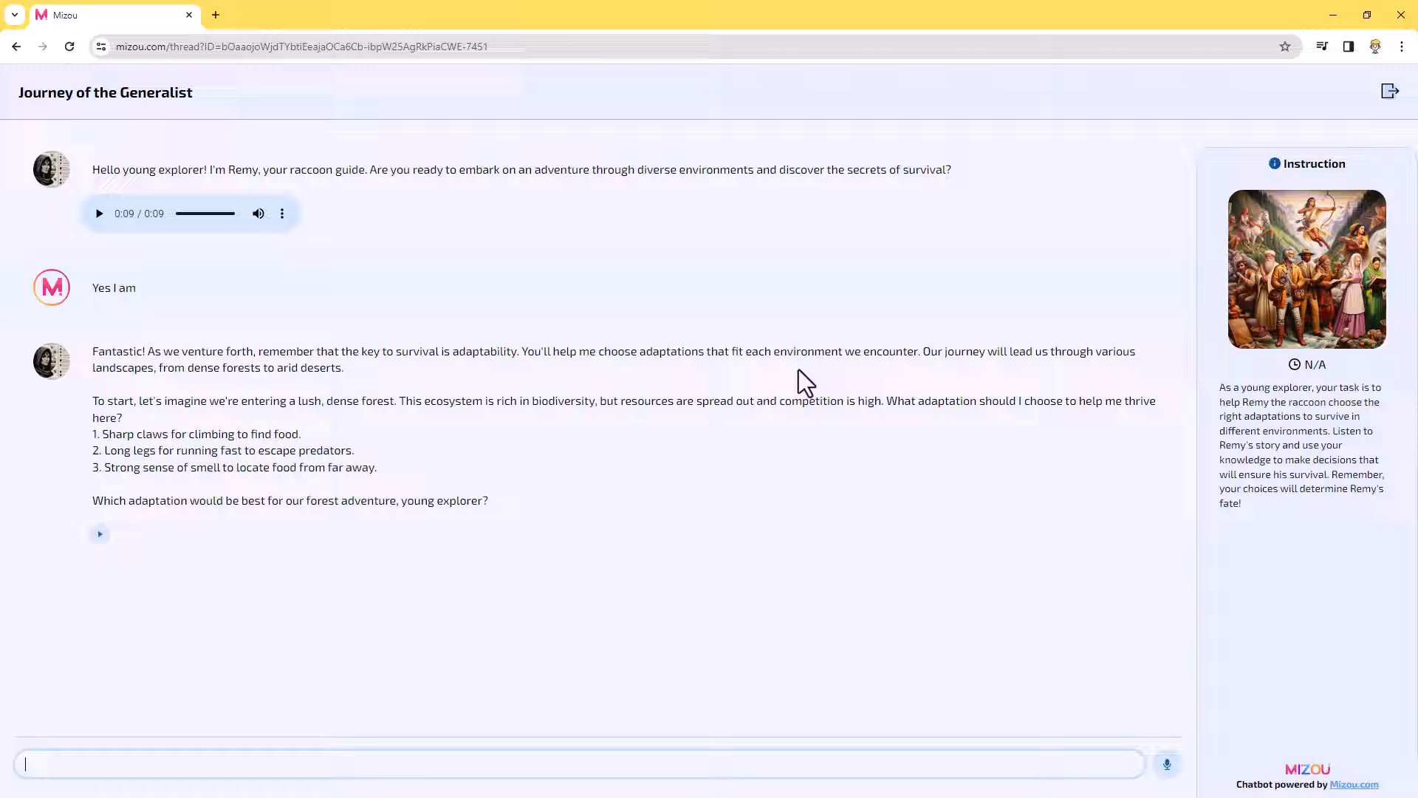
{"action": "mouse_move", "coordinate": [899, 375]}
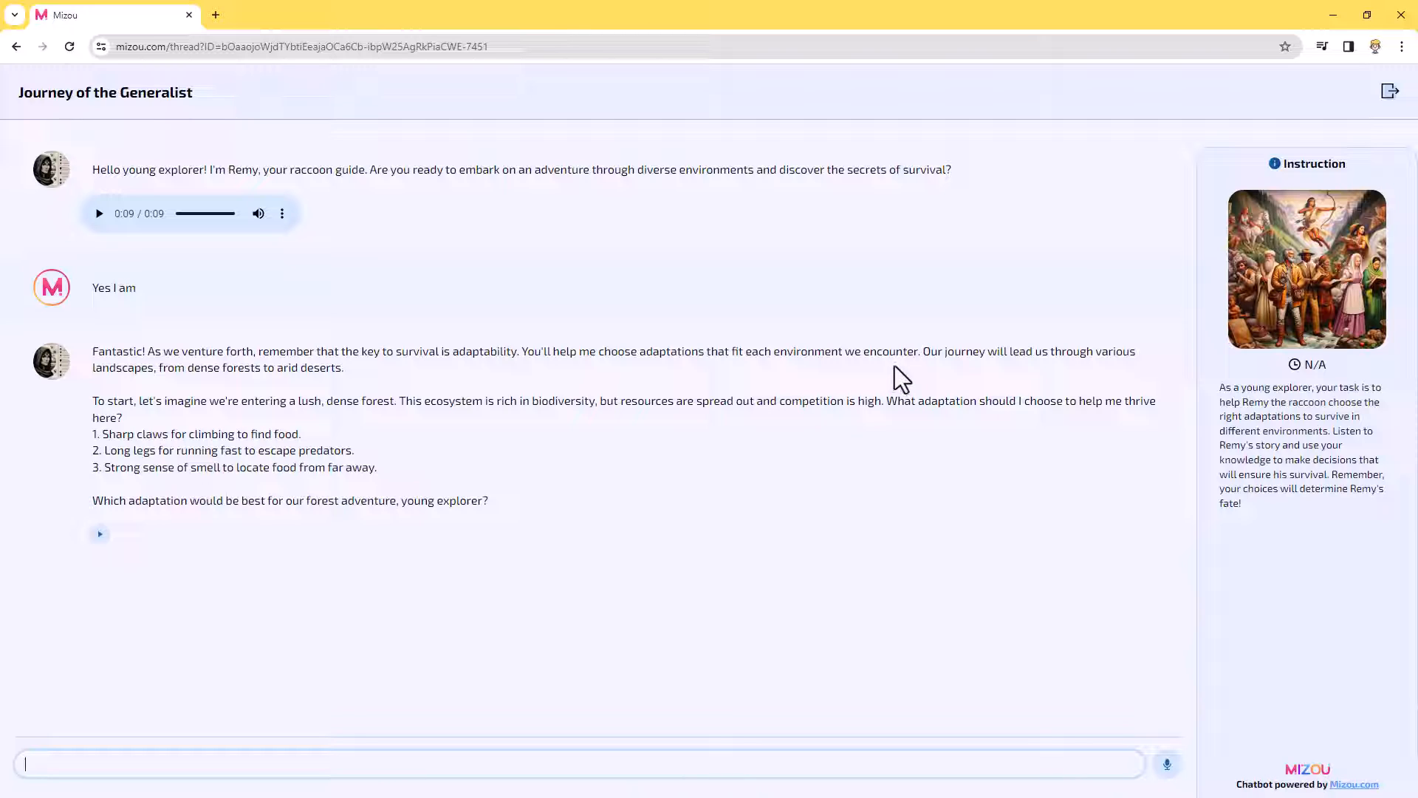
{"action": "mouse_move", "coordinate": [209, 388]}
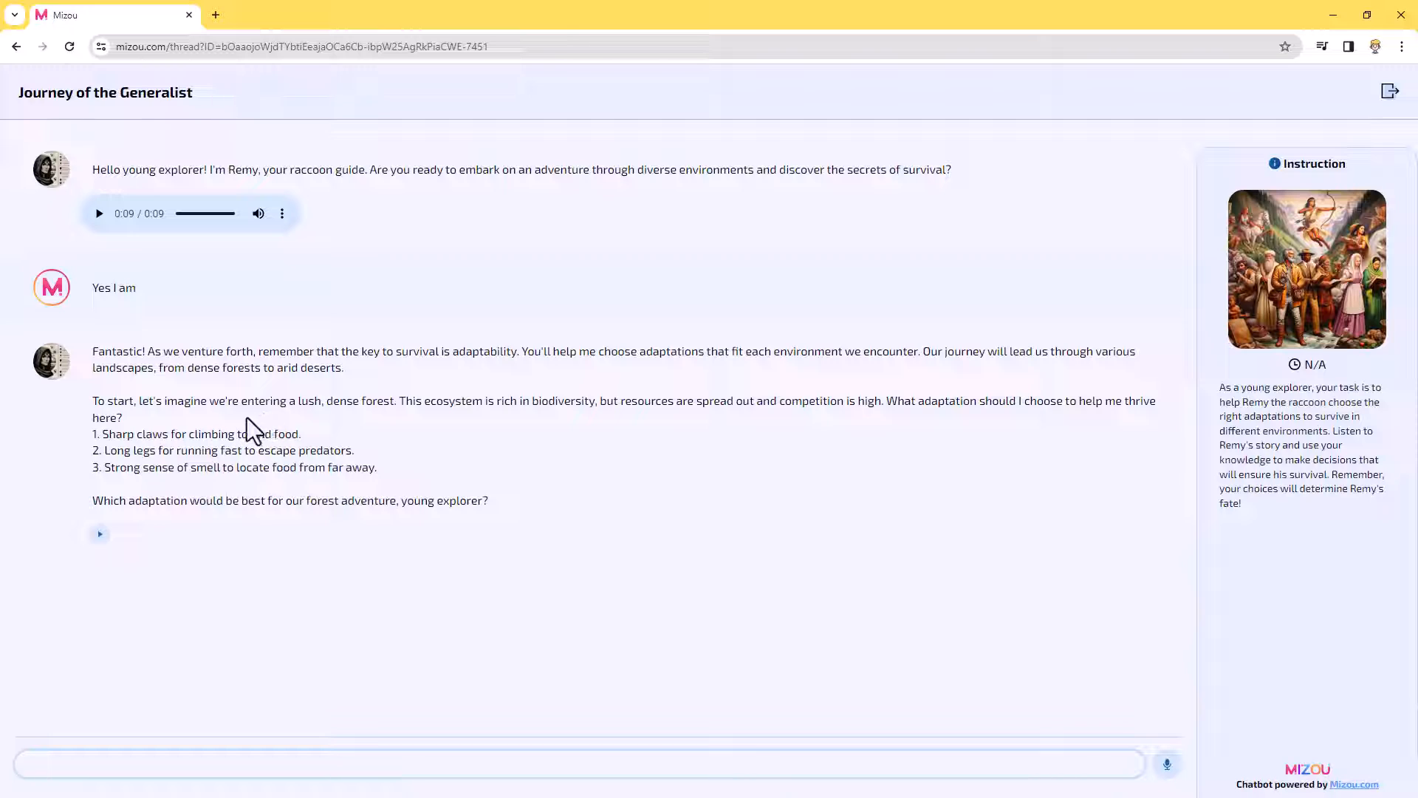
{"action": "mouse_move", "coordinate": [372, 425]}
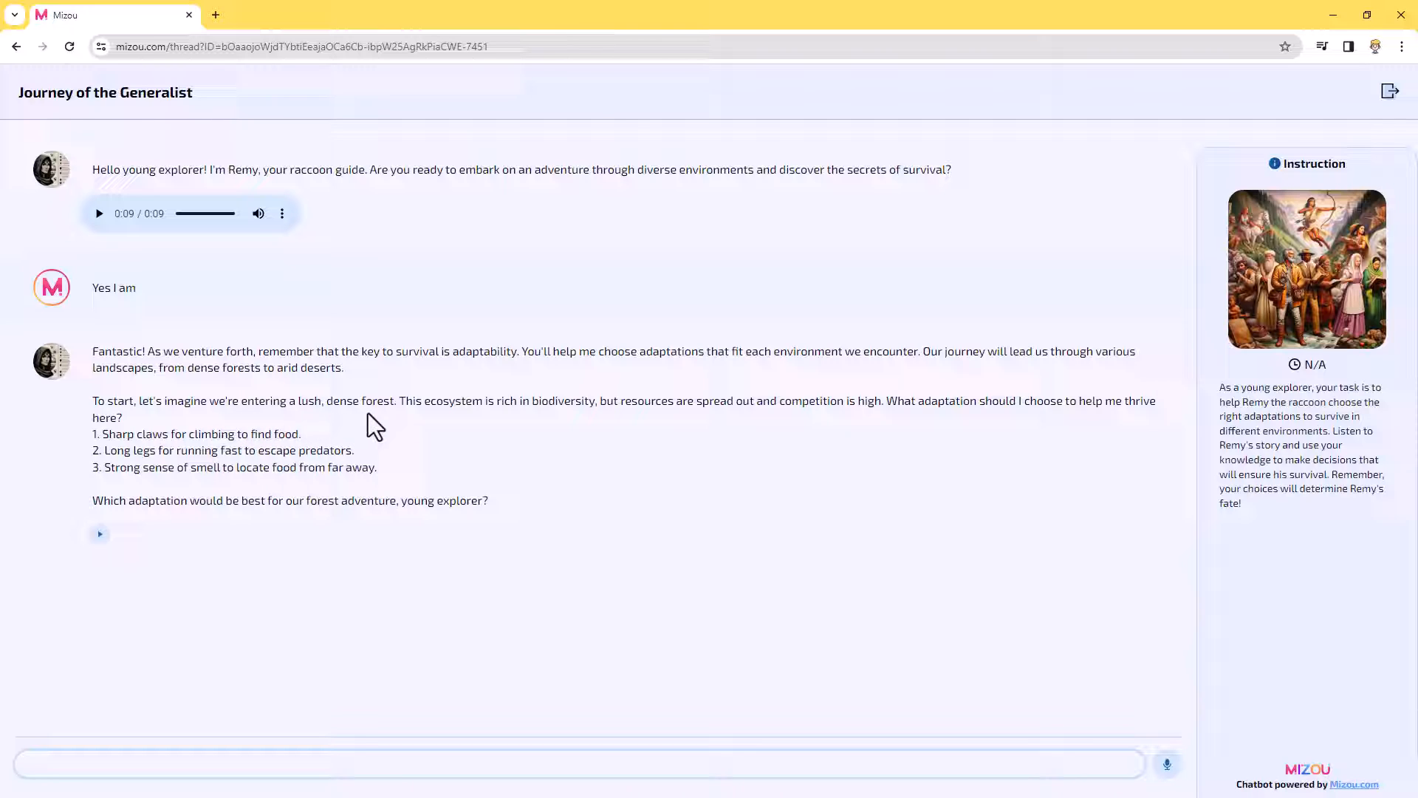
{"action": "mouse_move", "coordinate": [553, 431]}
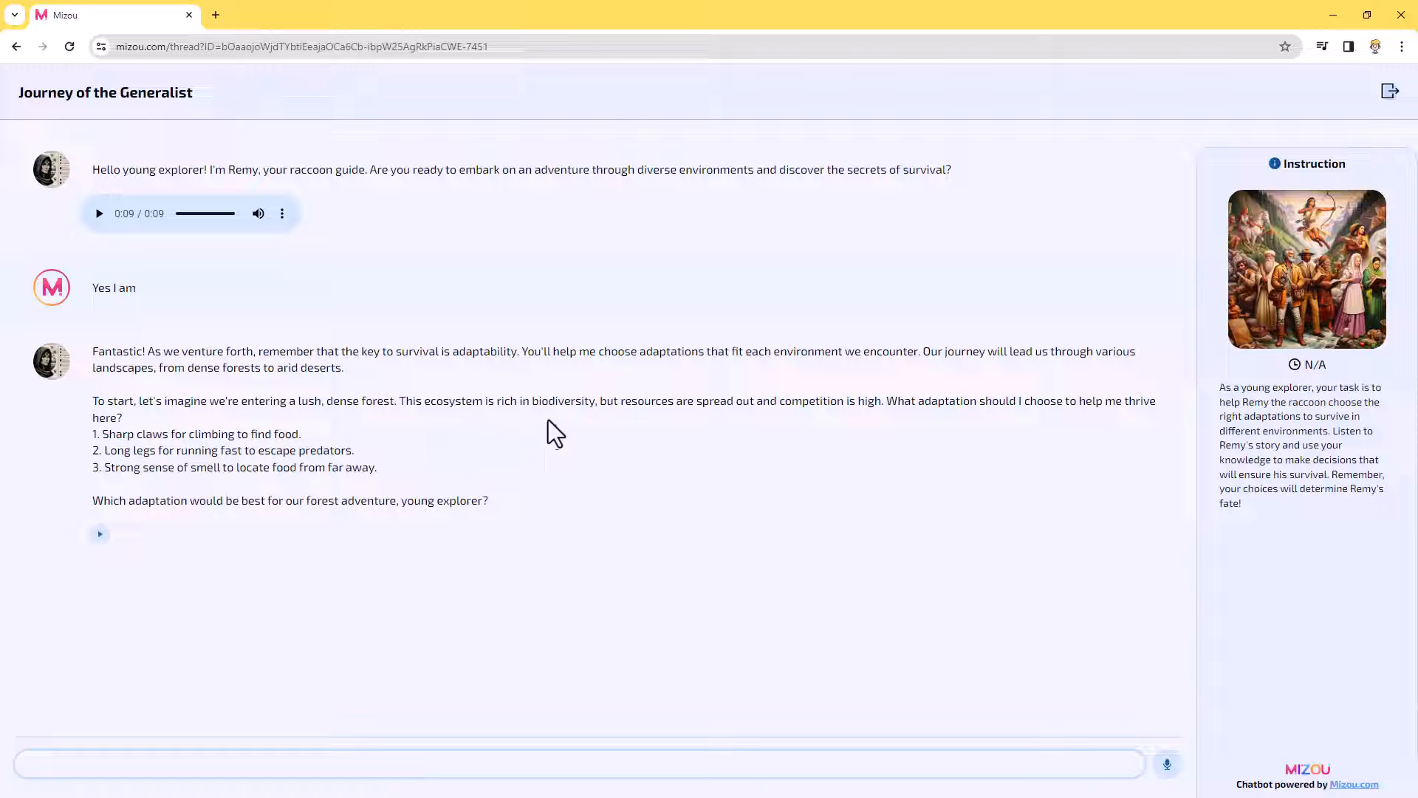
{"action": "mouse_move", "coordinate": [700, 431]}
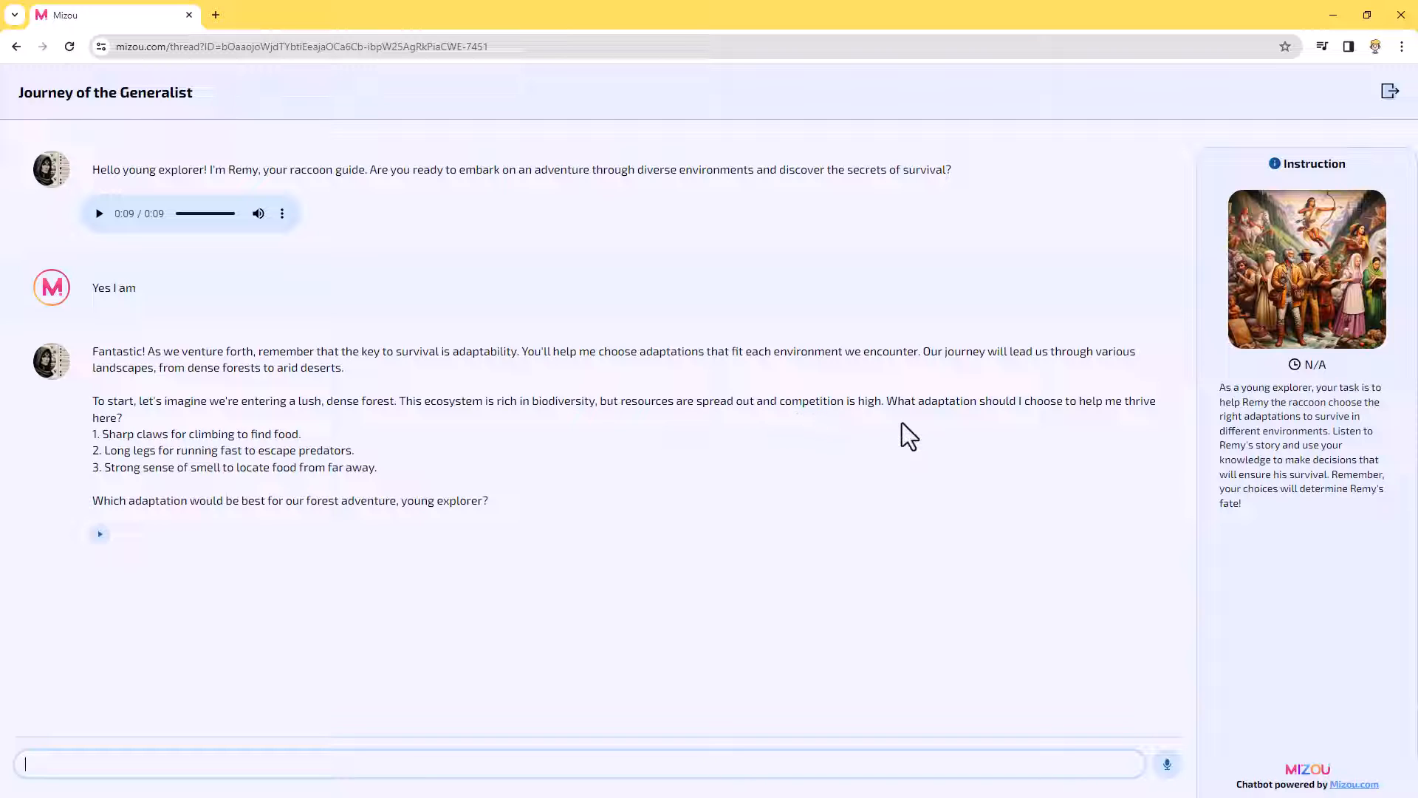
{"action": "mouse_move", "coordinate": [1058, 424]}
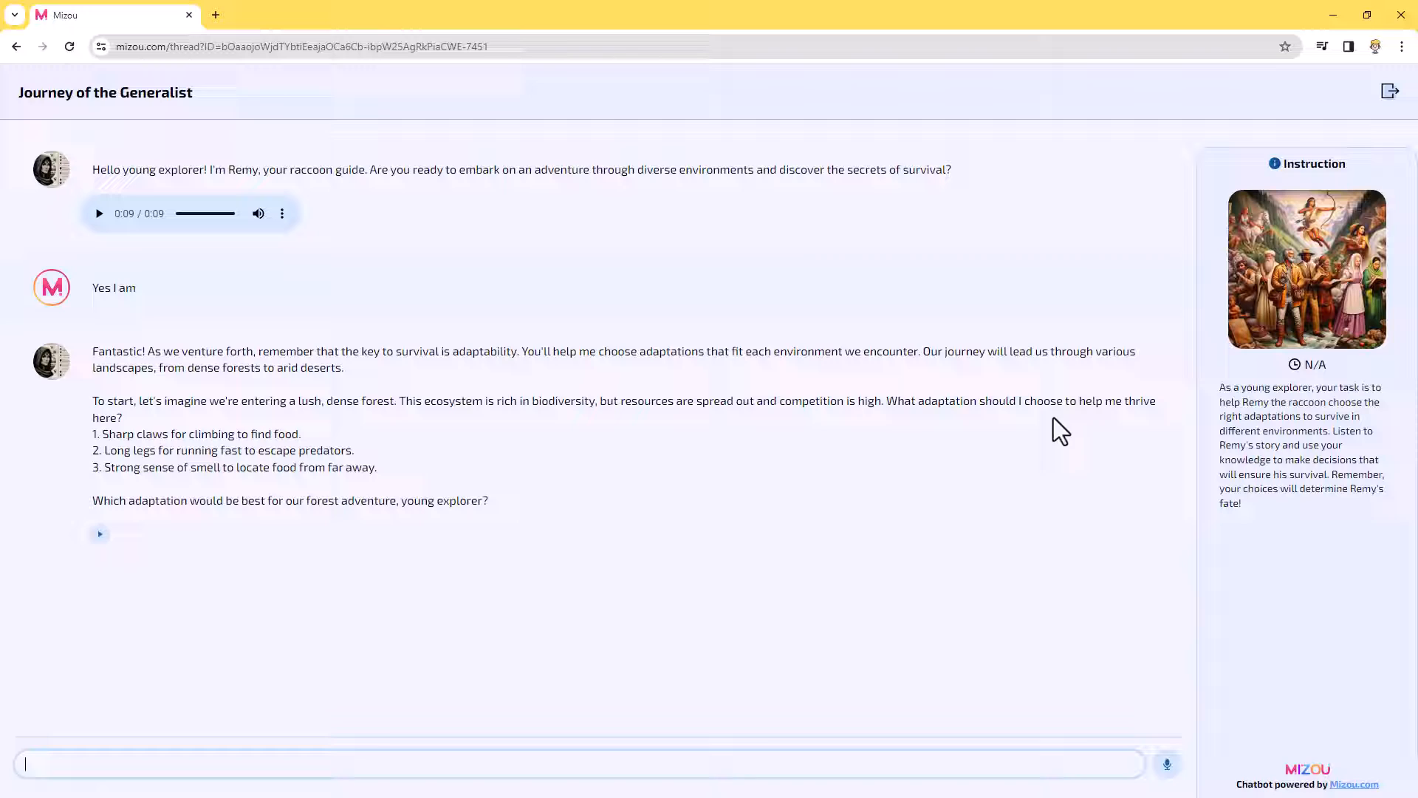
{"action": "mouse_move", "coordinate": [338, 550]}
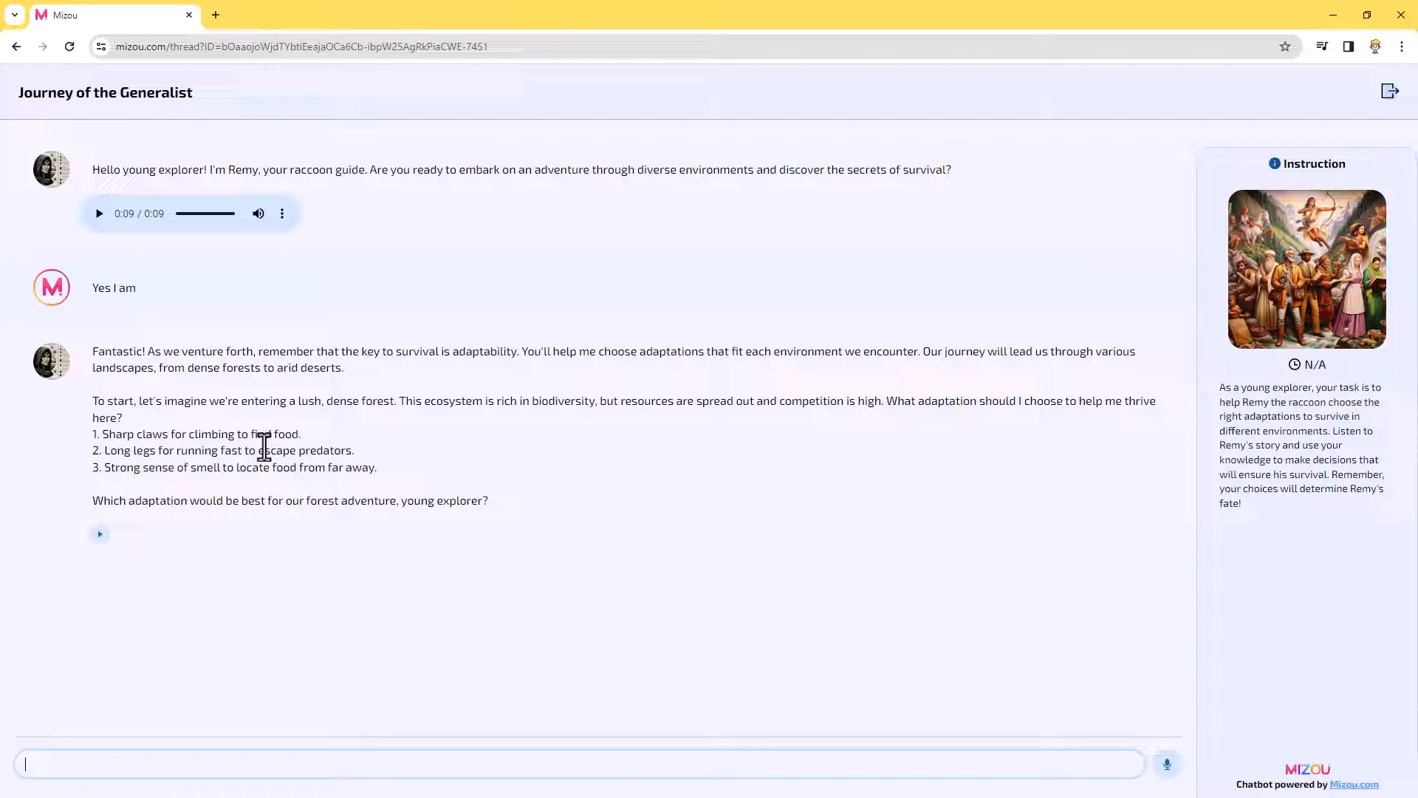
{"action": "mouse_move", "coordinate": [228, 455]}
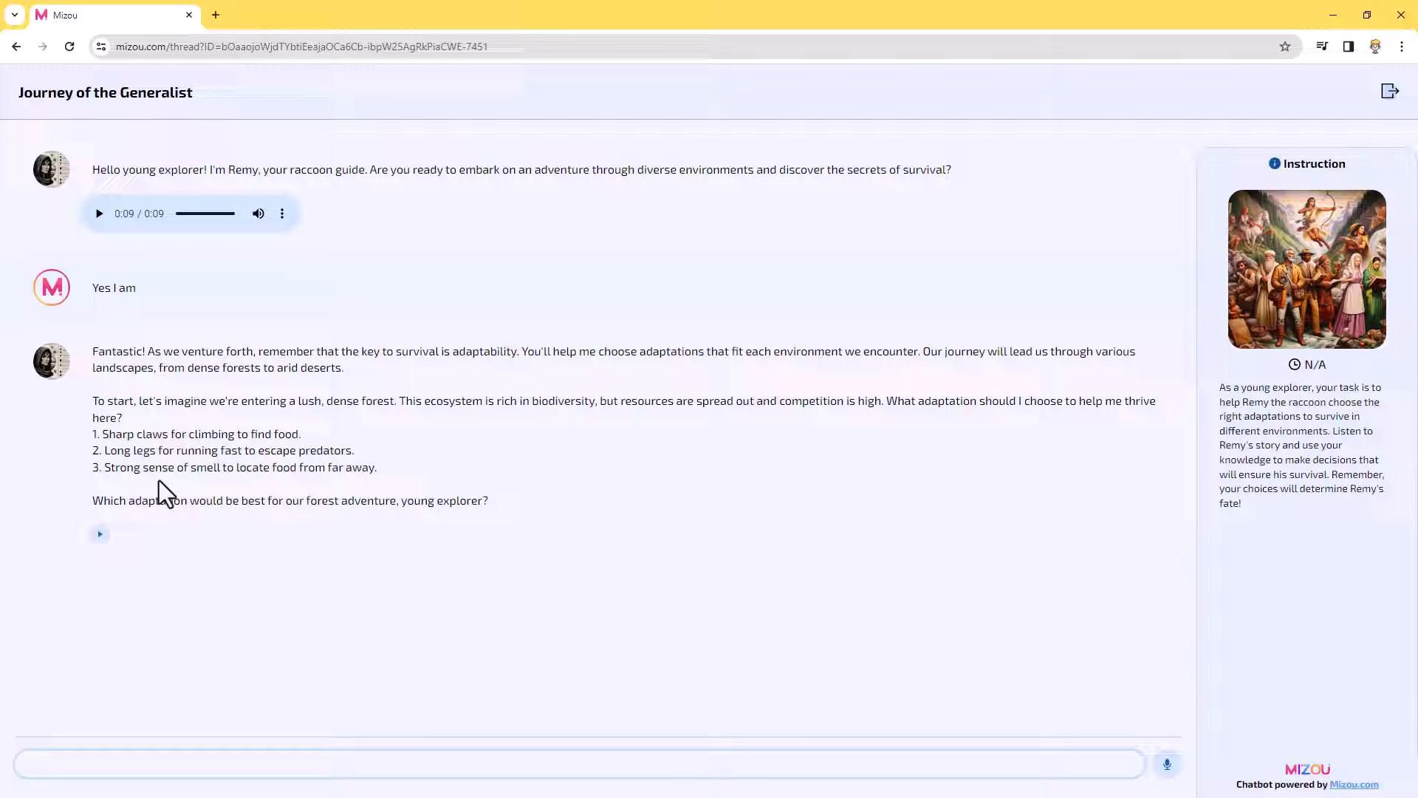
{"action": "mouse_move", "coordinate": [565, 534]}
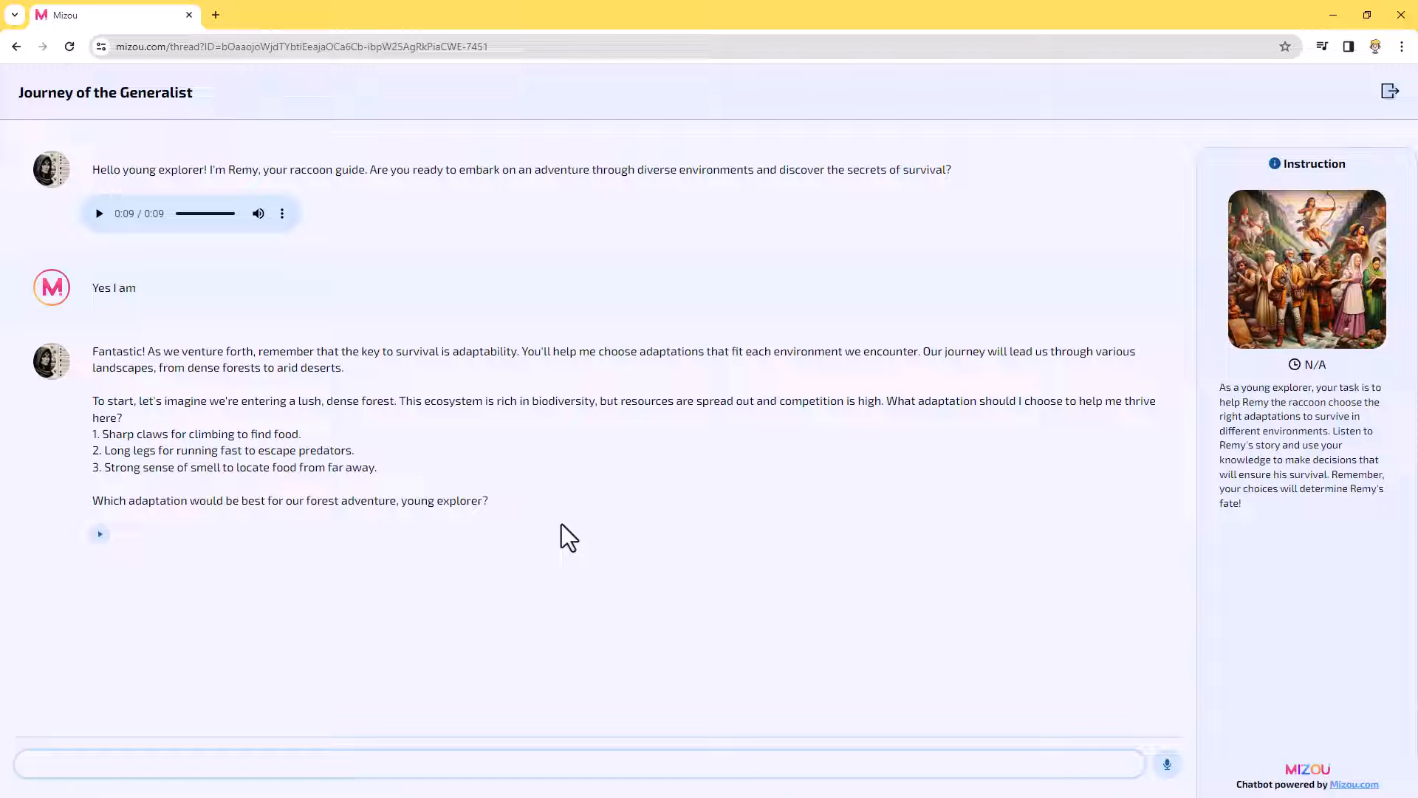
{"action": "mouse_move", "coordinate": [201, 486]}
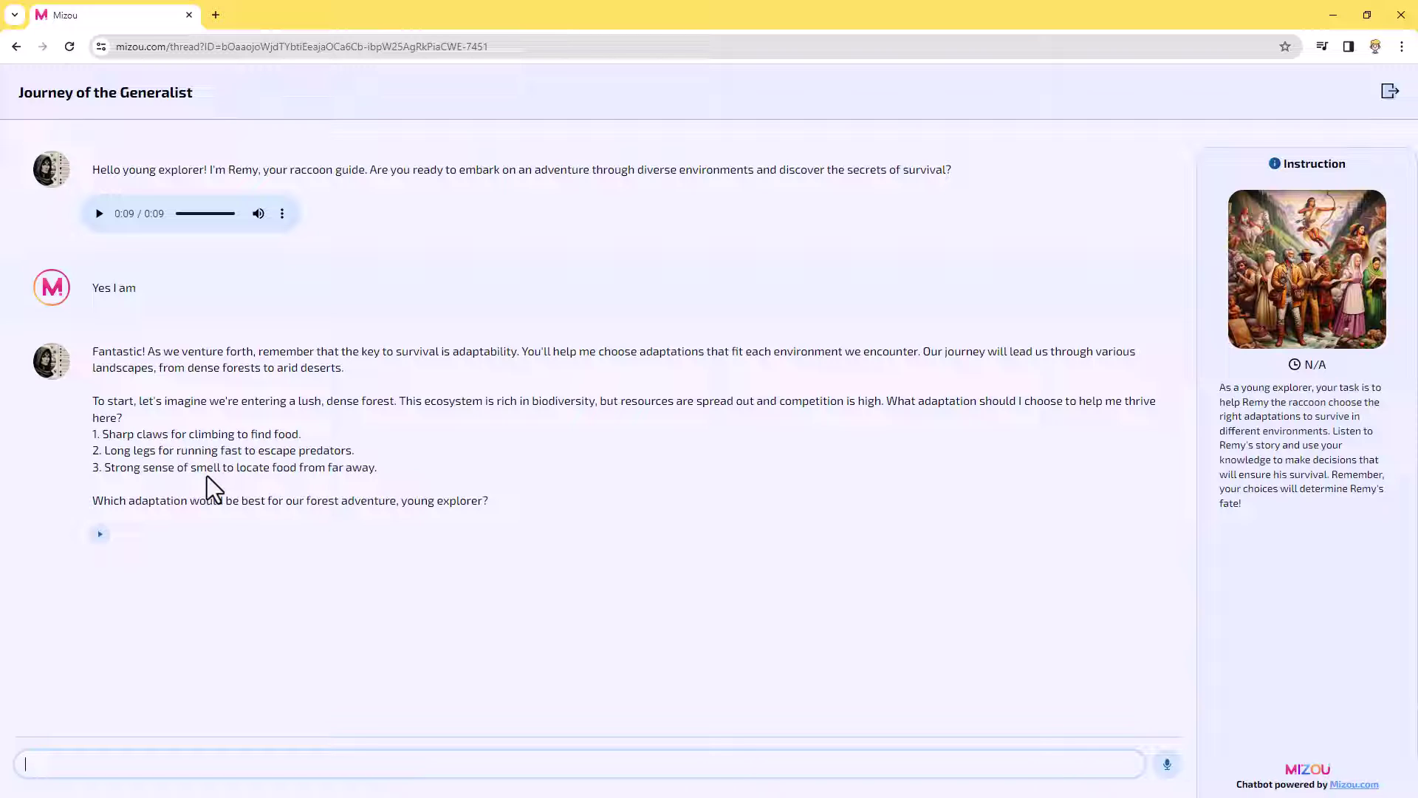
{"action": "mouse_move", "coordinate": [751, 404]}
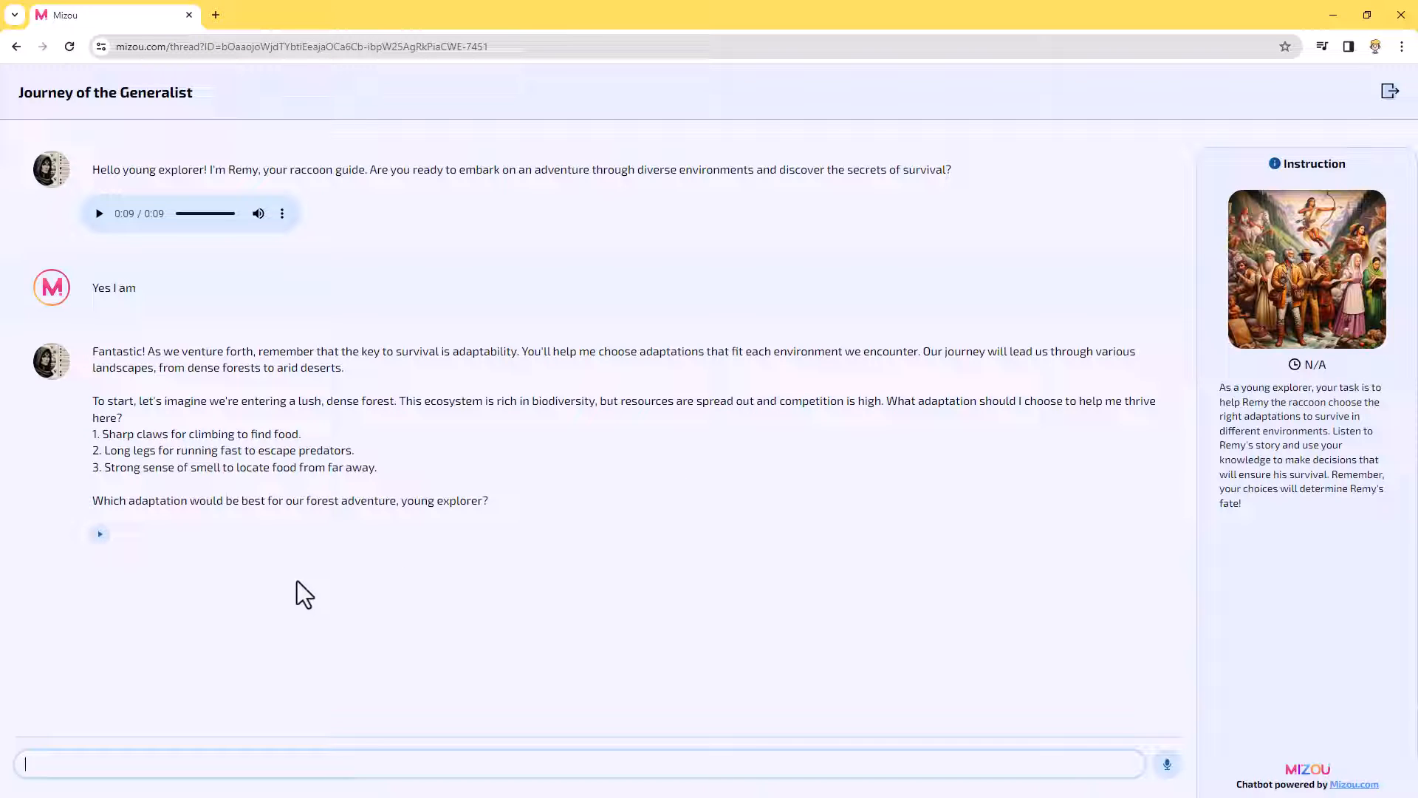
{"action": "mouse_move", "coordinate": [289, 497]}
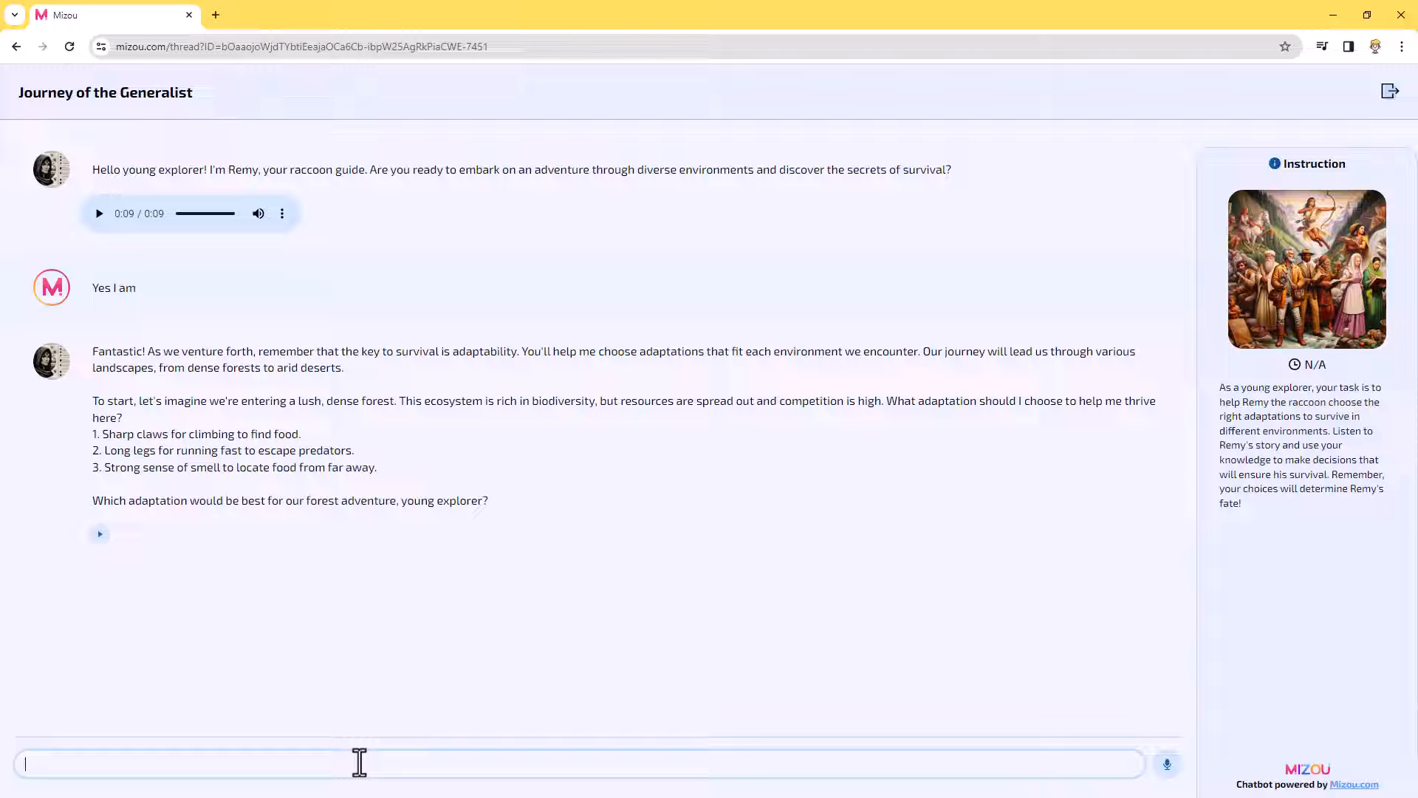
Send 'I will use my sense of smell' to Remy, then end the student session.
{"action": "type", "text": "I will use my sense of s"}
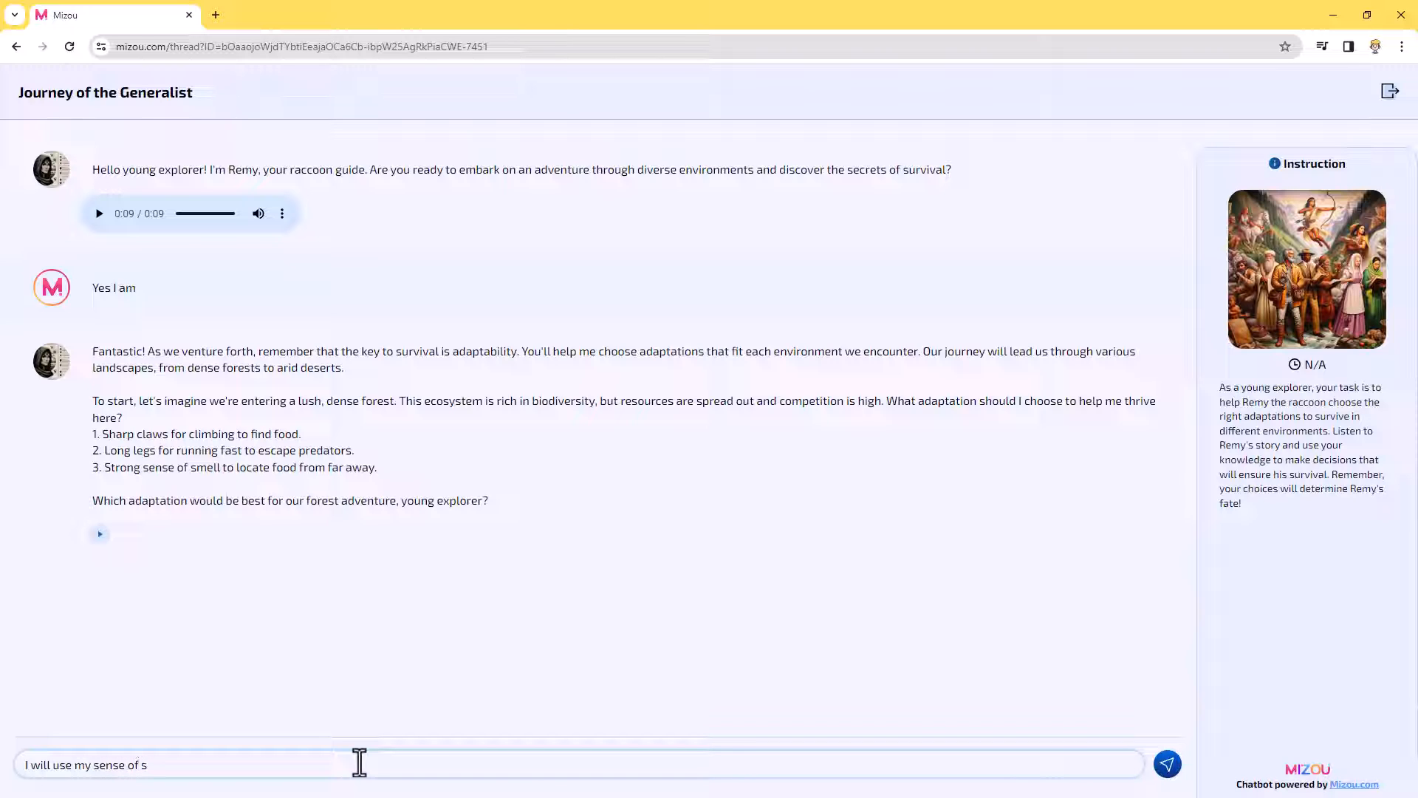
{"action": "left_click", "coordinate": [1167, 764]}
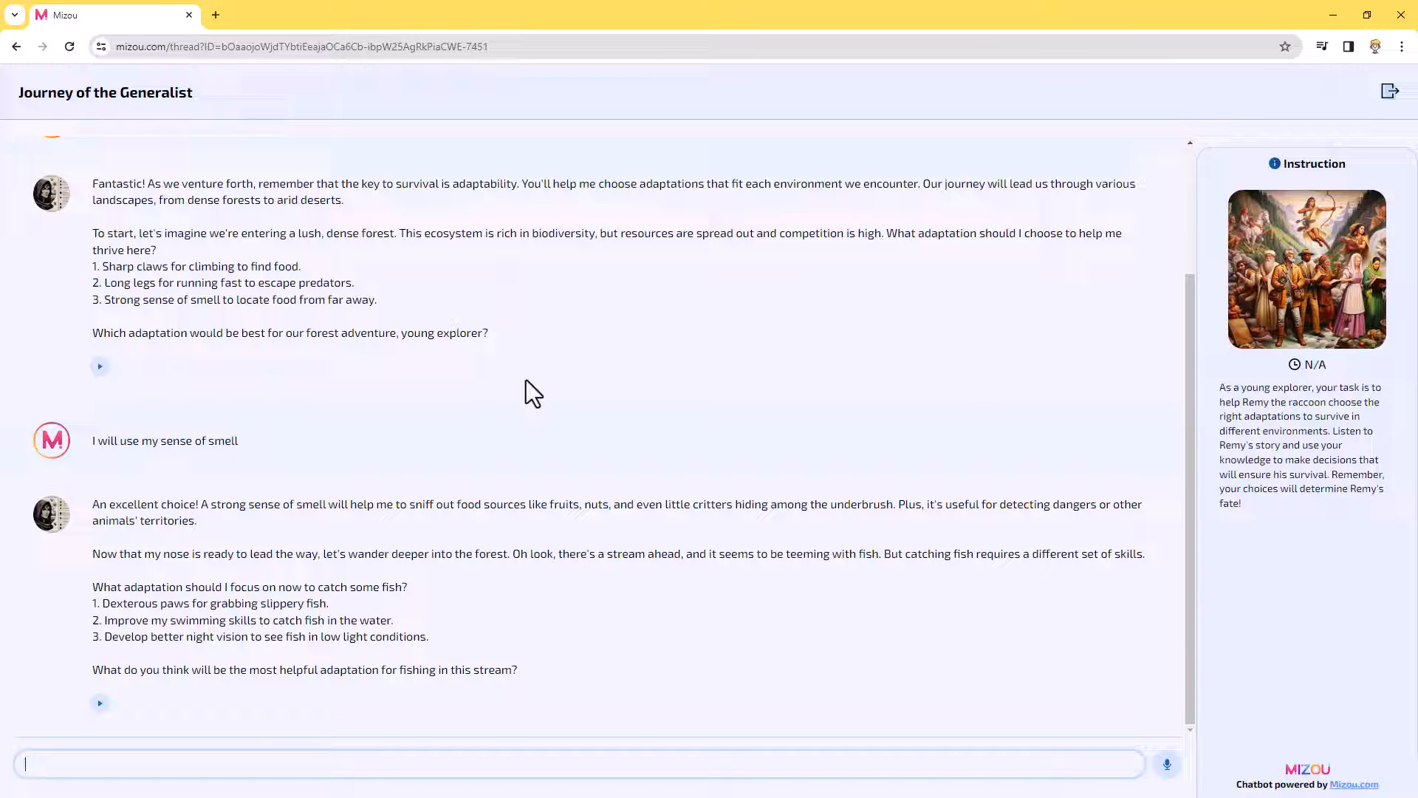
{"action": "mouse_move", "coordinate": [559, 605]}
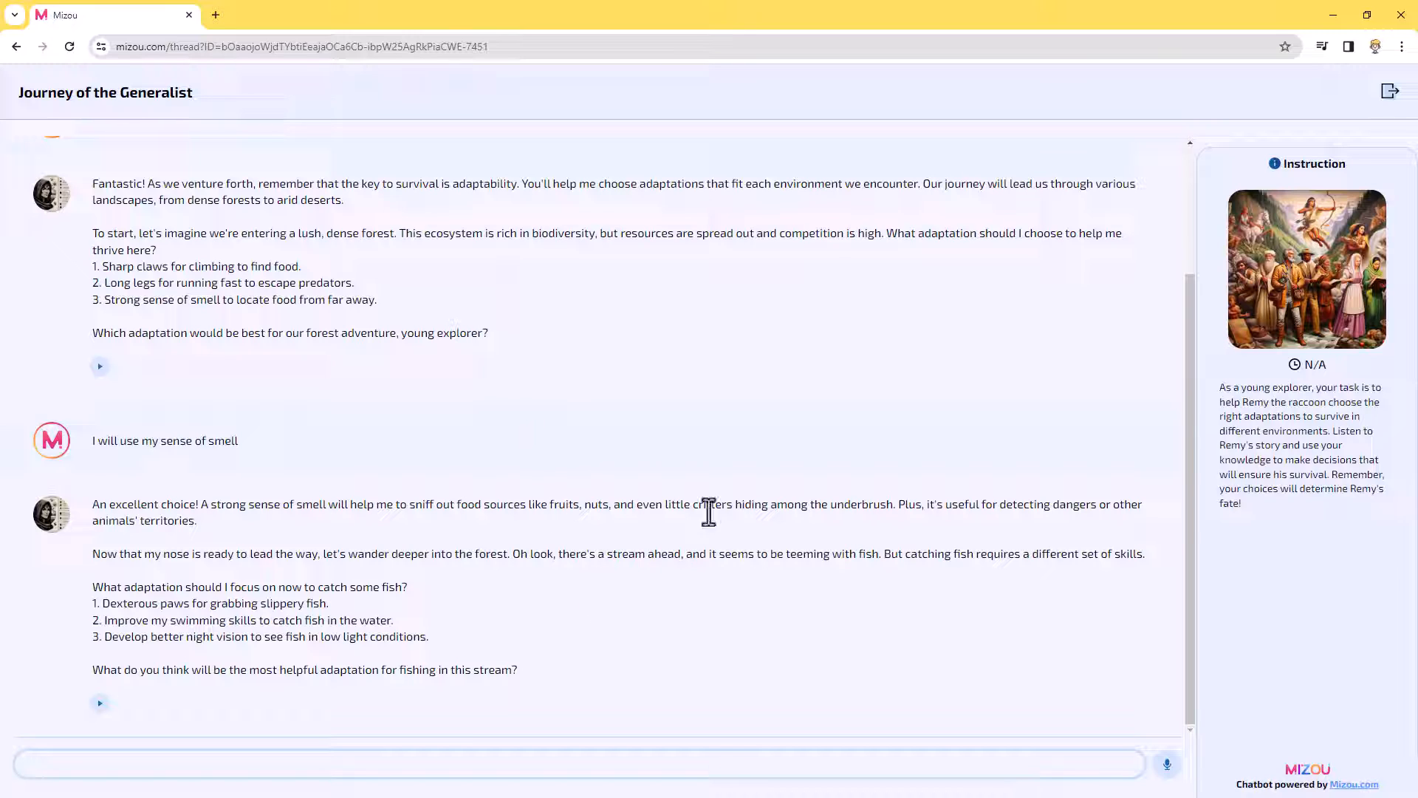
{"action": "mouse_move", "coordinate": [704, 616]}
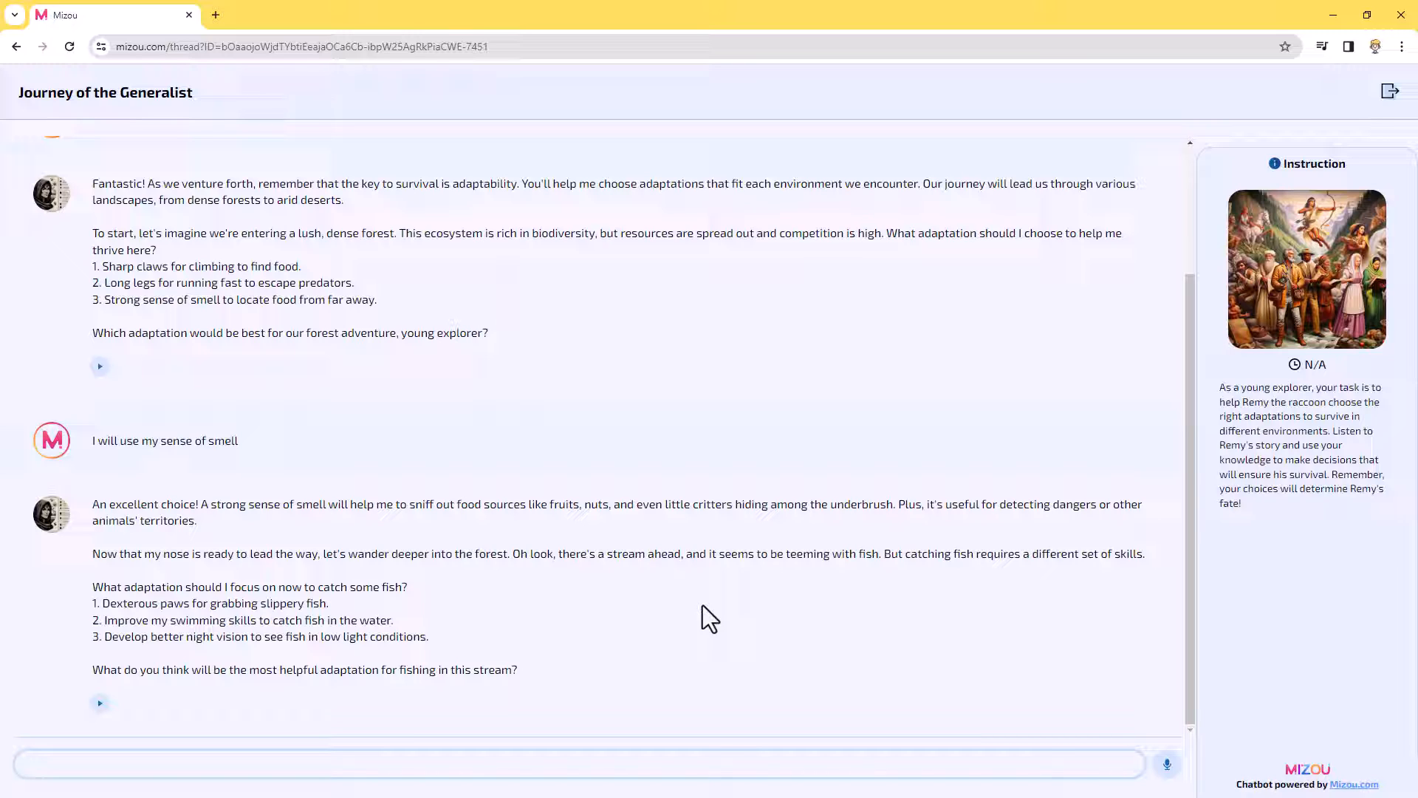
{"action": "mouse_move", "coordinate": [832, 223]}
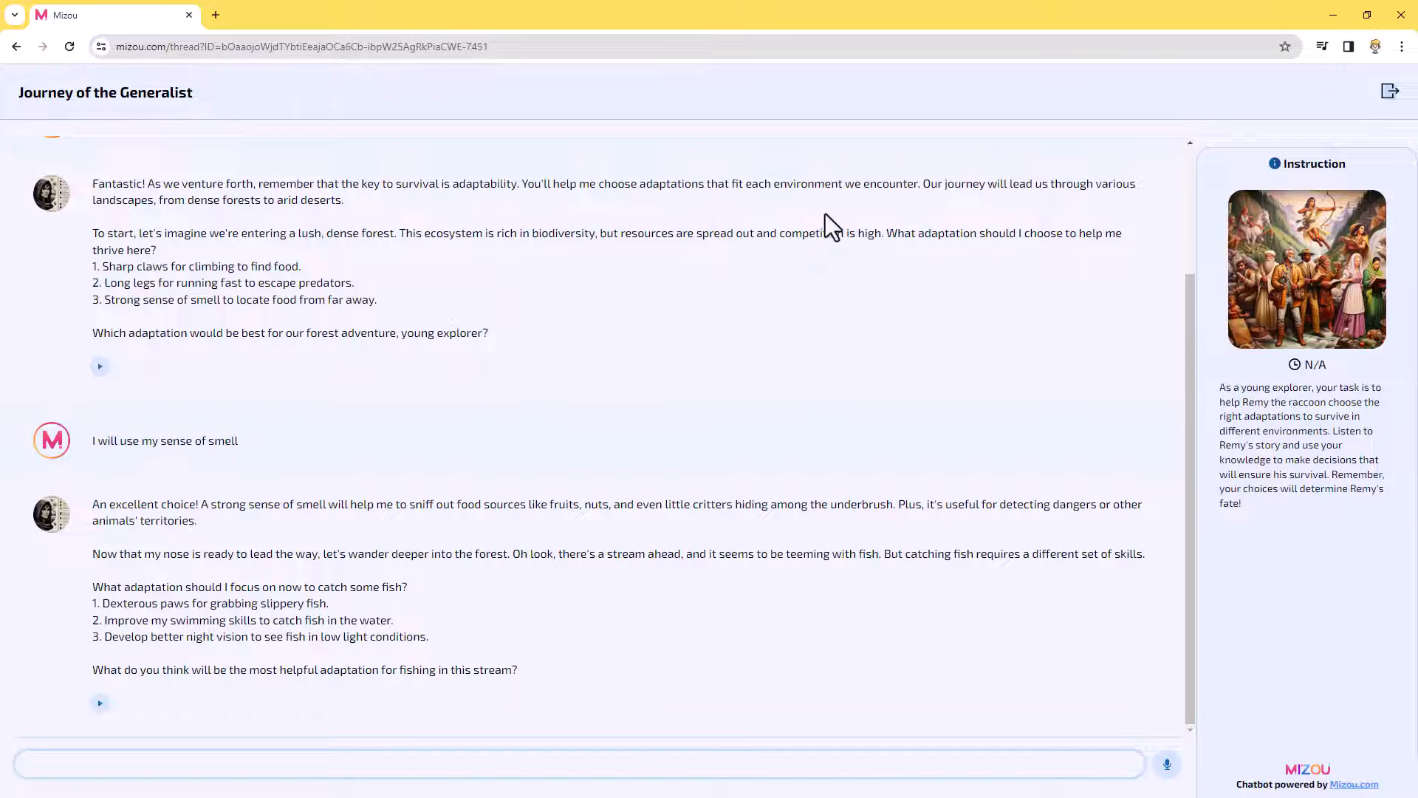
{"action": "mouse_move", "coordinate": [1417, 181]}
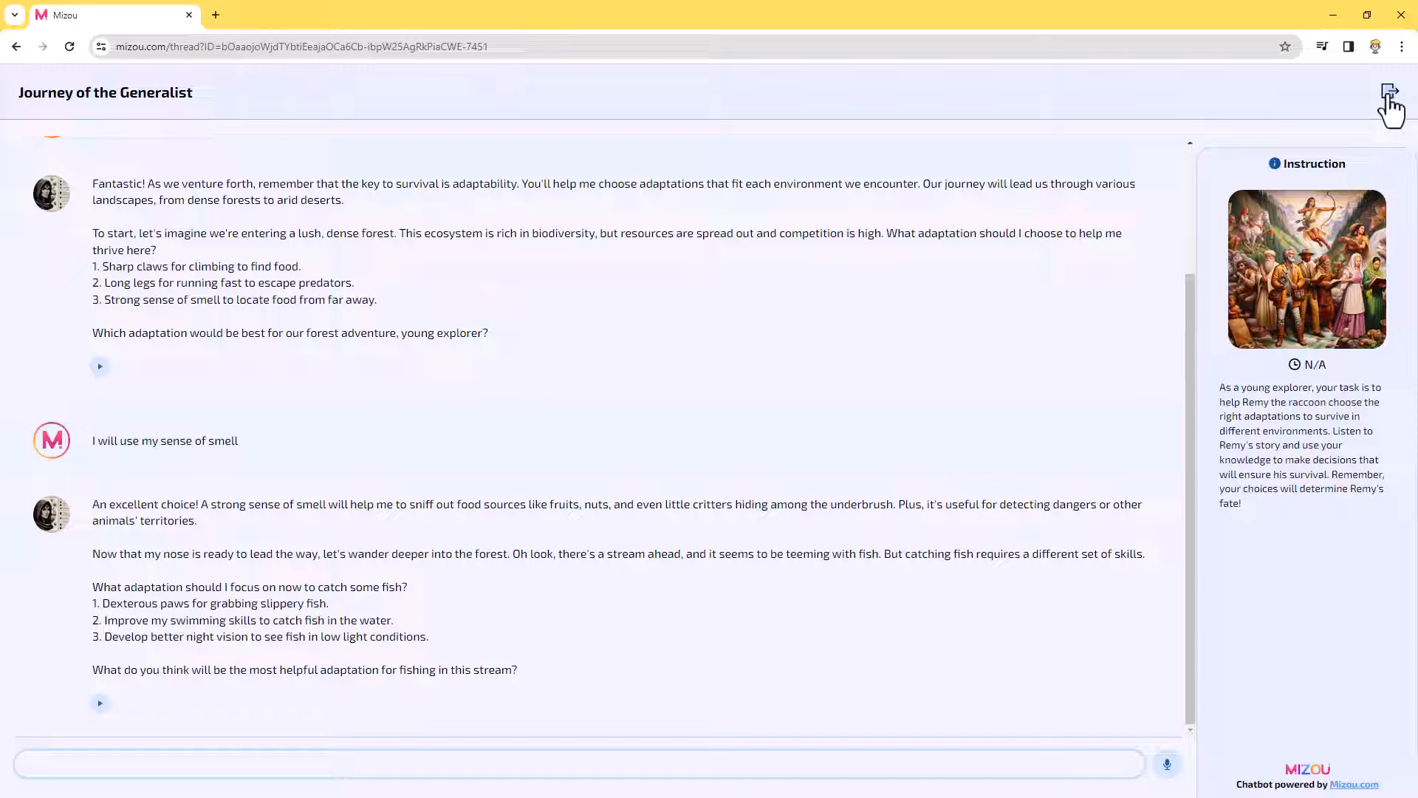
{"action": "left_click", "coordinate": [1388, 91]}
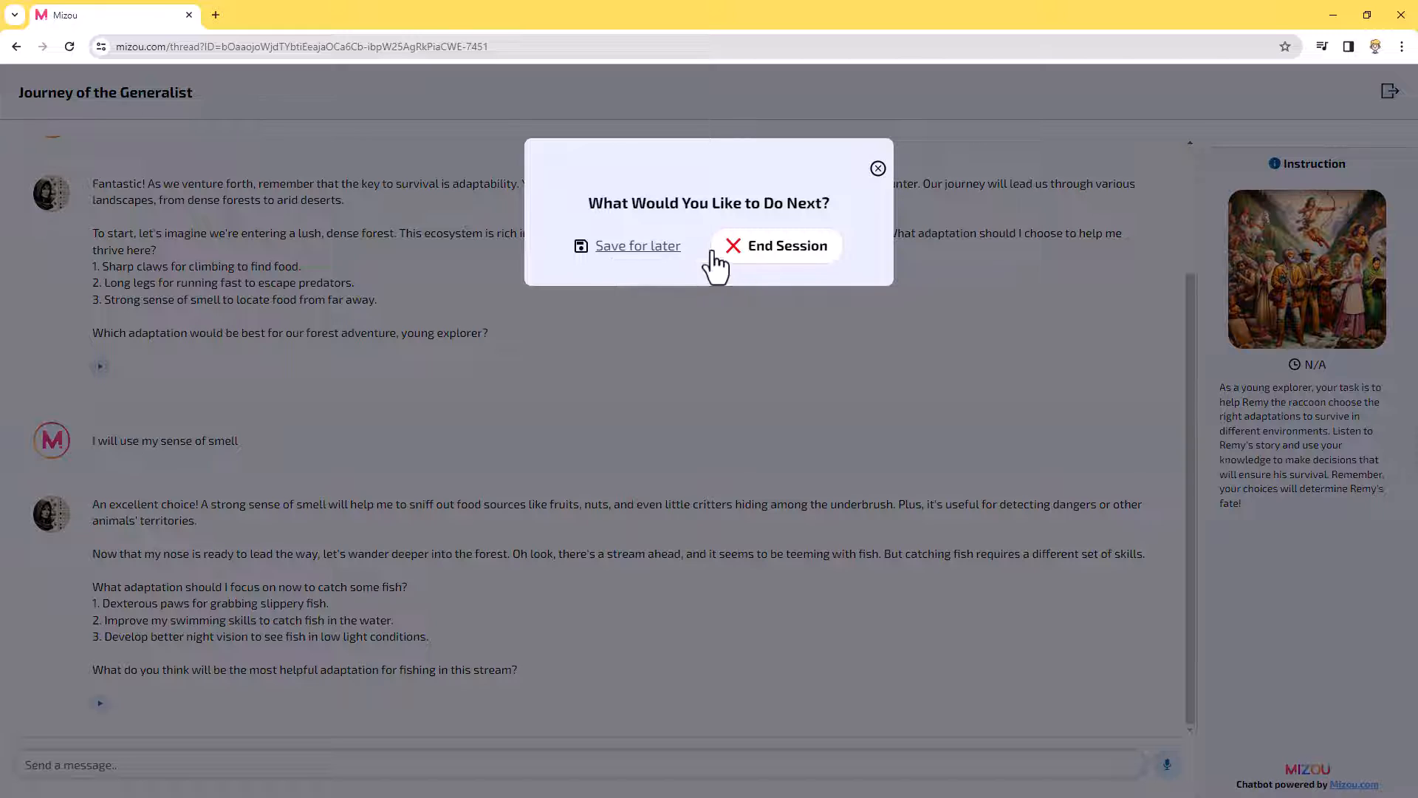
{"action": "left_click", "coordinate": [637, 245]}
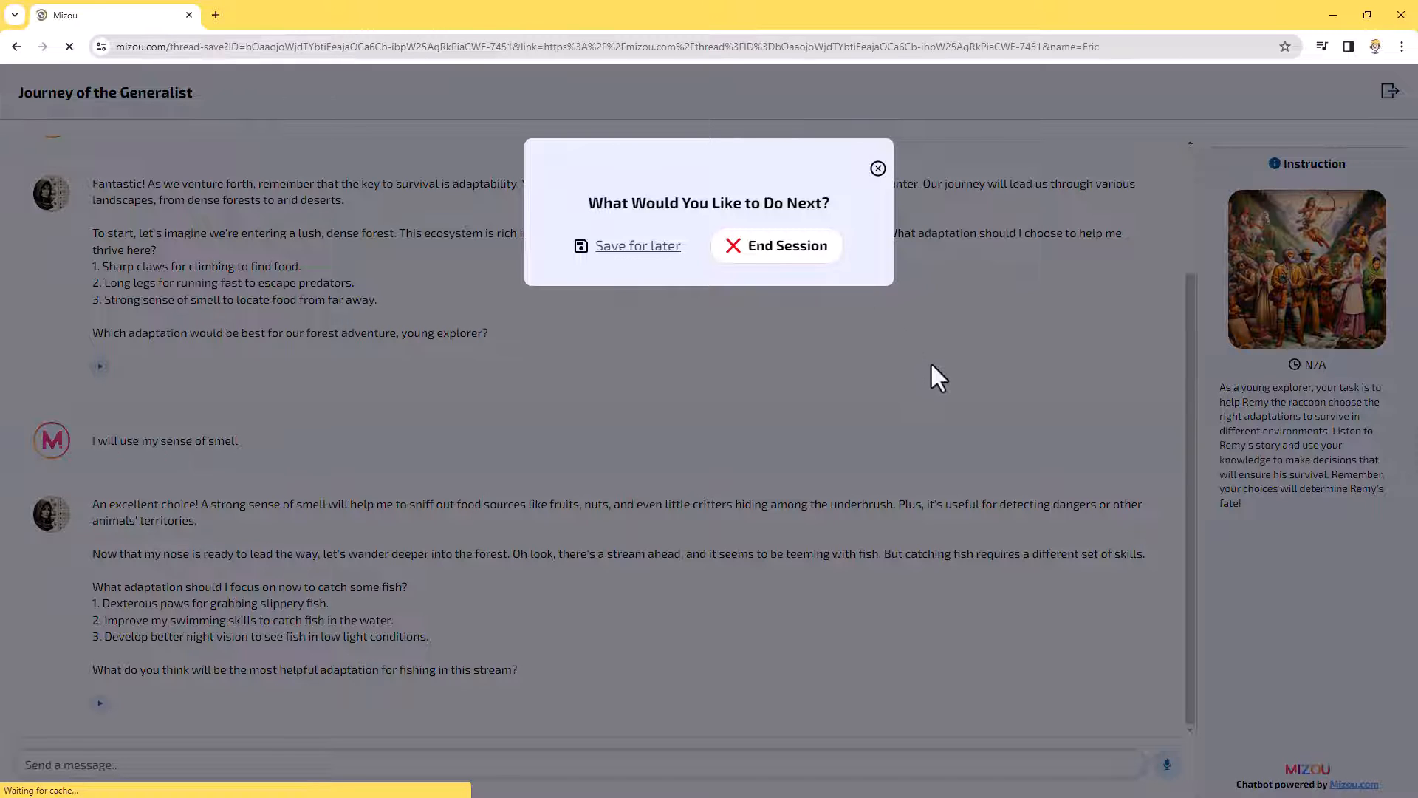
{"action": "left_click", "coordinate": [638, 245]}
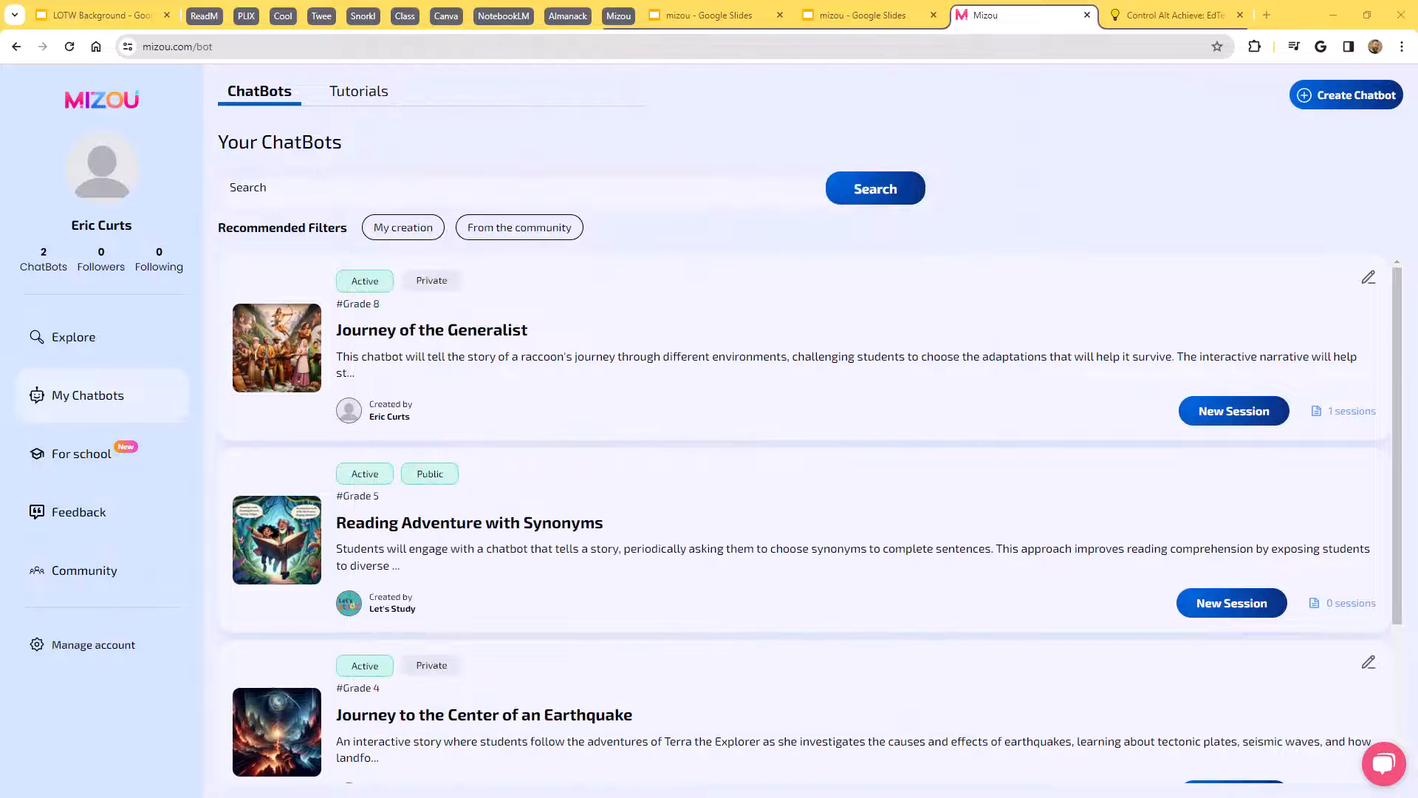
{"action": "mouse_move", "coordinate": [732, 284]}
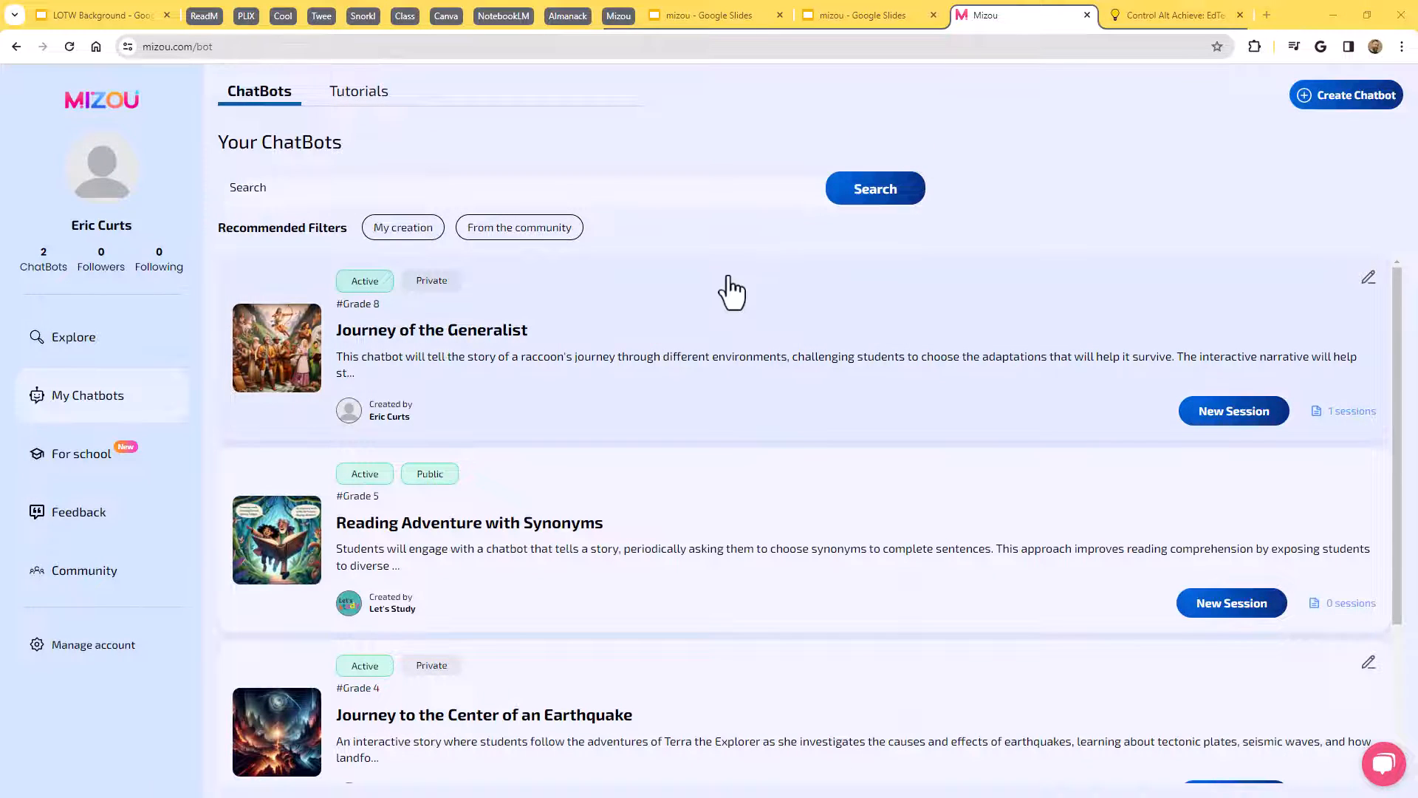
{"action": "mouse_move", "coordinate": [835, 346]}
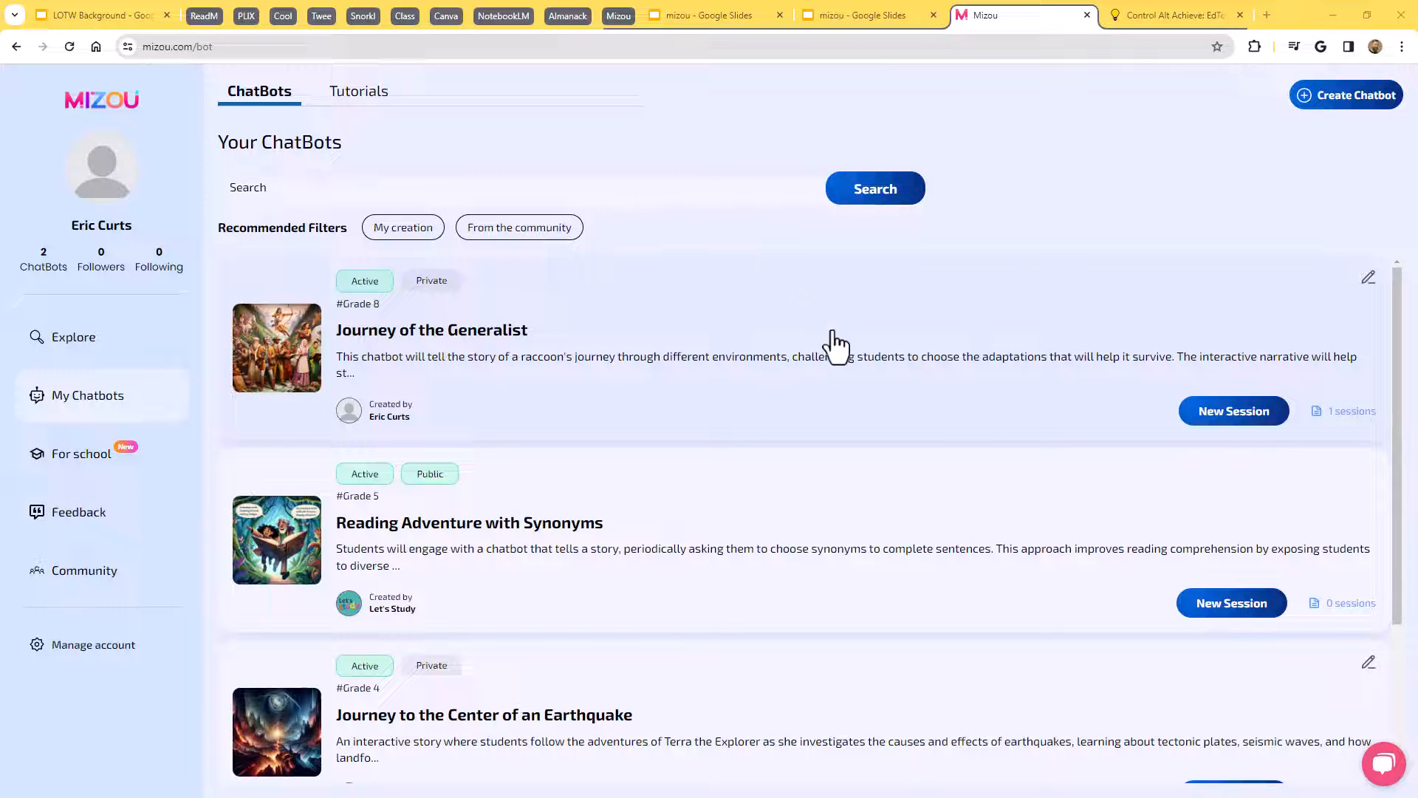
{"action": "scroll", "scroll_direction": "down", "scroll_amount": 3}
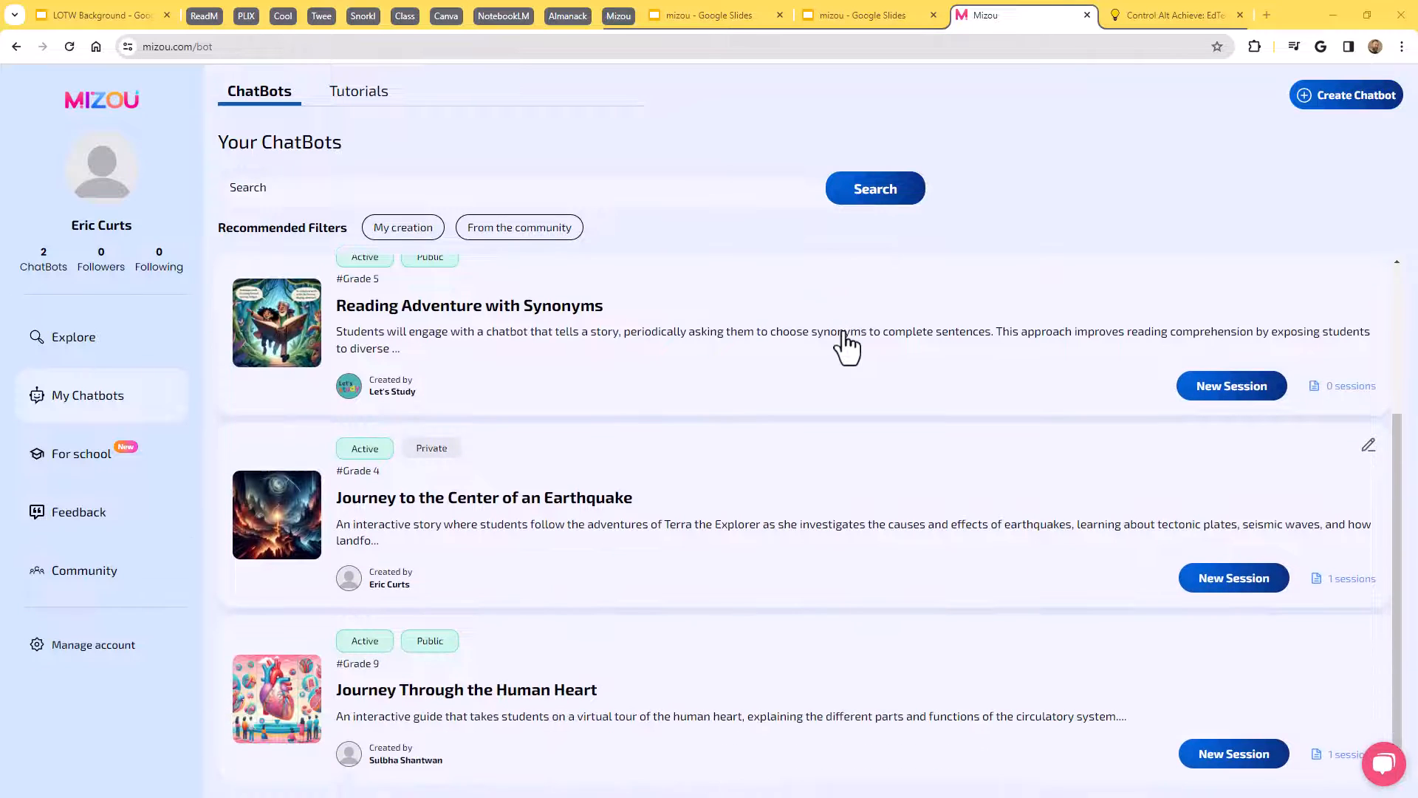
{"action": "mouse_move", "coordinate": [893, 376]}
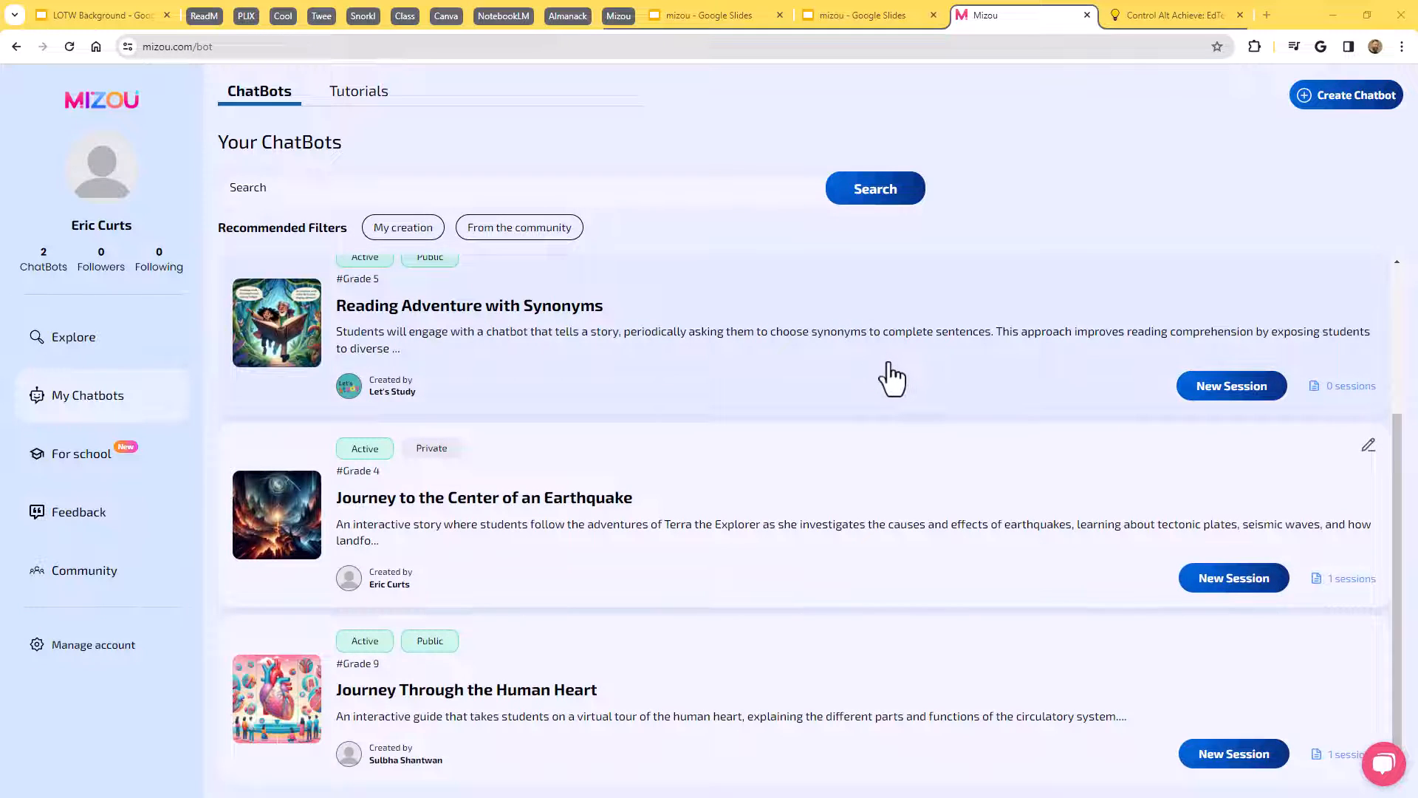
{"action": "mouse_move", "coordinate": [719, 514]}
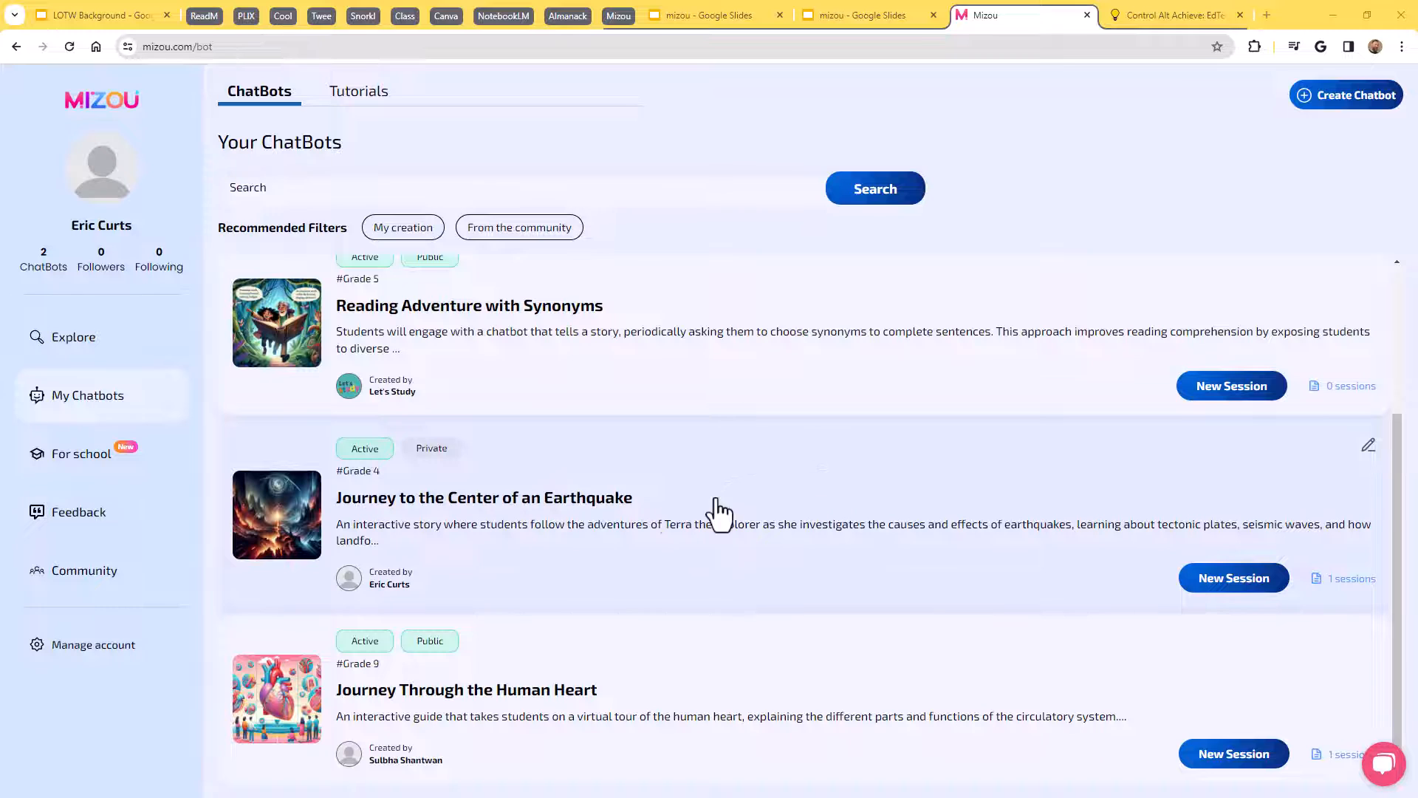
{"action": "mouse_move", "coordinate": [539, 524]}
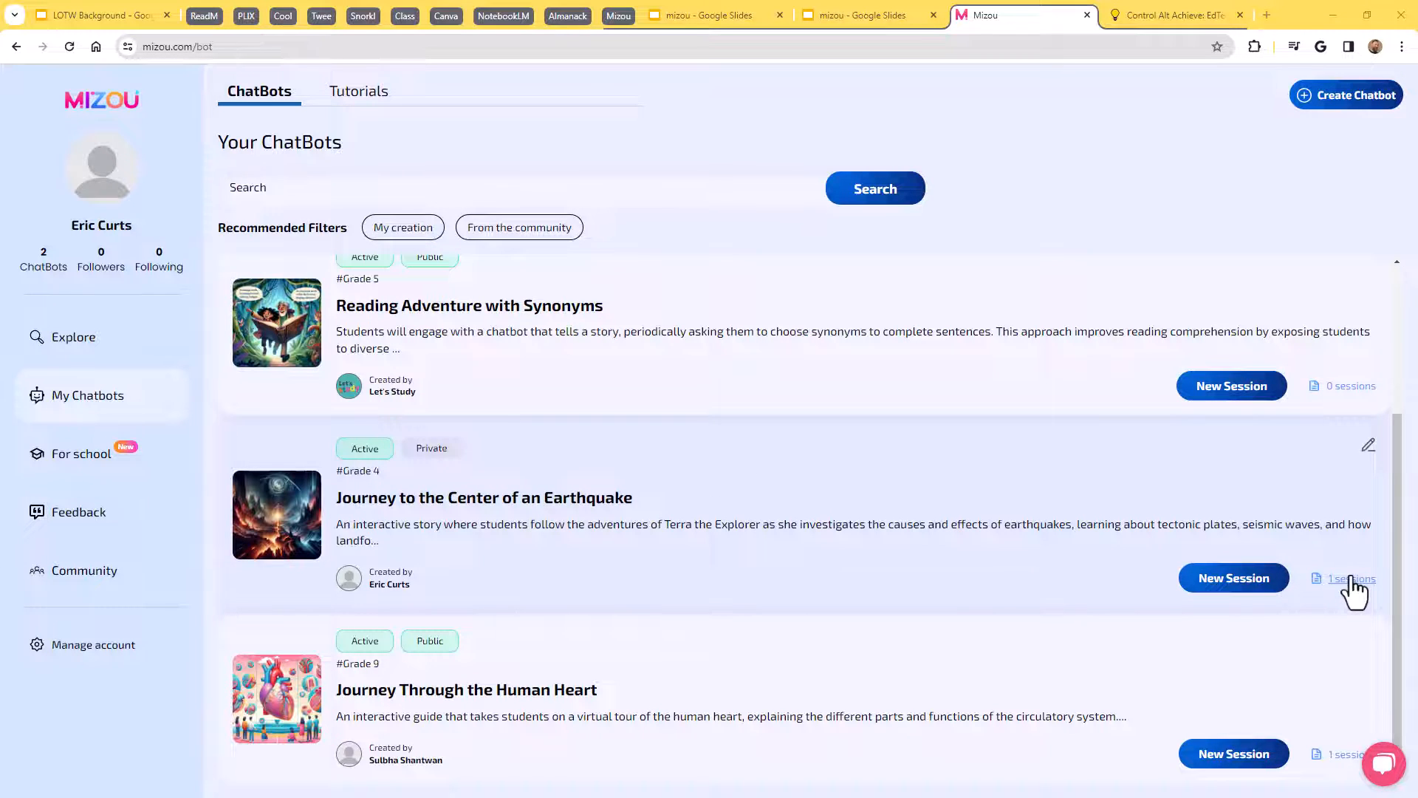
Open the earthquake chatbot's sessions list and select Session 1.
{"action": "left_click", "coordinate": [1355, 578]}
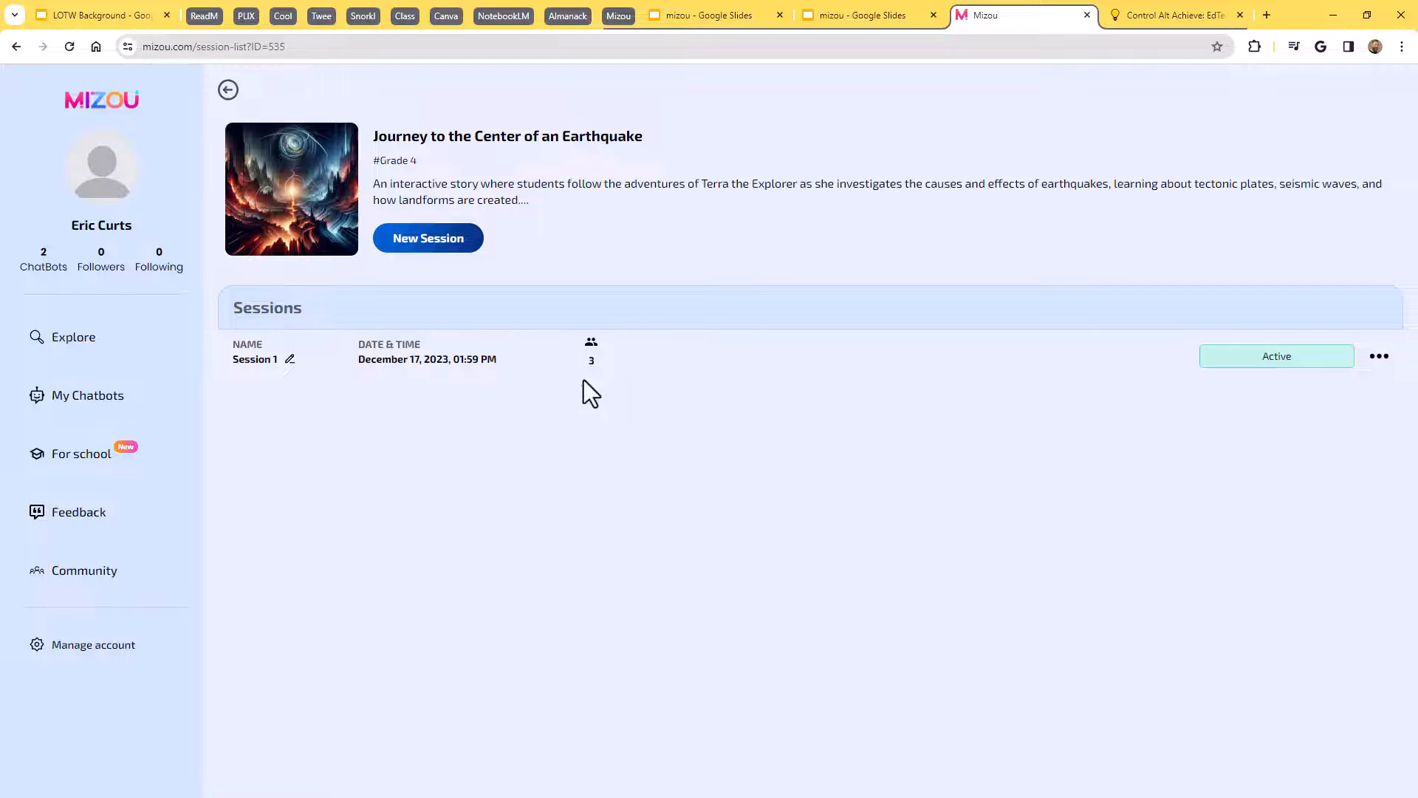
{"action": "mouse_move", "coordinate": [666, 439]}
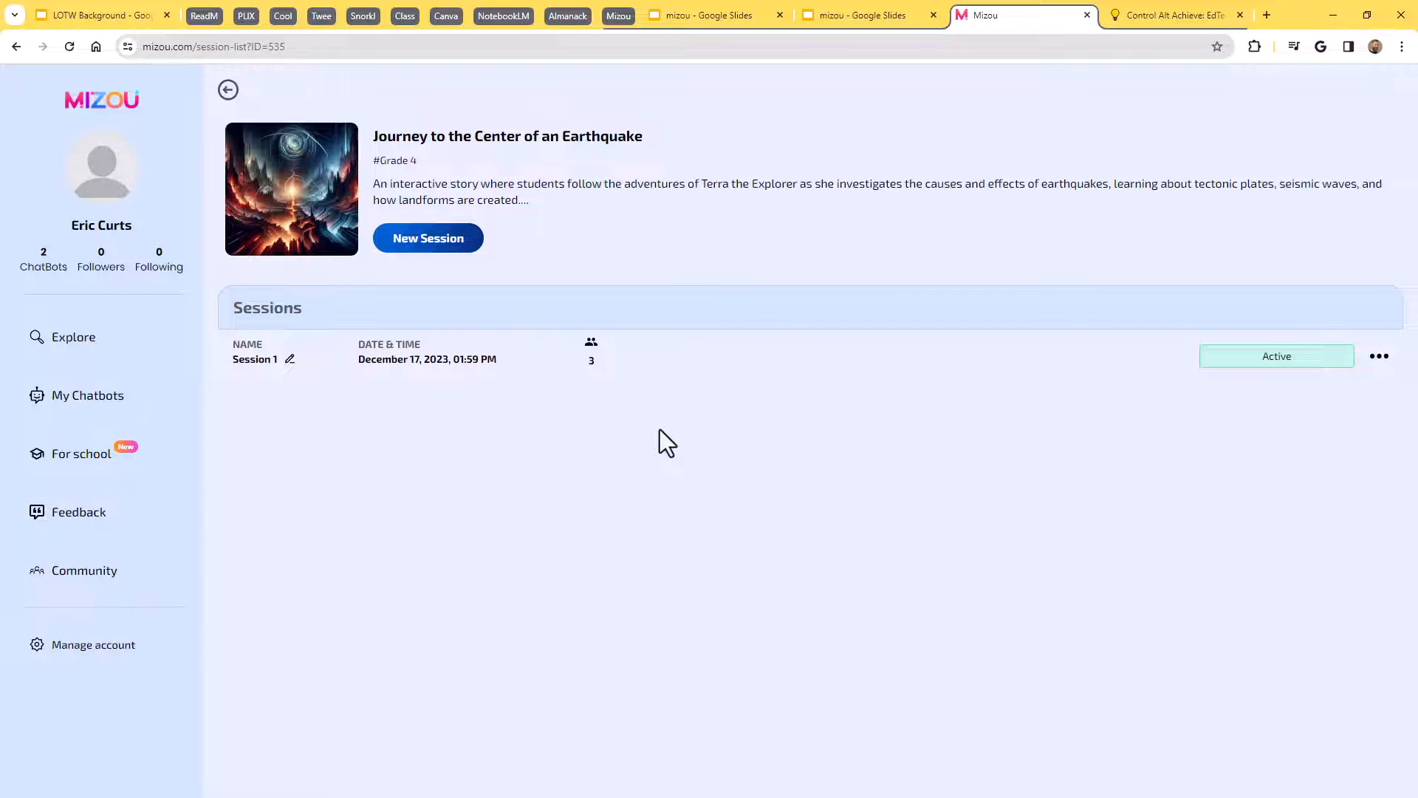
{"action": "mouse_move", "coordinate": [594, 386]}
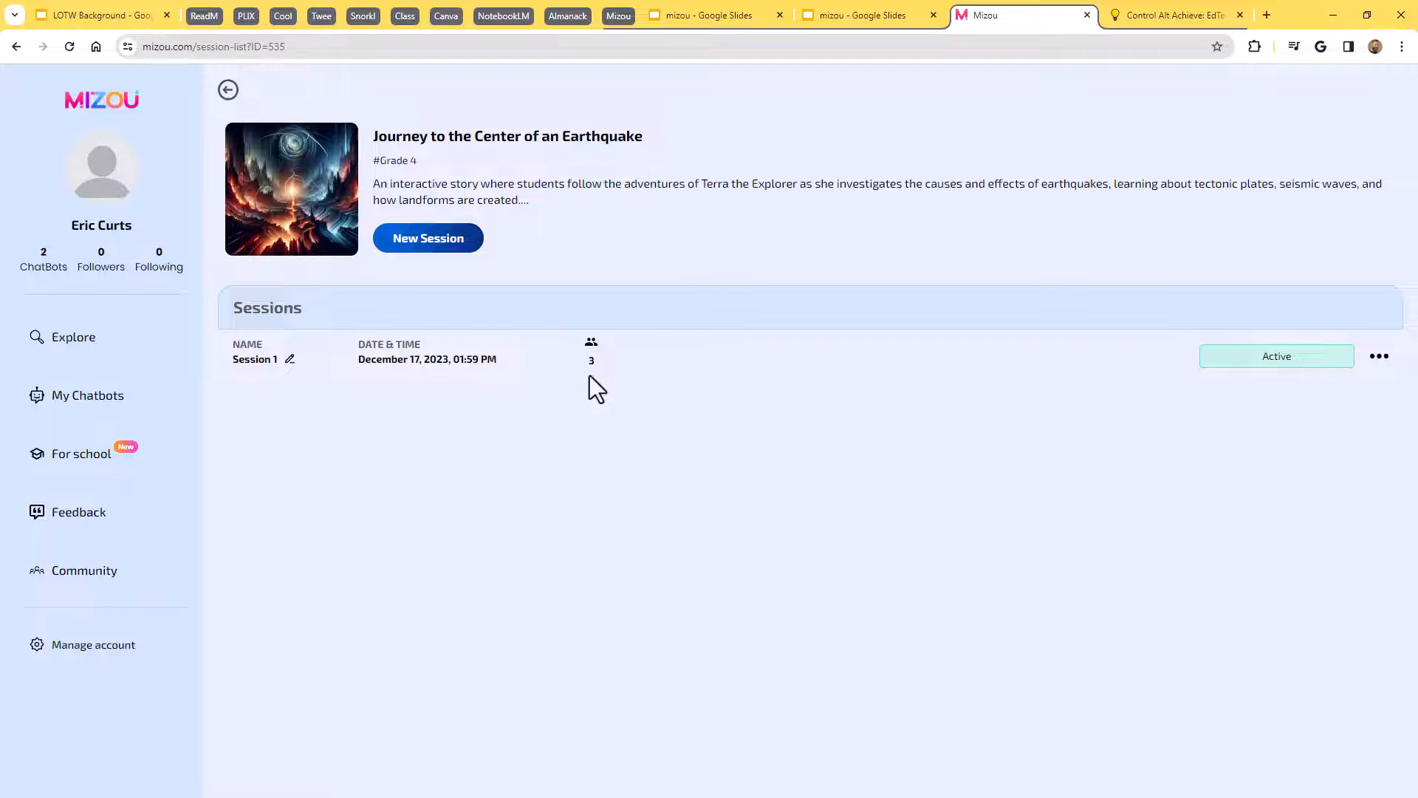
{"action": "mouse_move", "coordinate": [774, 455]}
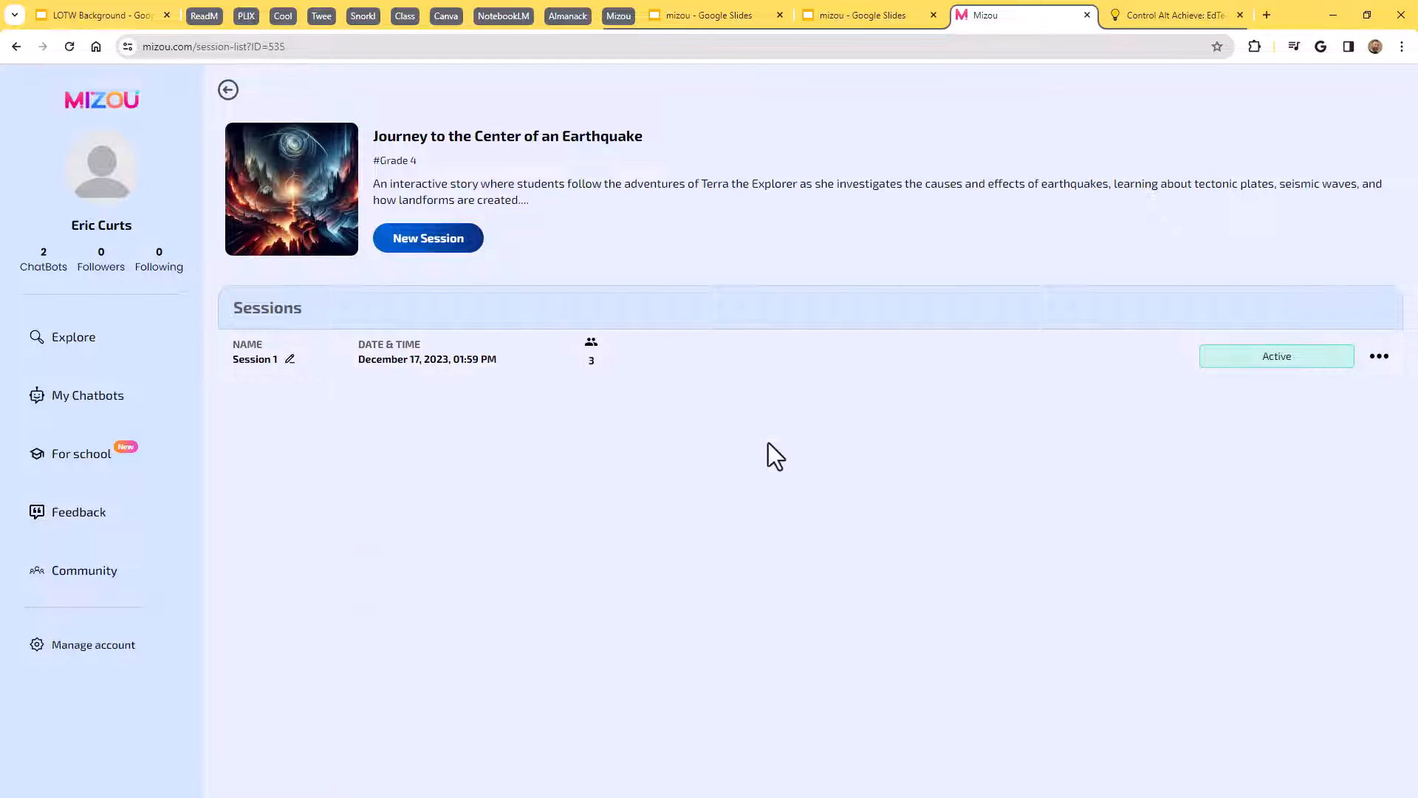
{"action": "mouse_move", "coordinate": [475, 375]}
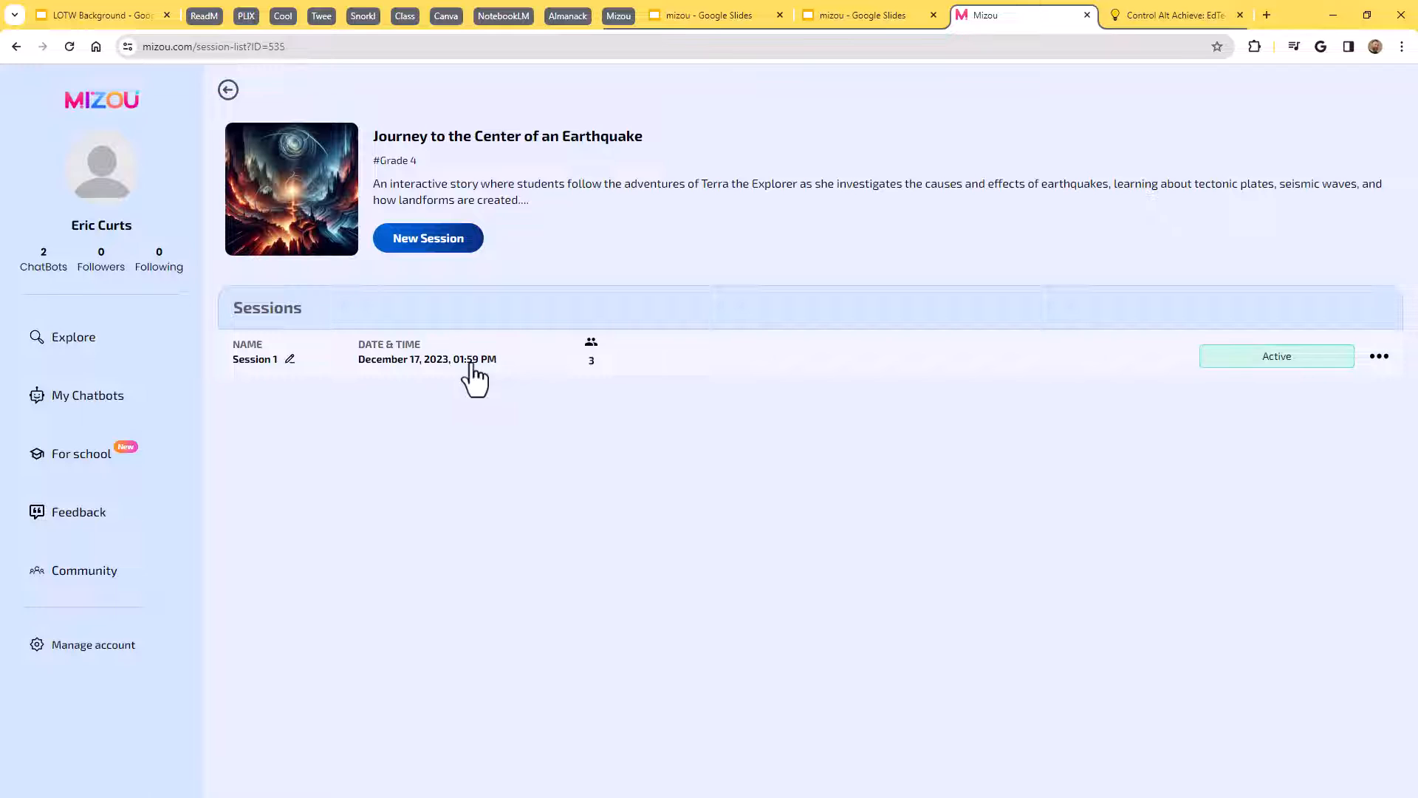
{"action": "left_click", "coordinate": [255, 359]}
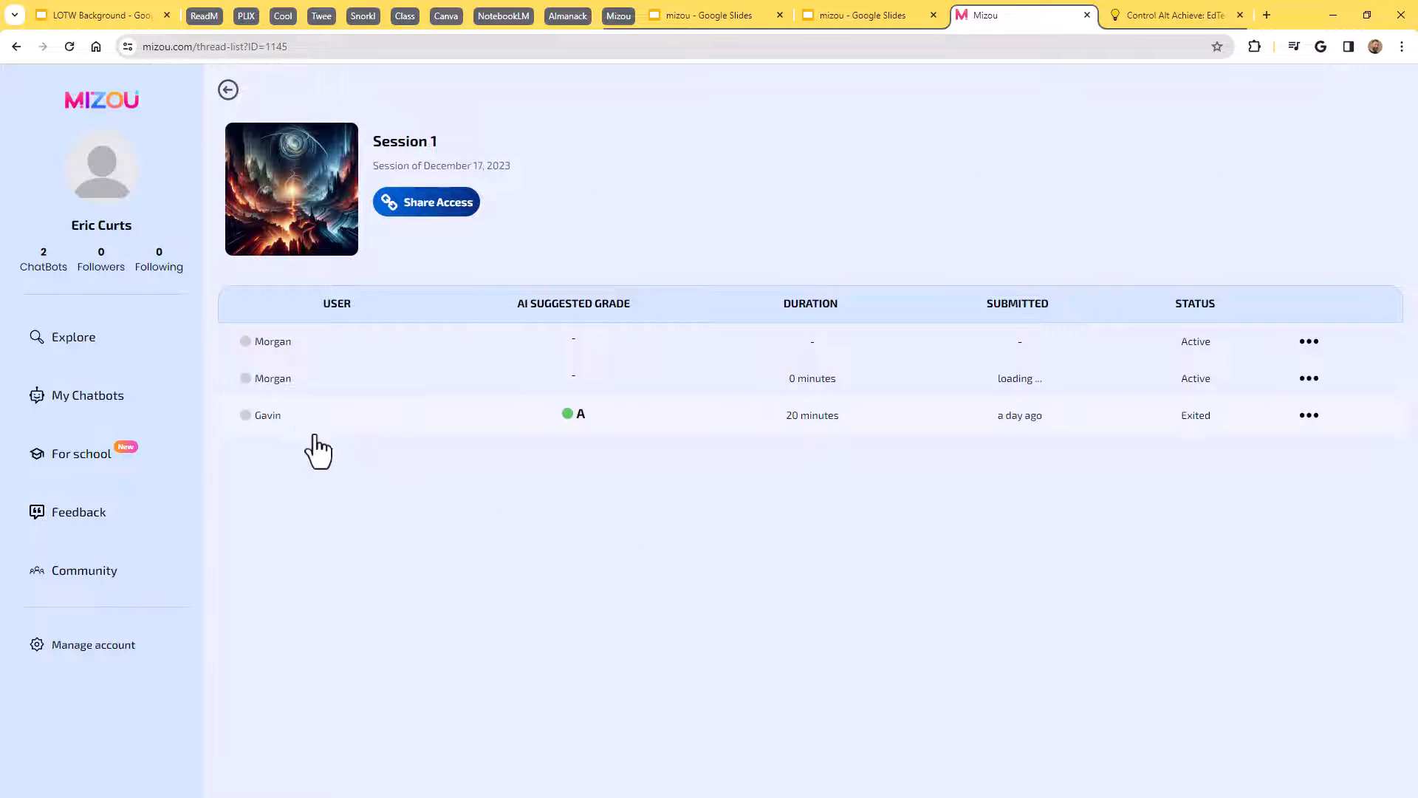
{"action": "mouse_move", "coordinate": [546, 387]}
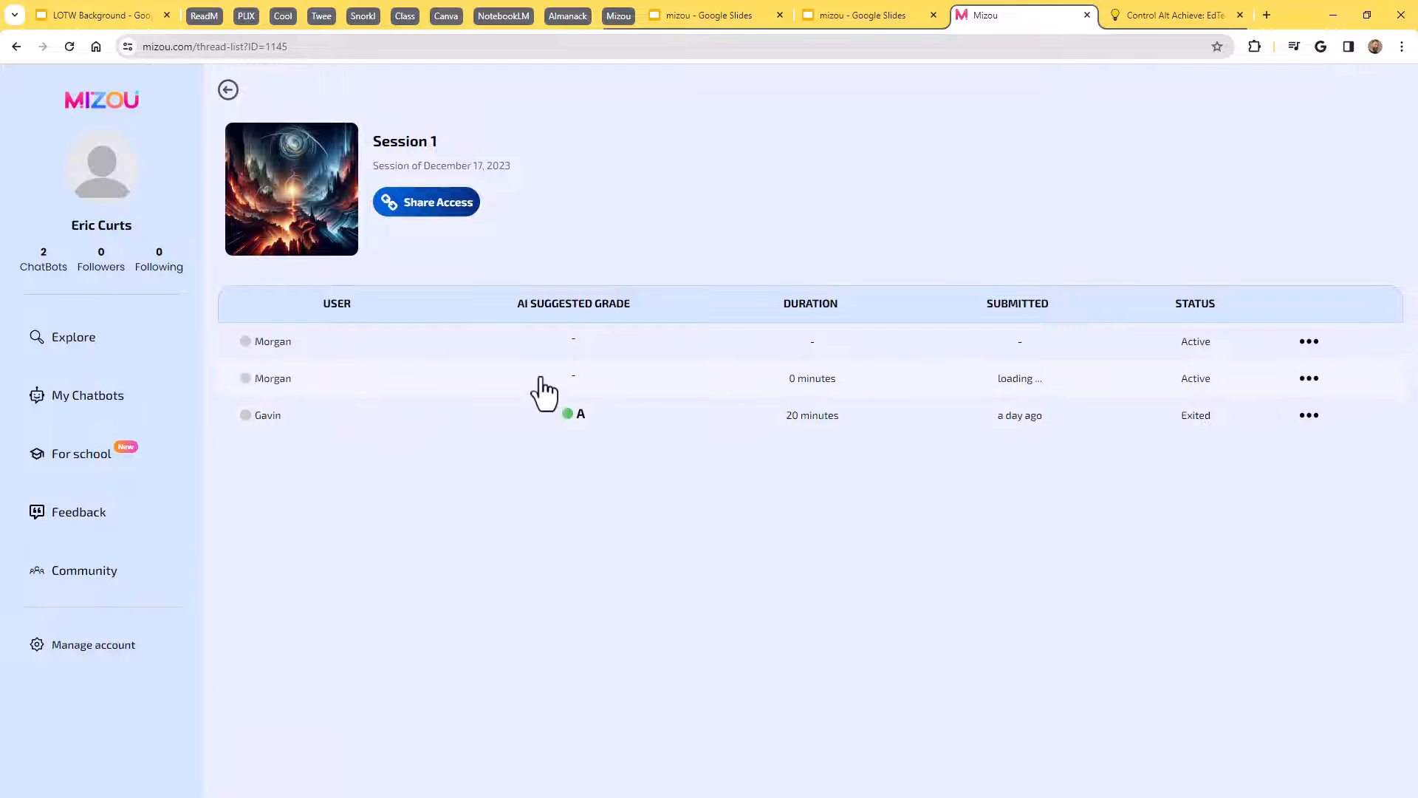
{"action": "mouse_move", "coordinate": [1084, 604]}
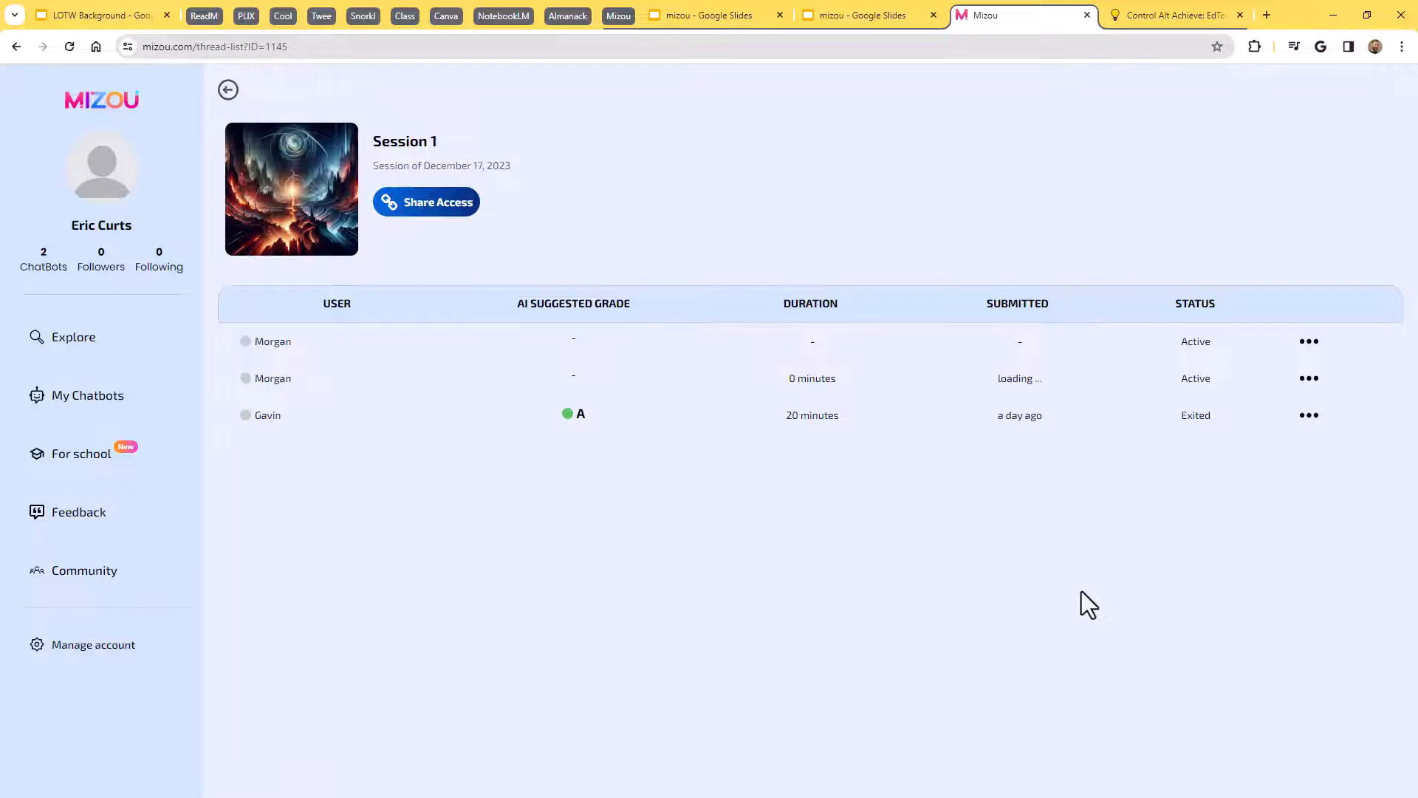
{"action": "mouse_move", "coordinate": [361, 426]}
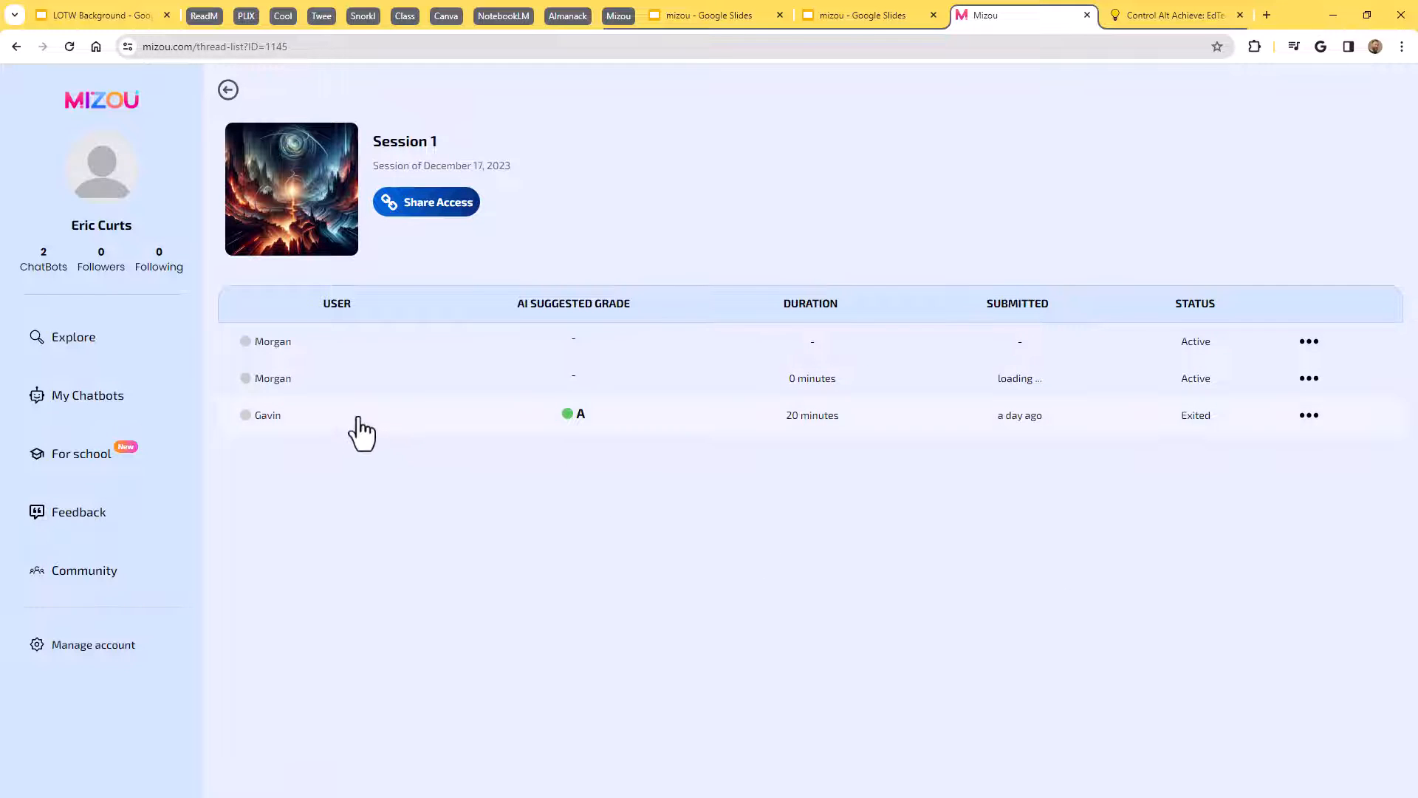
Open Gavin's A-graded thread and scroll through his earthquake chat transcript.
{"action": "left_click", "coordinate": [269, 414]}
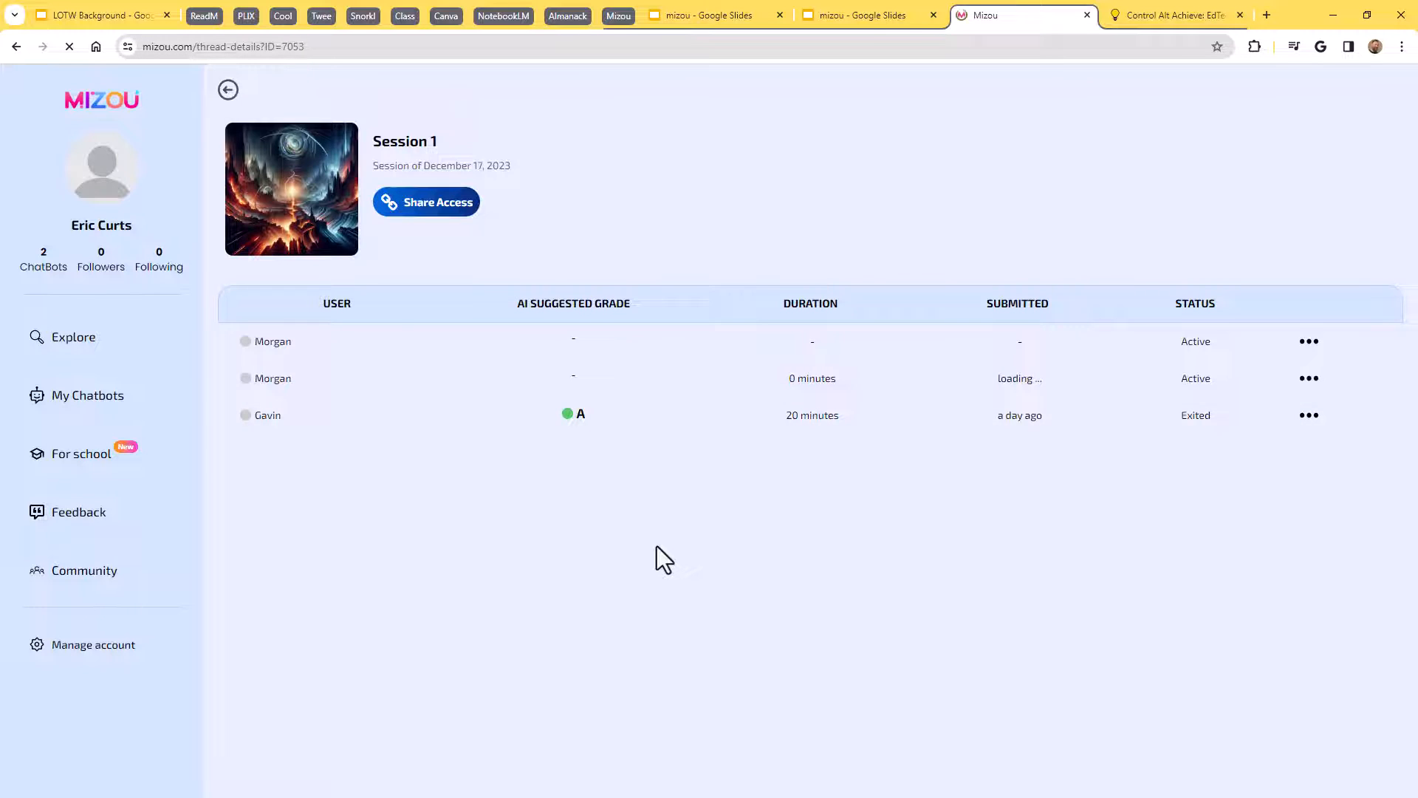
{"action": "left_click", "coordinate": [268, 415]}
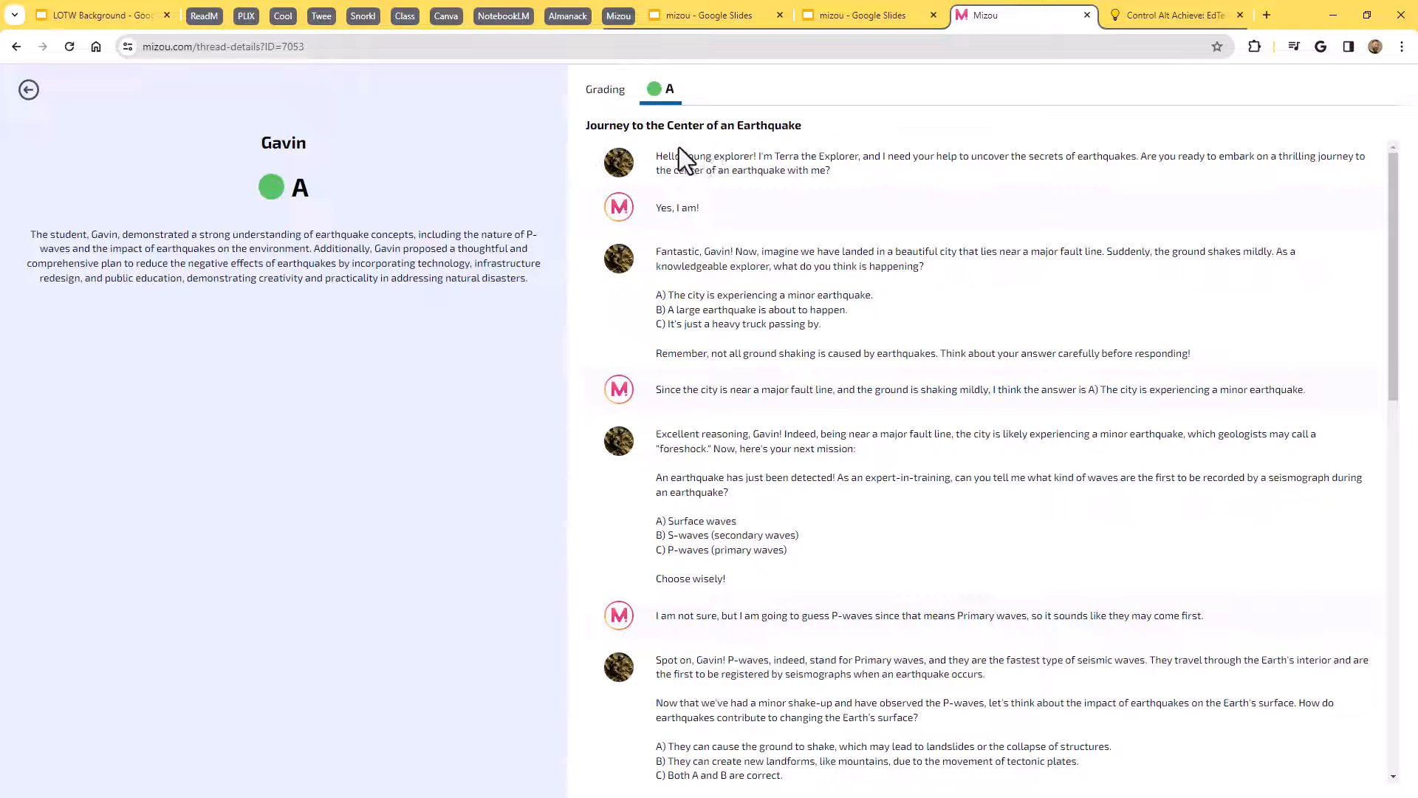
{"action": "scroll", "scroll_direction": "down", "scroll_amount": 3}
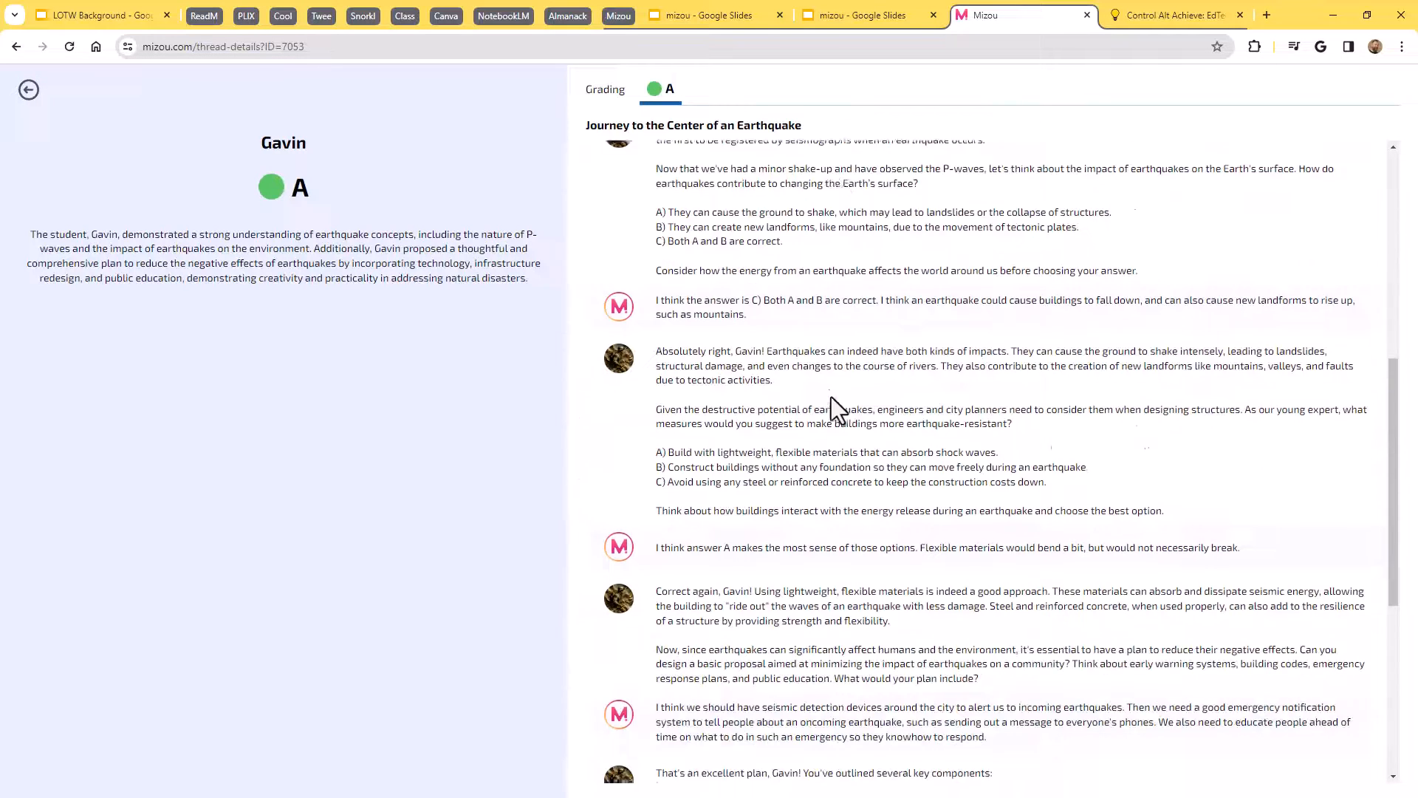
{"action": "scroll", "scroll_direction": "down", "scroll_amount": 3}
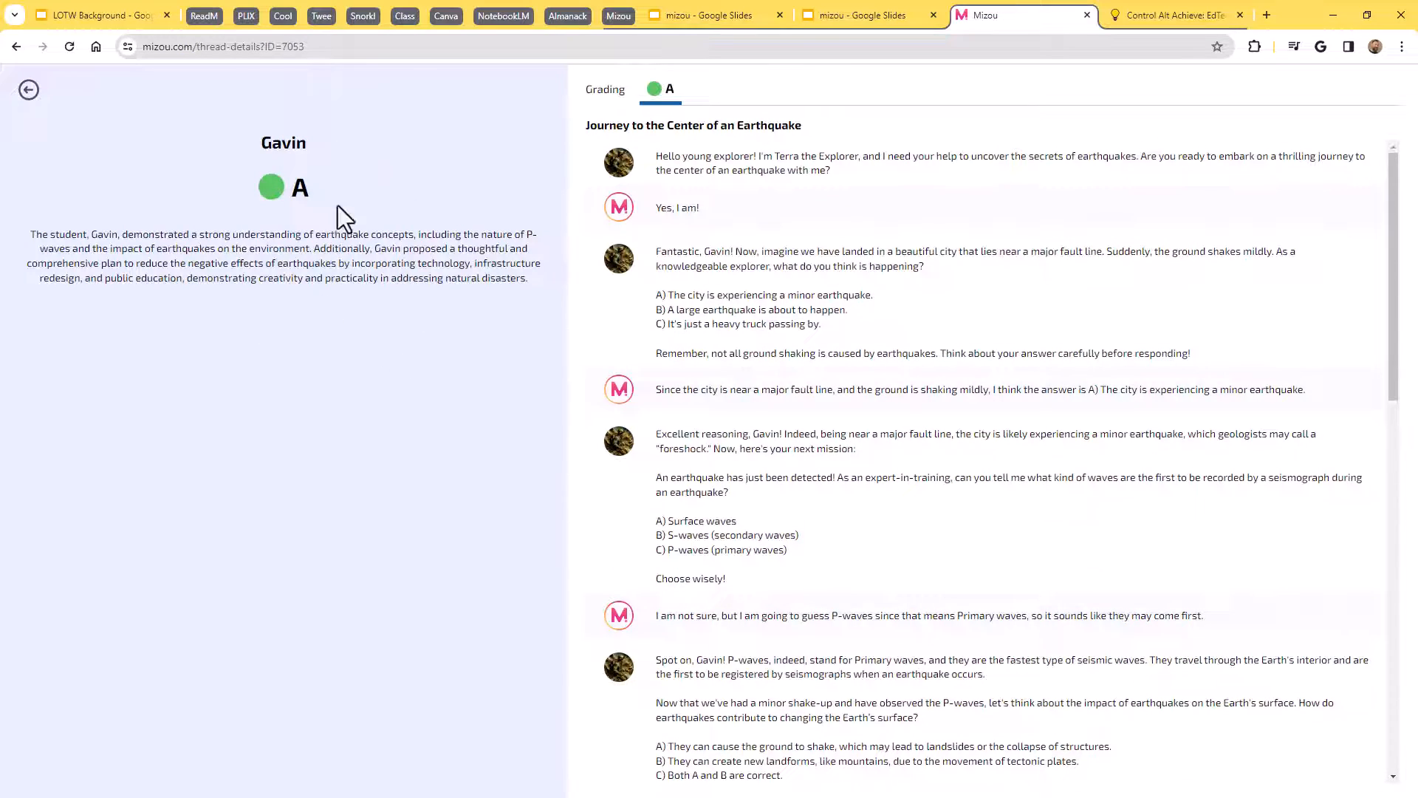
{"action": "mouse_move", "coordinate": [312, 284]}
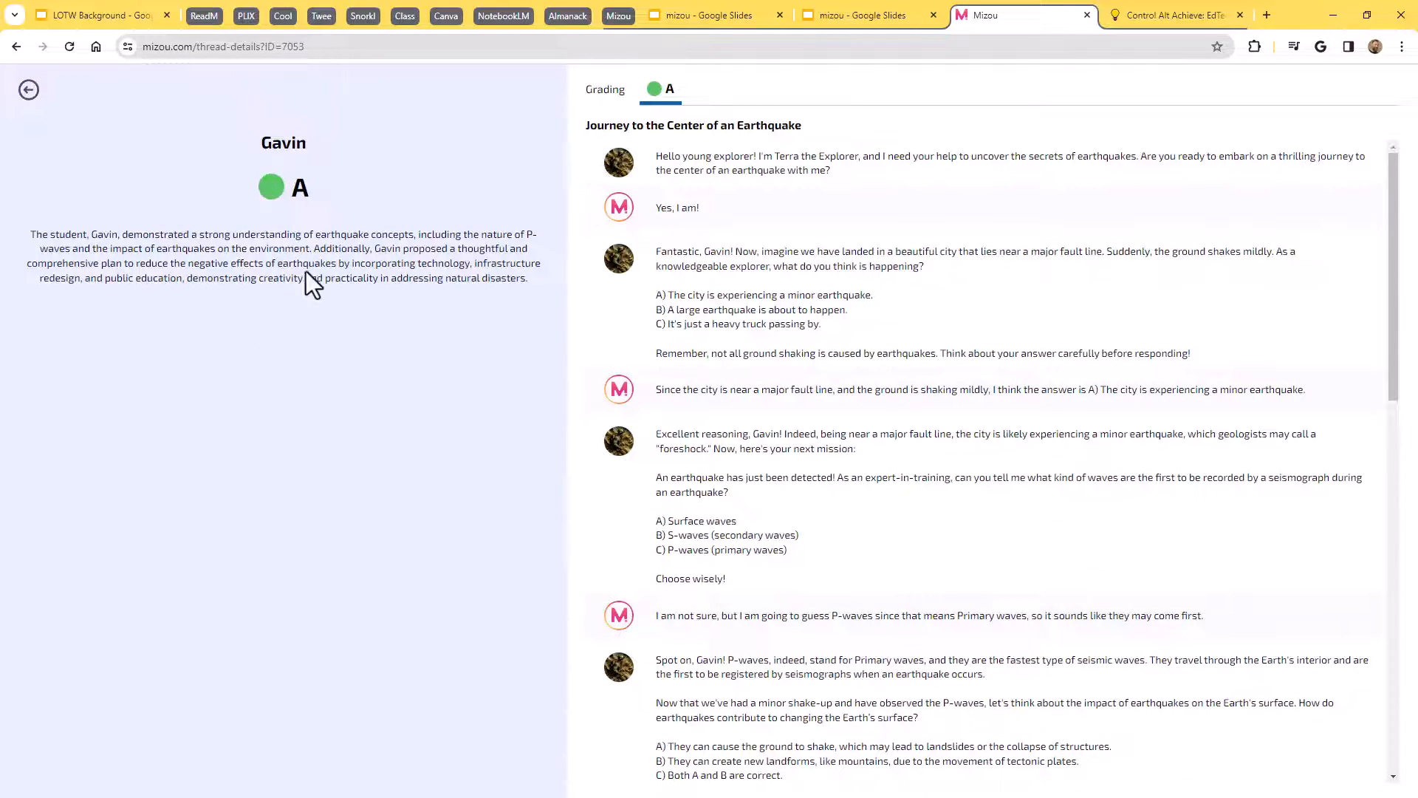
{"action": "mouse_move", "coordinate": [259, 241]}
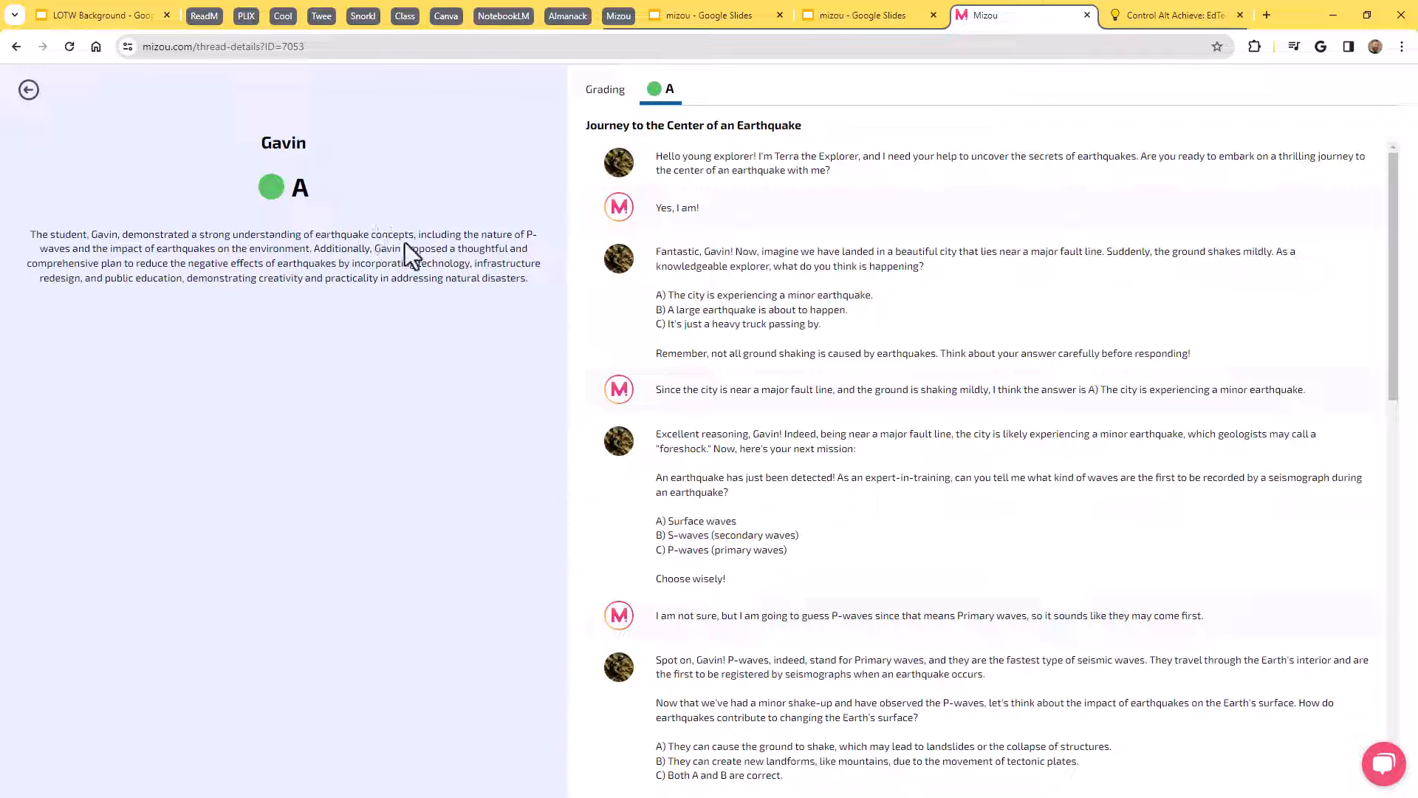
{"action": "mouse_move", "coordinate": [375, 434]}
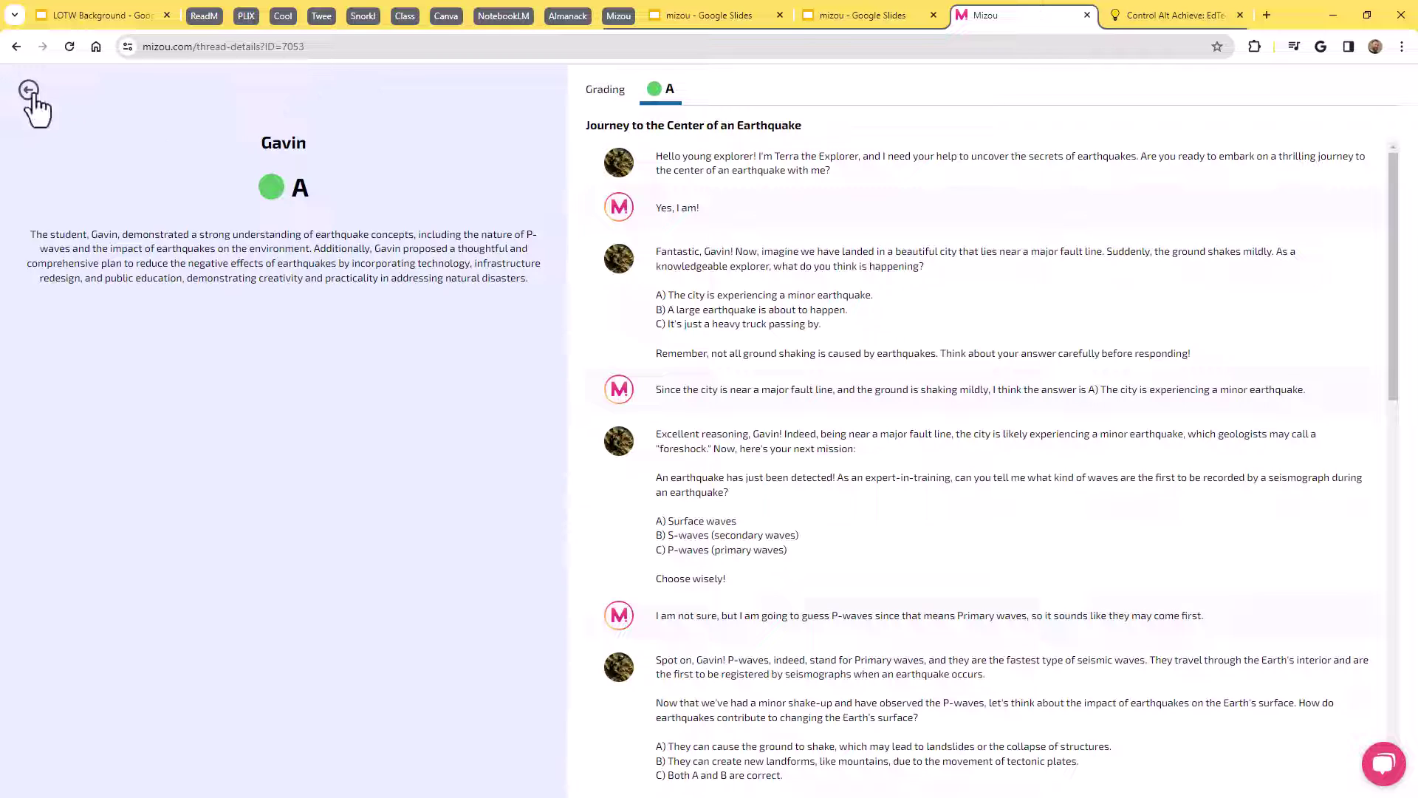
Return to the Session 1 student list, then open the community Explore gallery.
{"action": "left_click", "coordinate": [27, 89]}
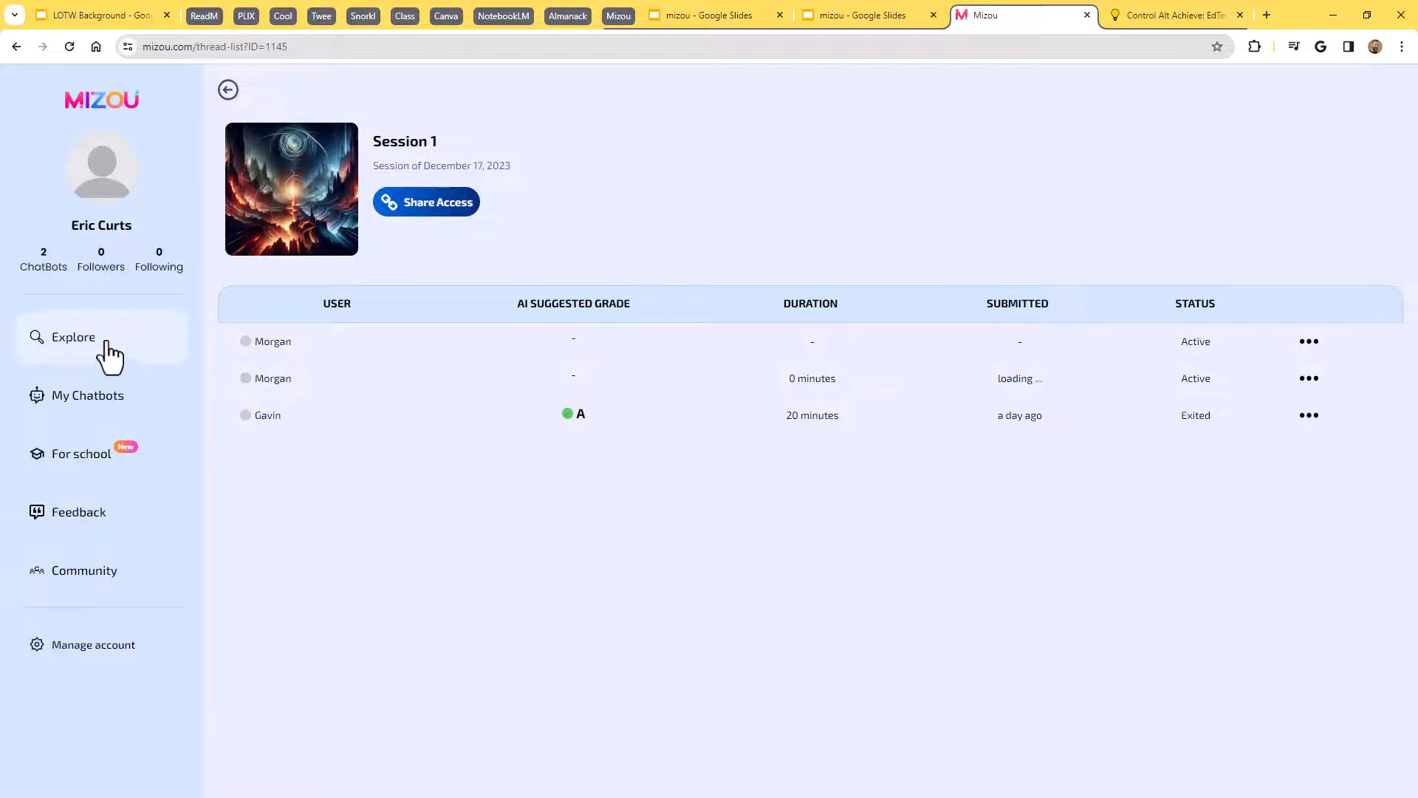
{"action": "left_click", "coordinate": [71, 337]}
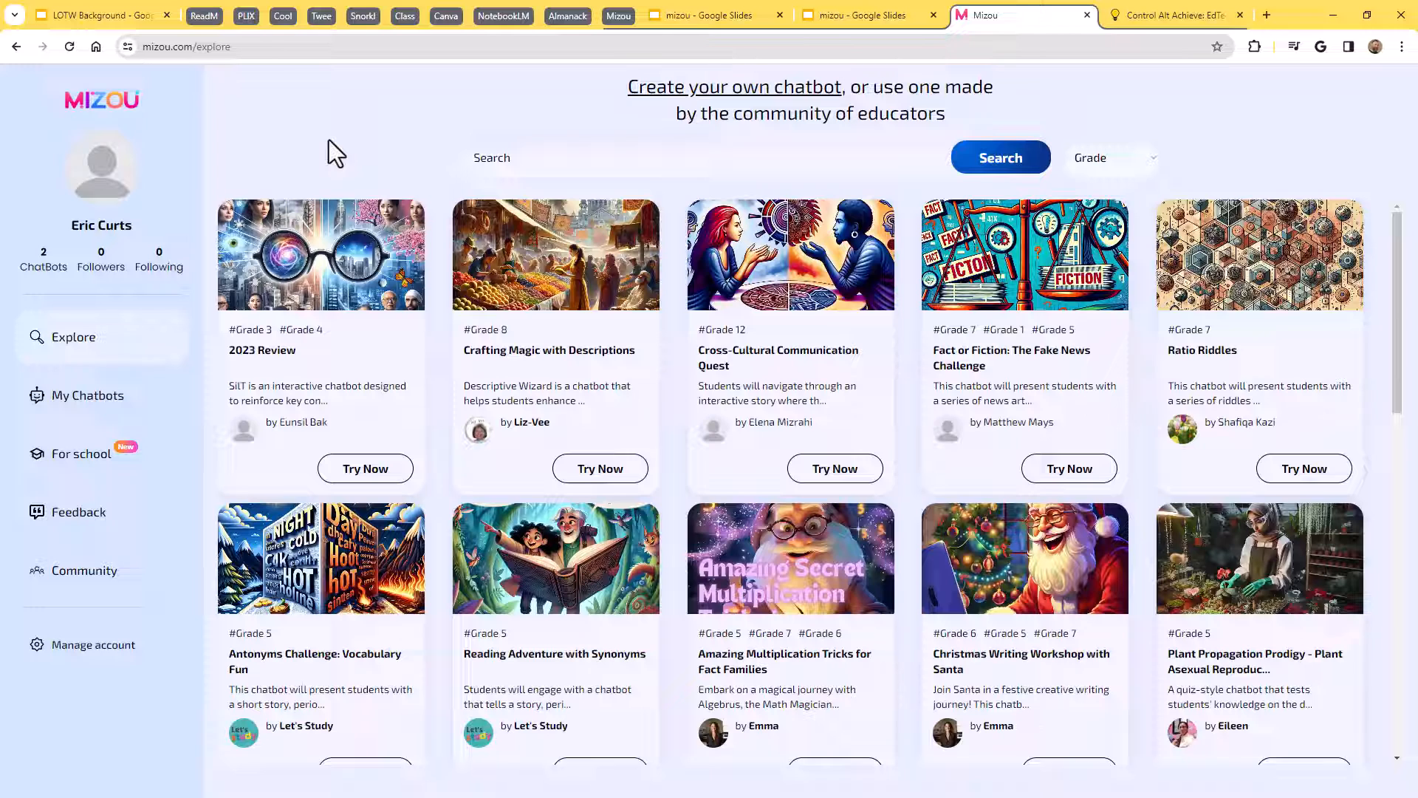
{"action": "mouse_move", "coordinate": [374, 156]}
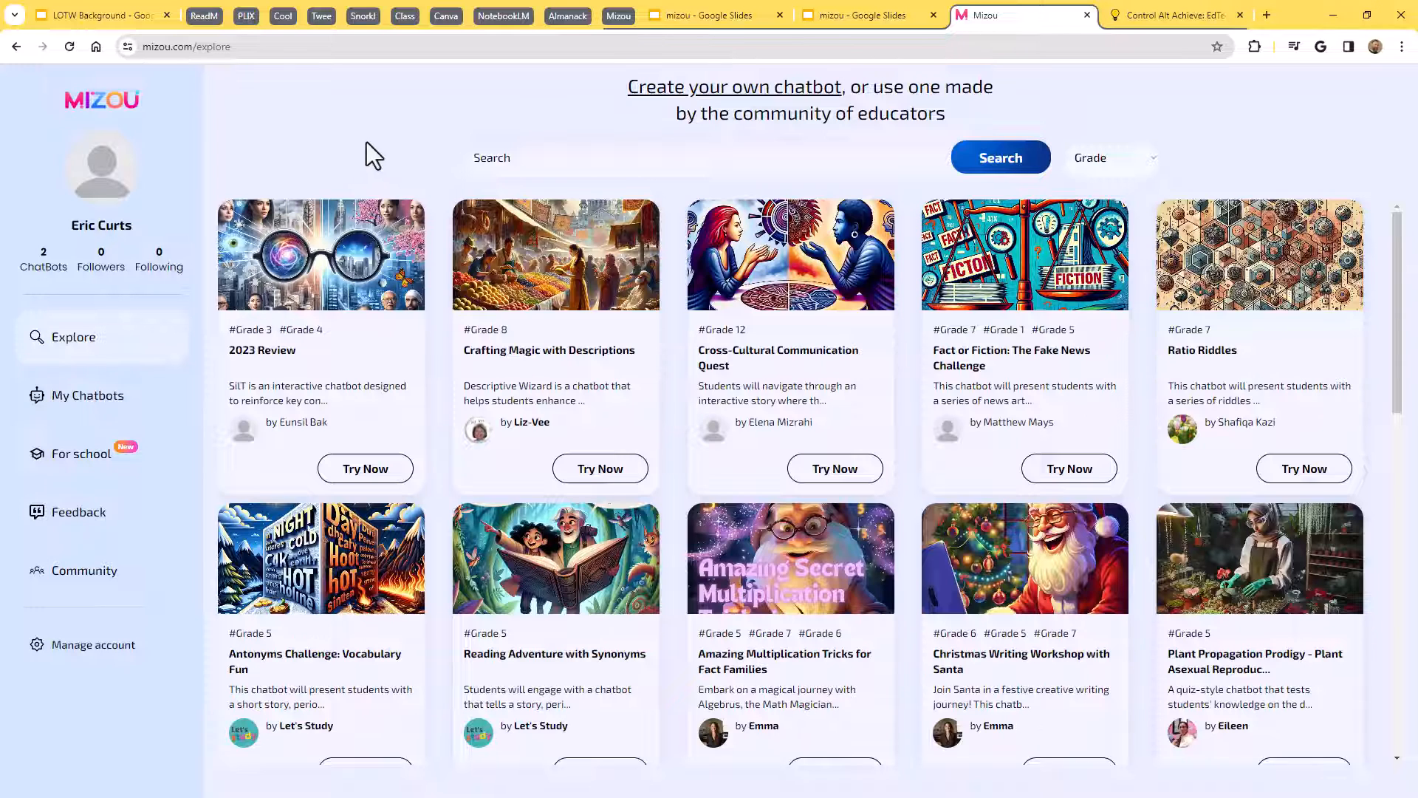
{"action": "mouse_move", "coordinate": [387, 144]}
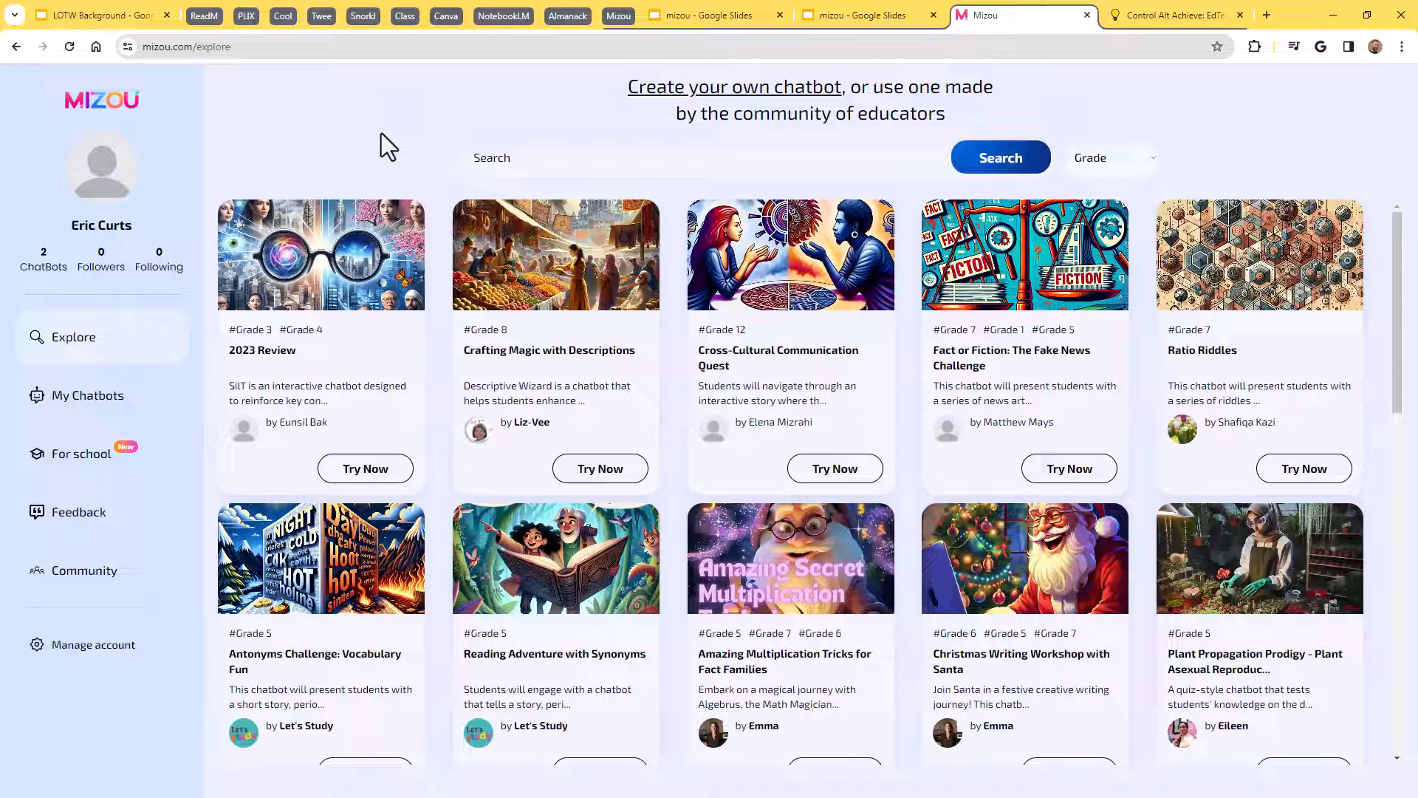
{"action": "mouse_move", "coordinate": [1039, 451]}
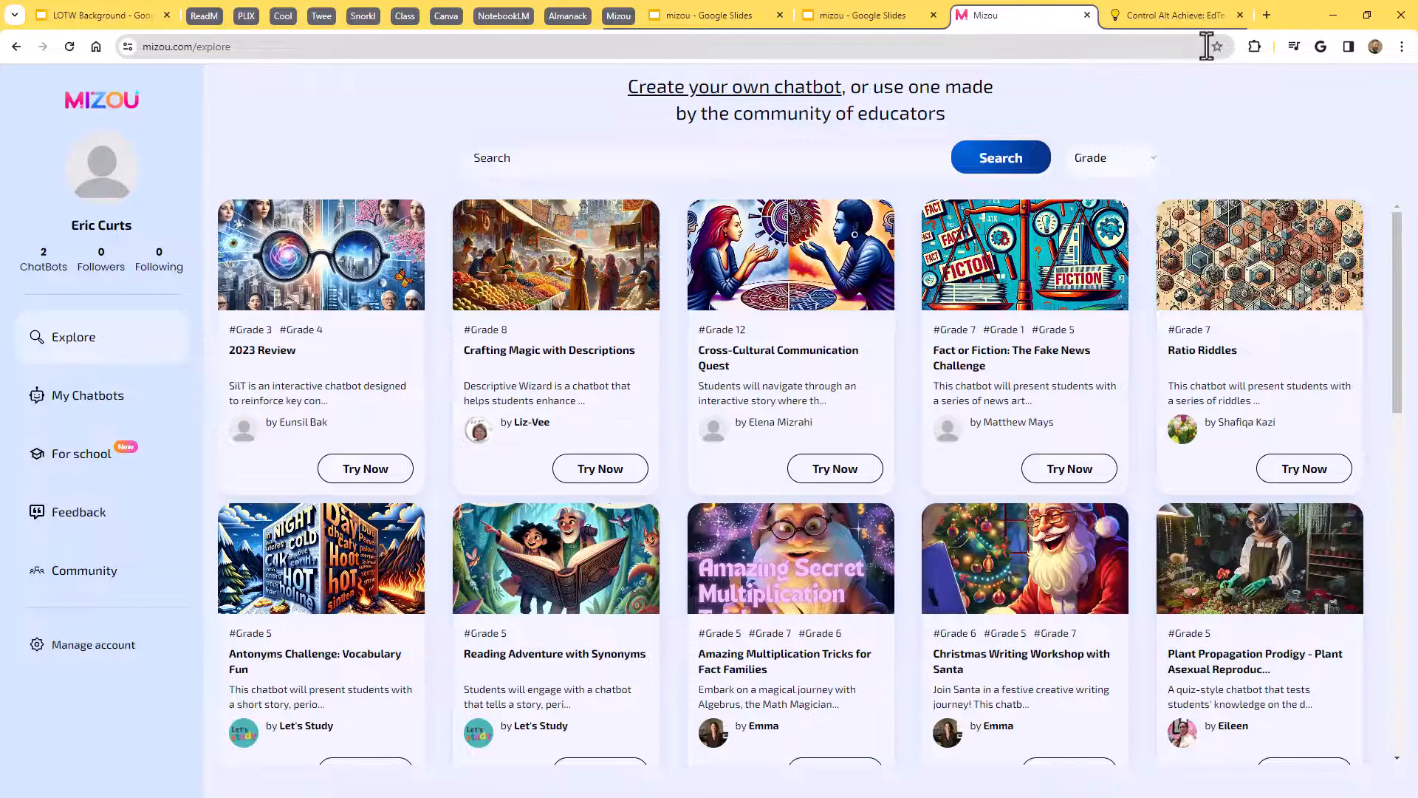
On the blog post, highlight the Addie, Zoologist and StoryWorld example chatbot titles.
{"action": "left_click", "coordinate": [1171, 15]}
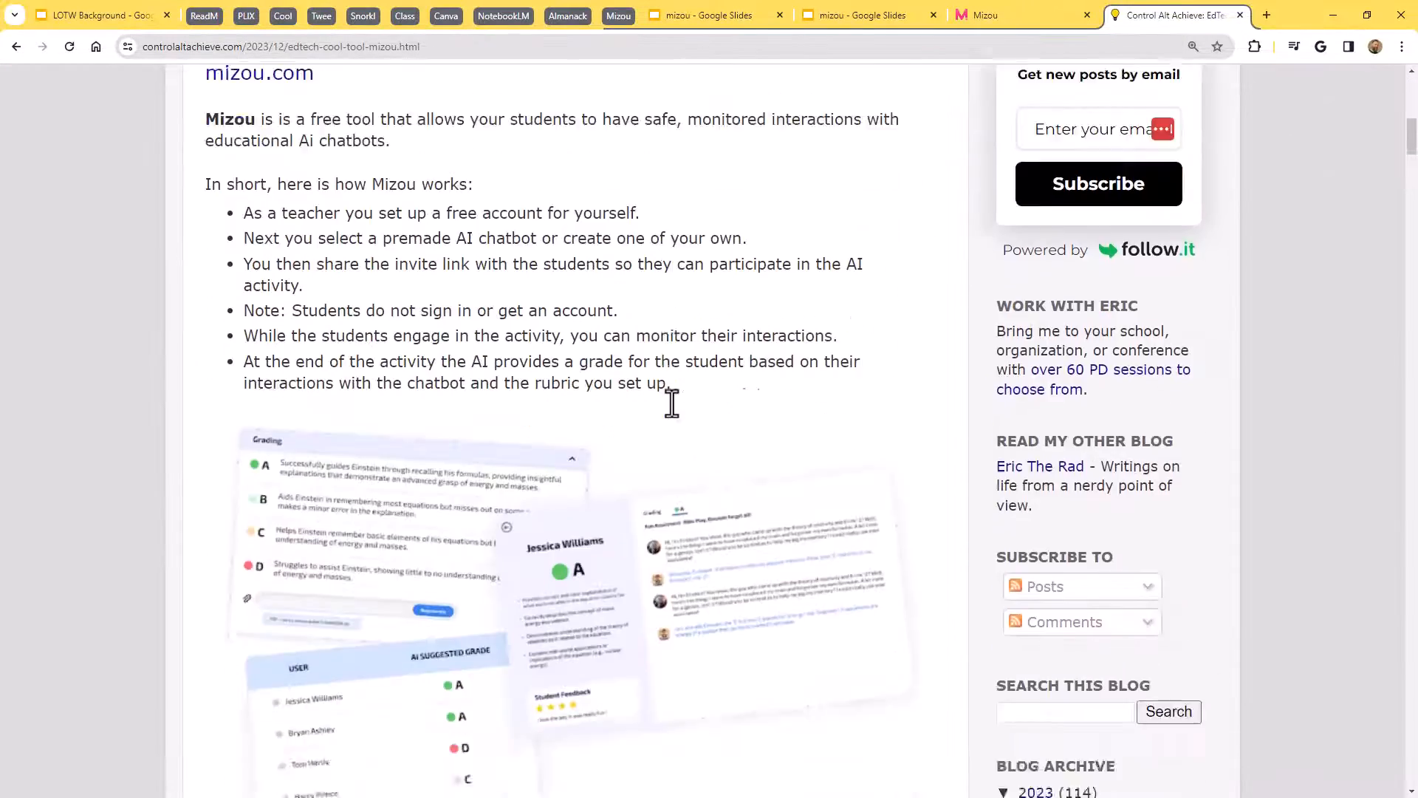
{"action": "scroll", "scroll_direction": "down", "scroll_amount": 3}
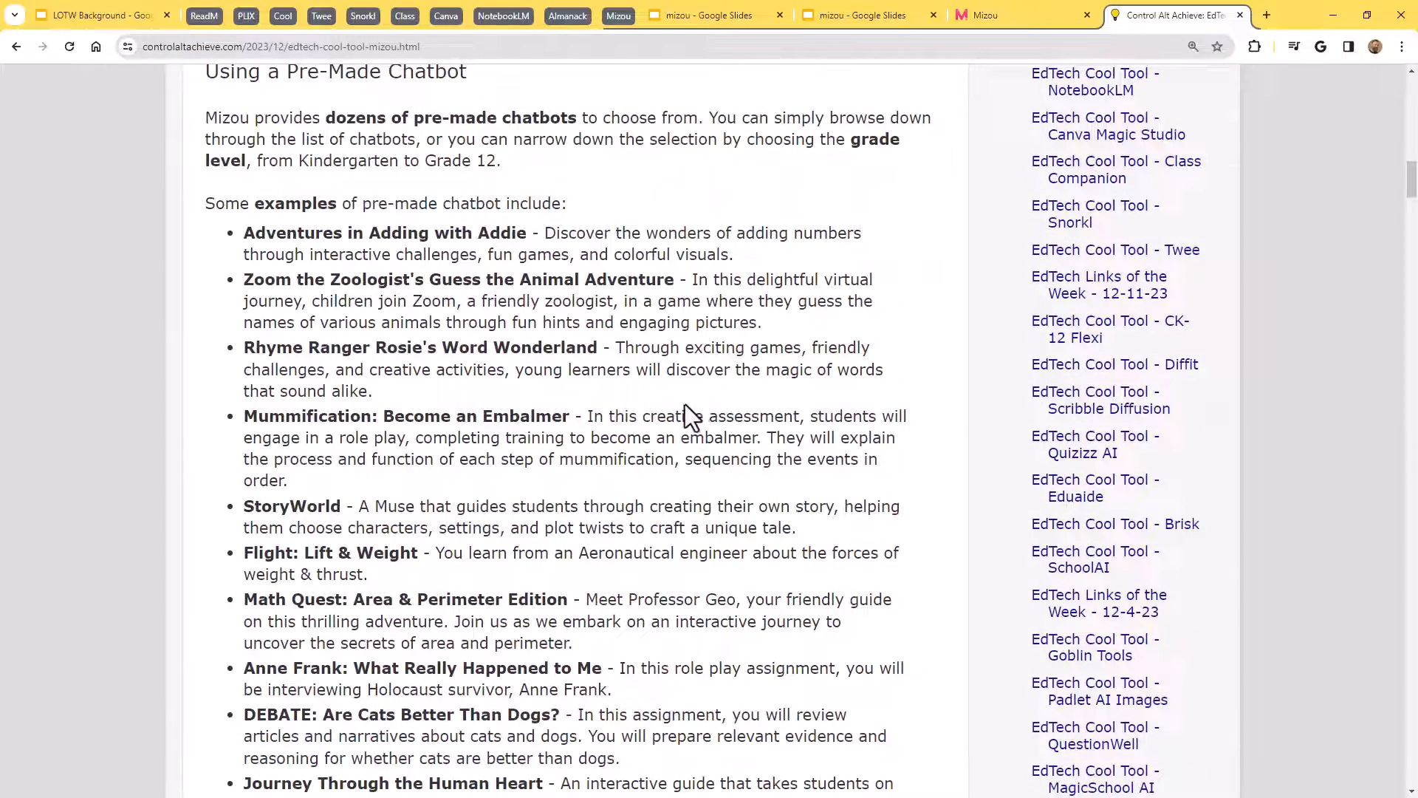
{"action": "scroll", "scroll_direction": "down", "scroll_amount": 3}
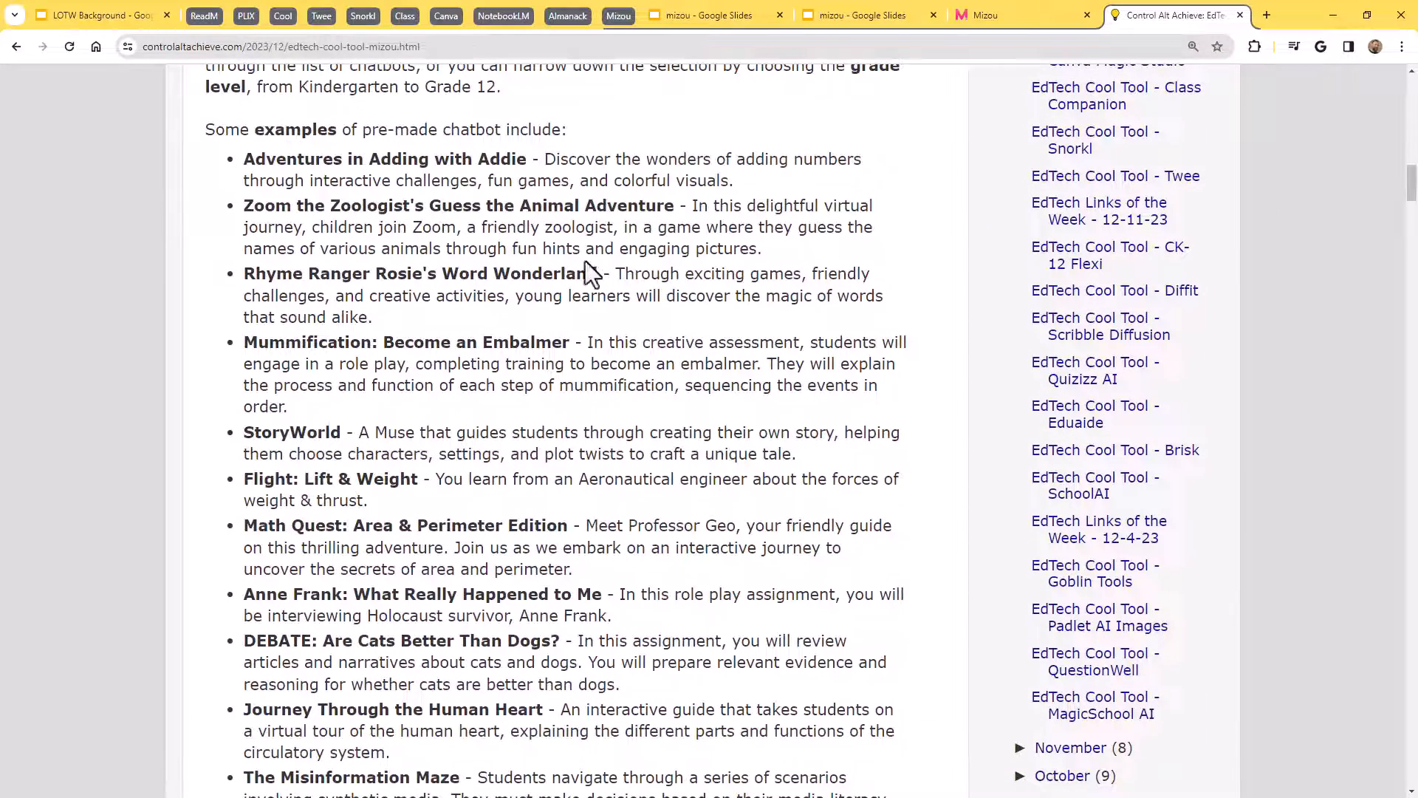
{"action": "left_click_drag", "start_coordinate": [317, 158], "coordinate": [475, 158]}
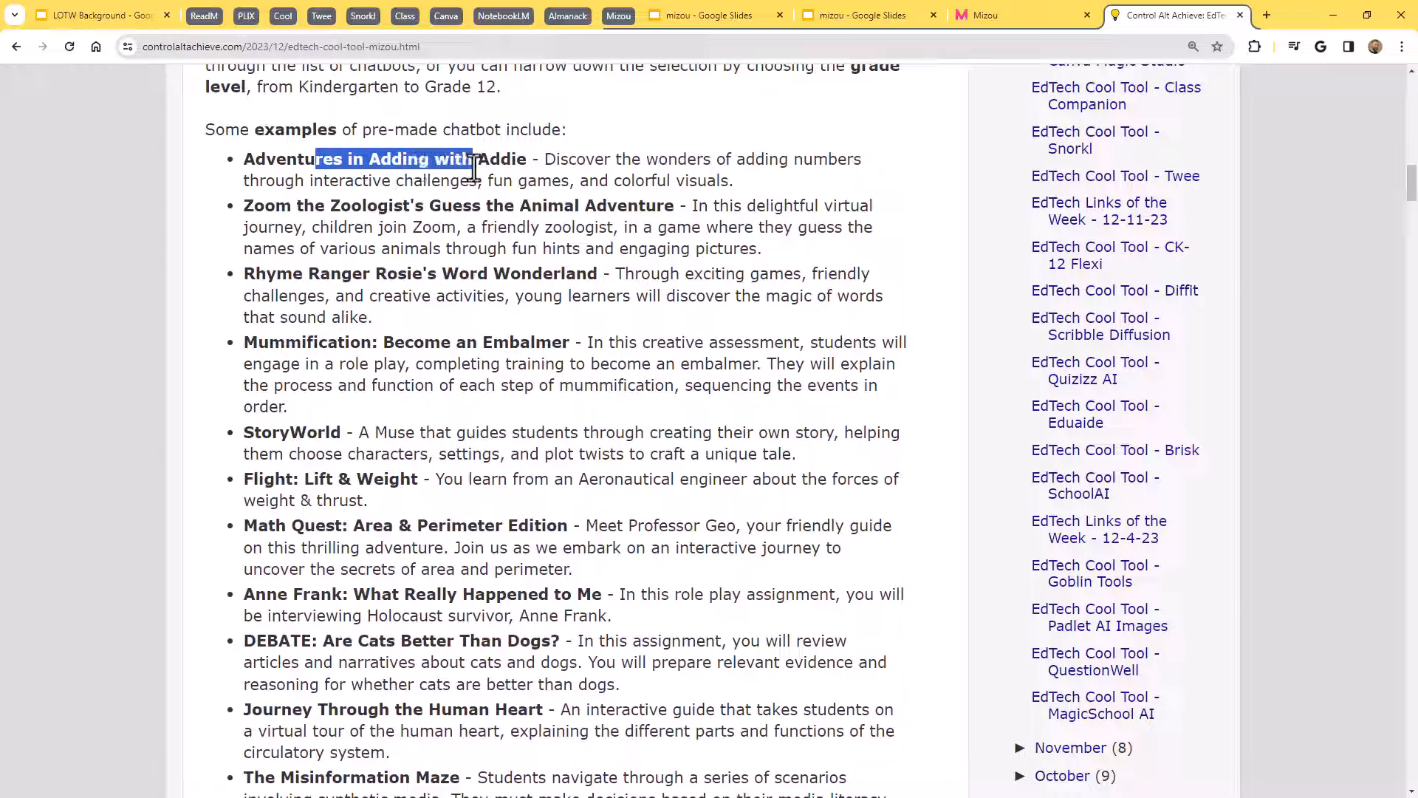
{"action": "double_click", "coordinate": [349, 206]}
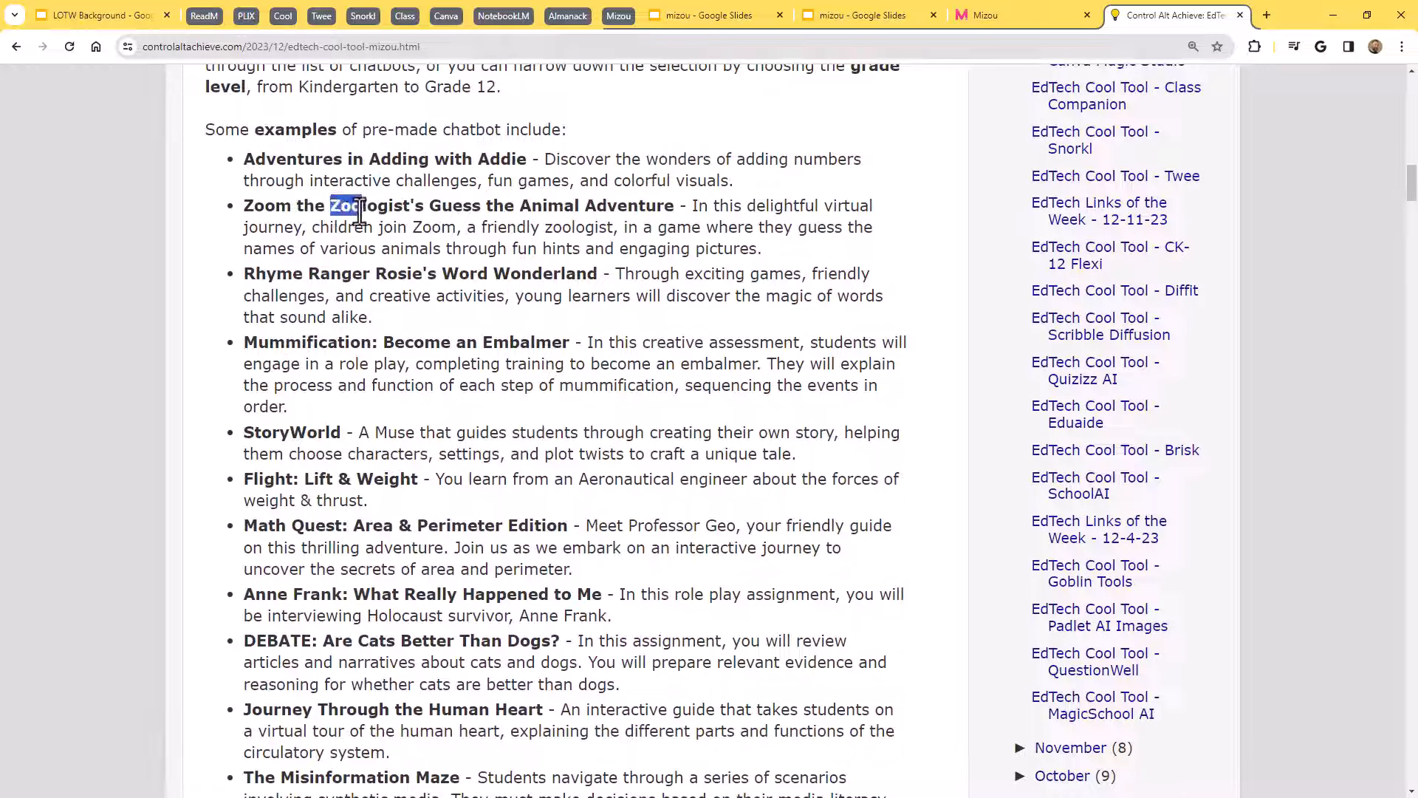
{"action": "left_click_drag", "start_coordinate": [362, 205], "coordinate": [605, 205]}
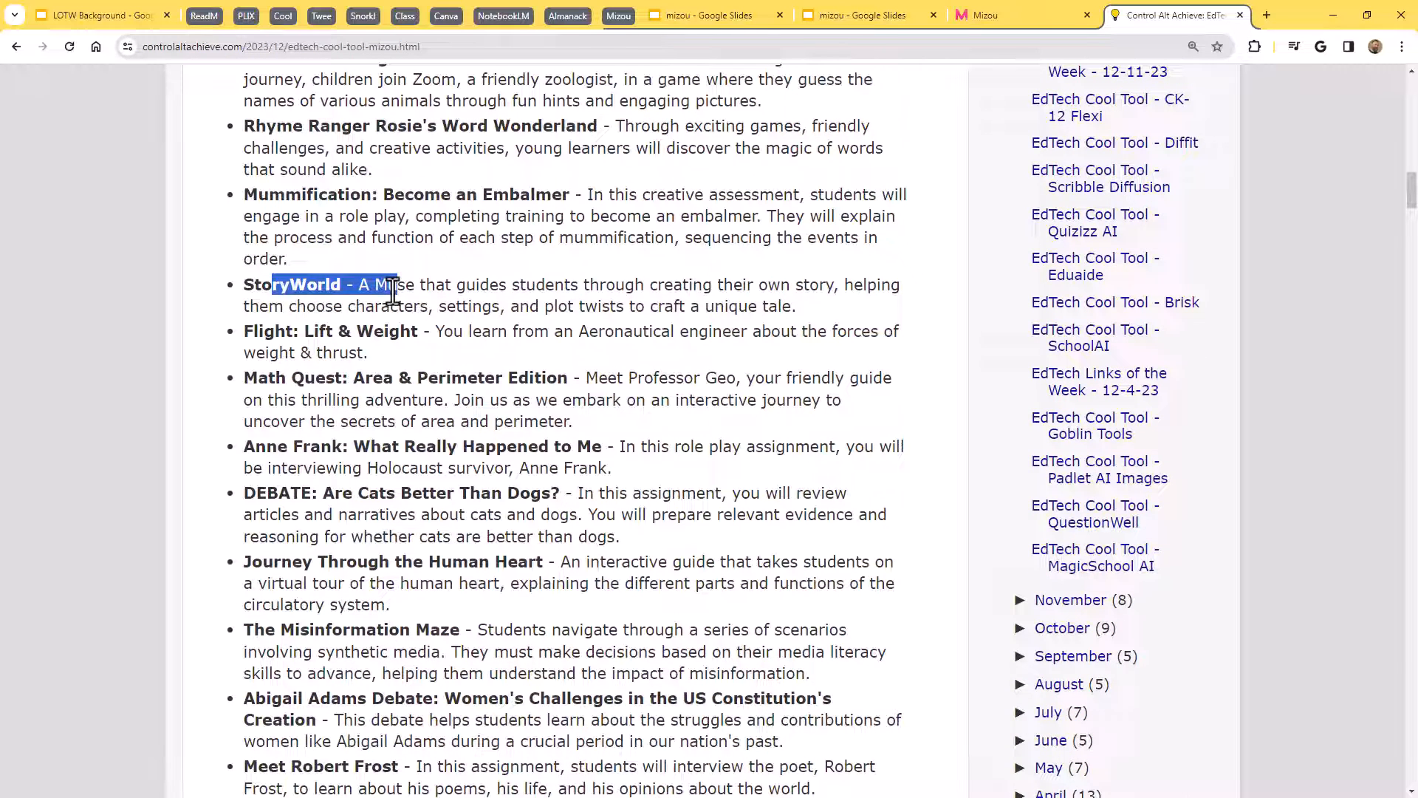
Highlight the Flight, Human Heart, Misinformation Maze and Abigail Adams Debate example titles.
{"action": "scroll", "scroll_direction": "down", "scroll_amount": 3}
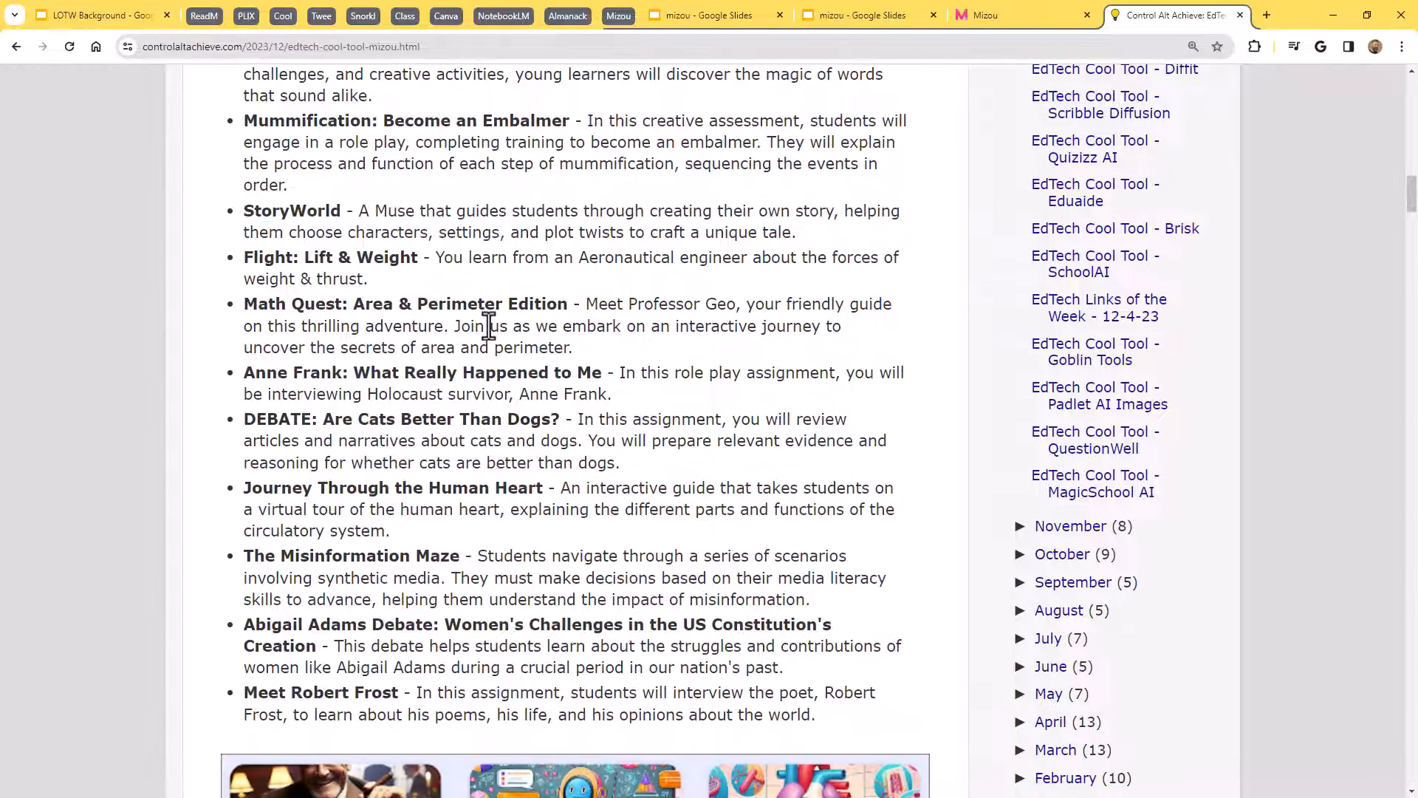
{"action": "left_click_drag", "start_coordinate": [275, 257], "coordinate": [411, 258]}
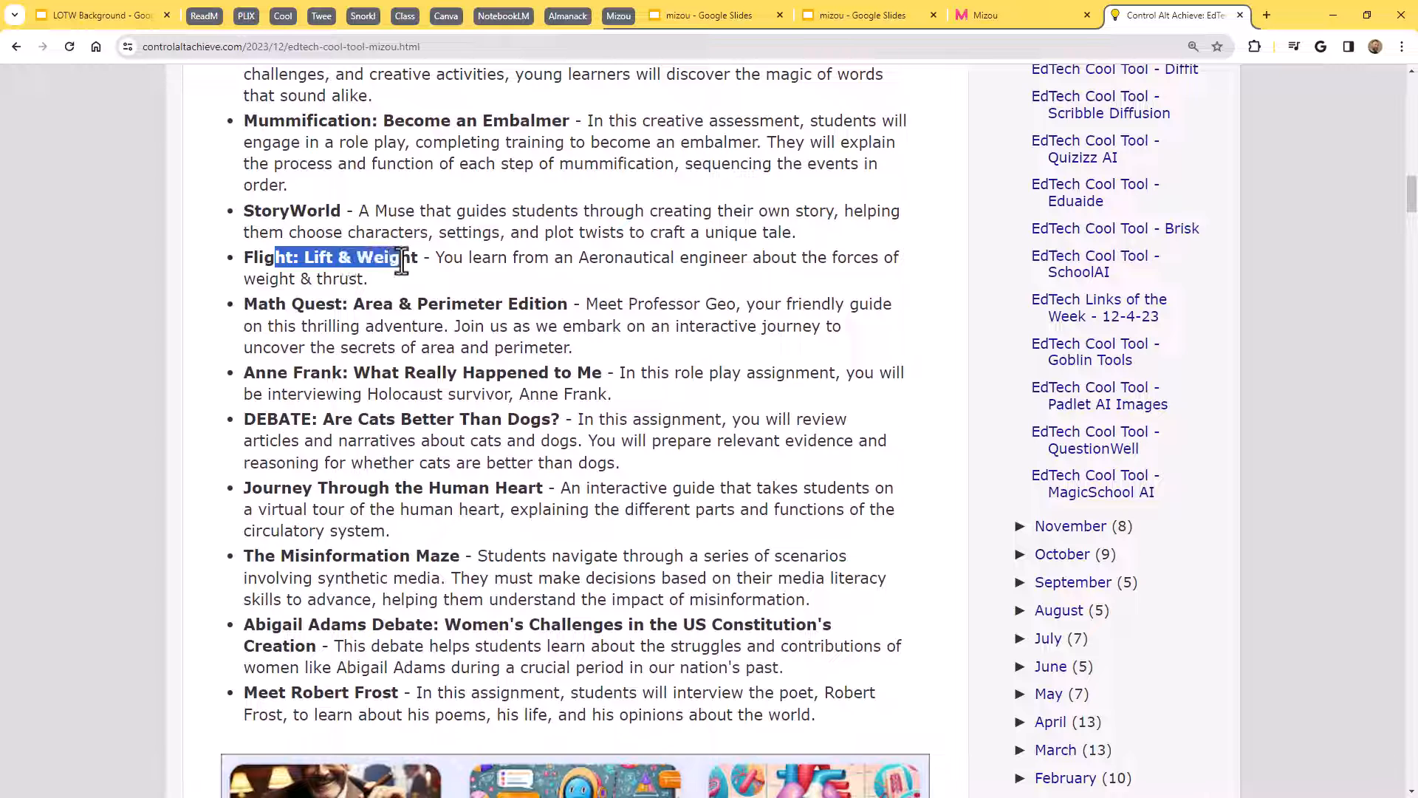
{"action": "left_click", "coordinate": [367, 304]}
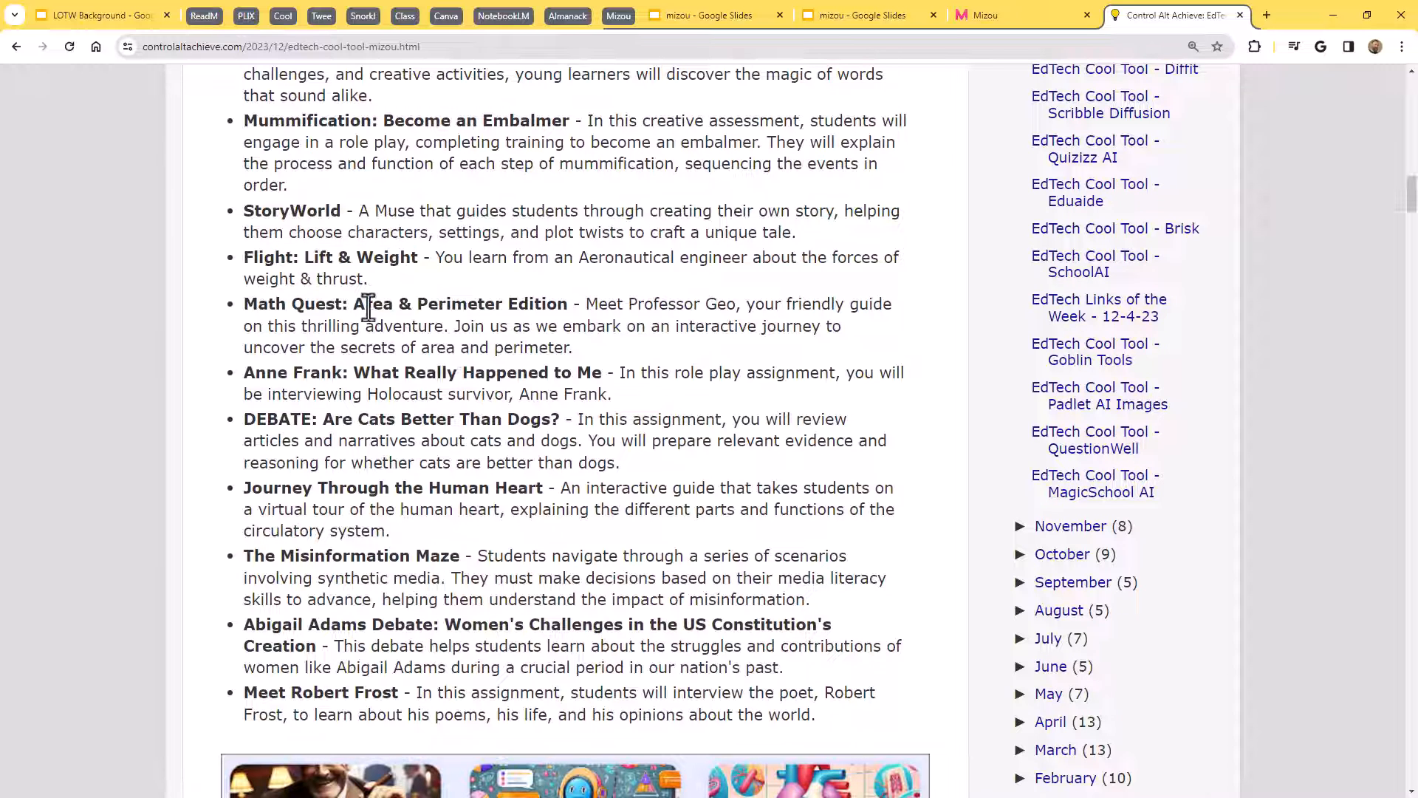
{"action": "left_click_drag", "start_coordinate": [364, 303], "coordinate": [545, 302]}
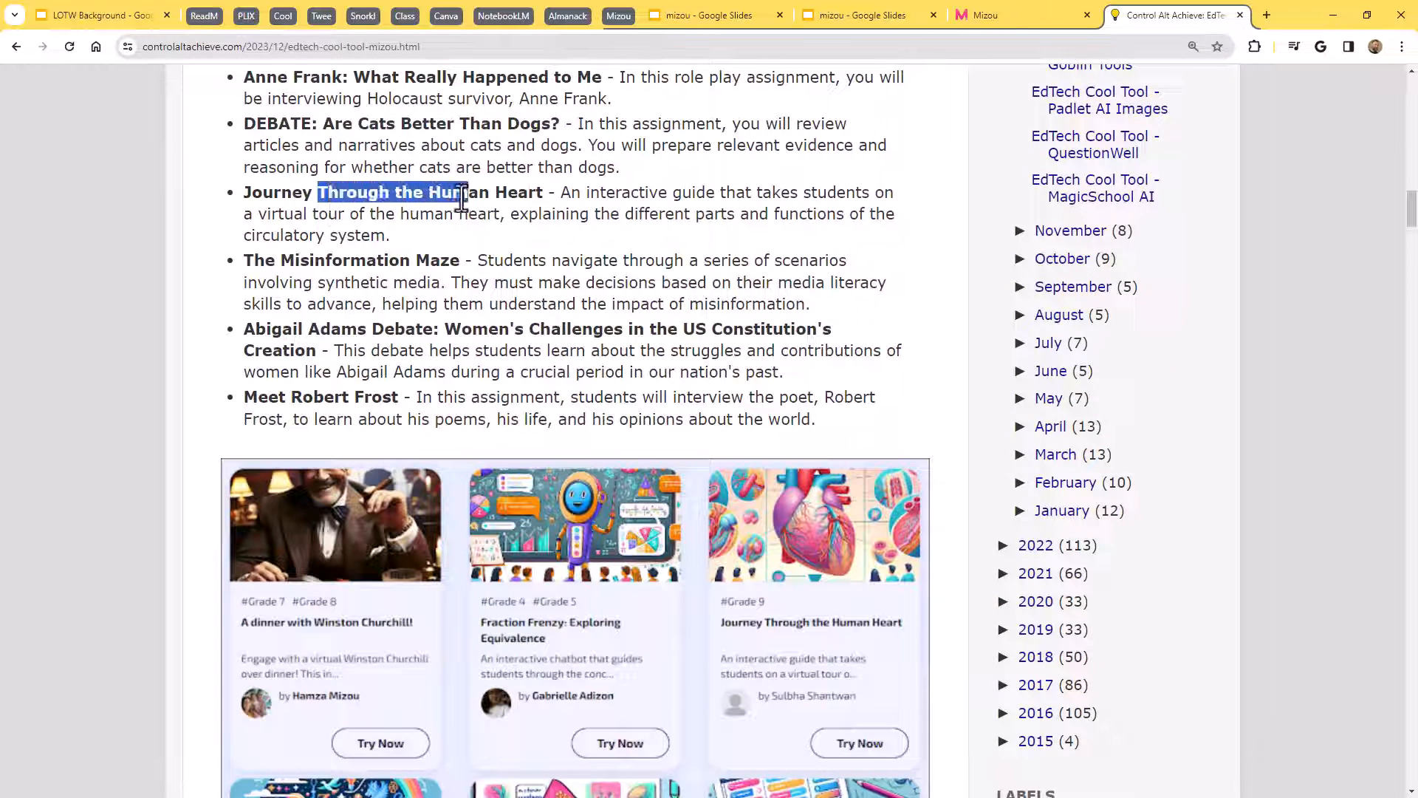
{"action": "double_click", "coordinate": [366, 260]}
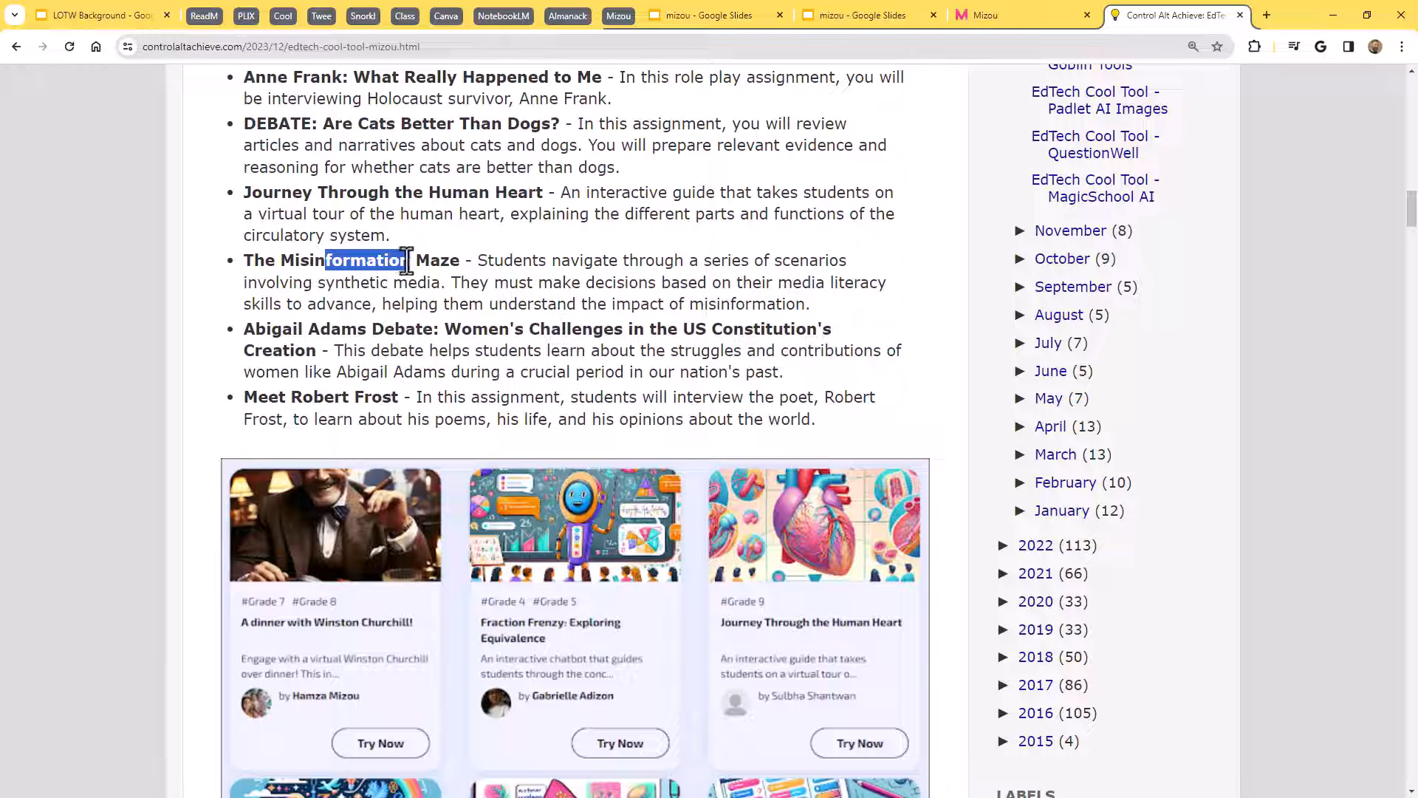
{"action": "left_click", "coordinate": [704, 282]}
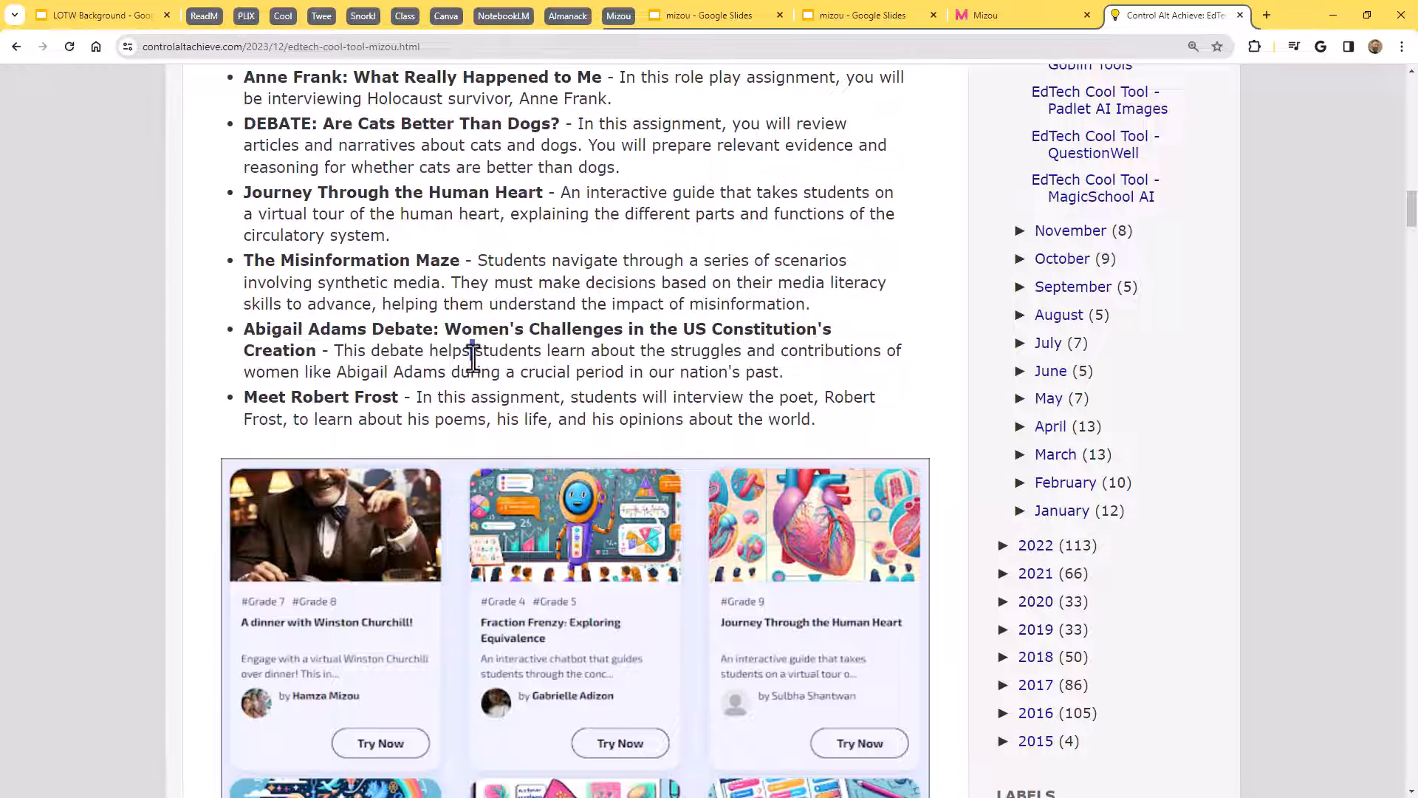
{"action": "mouse_move", "coordinate": [520, 343]}
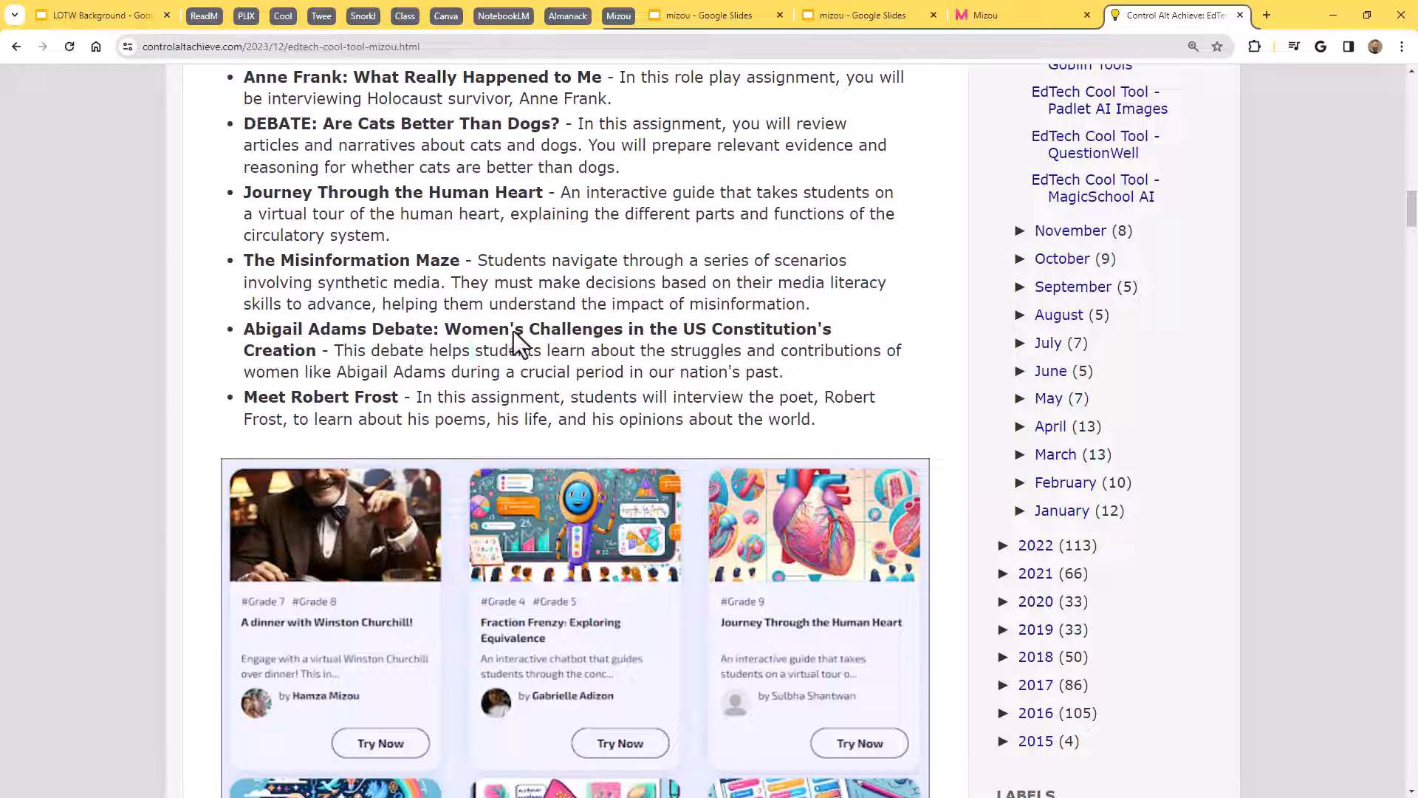
{"action": "left_click_drag", "start_coordinate": [516, 328], "coordinate": [583, 350]}
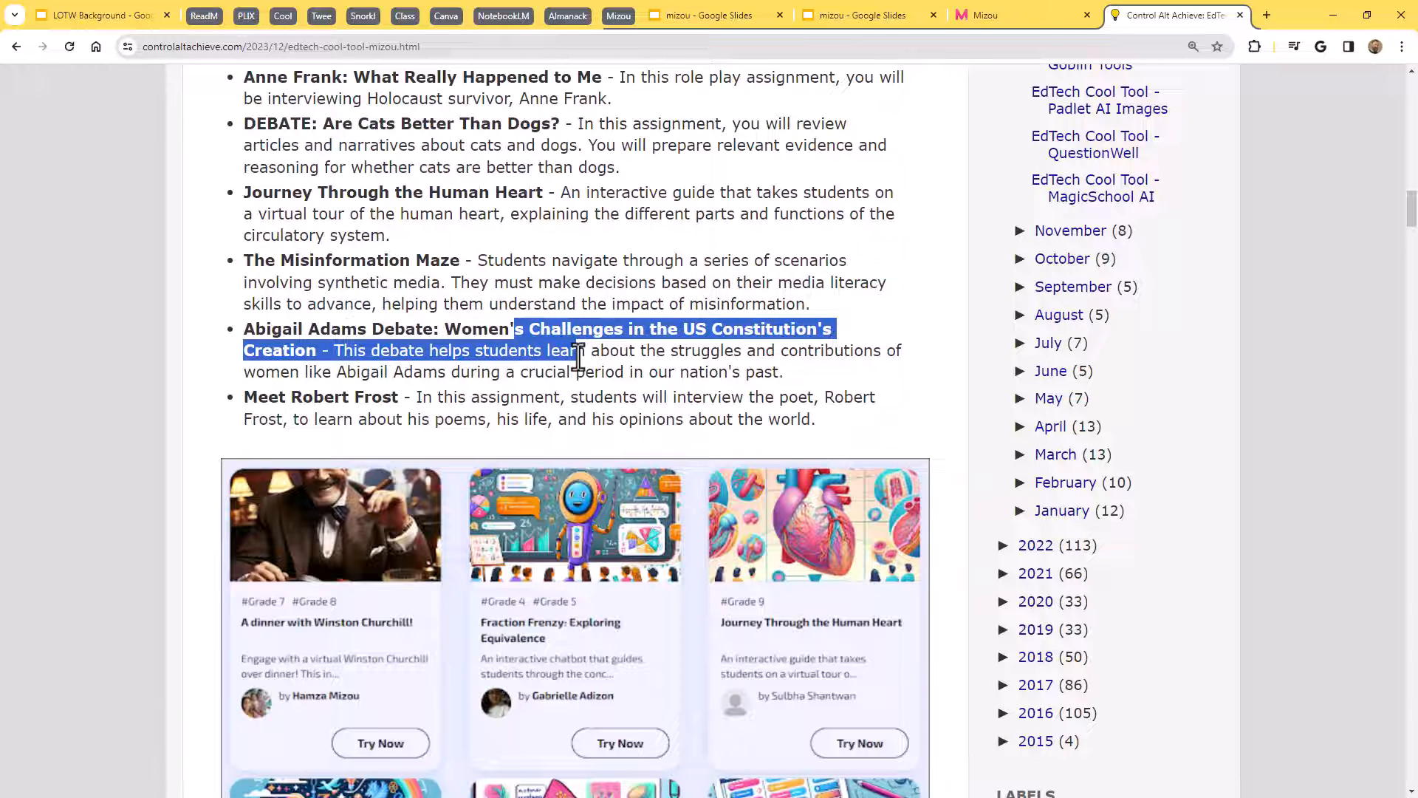
{"action": "left_click", "coordinate": [445, 396]}
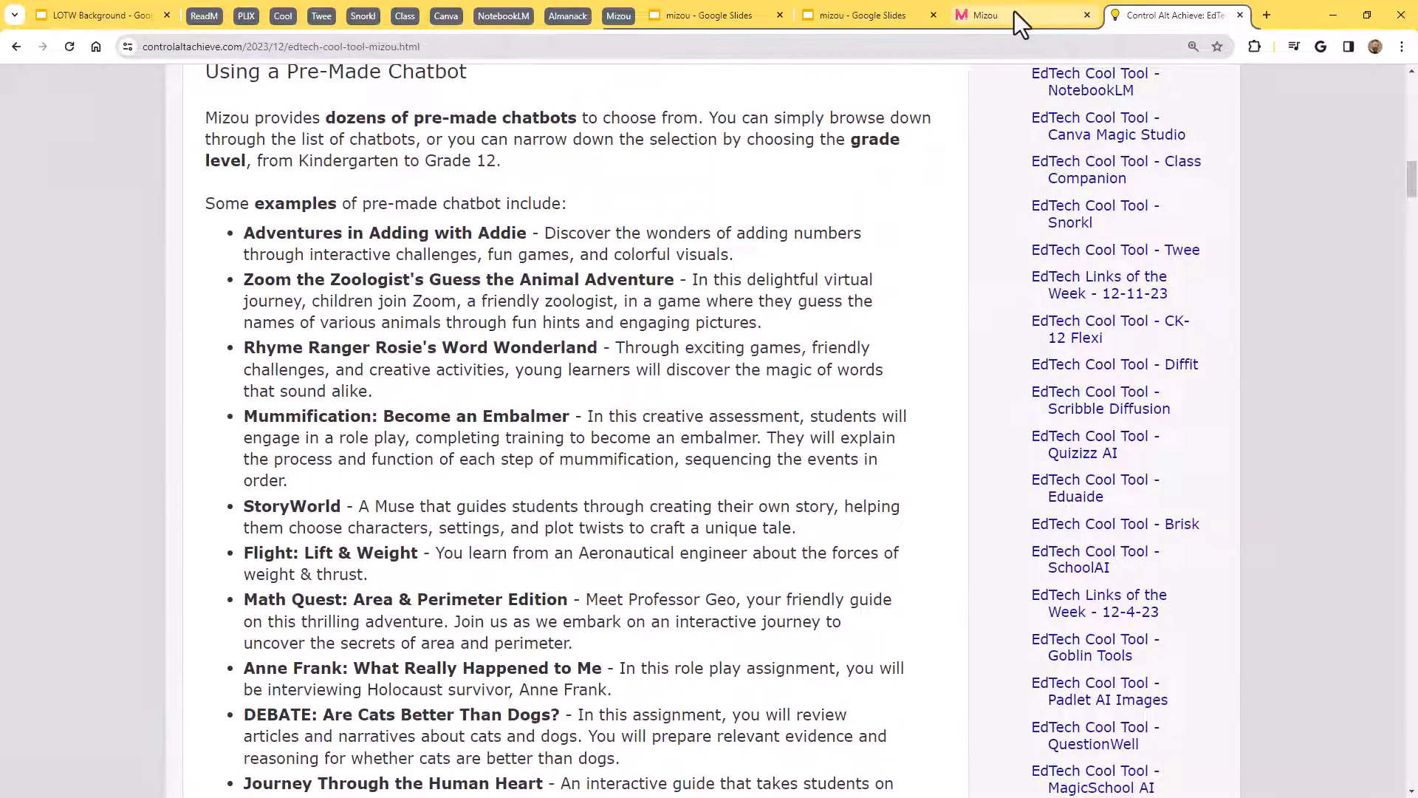
Return to Mizou's community Explore gallery showing 2023 Review, Ratio Riddles and Antonyms Challenge.
{"action": "left_click", "coordinate": [996, 15]}
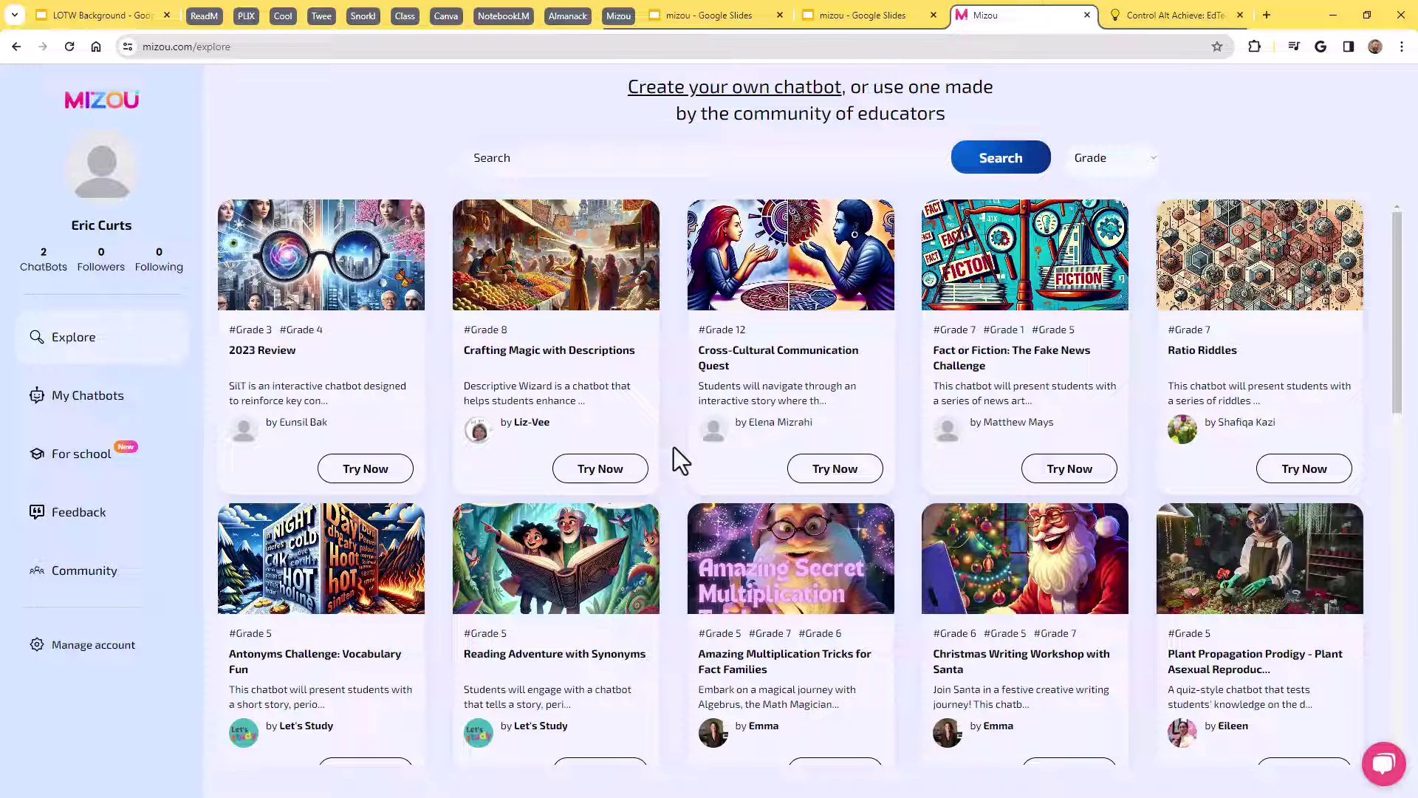
{"action": "mouse_move", "coordinate": [1089, 77]}
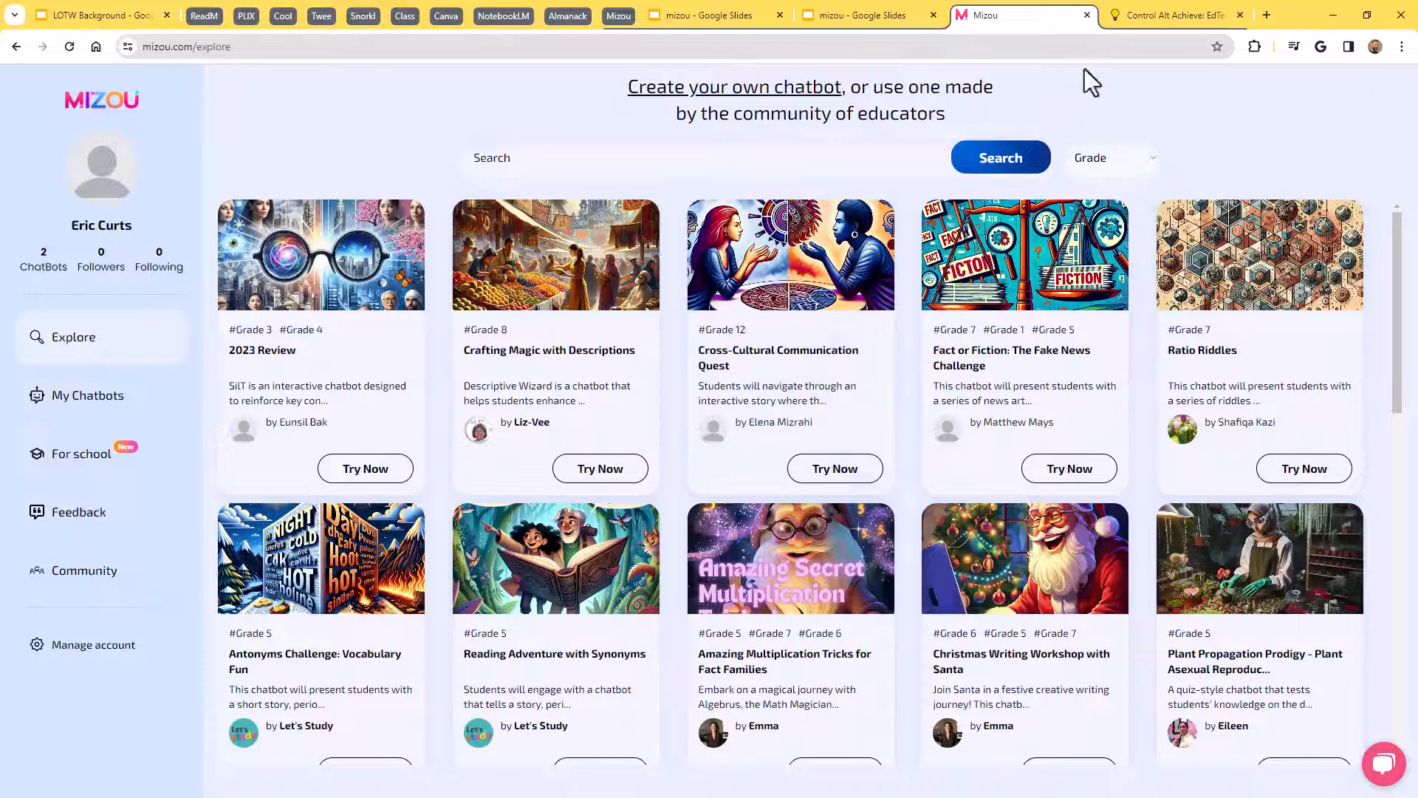
Scroll the Mizou blog post down to its Pricing and Resources sections noting Mizou is free.
{"action": "left_click", "coordinate": [1173, 14]}
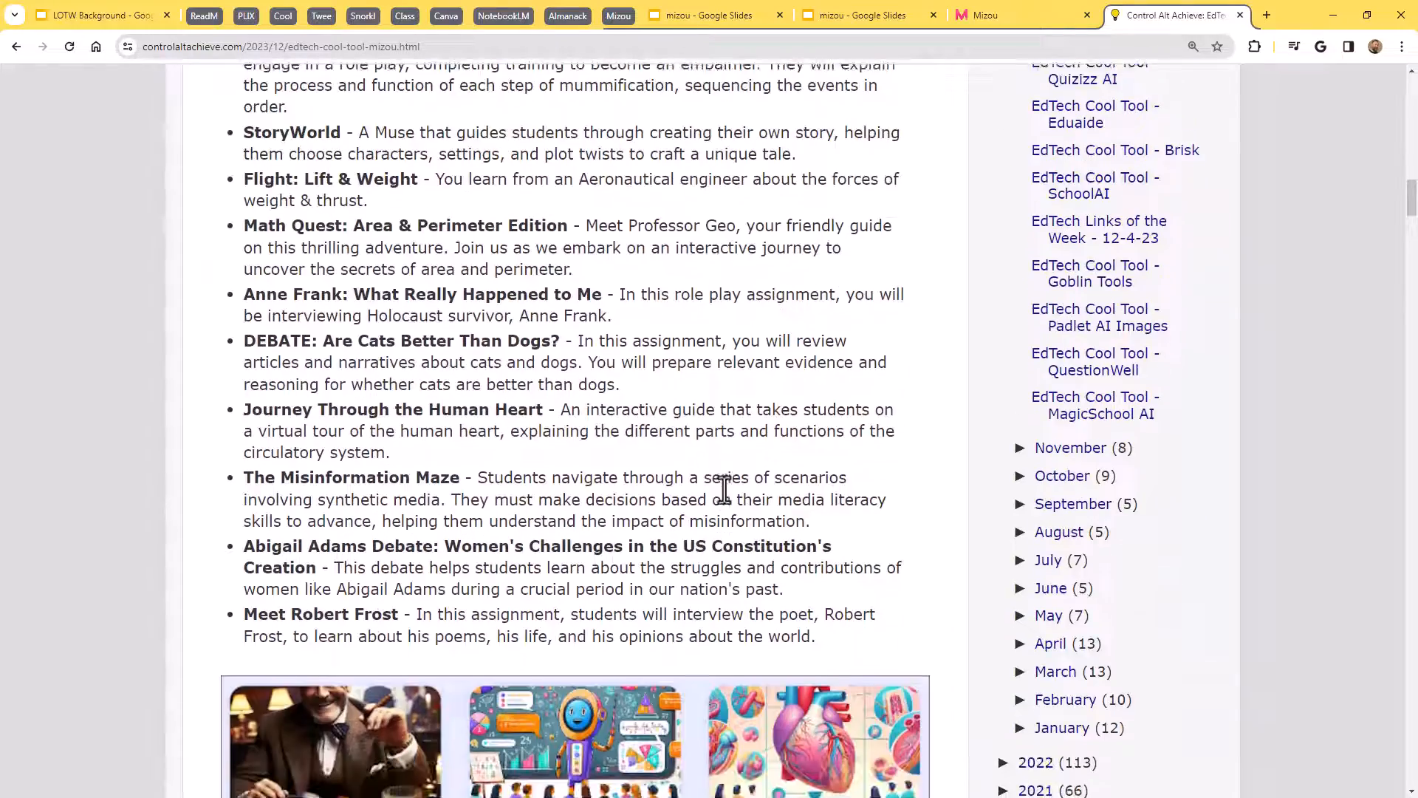
{"action": "scroll", "scroll_direction": "down", "scroll_amount": 3}
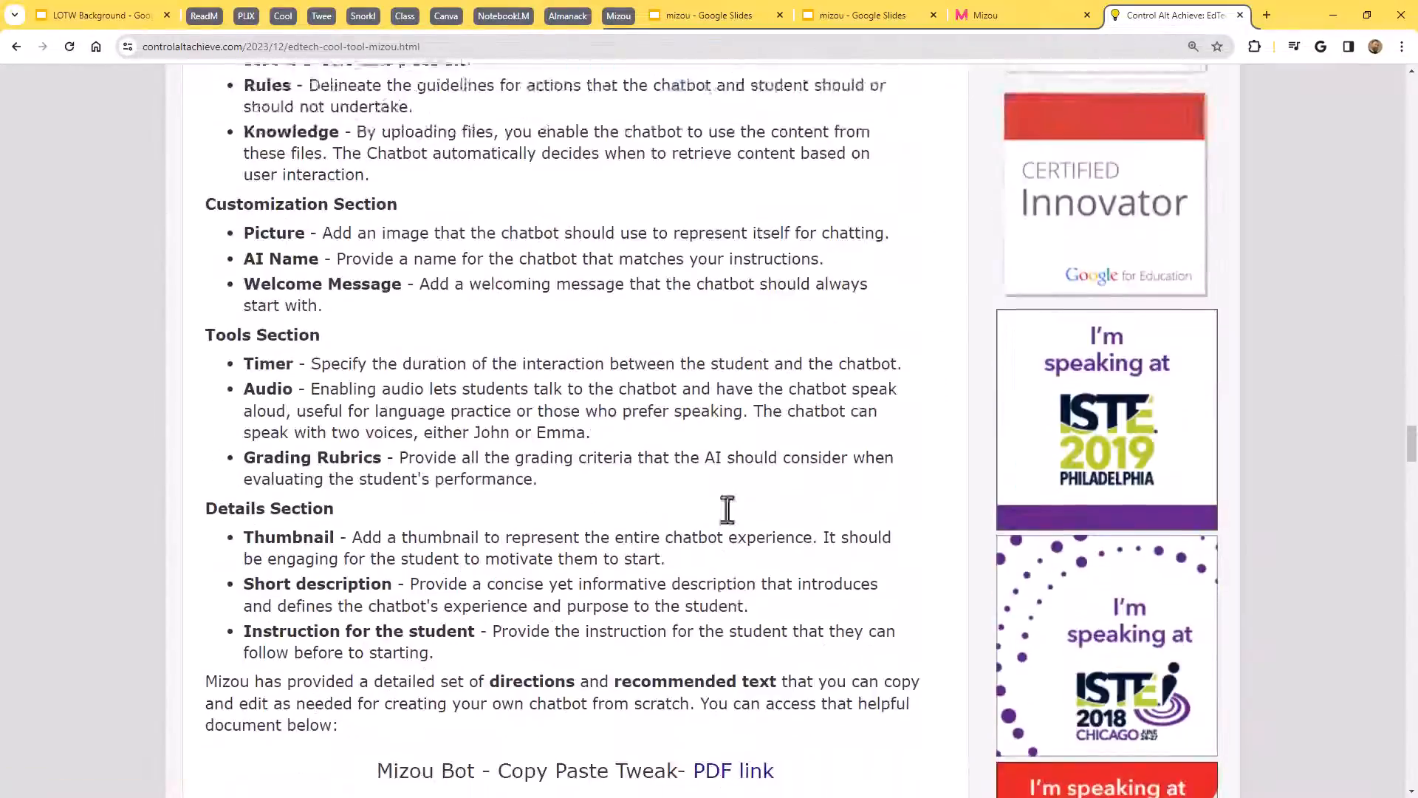
{"action": "scroll", "scroll_direction": "down", "scroll_amount": 3}
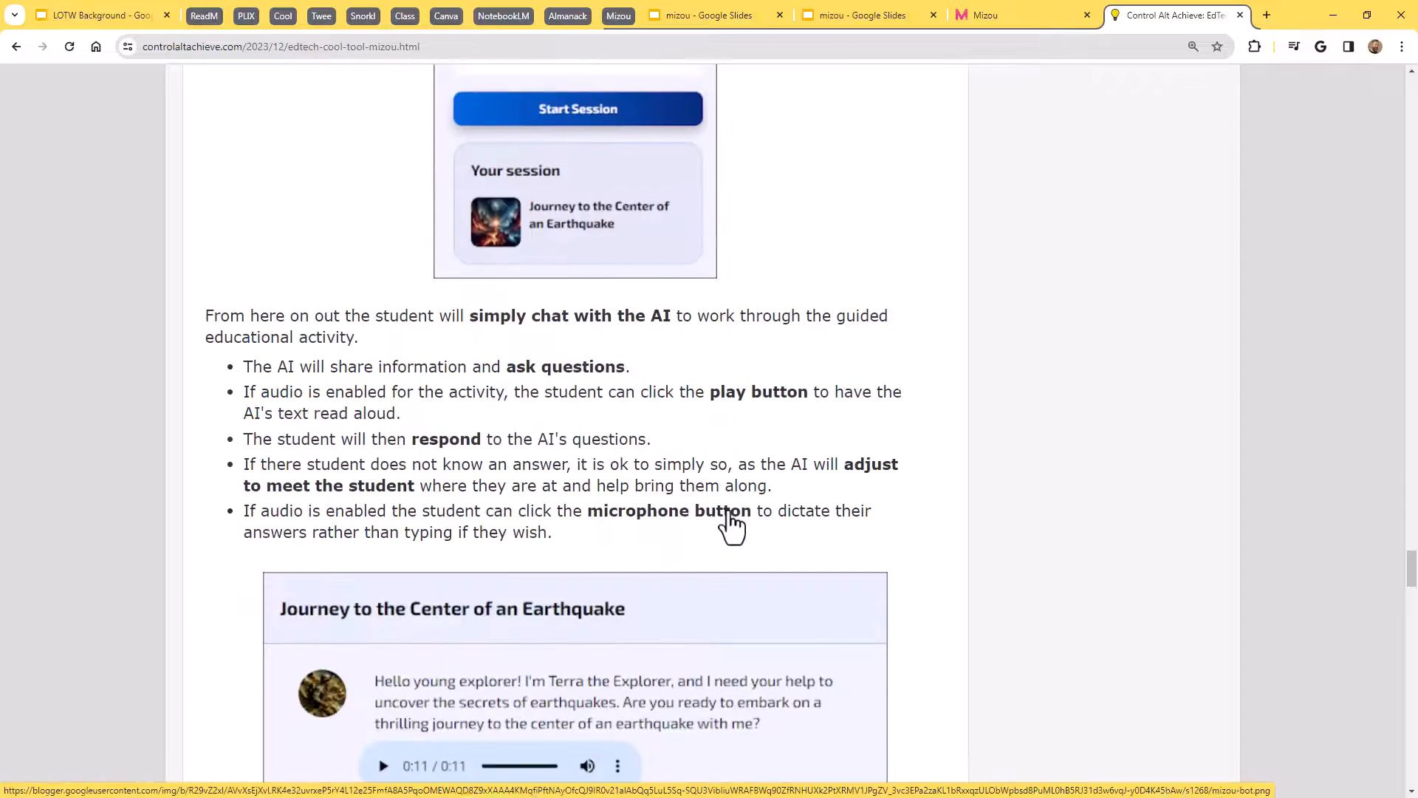
{"action": "scroll", "scroll_direction": "down", "scroll_amount": 3}
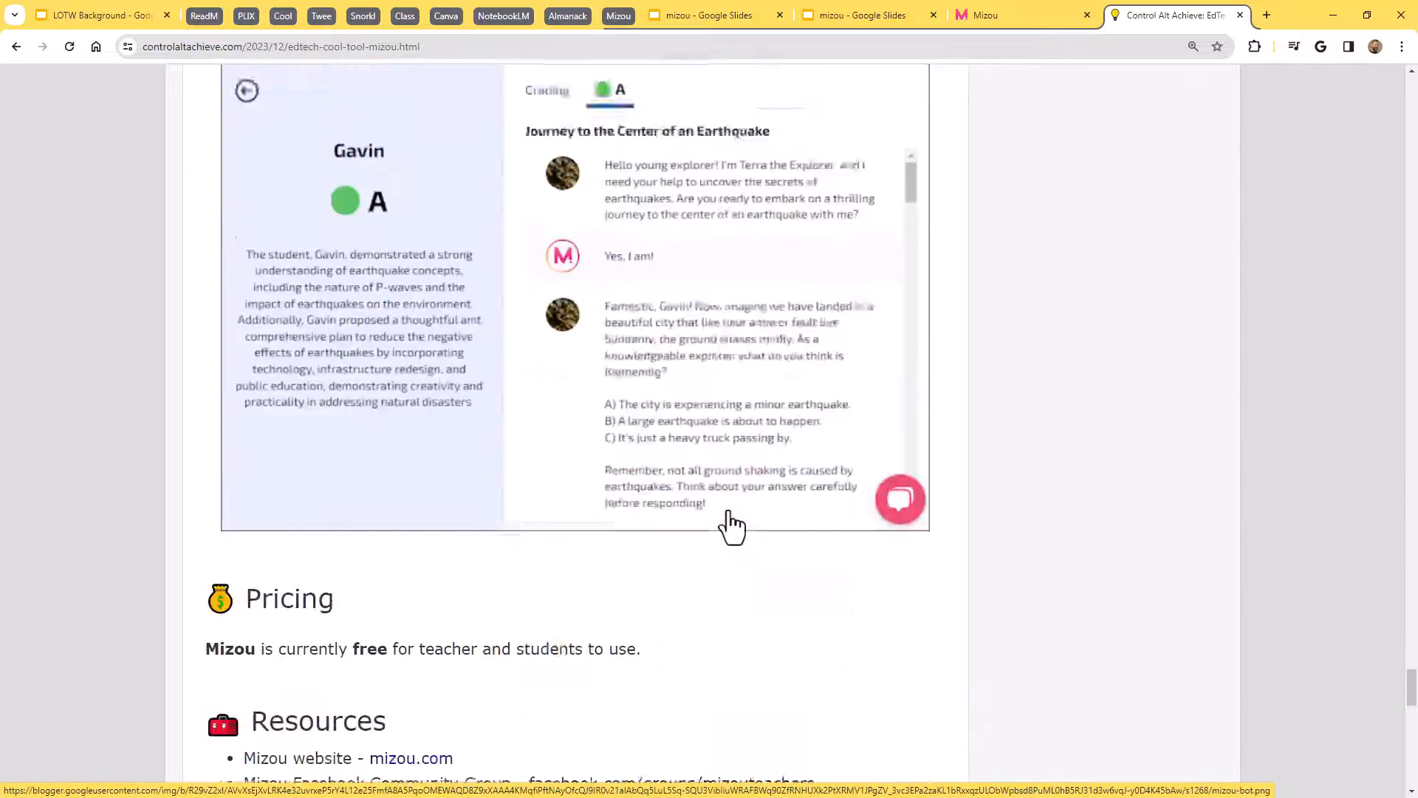
{"action": "scroll", "scroll_direction": "down", "scroll_amount": 3}
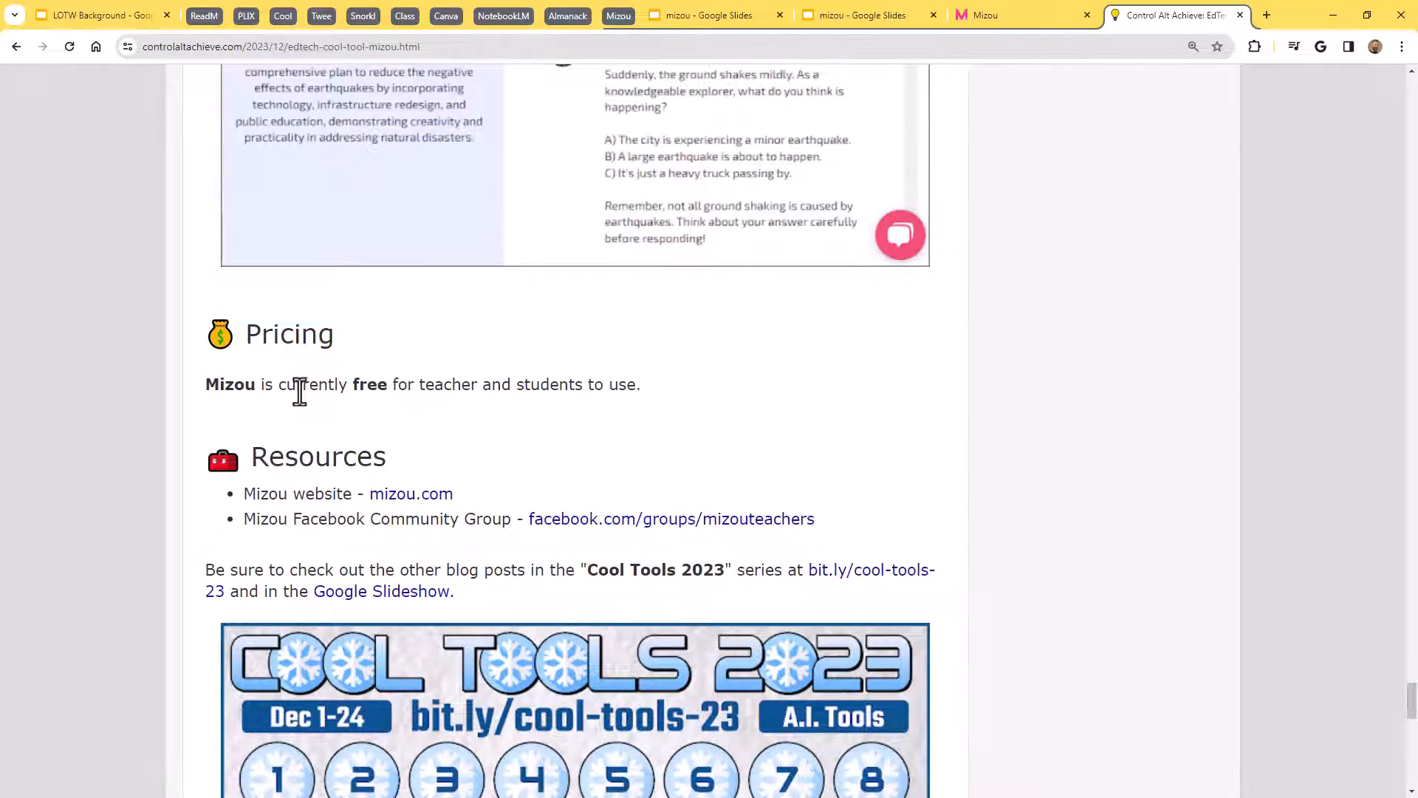
{"action": "mouse_move", "coordinate": [690, 415]}
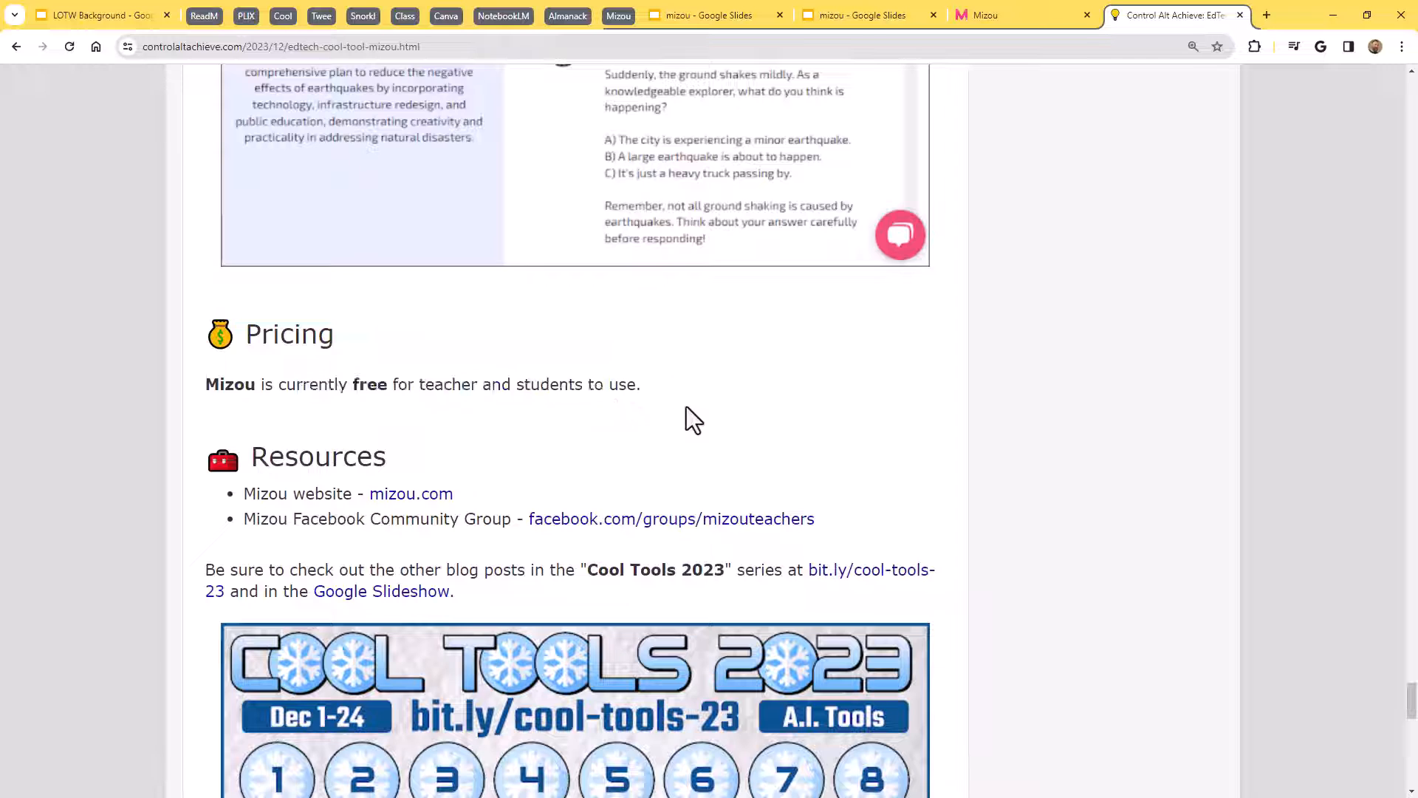
{"action": "mouse_move", "coordinate": [728, 435]}
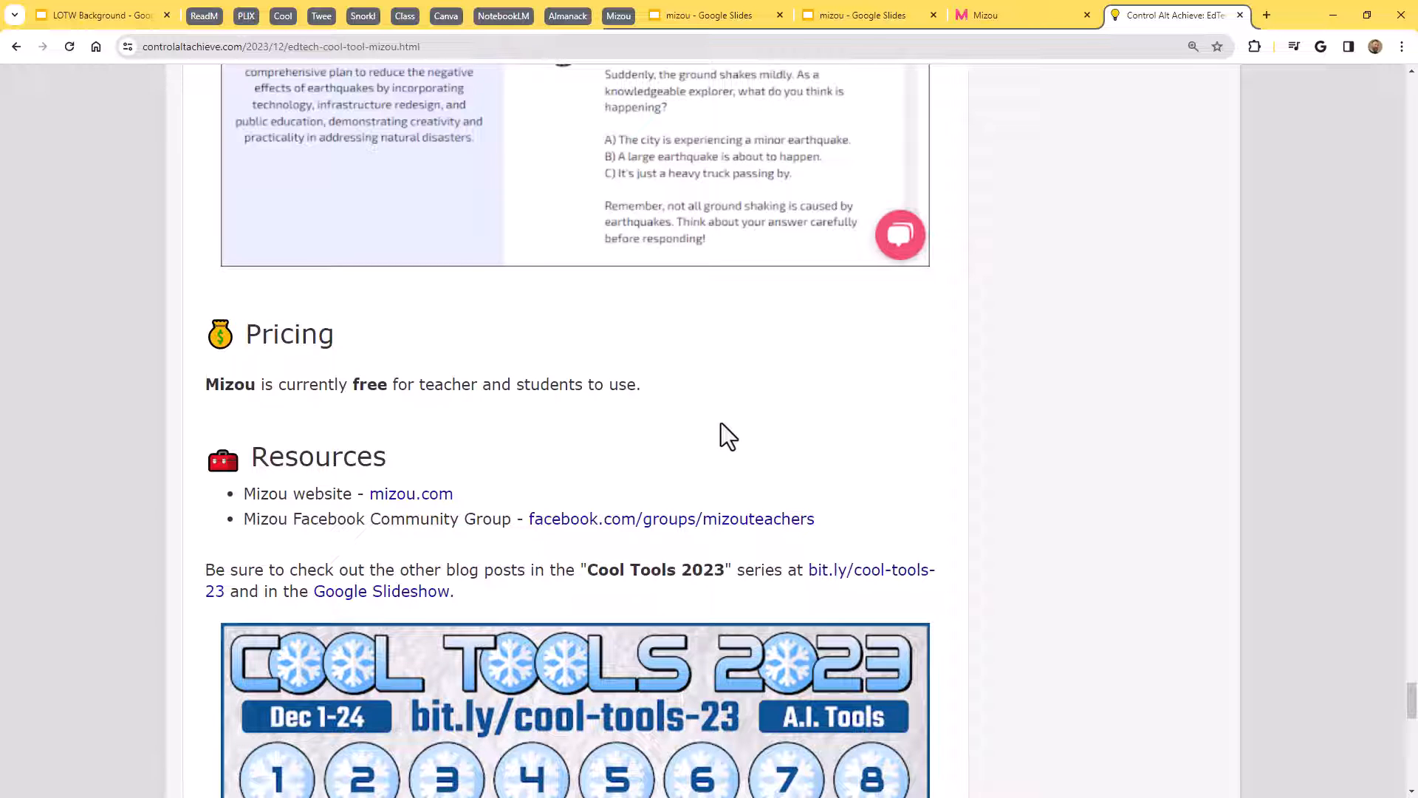
{"action": "mouse_move", "coordinate": [815, 324]}
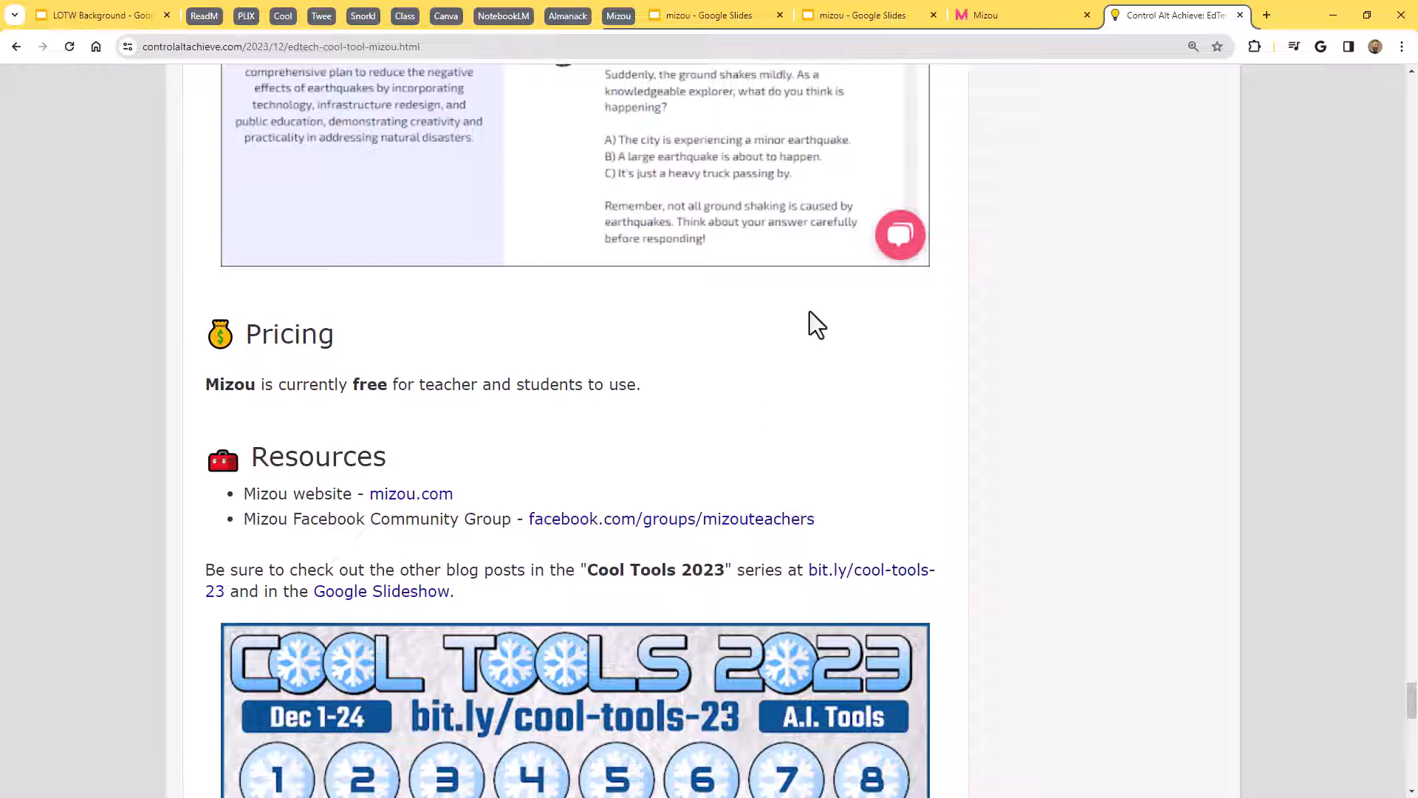